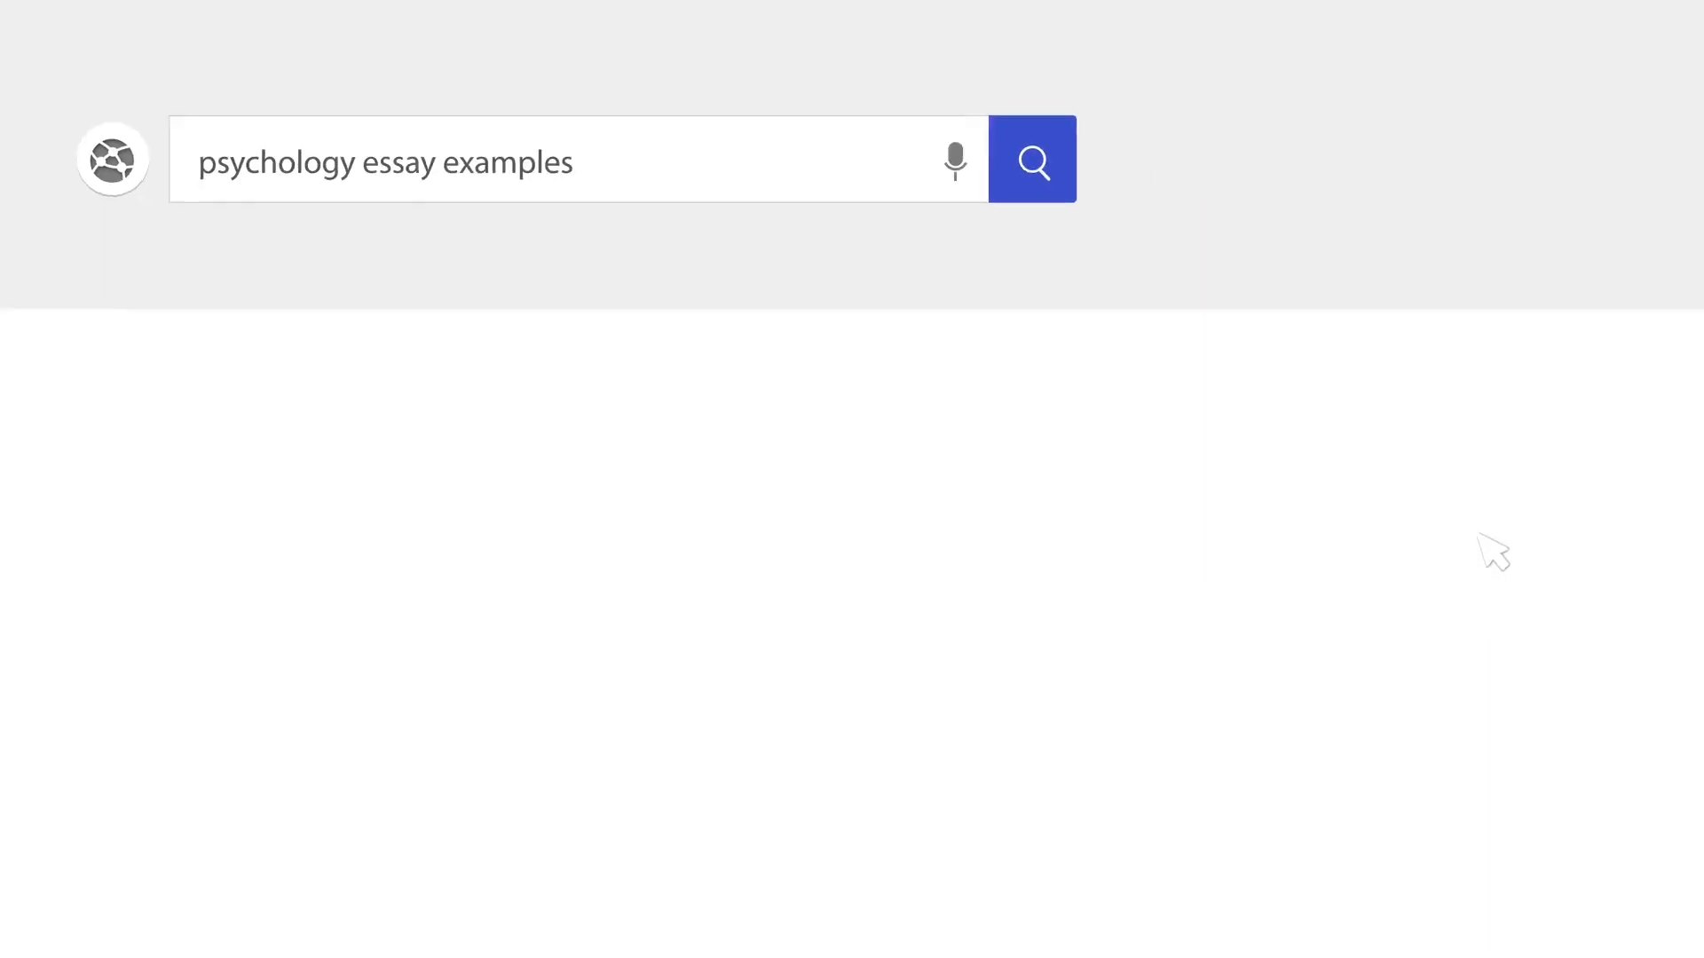
Run the 'psychology essay examples' search, then type the title 'Theory of Mind and Its Application to Social Work'.
left_click(1031, 159)
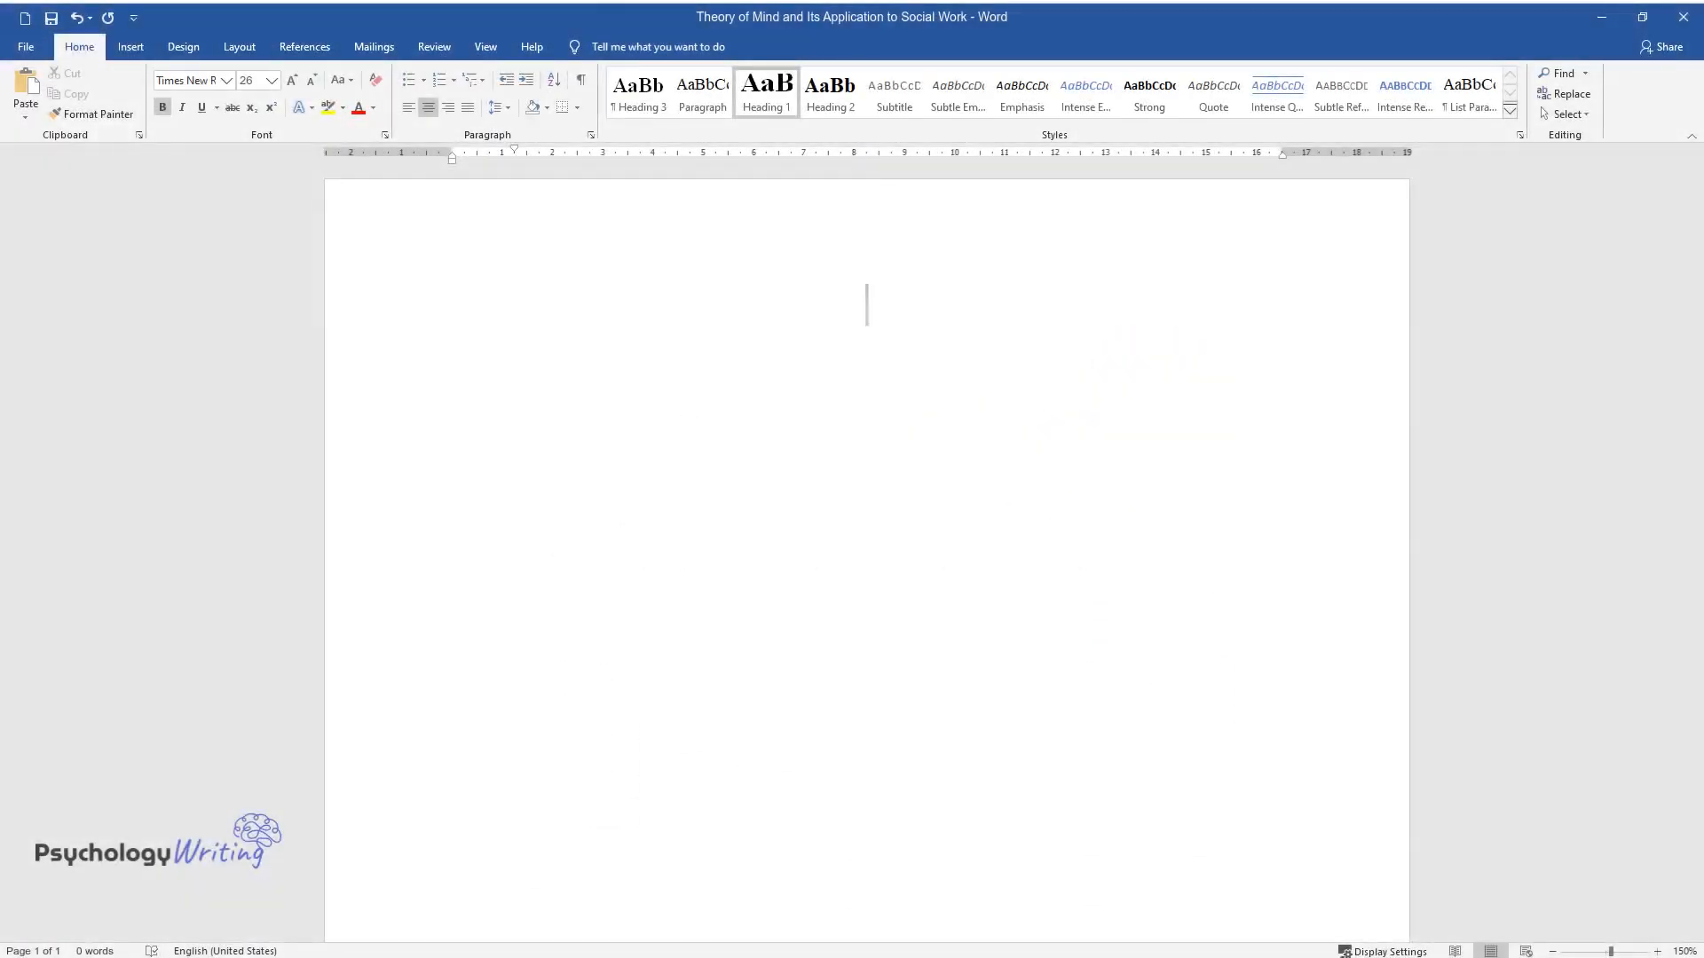
type("Theory of Min")
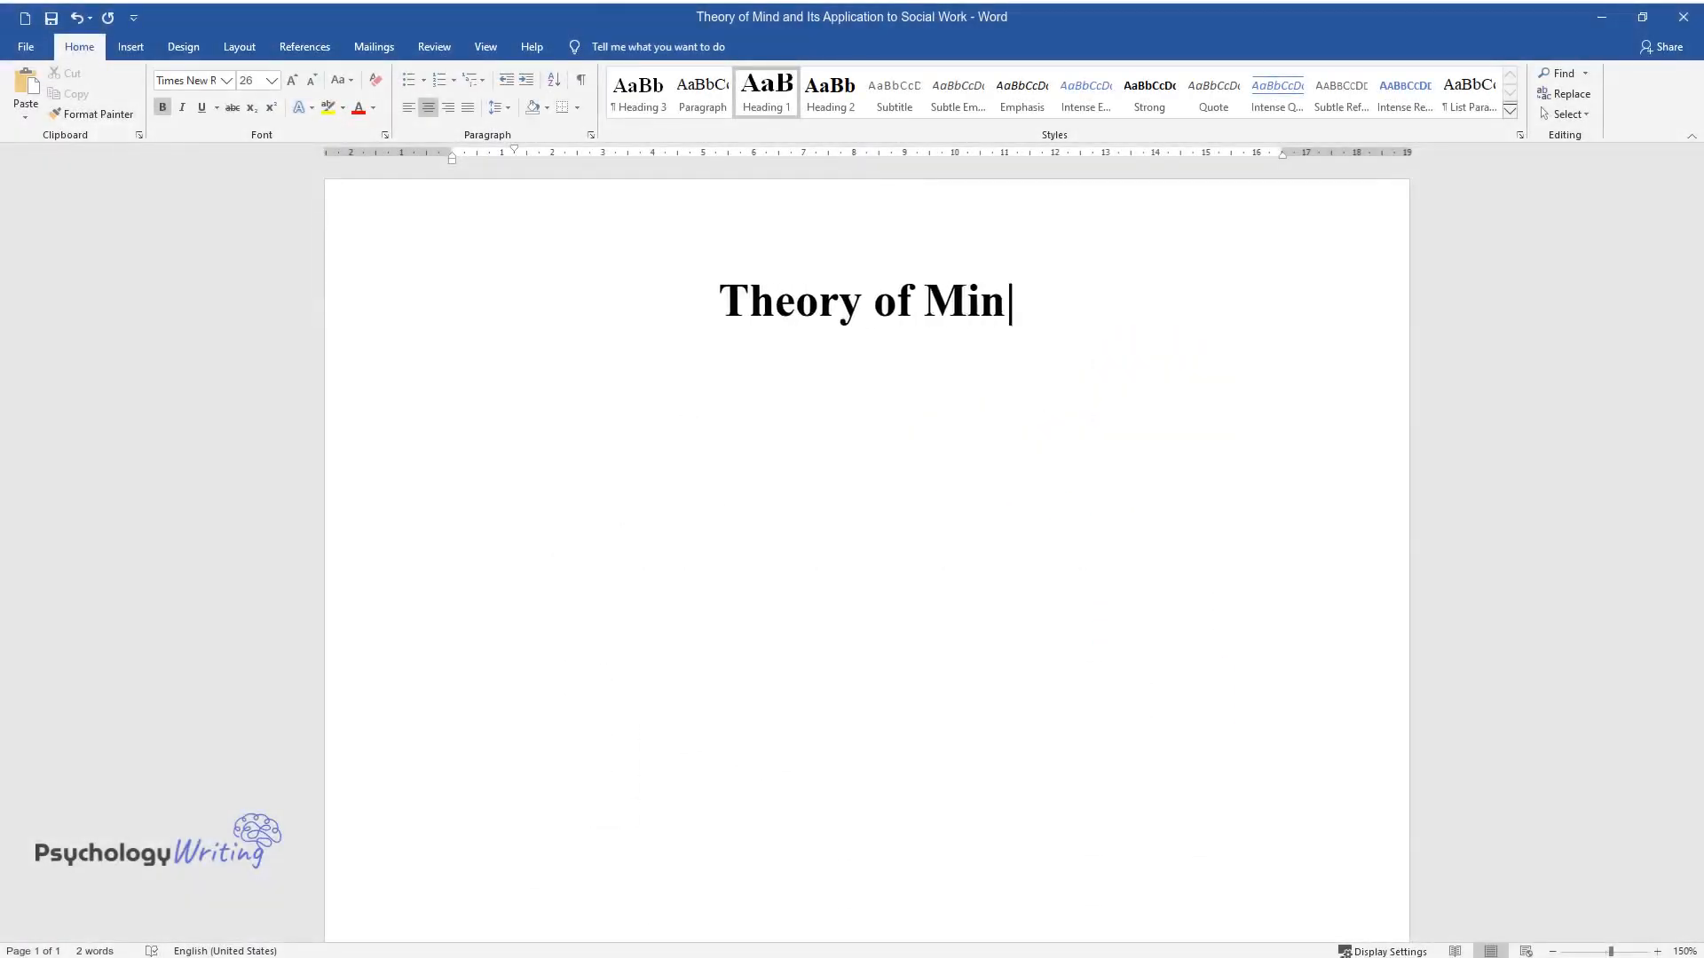
type("d and Its Application to Social Work")
type("Back")
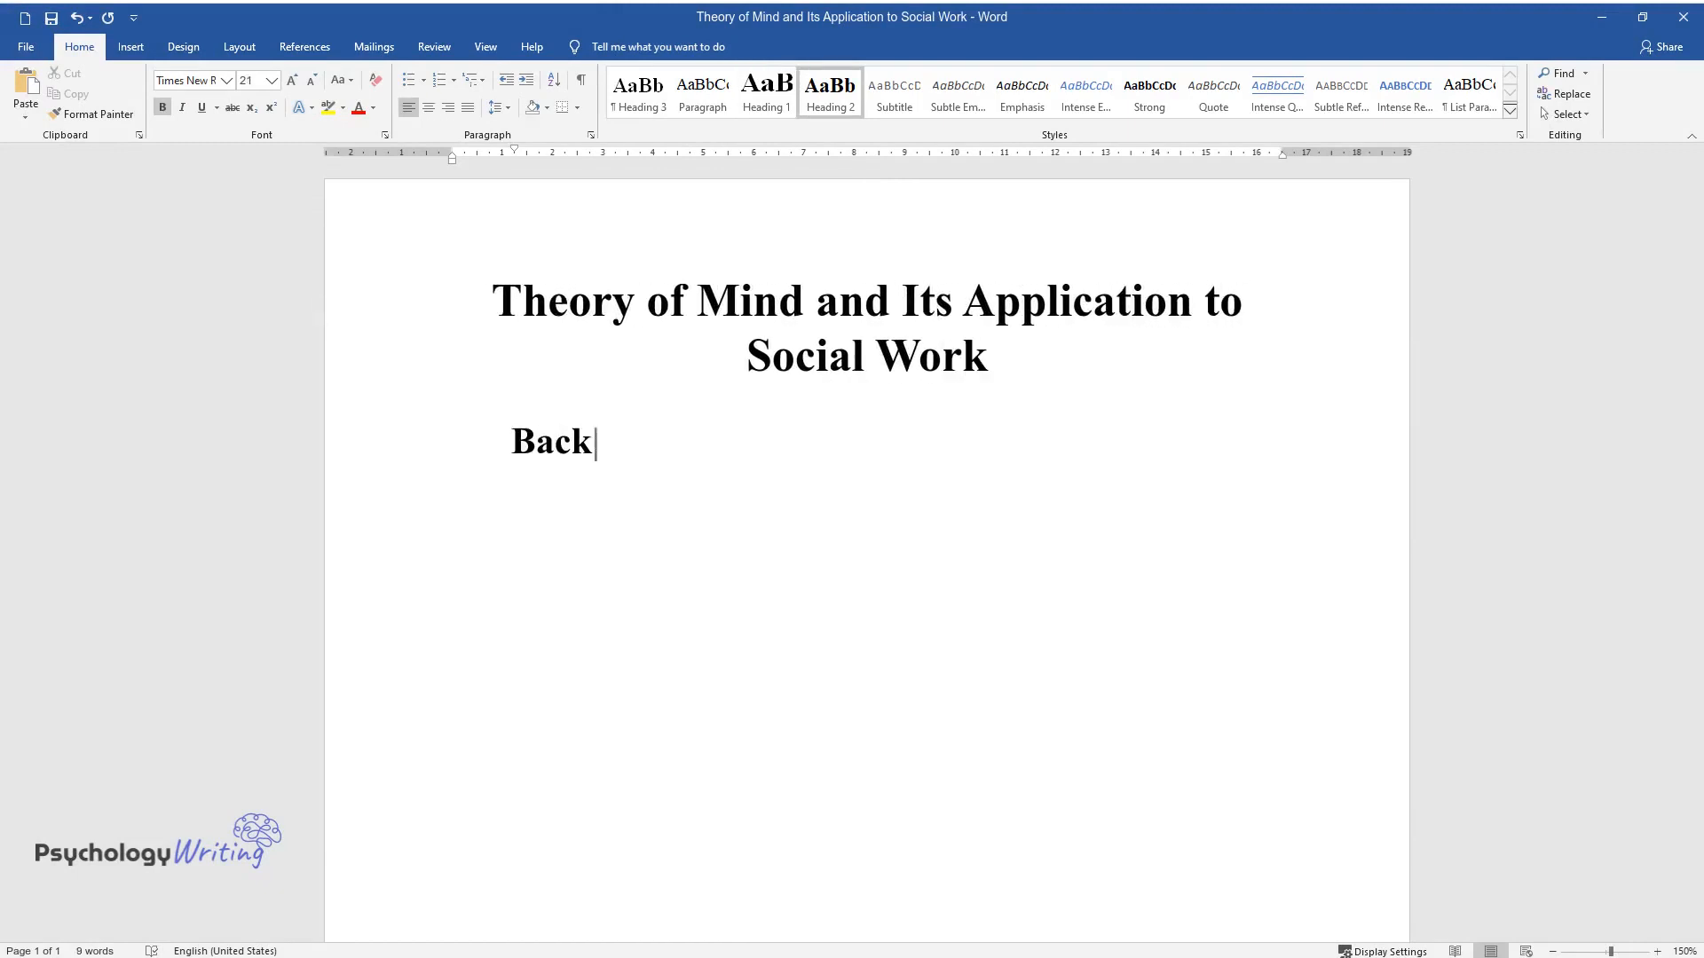
Finish the 'Background' heading and write the opening on ToM by Premack and Woodruff (1978) and empathy.
type("ground")
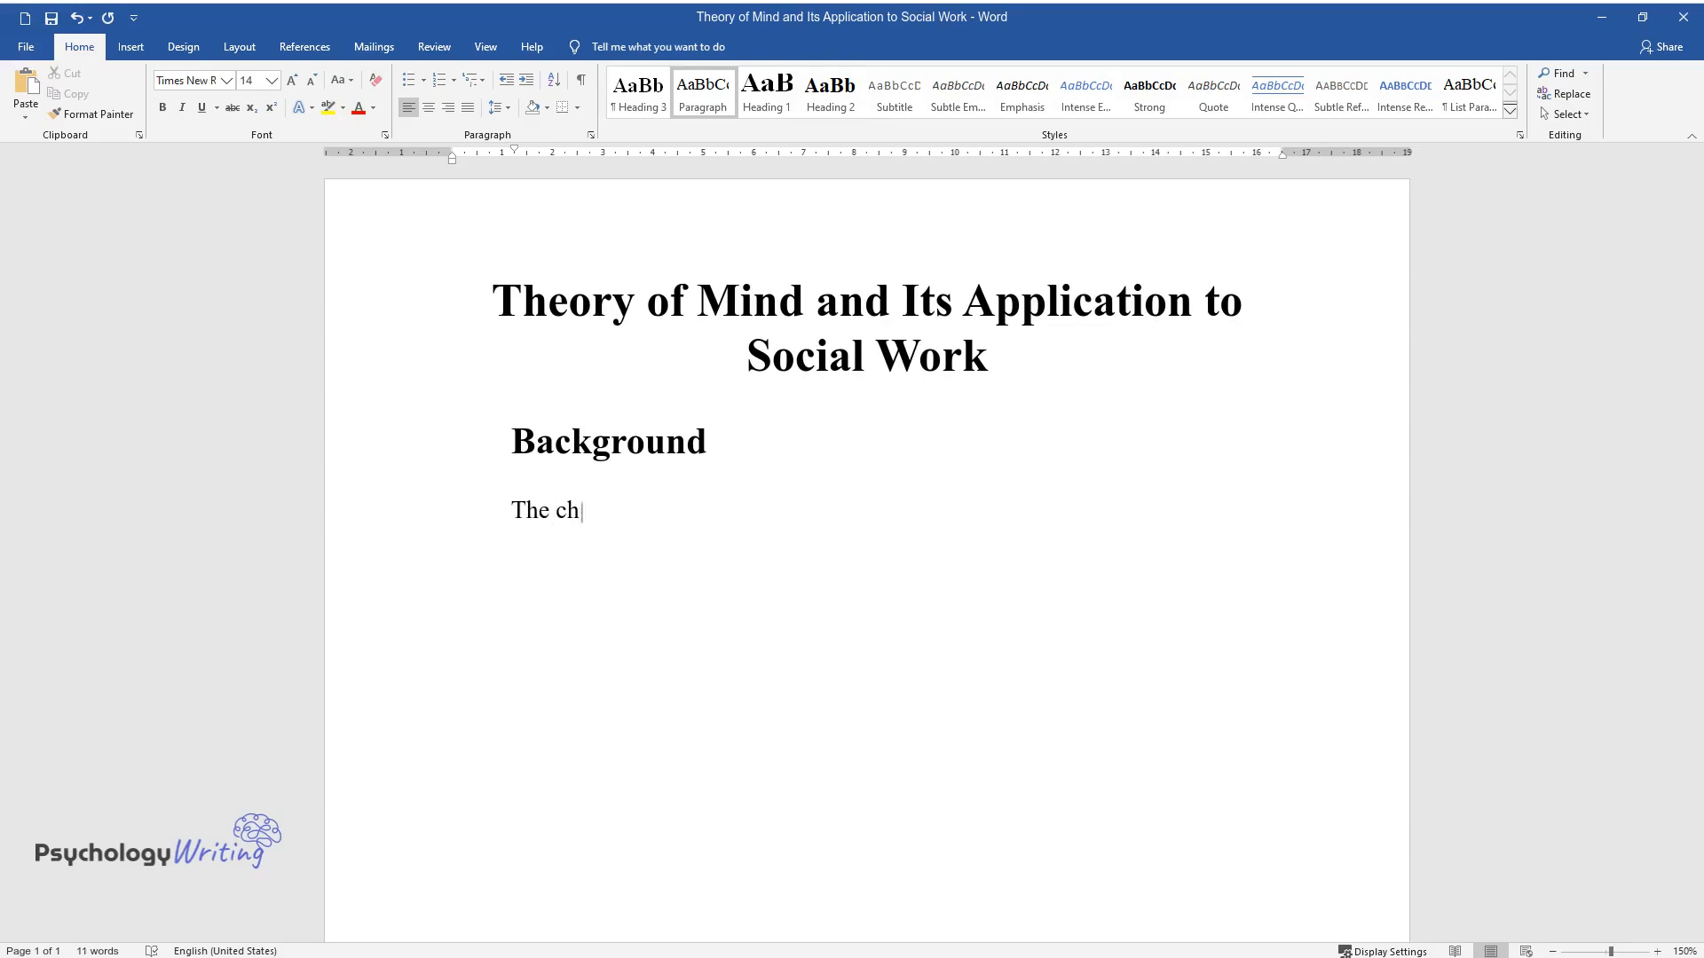
type("osen theory for consideration in")
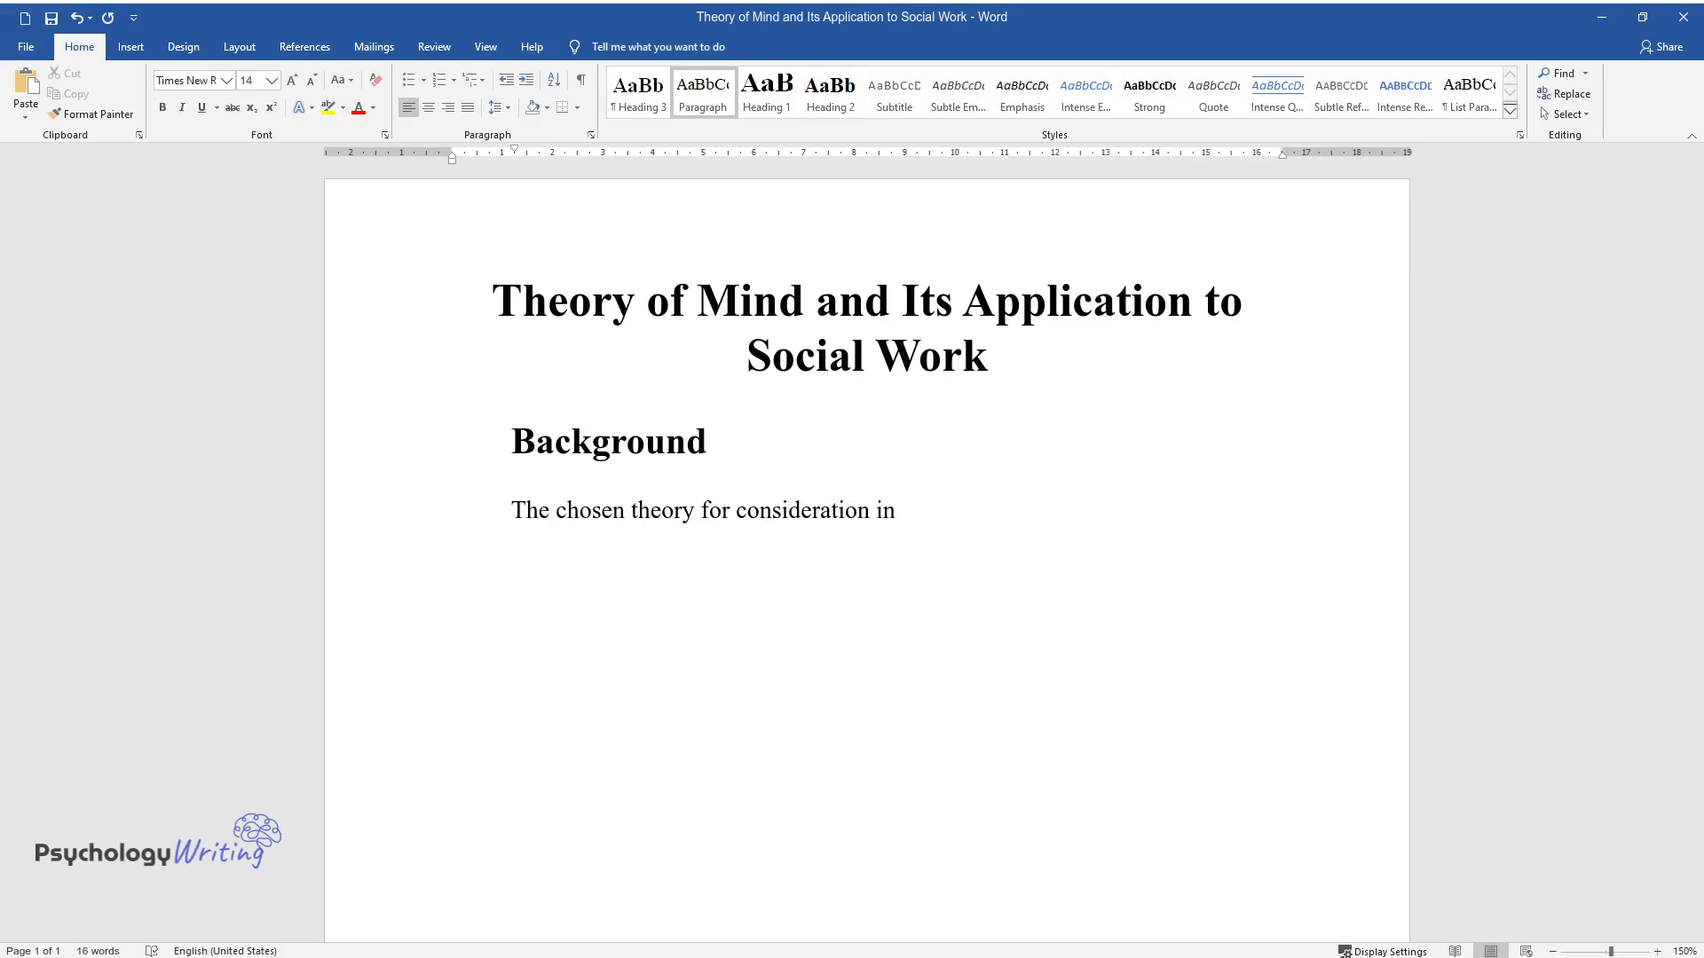
type("this paper is the theory of mi")
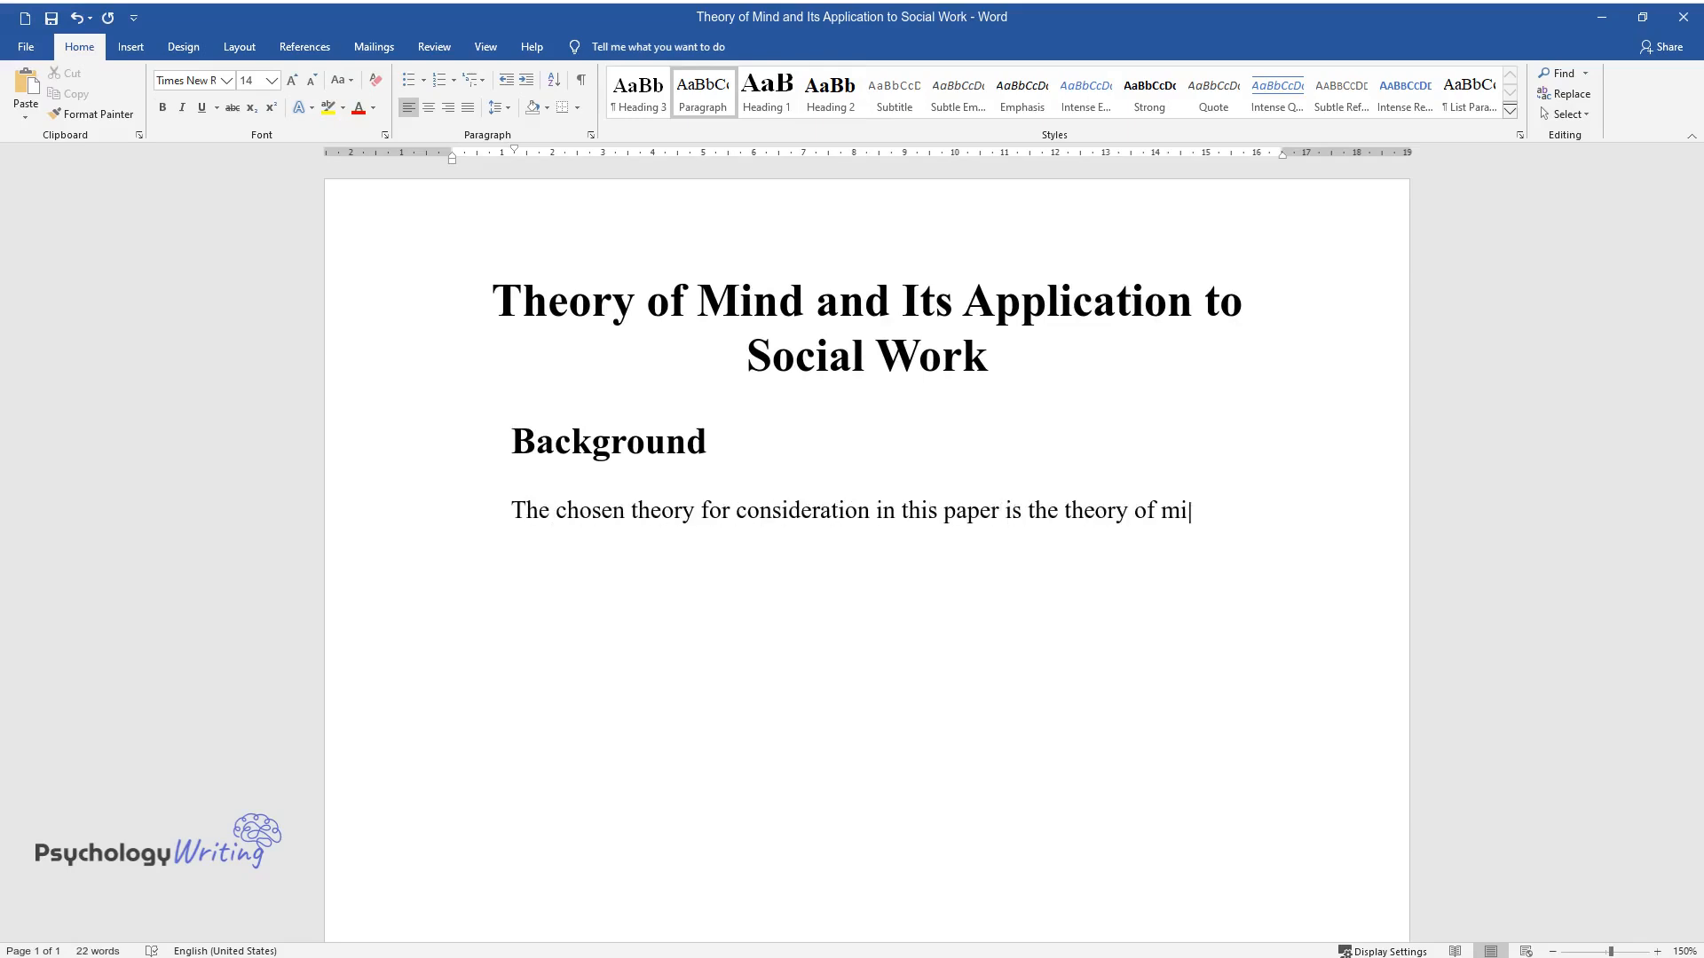
type("nd (ToM), originally developed b")
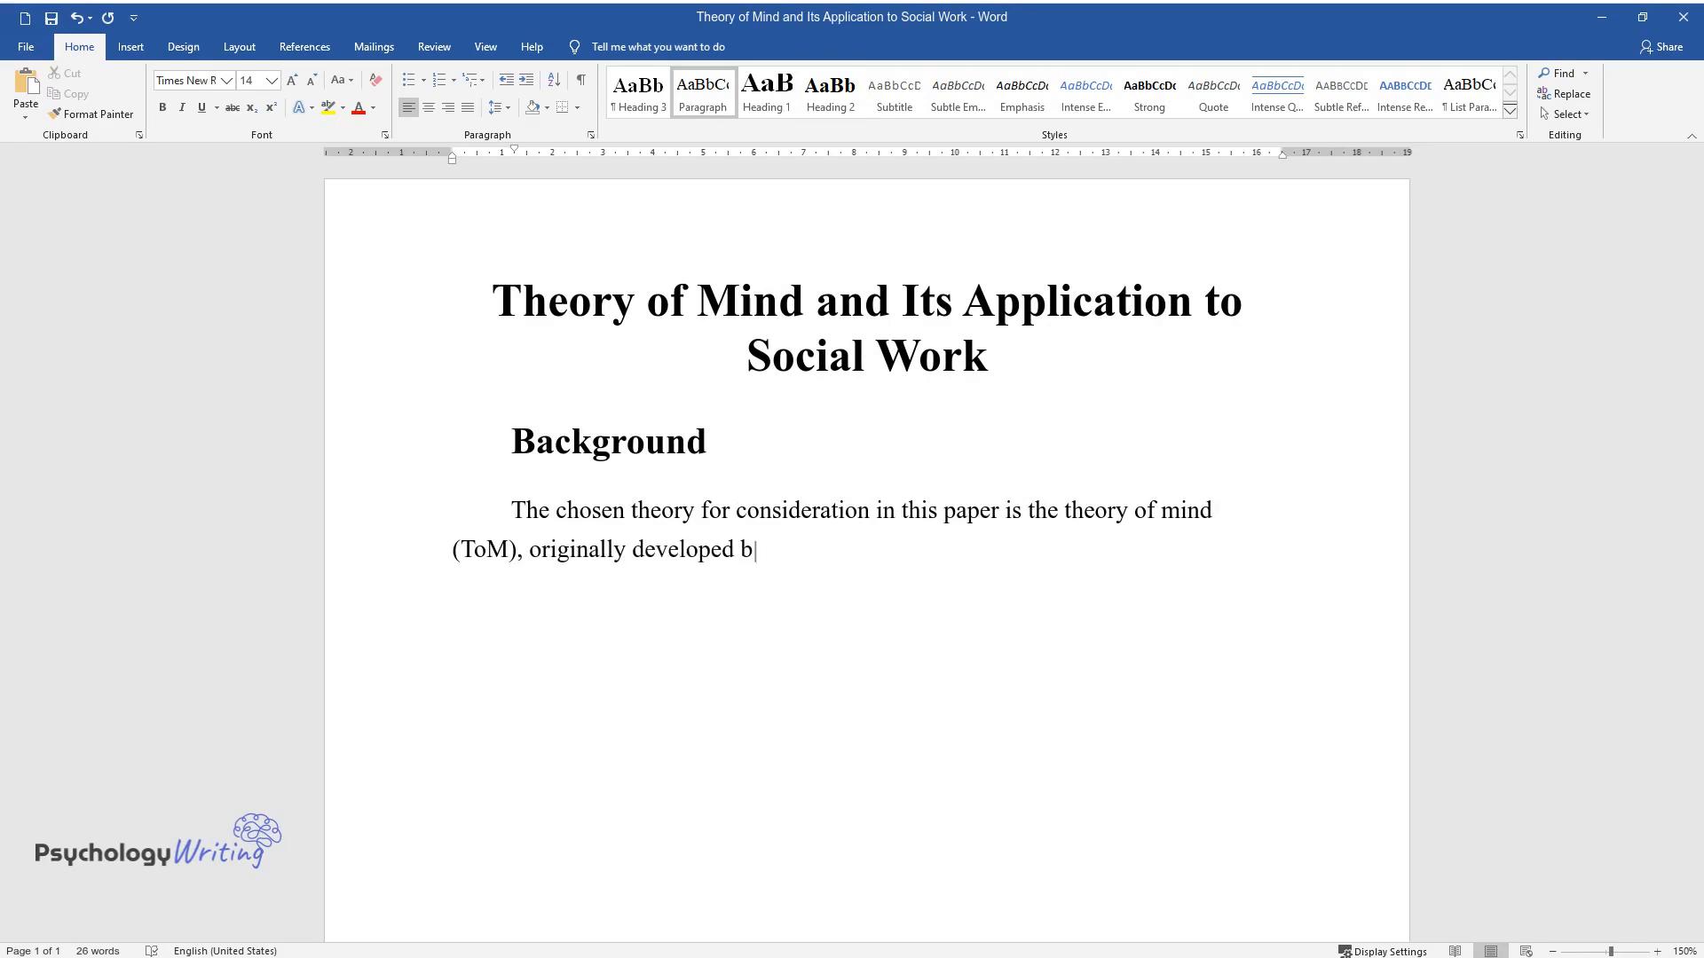
type("y David Premack and Guyn Woodruf")
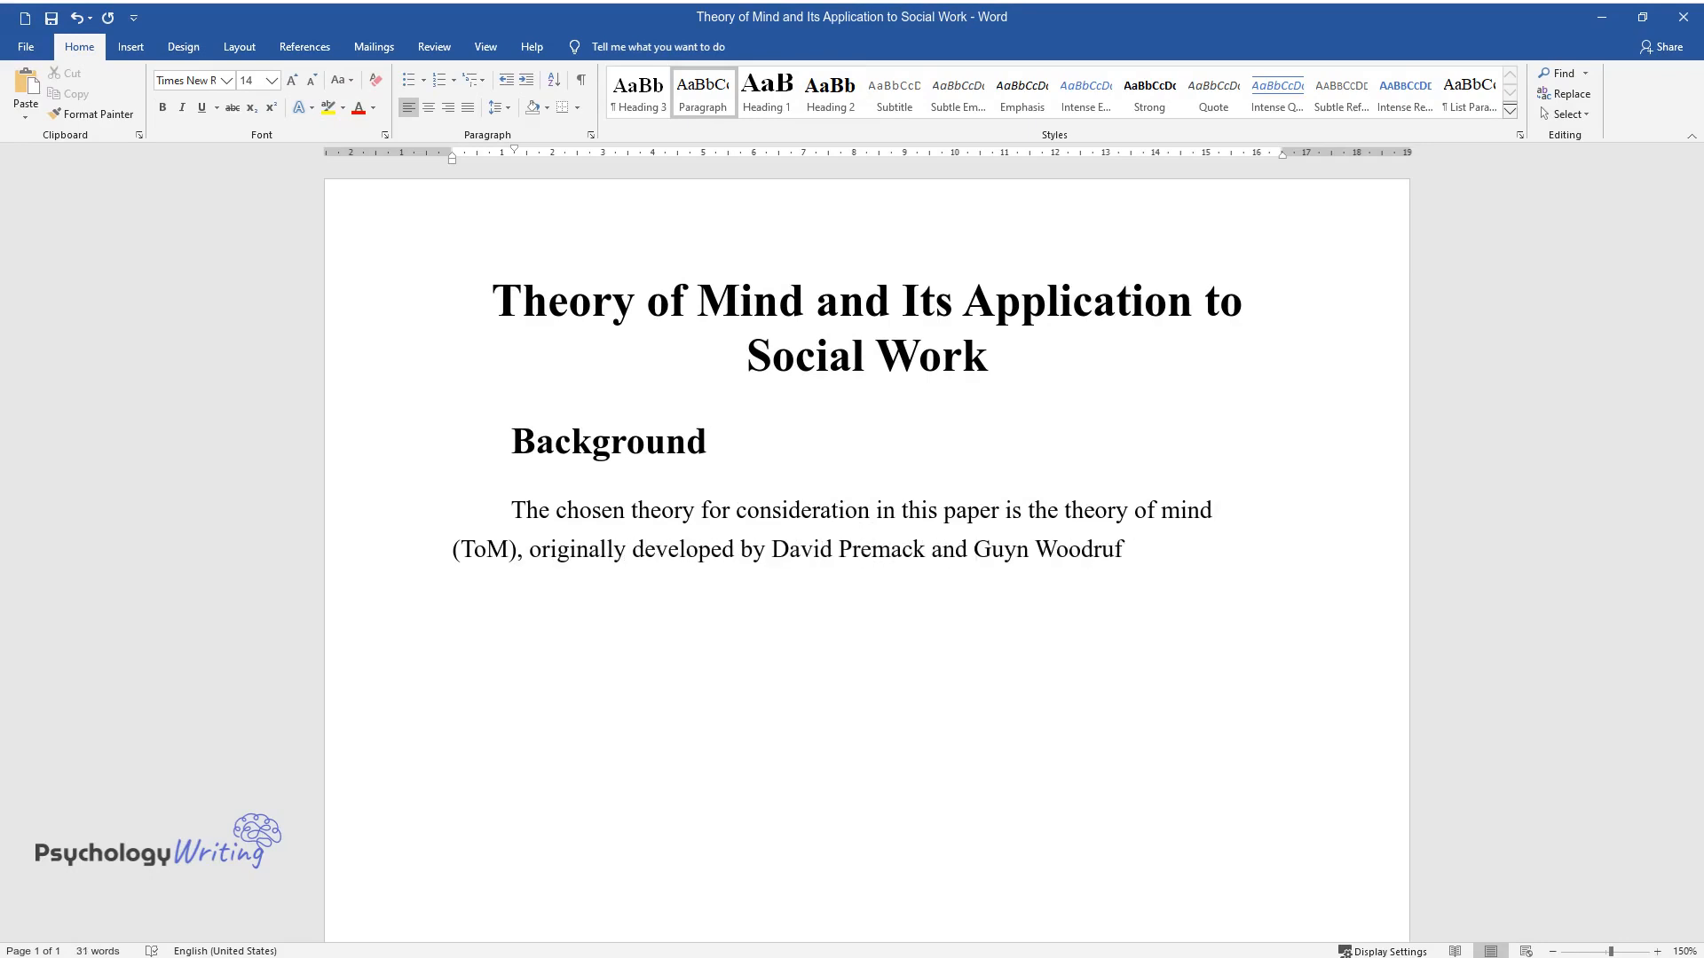
type("in 1978. ToM has gained tracti")
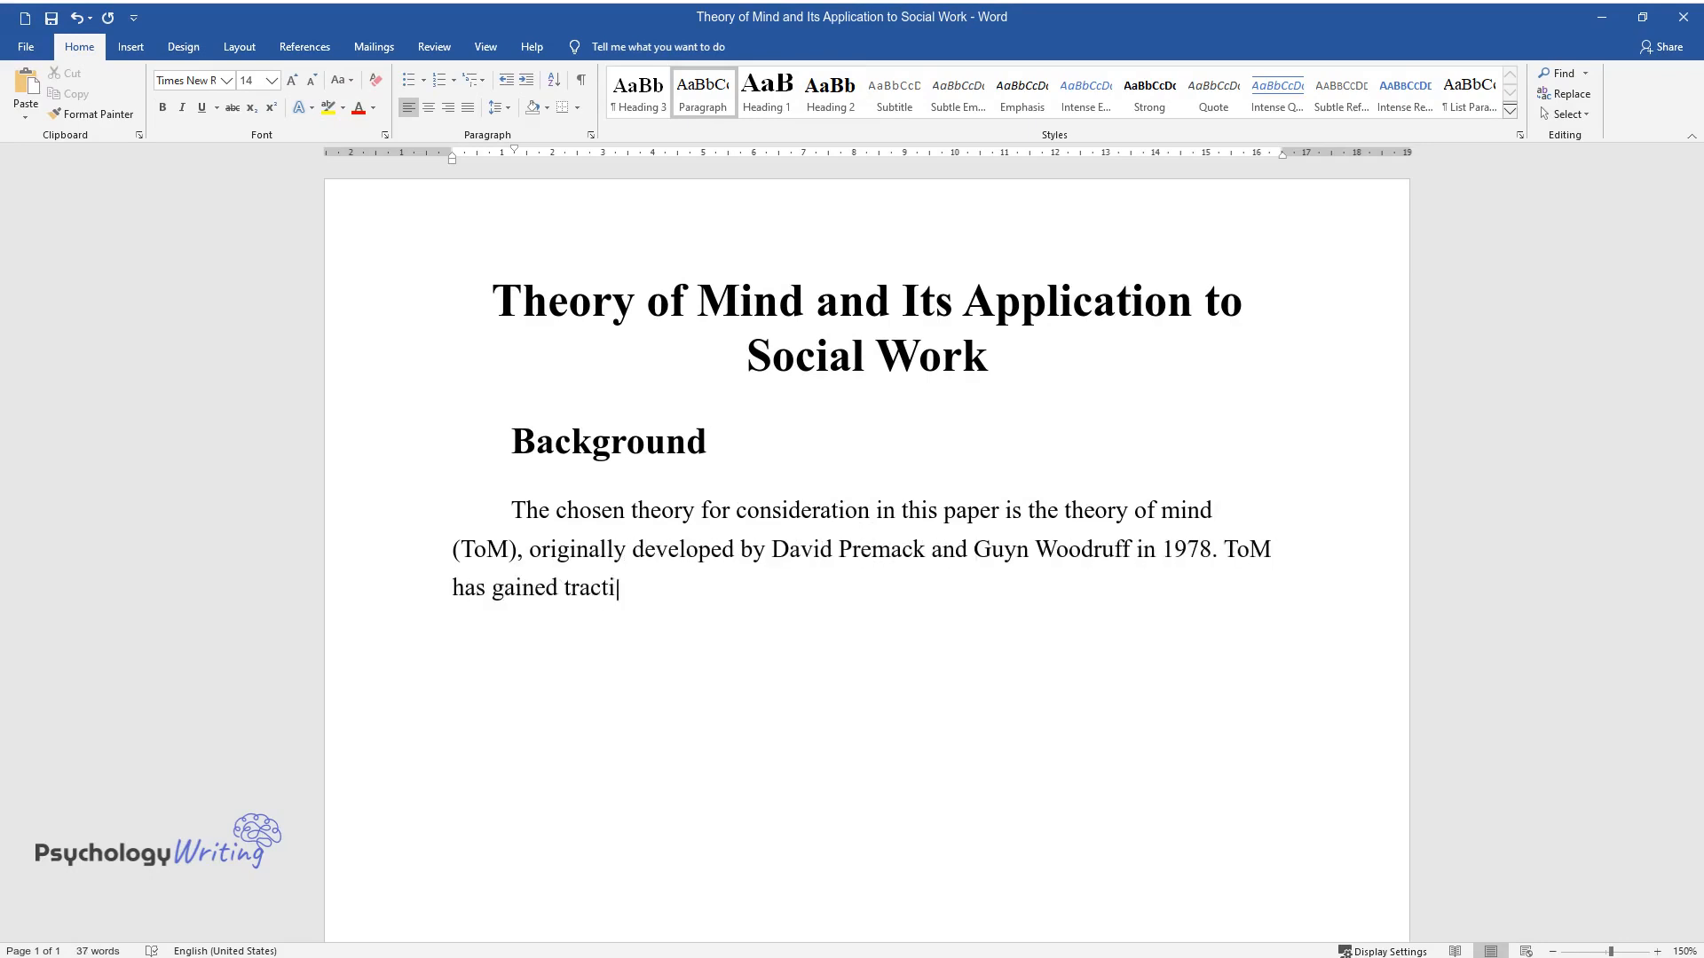
type("on over the years, especially i")
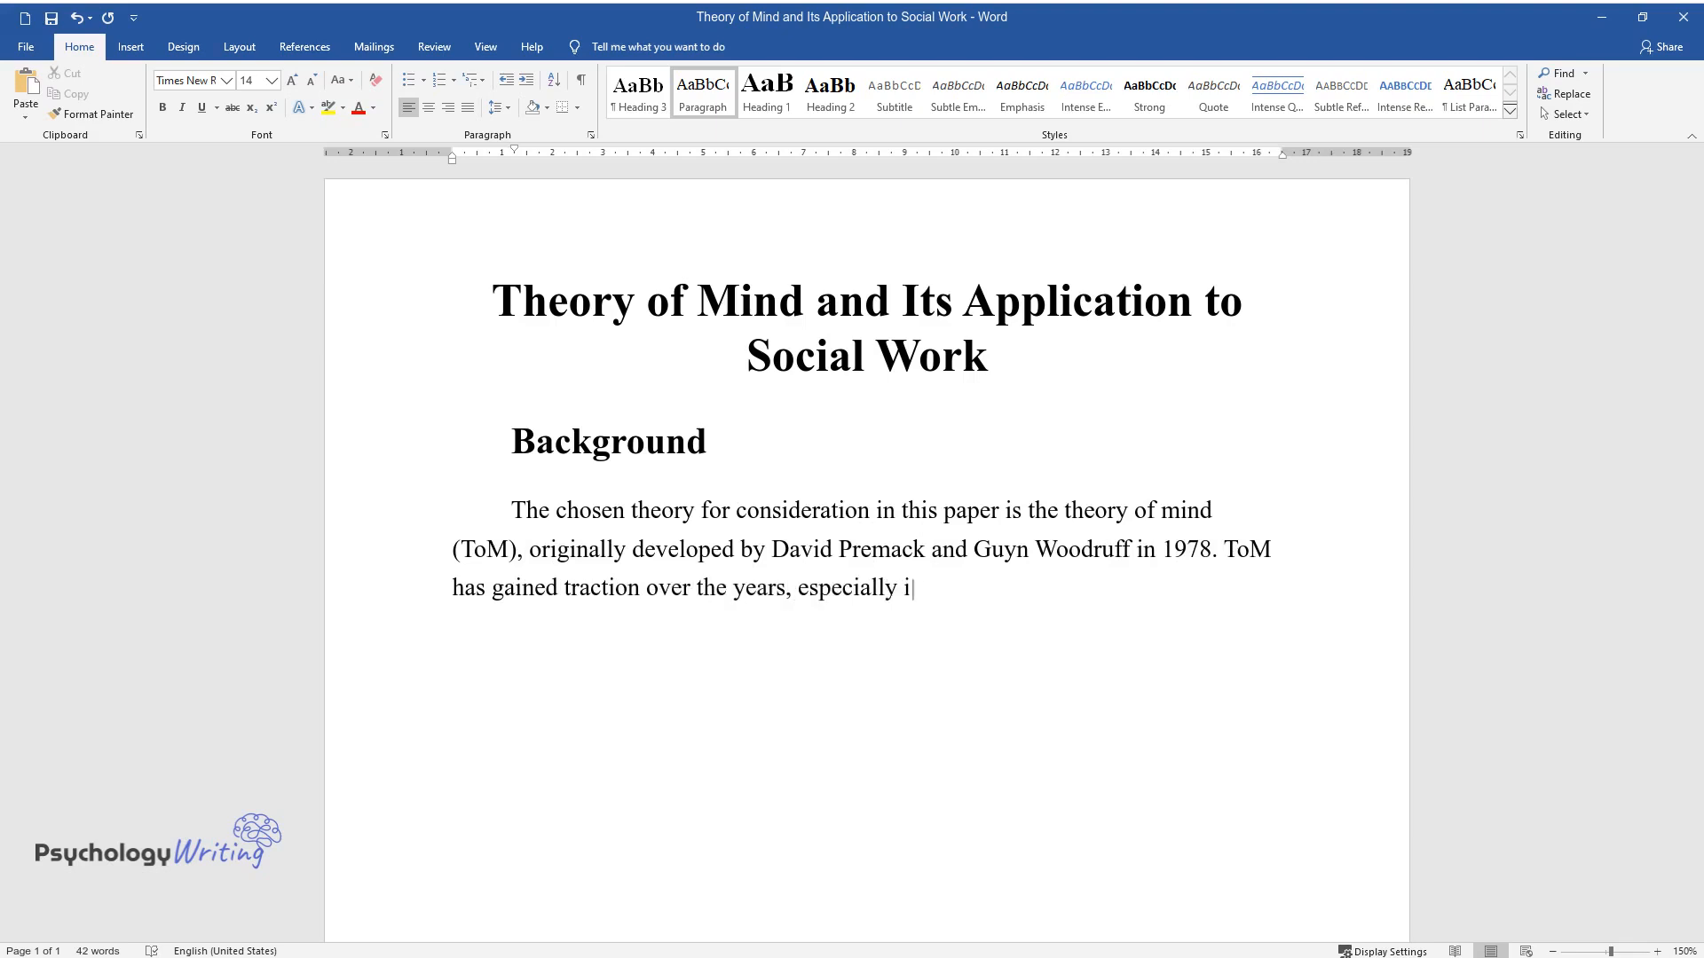
type("n the field of psychology. Psychologists rely on this theory to")
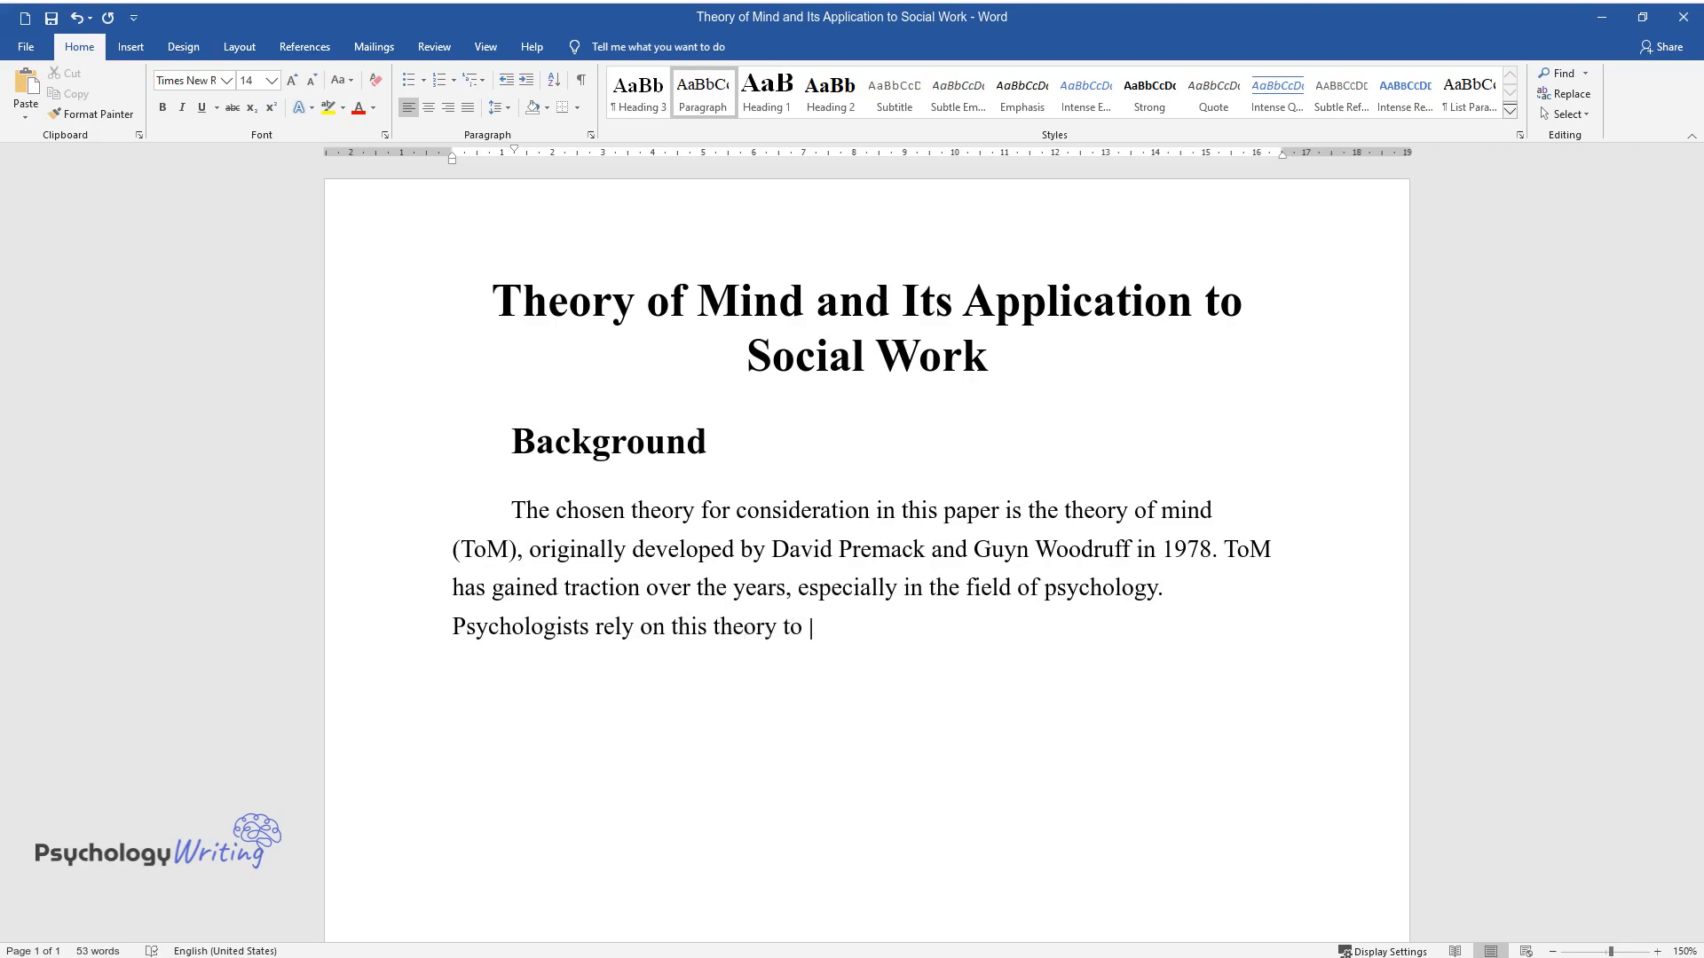
type("assess an individual's \"degree o")
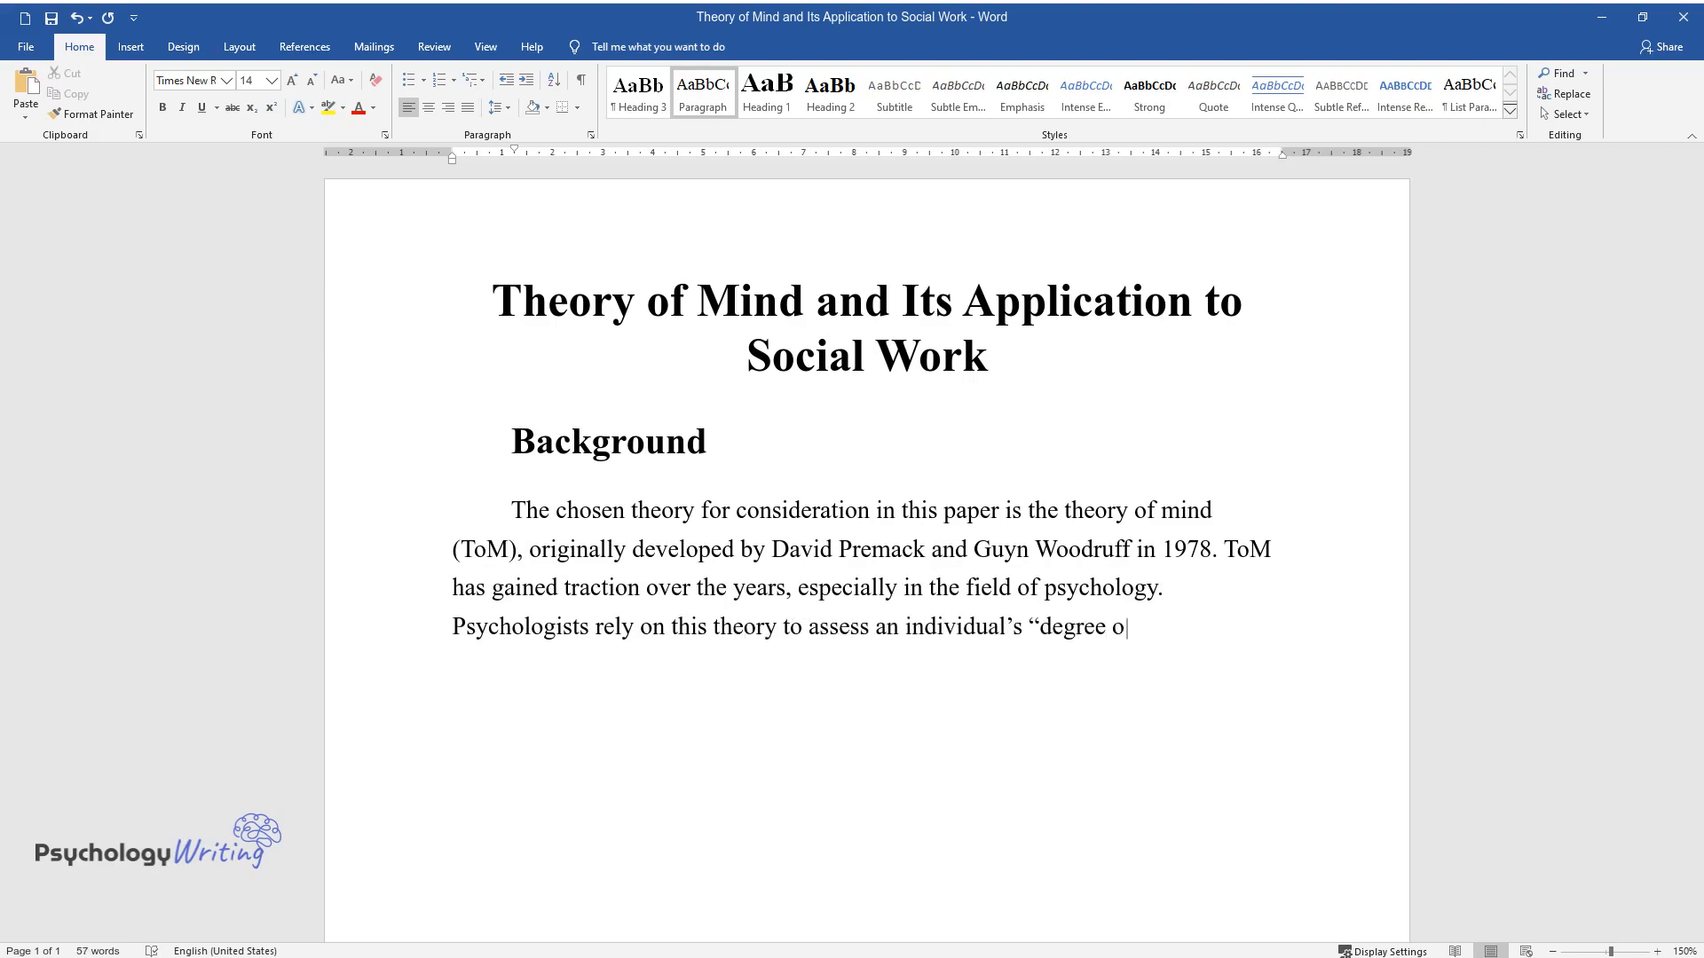
type("f capacity for empathy and unde")
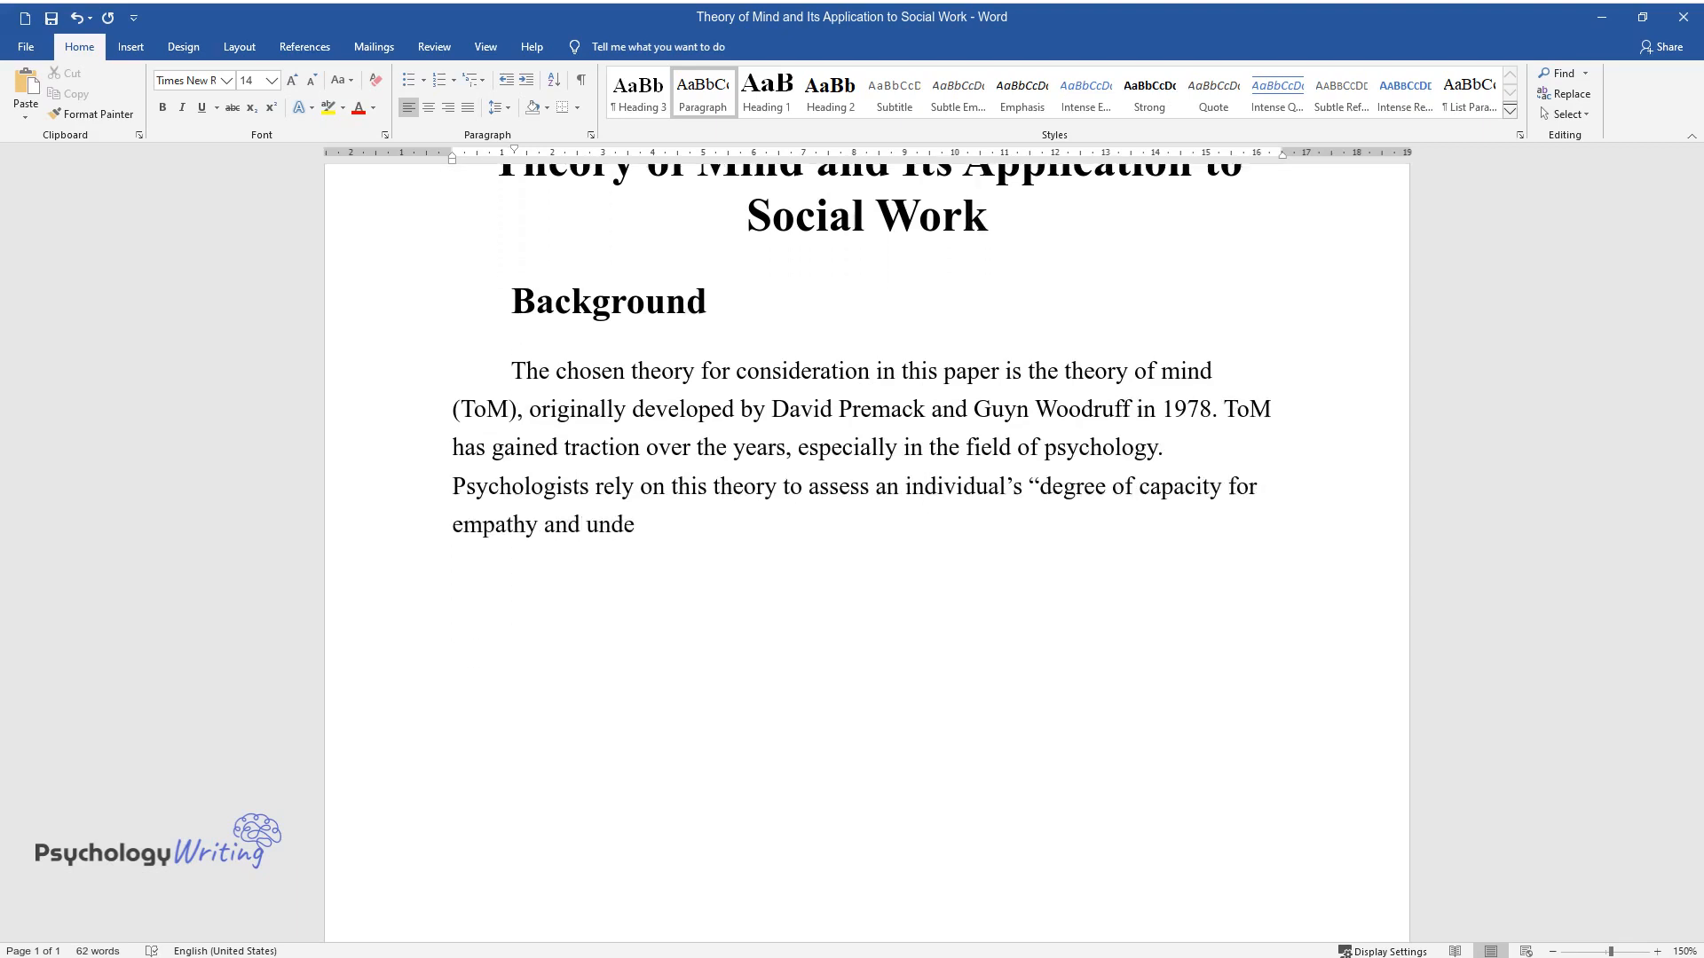
type("rstanding of others\". ToM has proven effective when it comes to")
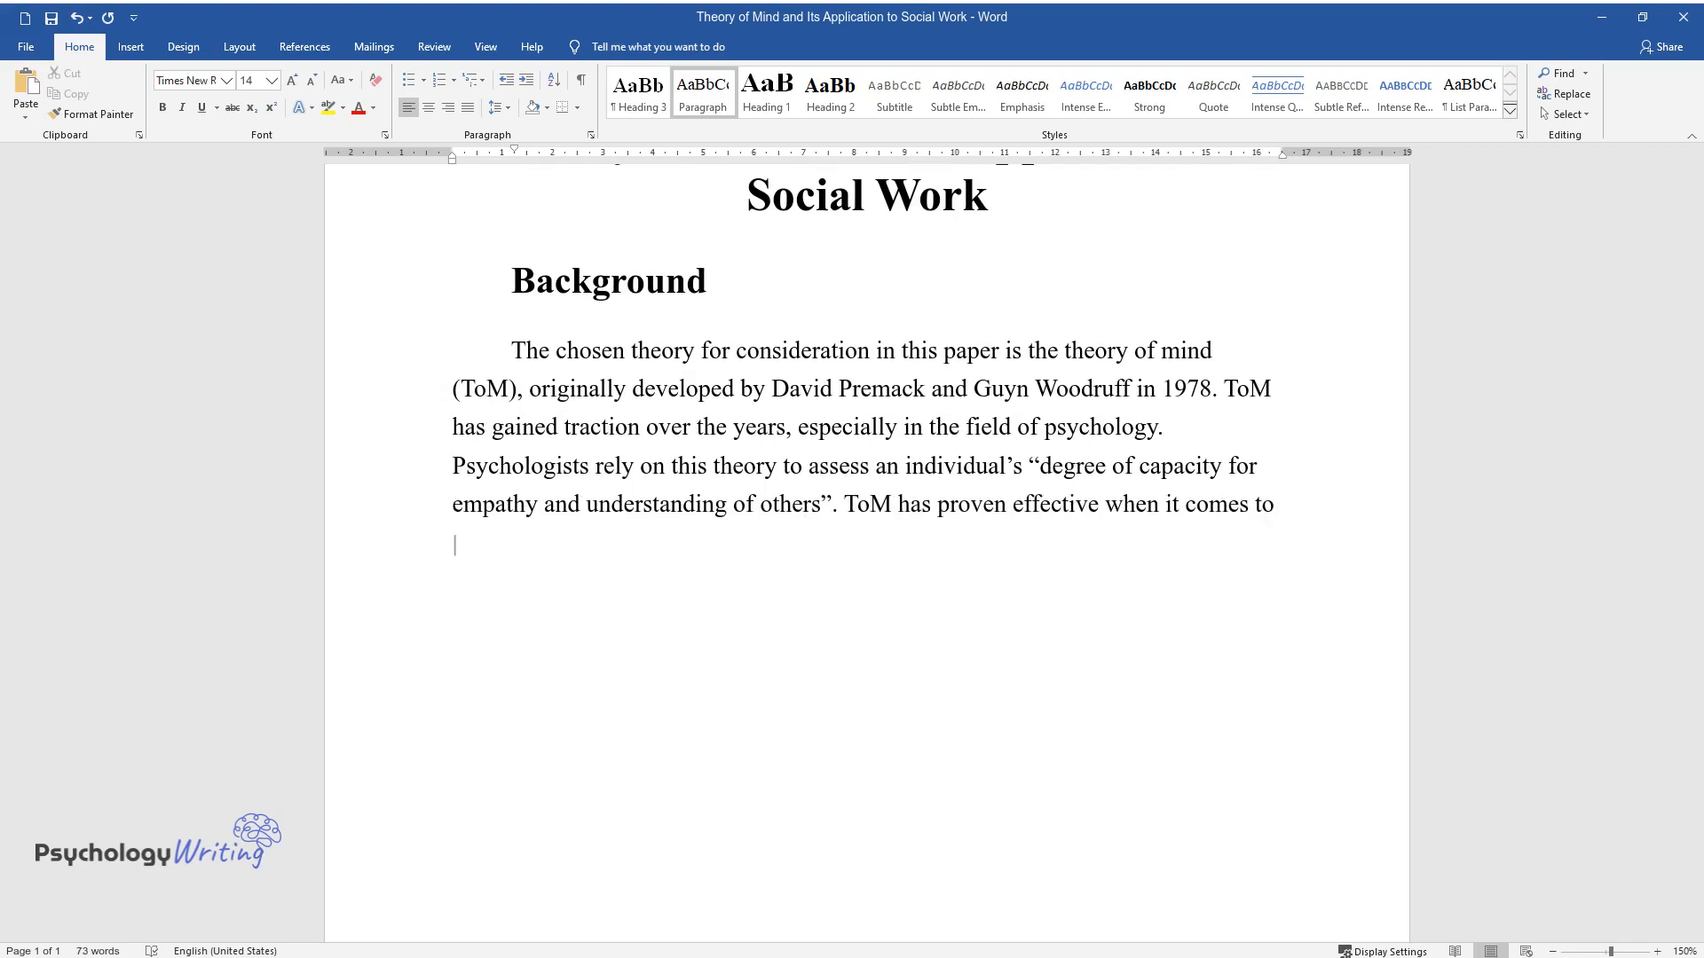
Continue the paragraph on the paper's aims and social workers using ToM to keep clients non-judgmental.
type("solving conflicts and enhancing")
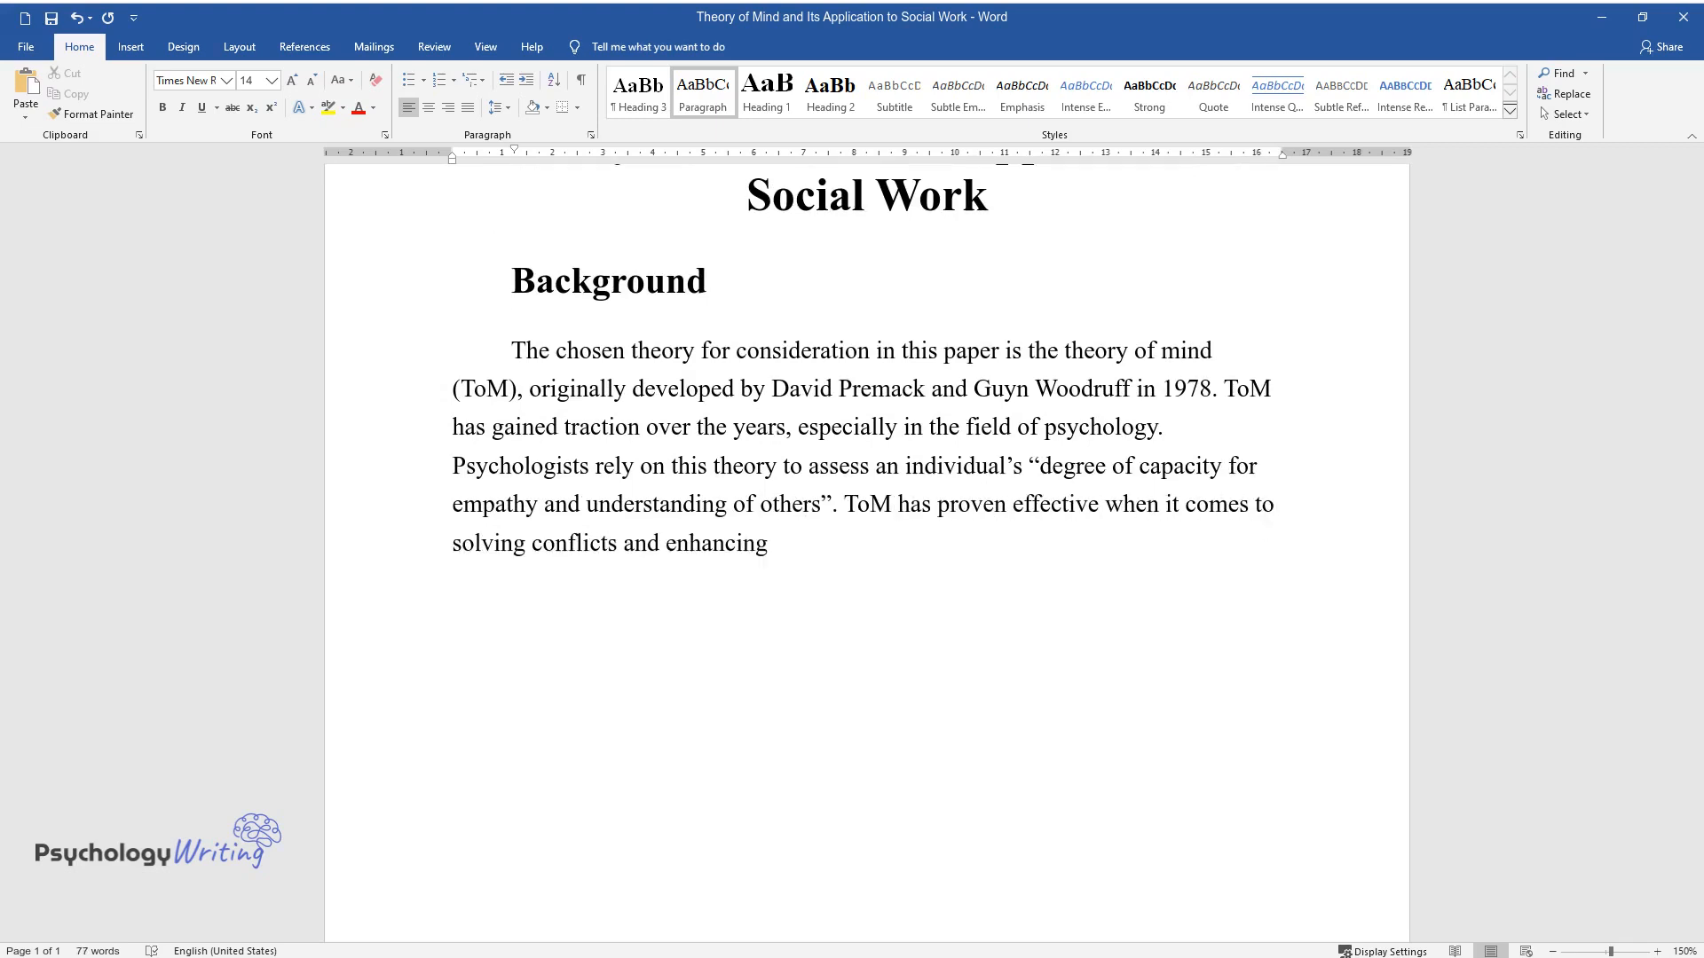
type("social skills. Therefore, this")
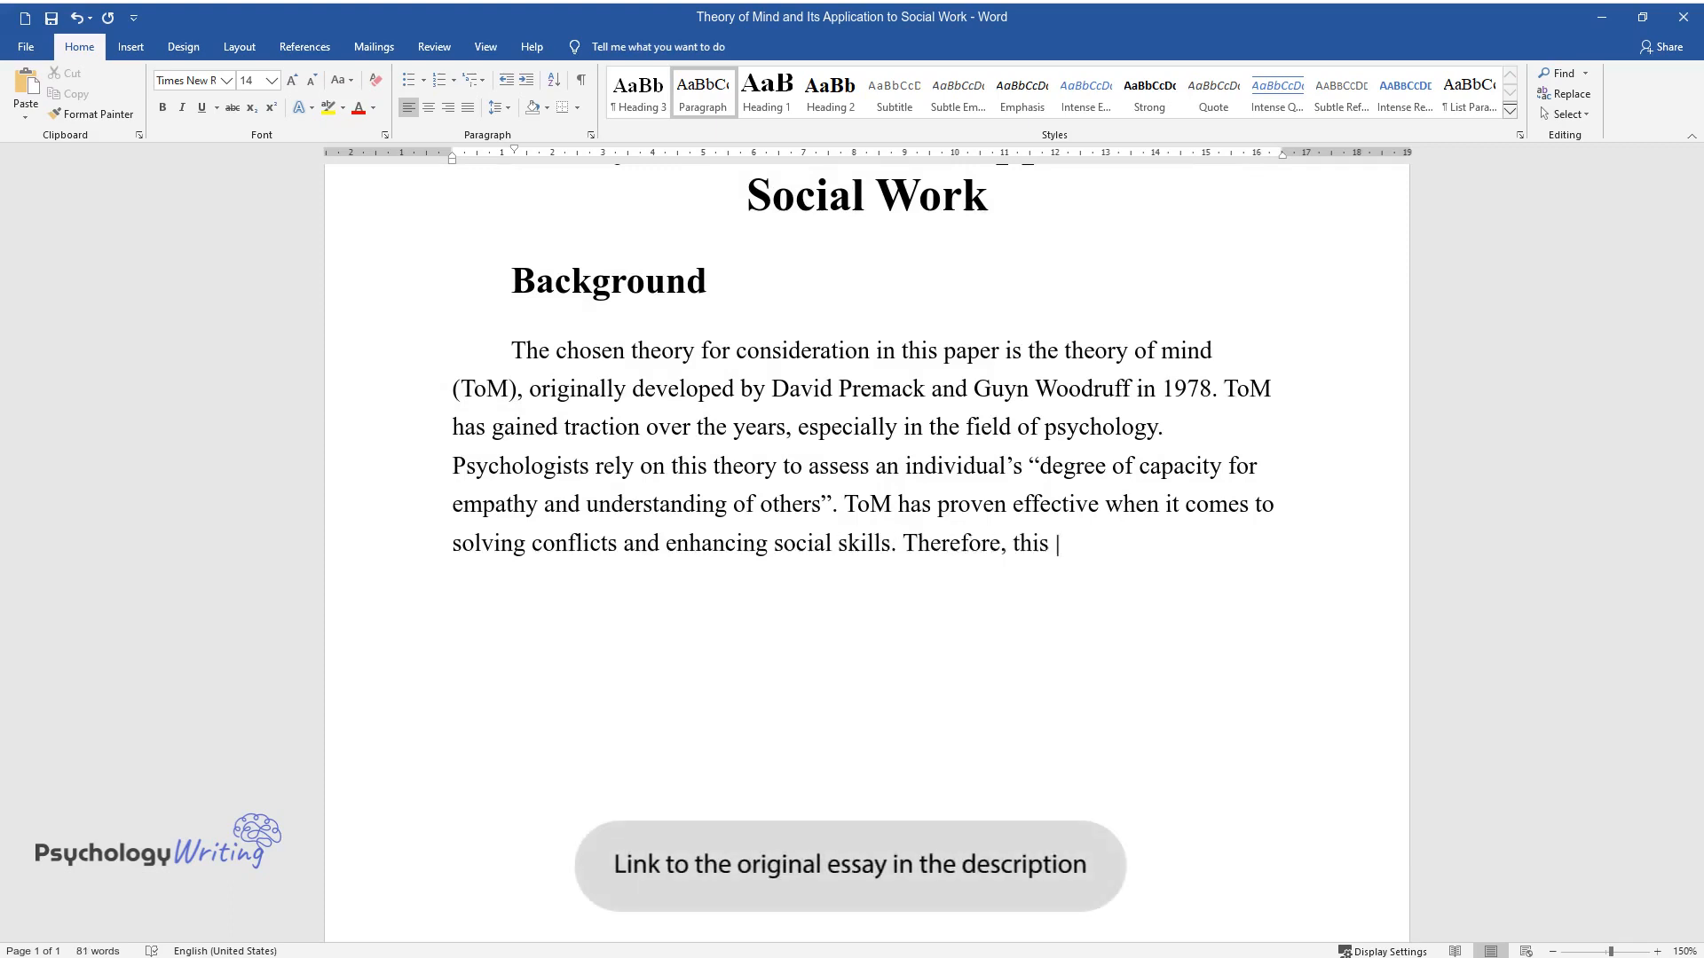
type("paper seeks to give an overview")
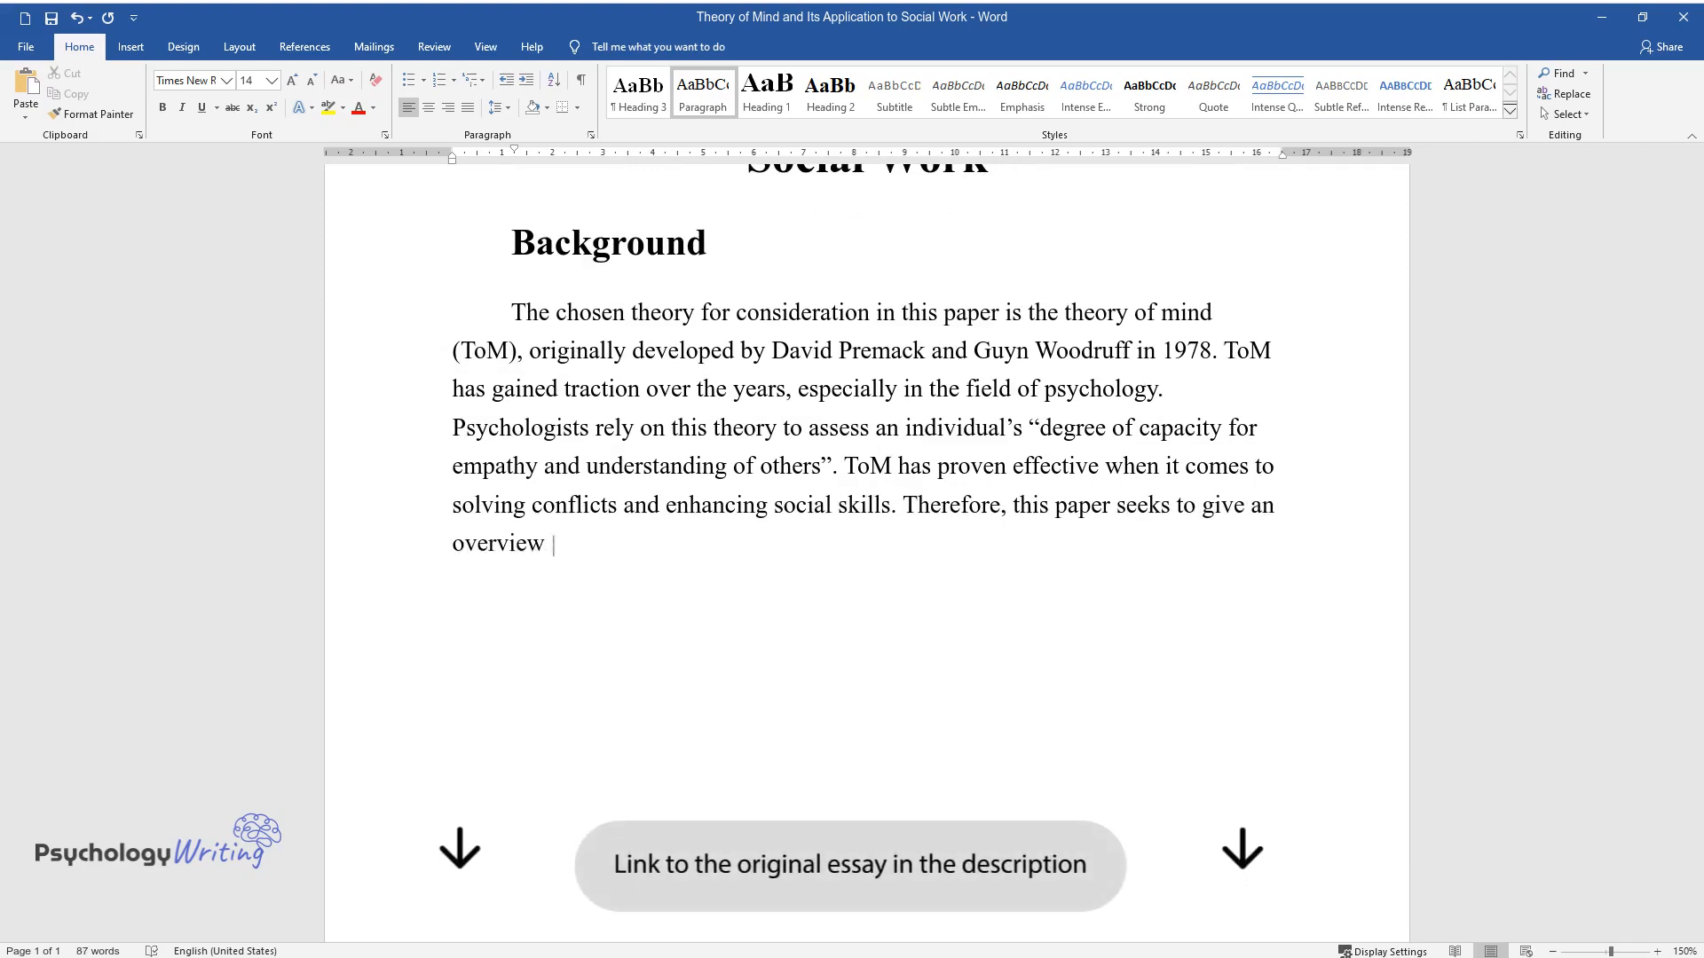
type("of the theory of mind as discuss")
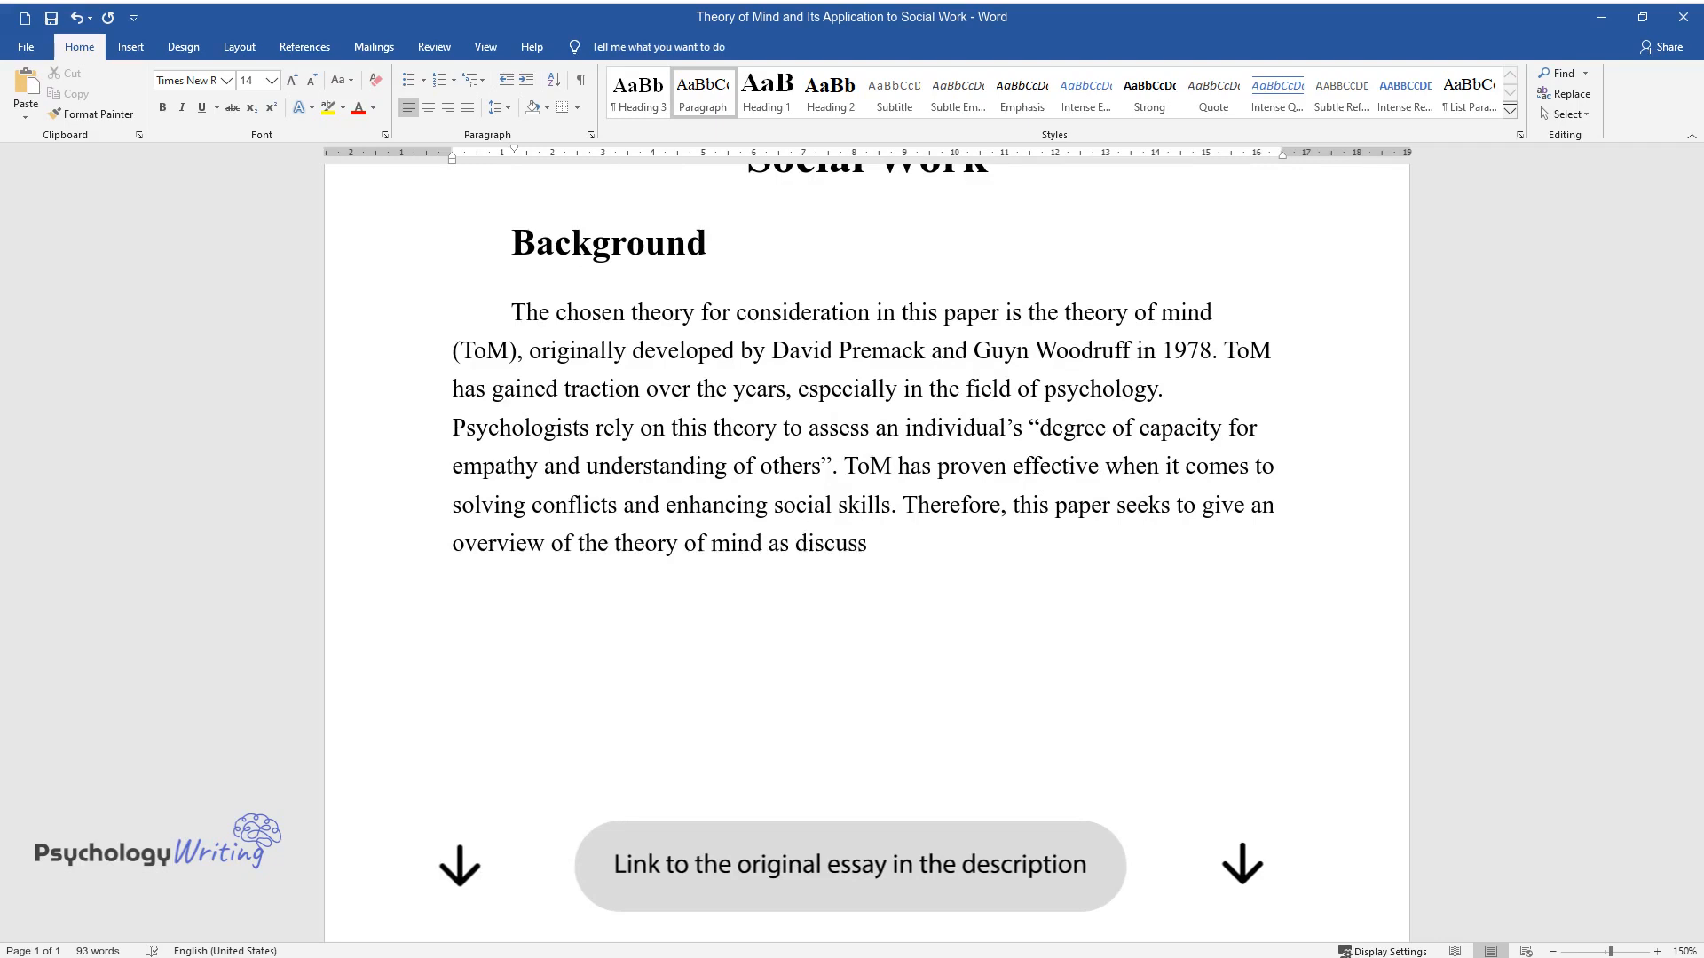
type("ed by different scholars, how i")
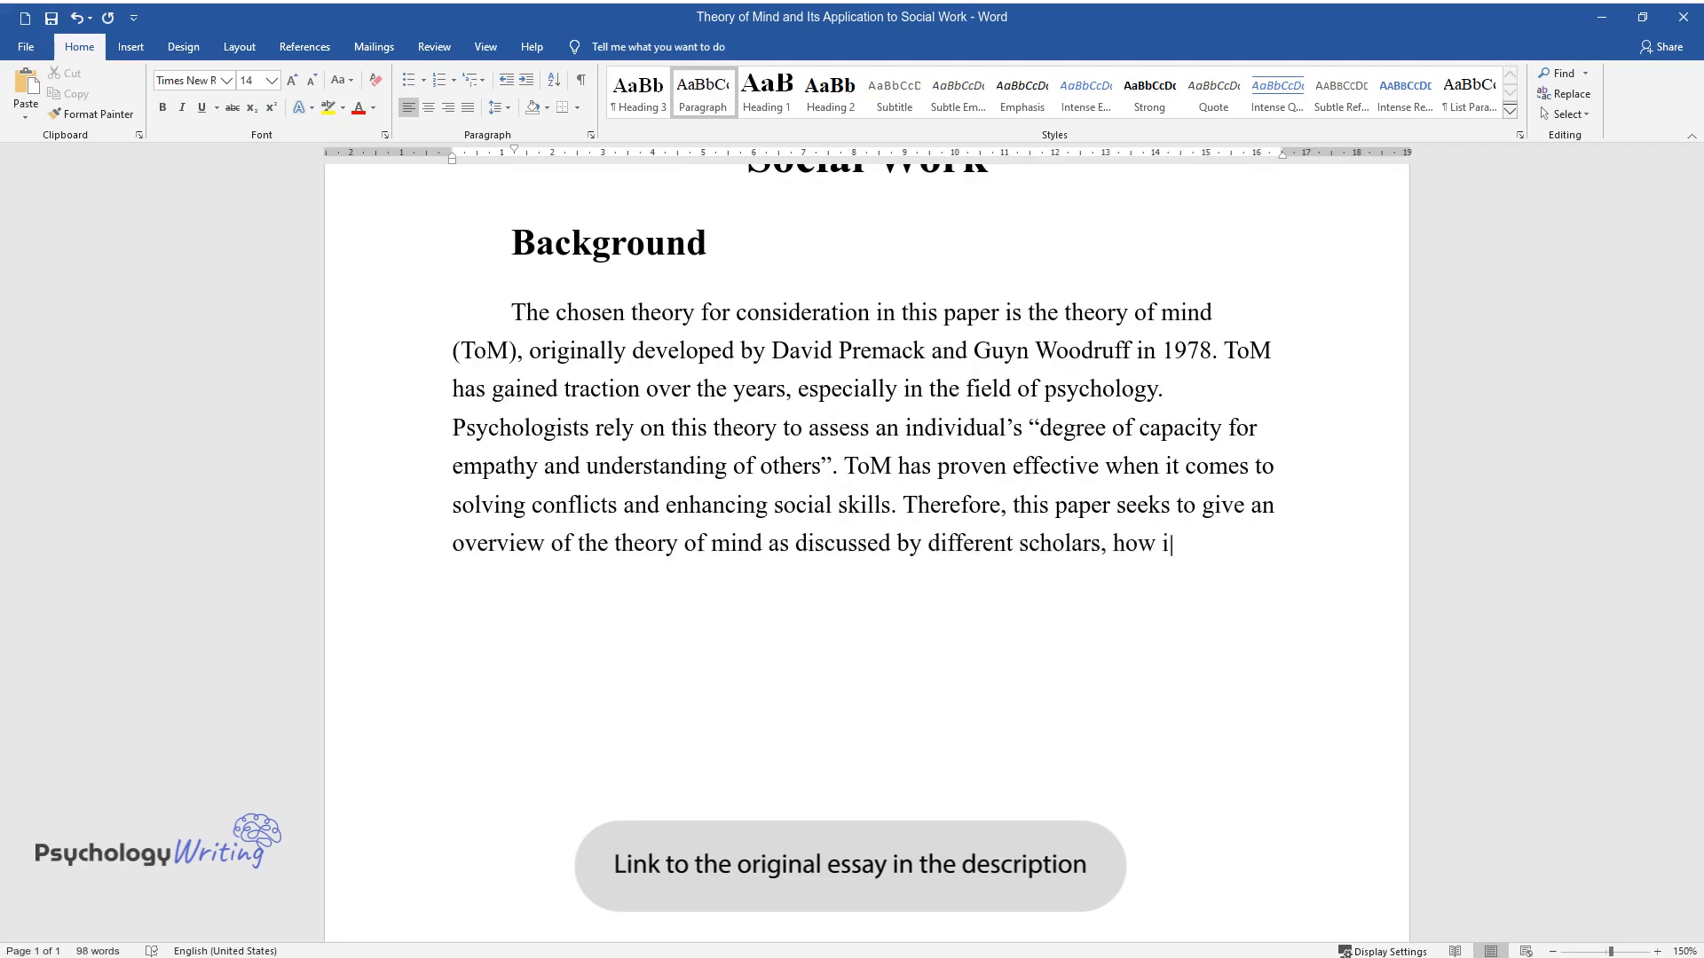
type("t is being applied, and, by exte")
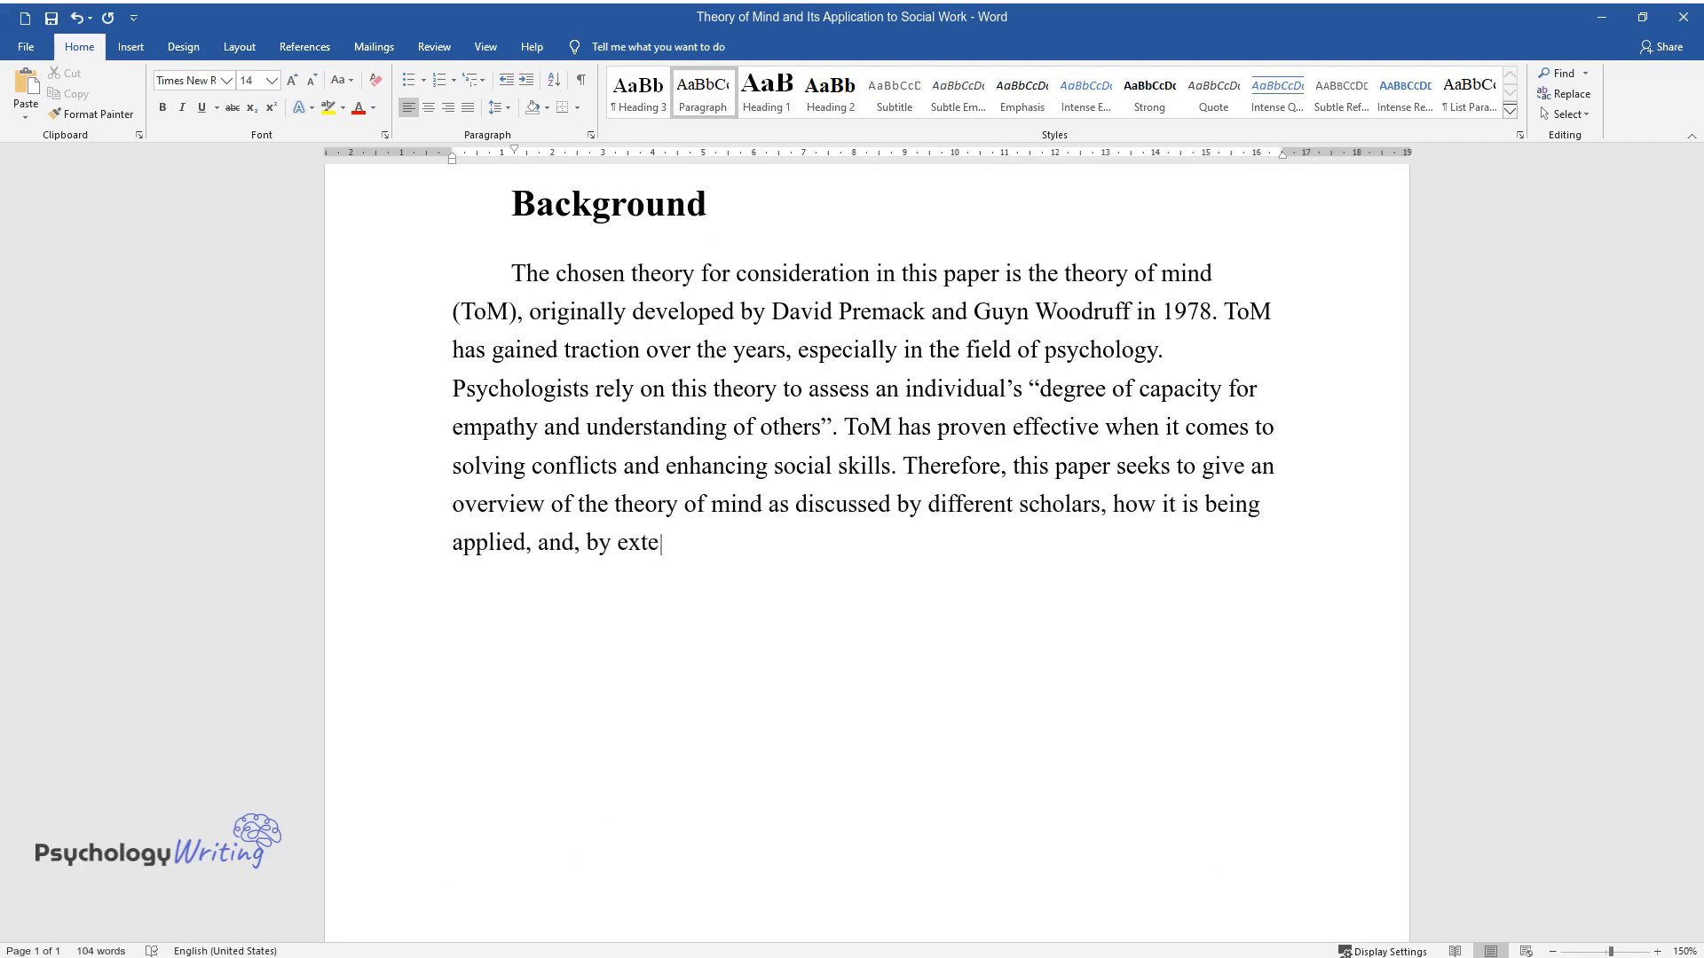
type("nsion, to social work as a profe")
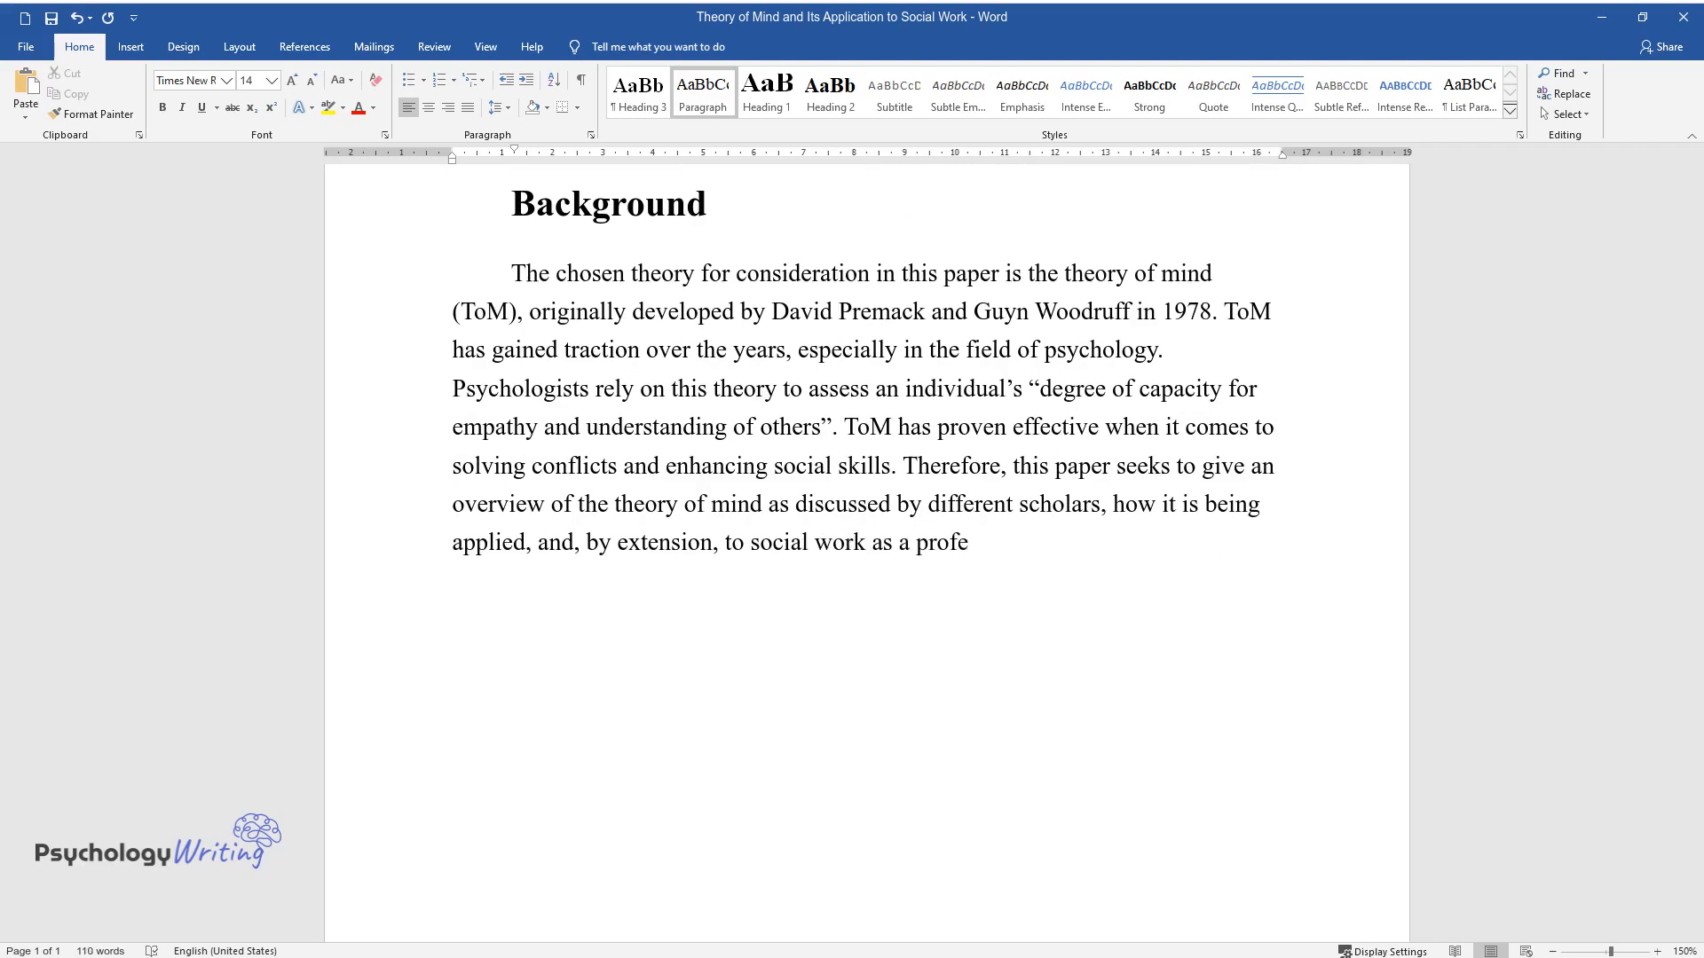
type("ssion. In essence, social worker")
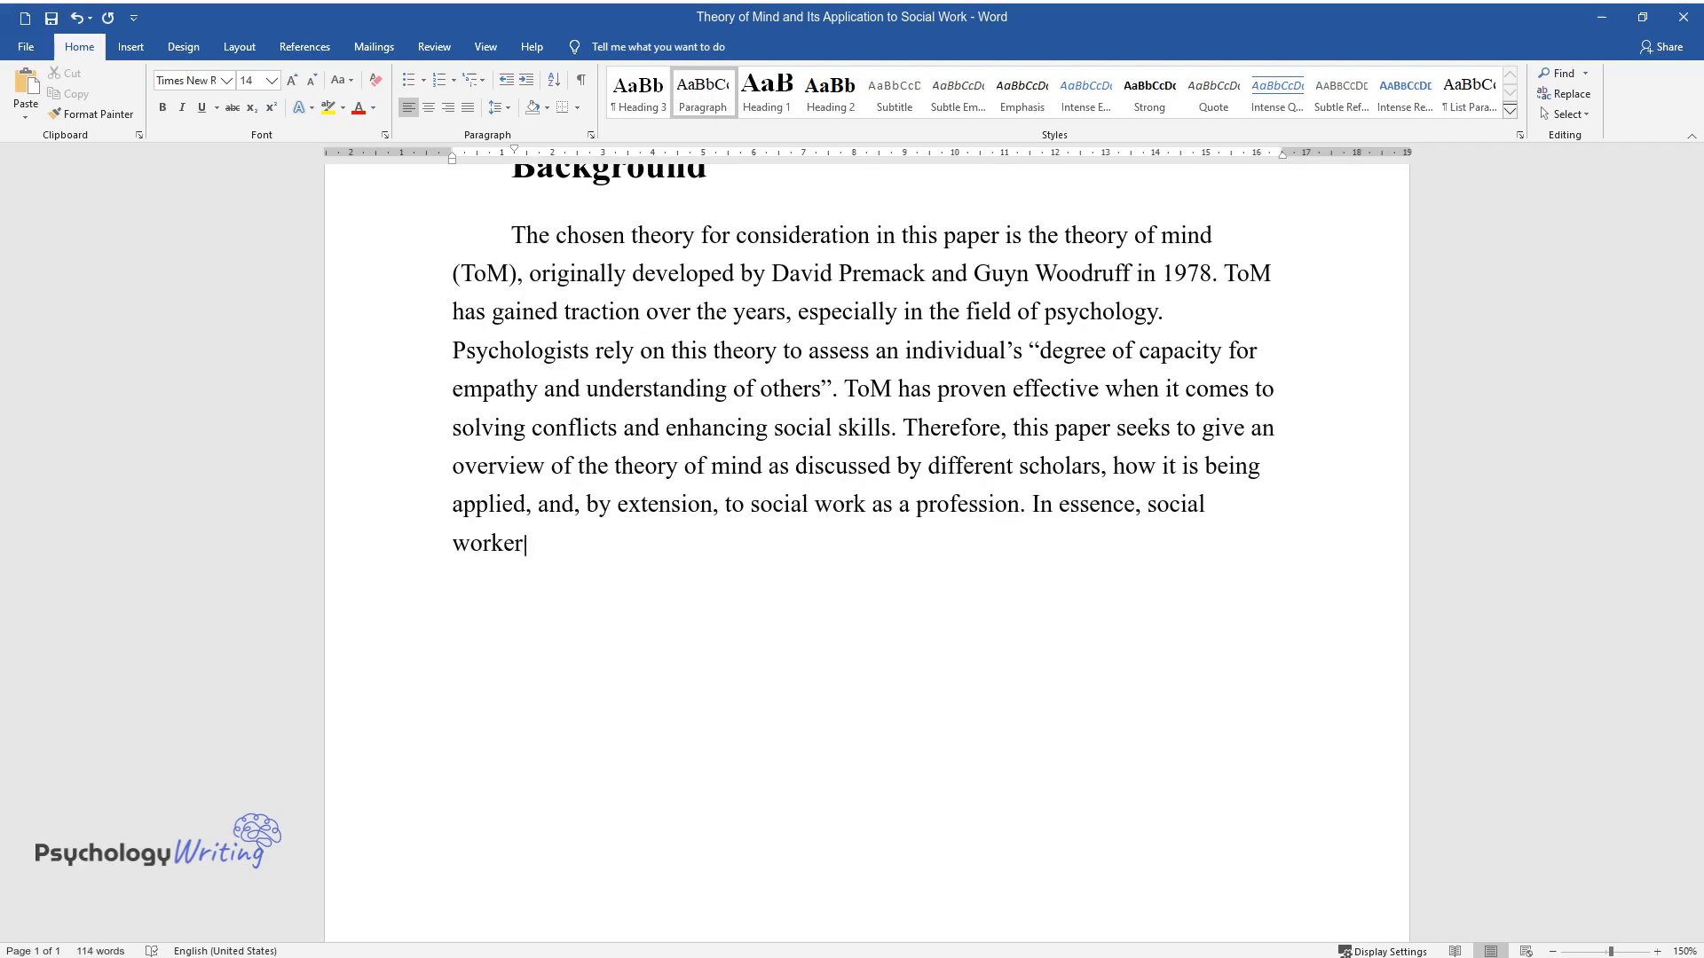
type("s use ToM to help clients deal")
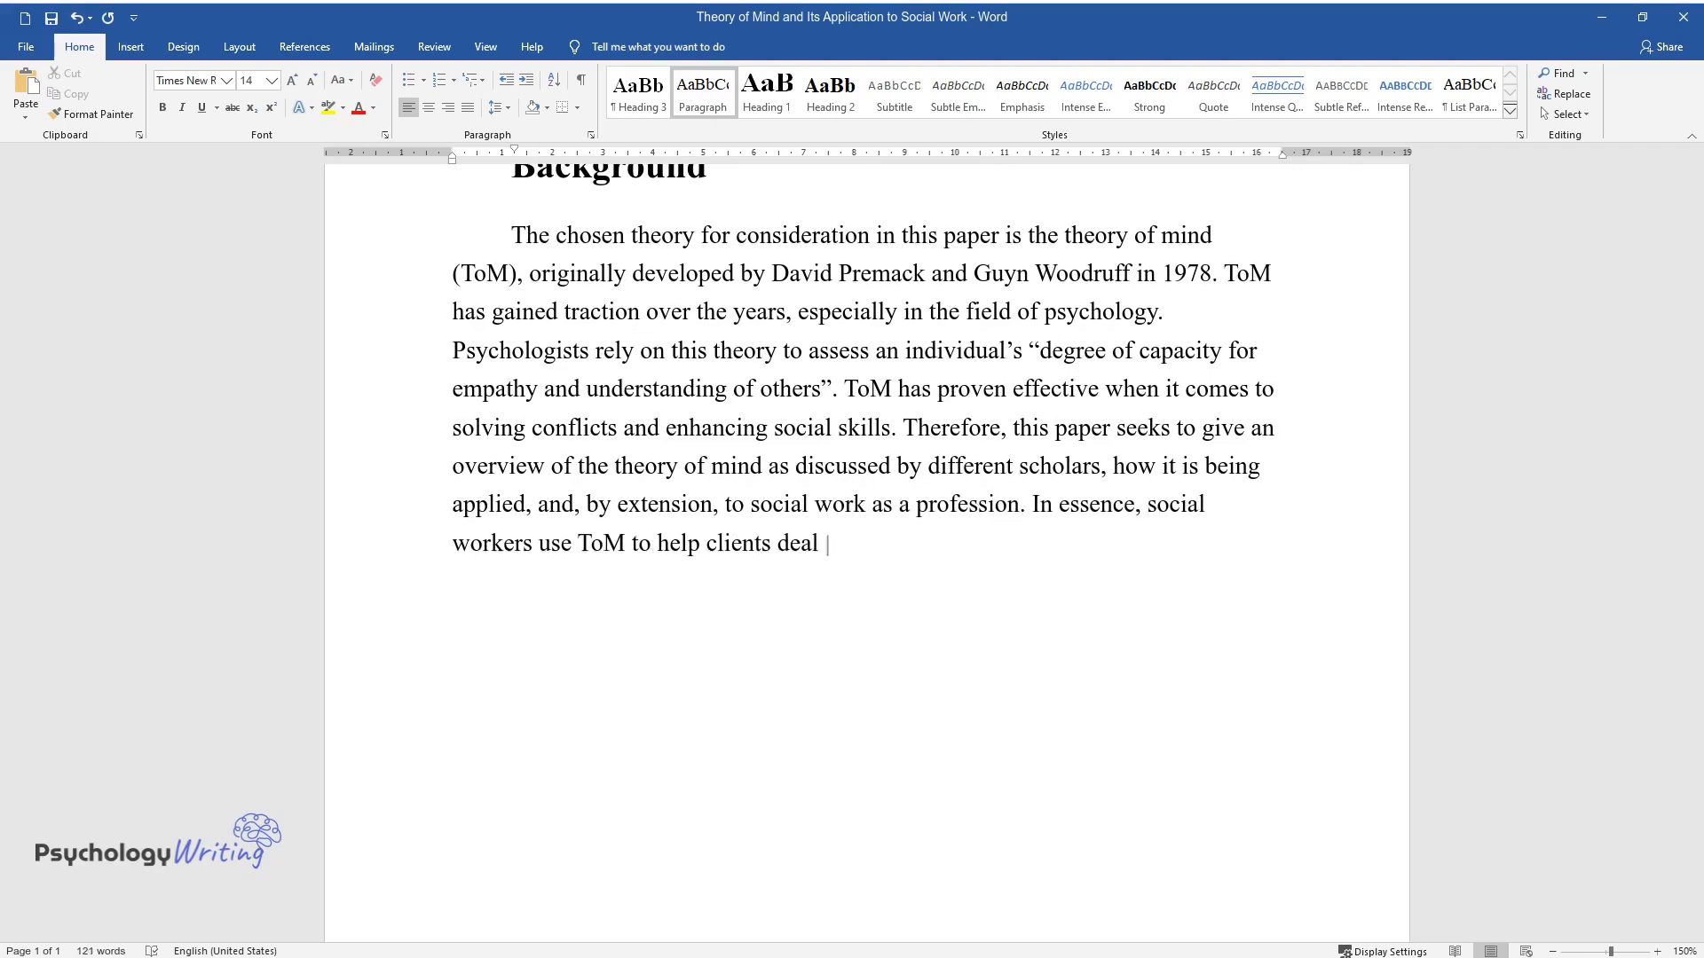
type("with anxiety by ensuring they fo")
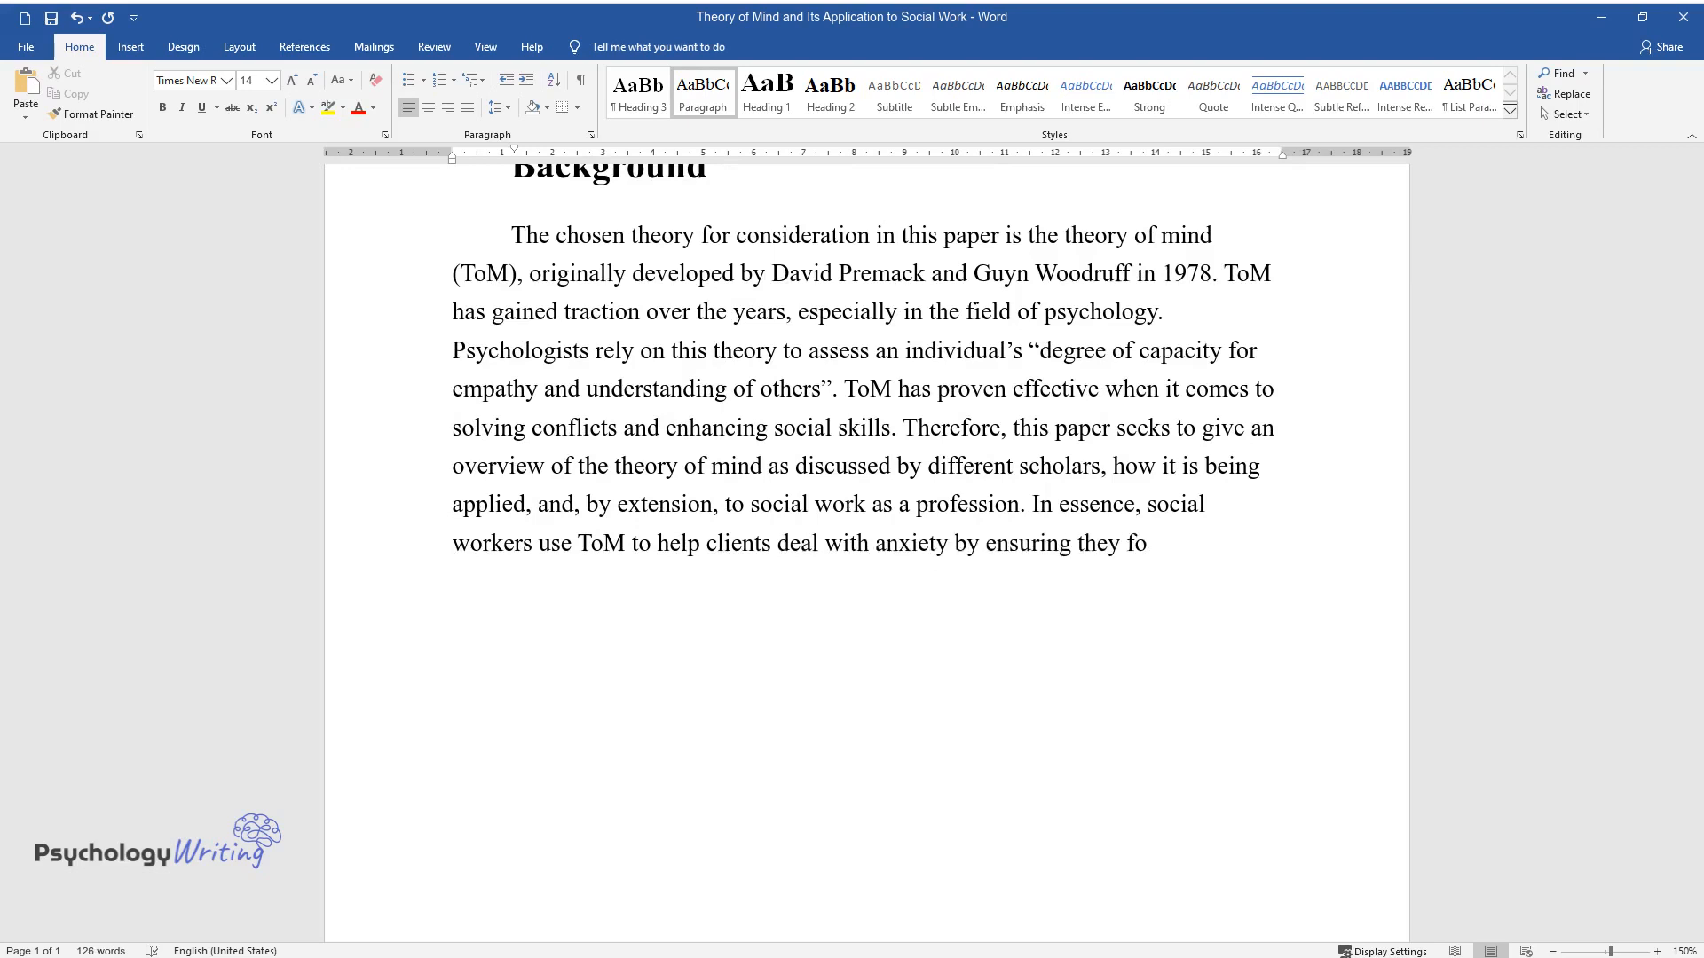
type("cus their attention and remain n")
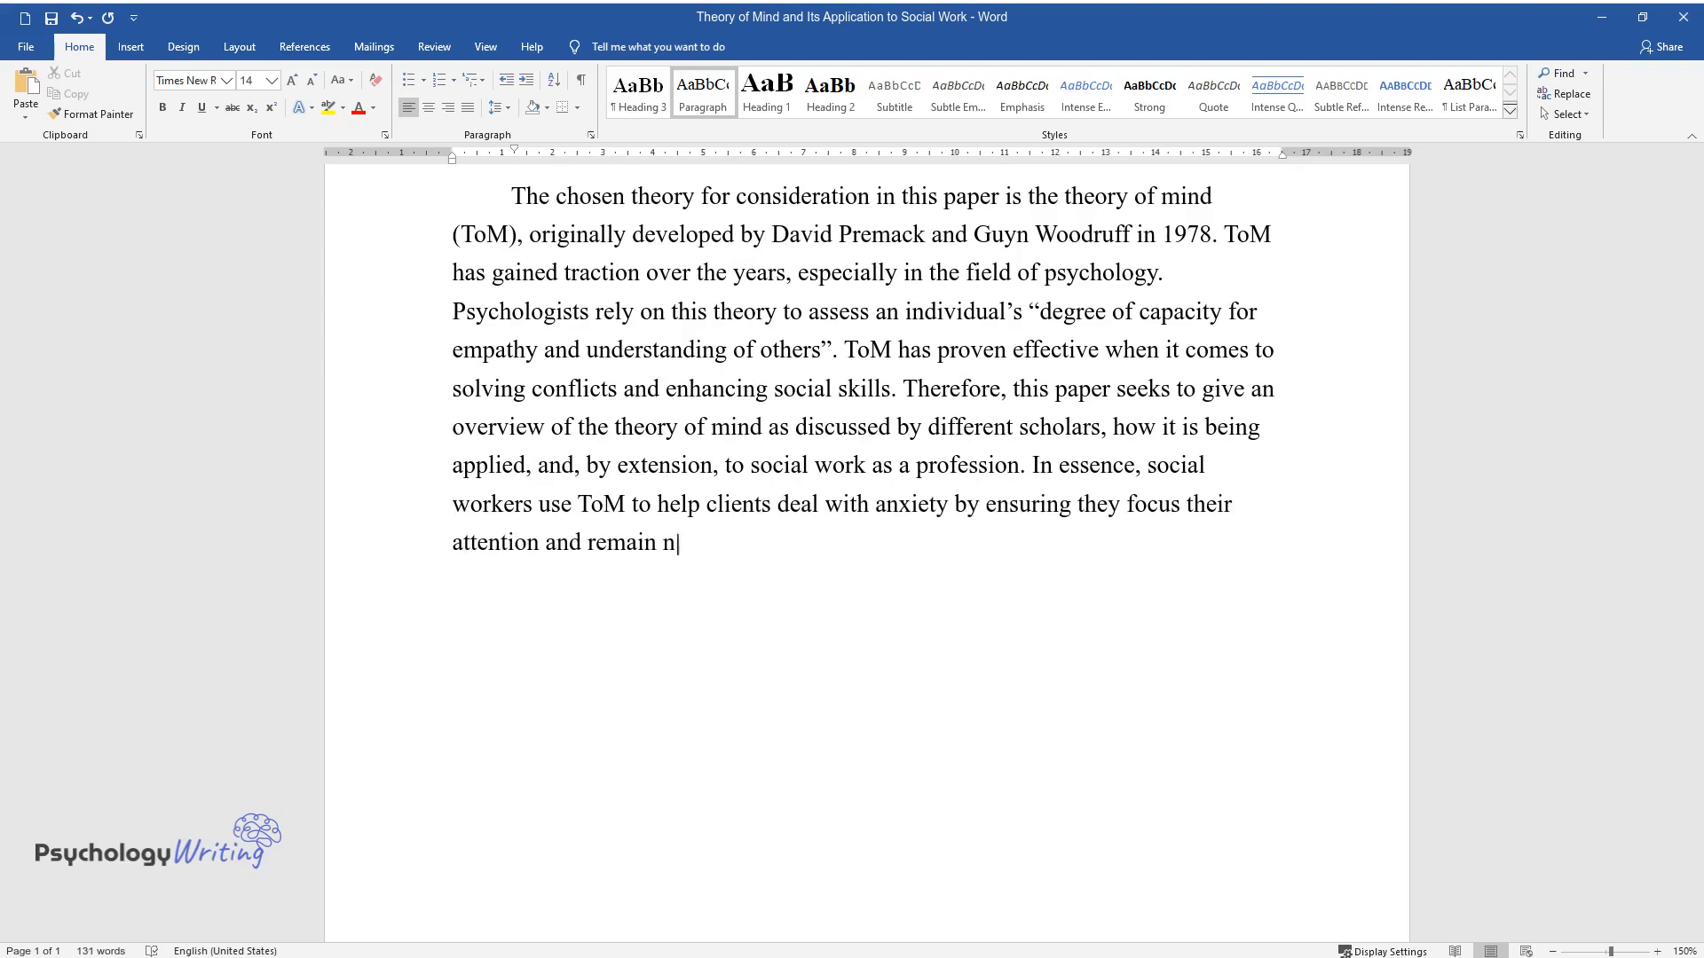
type("on-judgmental throughout the session.")
type("Overview of the Chosen Theory")
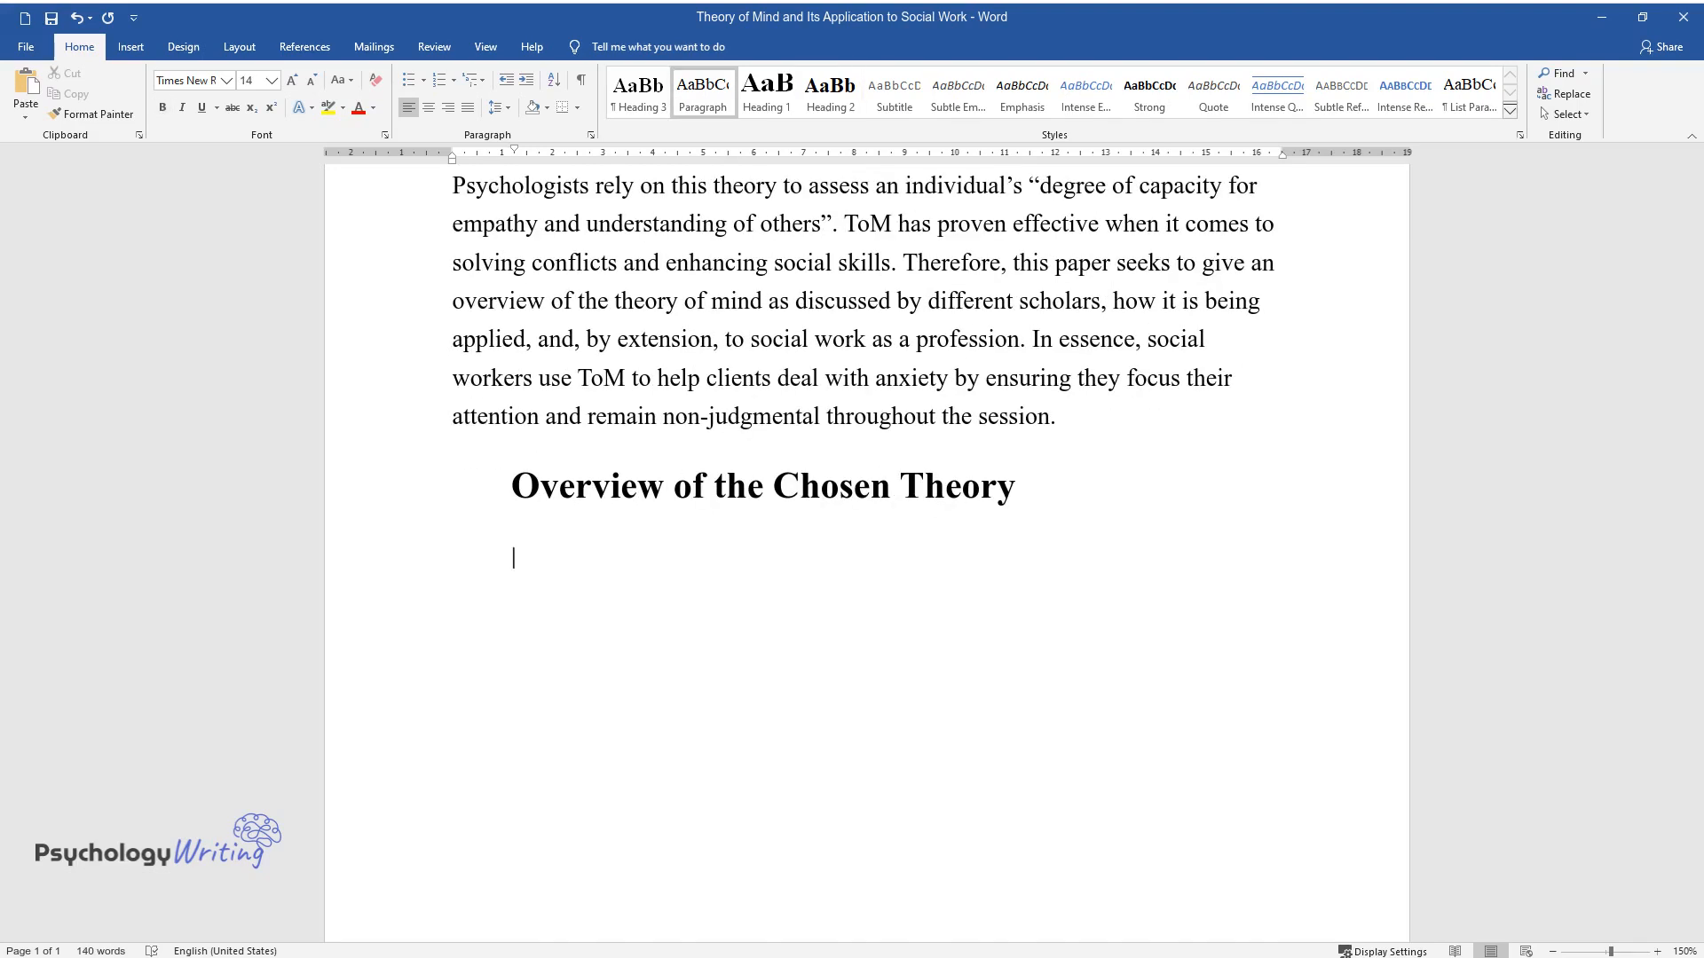
Write that ToM helps people understand differing beliefs and engage in continuous social interaction.
type("The theory of mind exis")
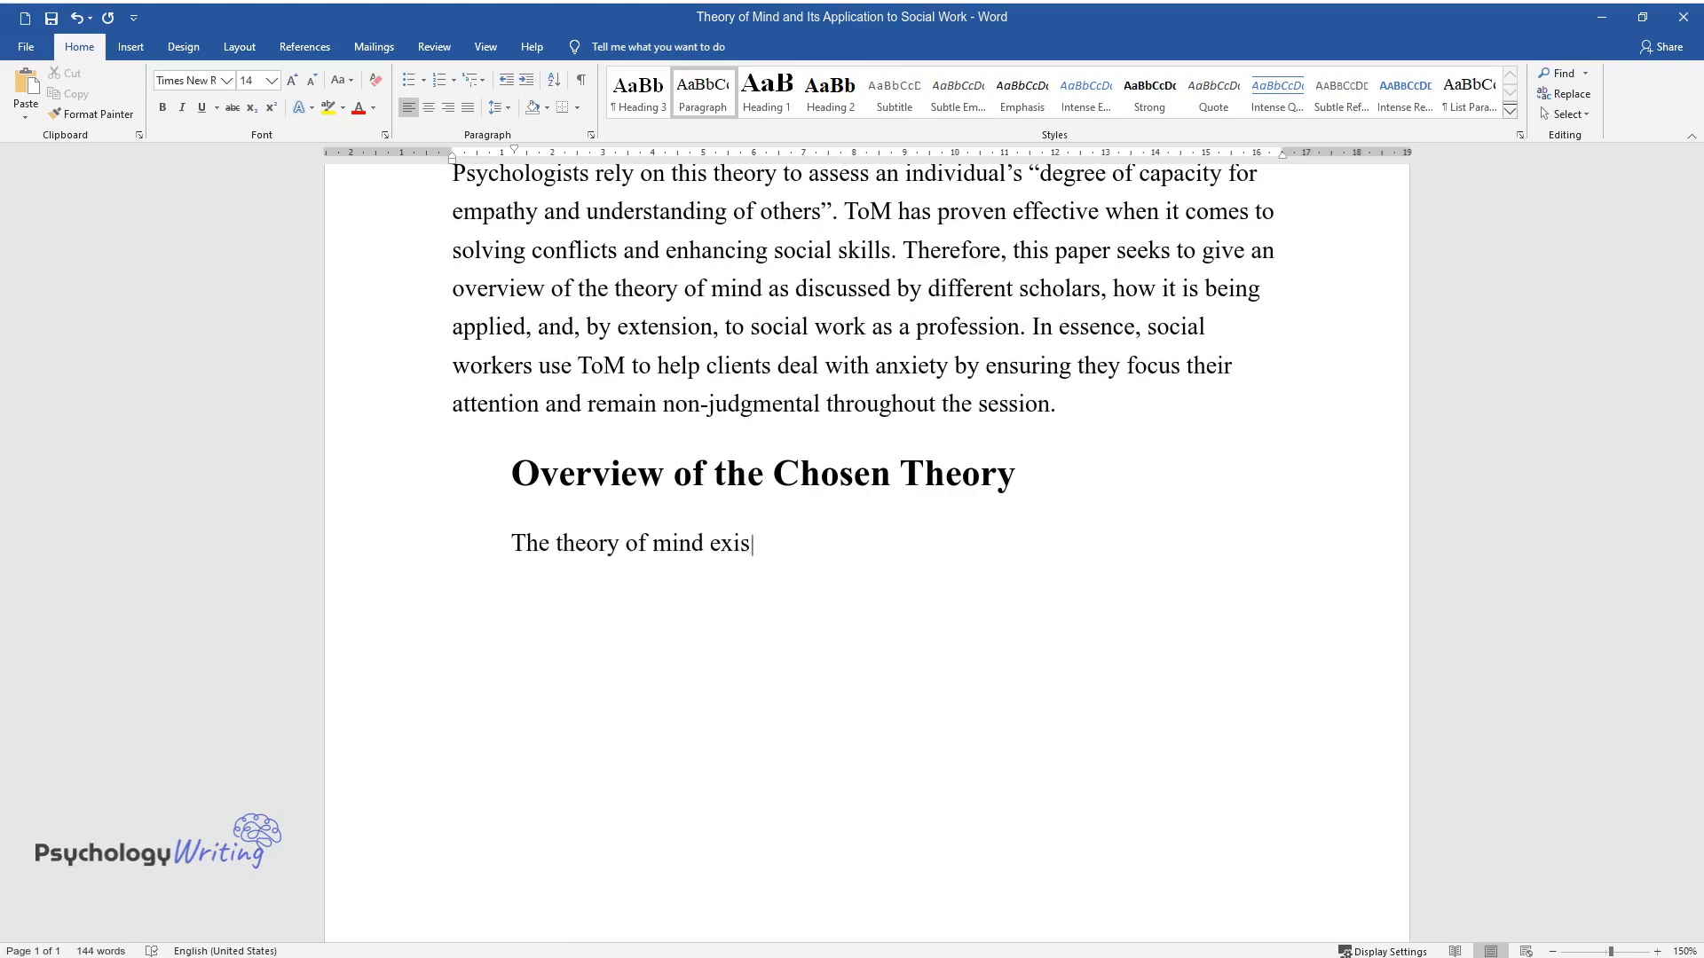
type("ts to help people understand and view others as")
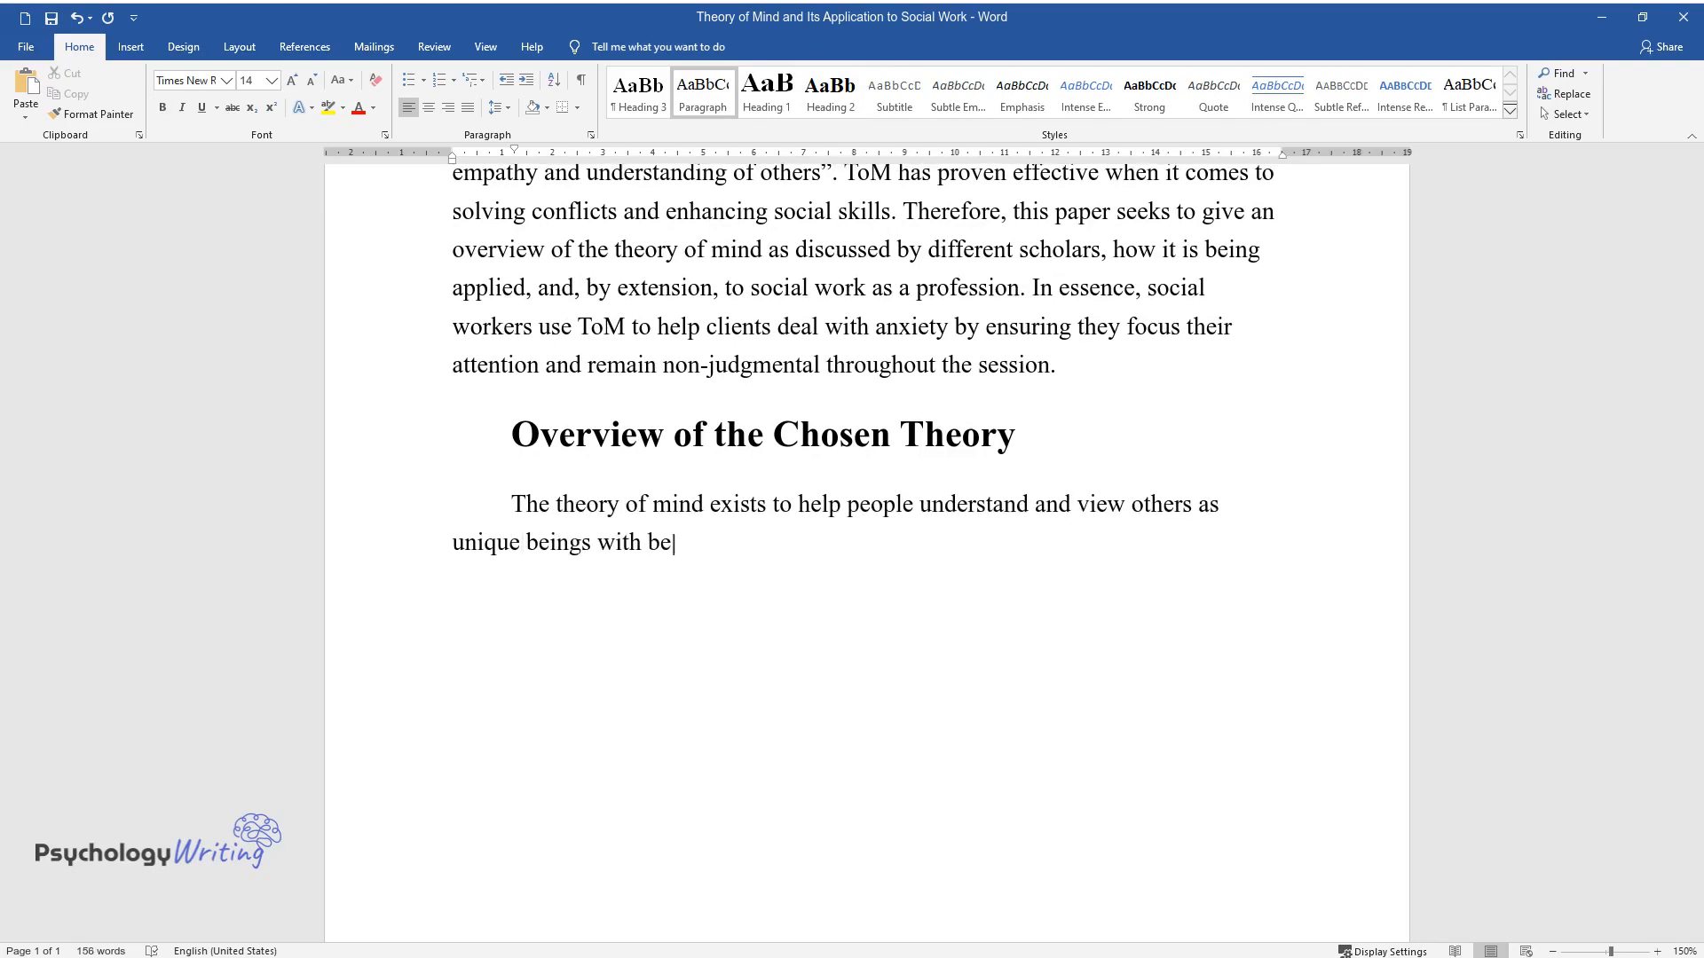
type("liefs and desires different from their own. According to")
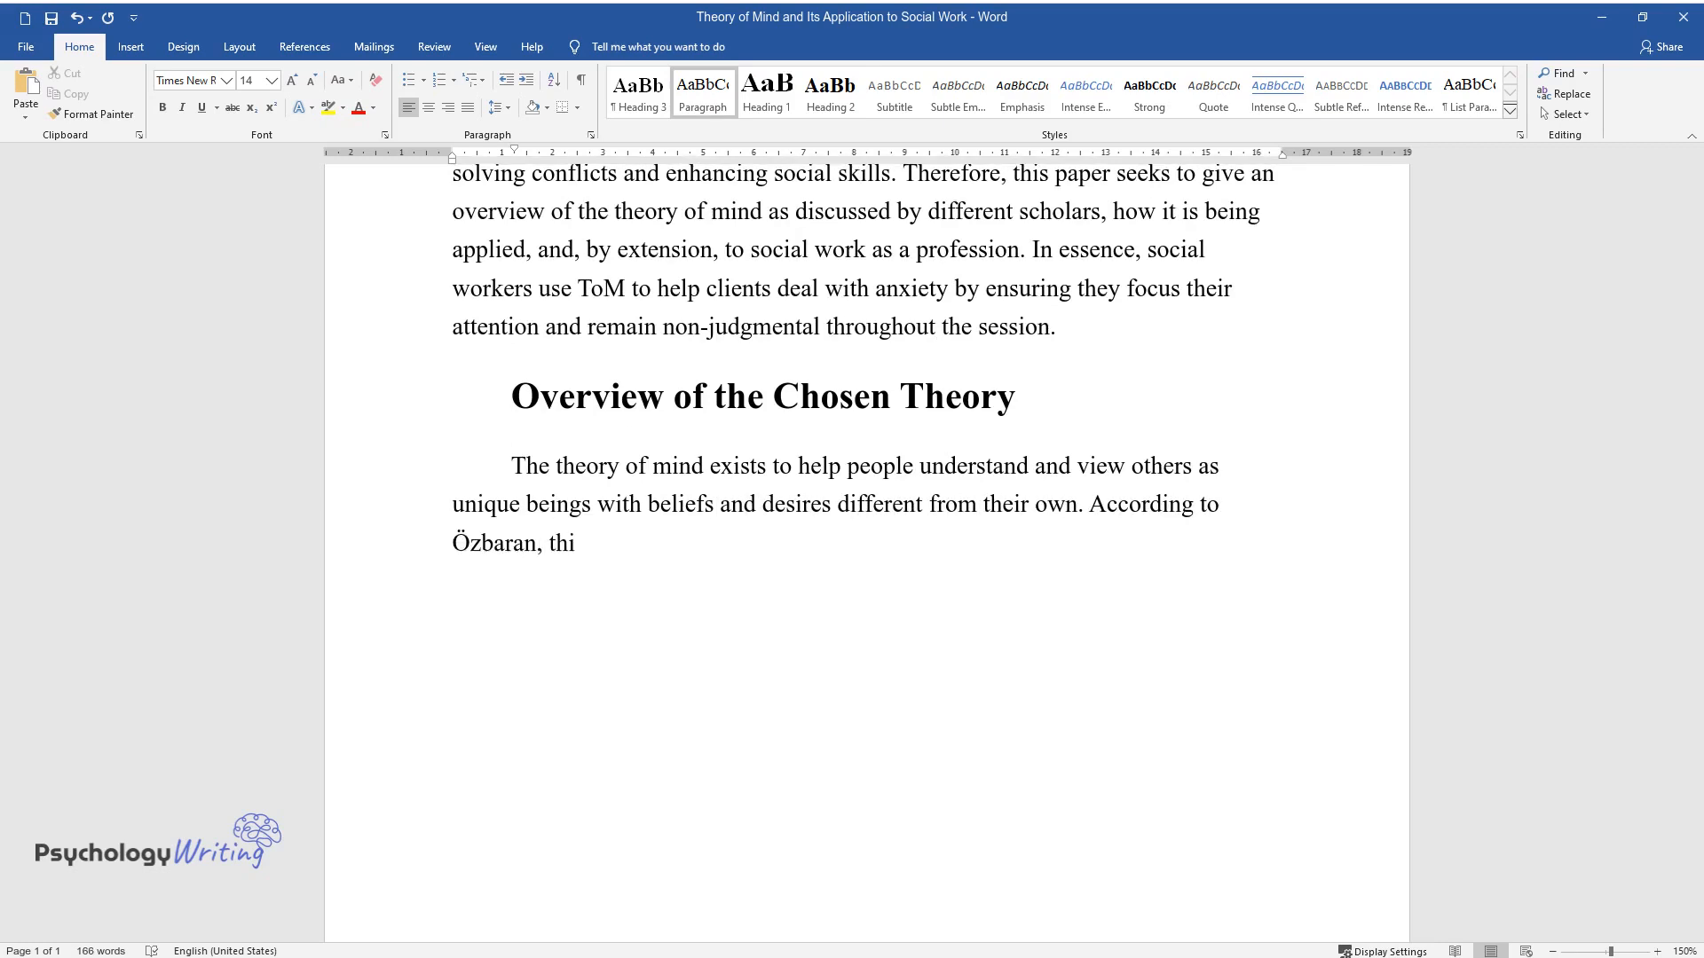
type("s understanding allows people to en")
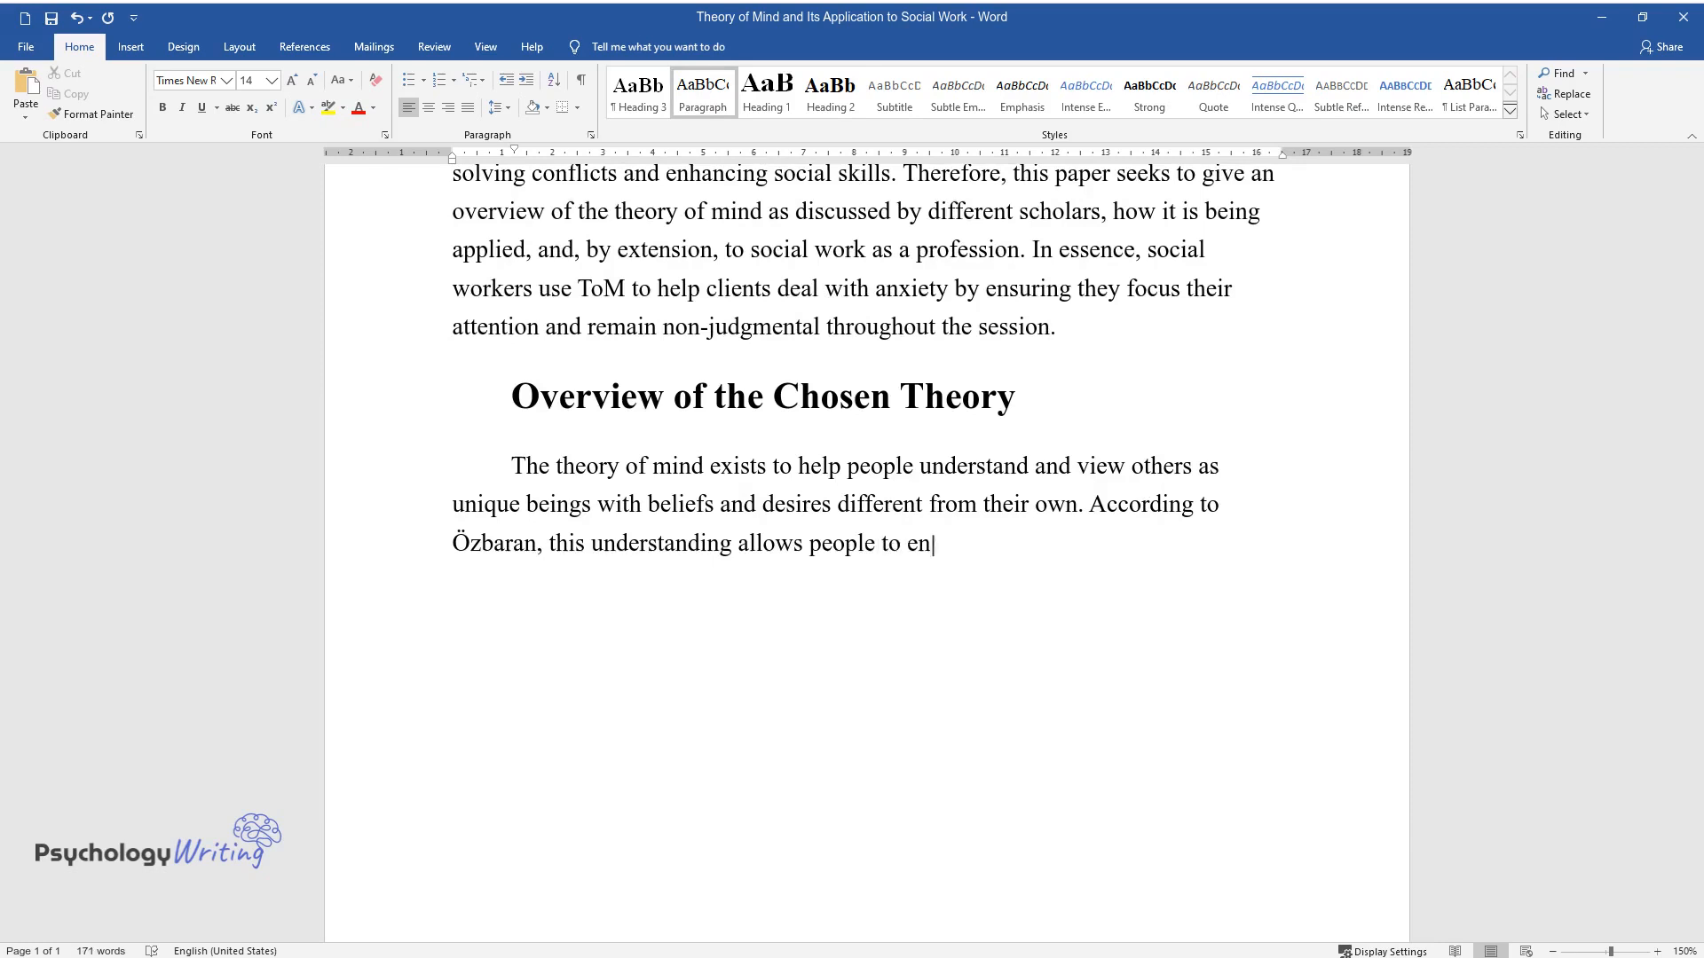
type("gage in a continuous social intera")
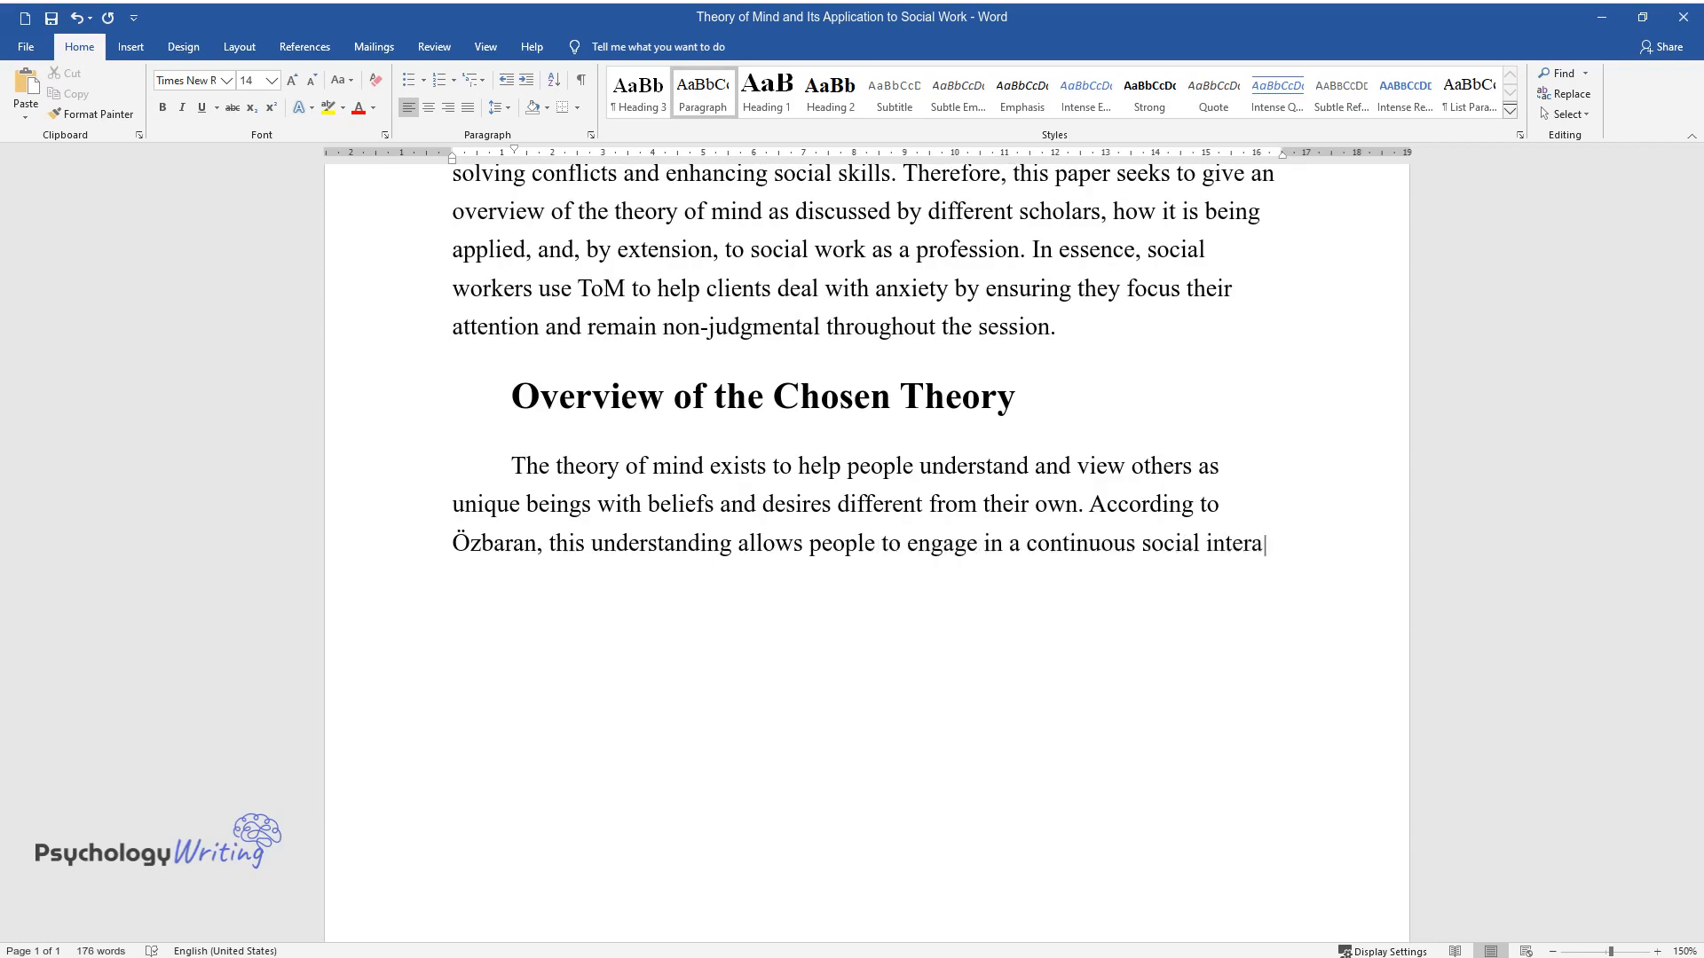
type("ction as they interpret the mental")
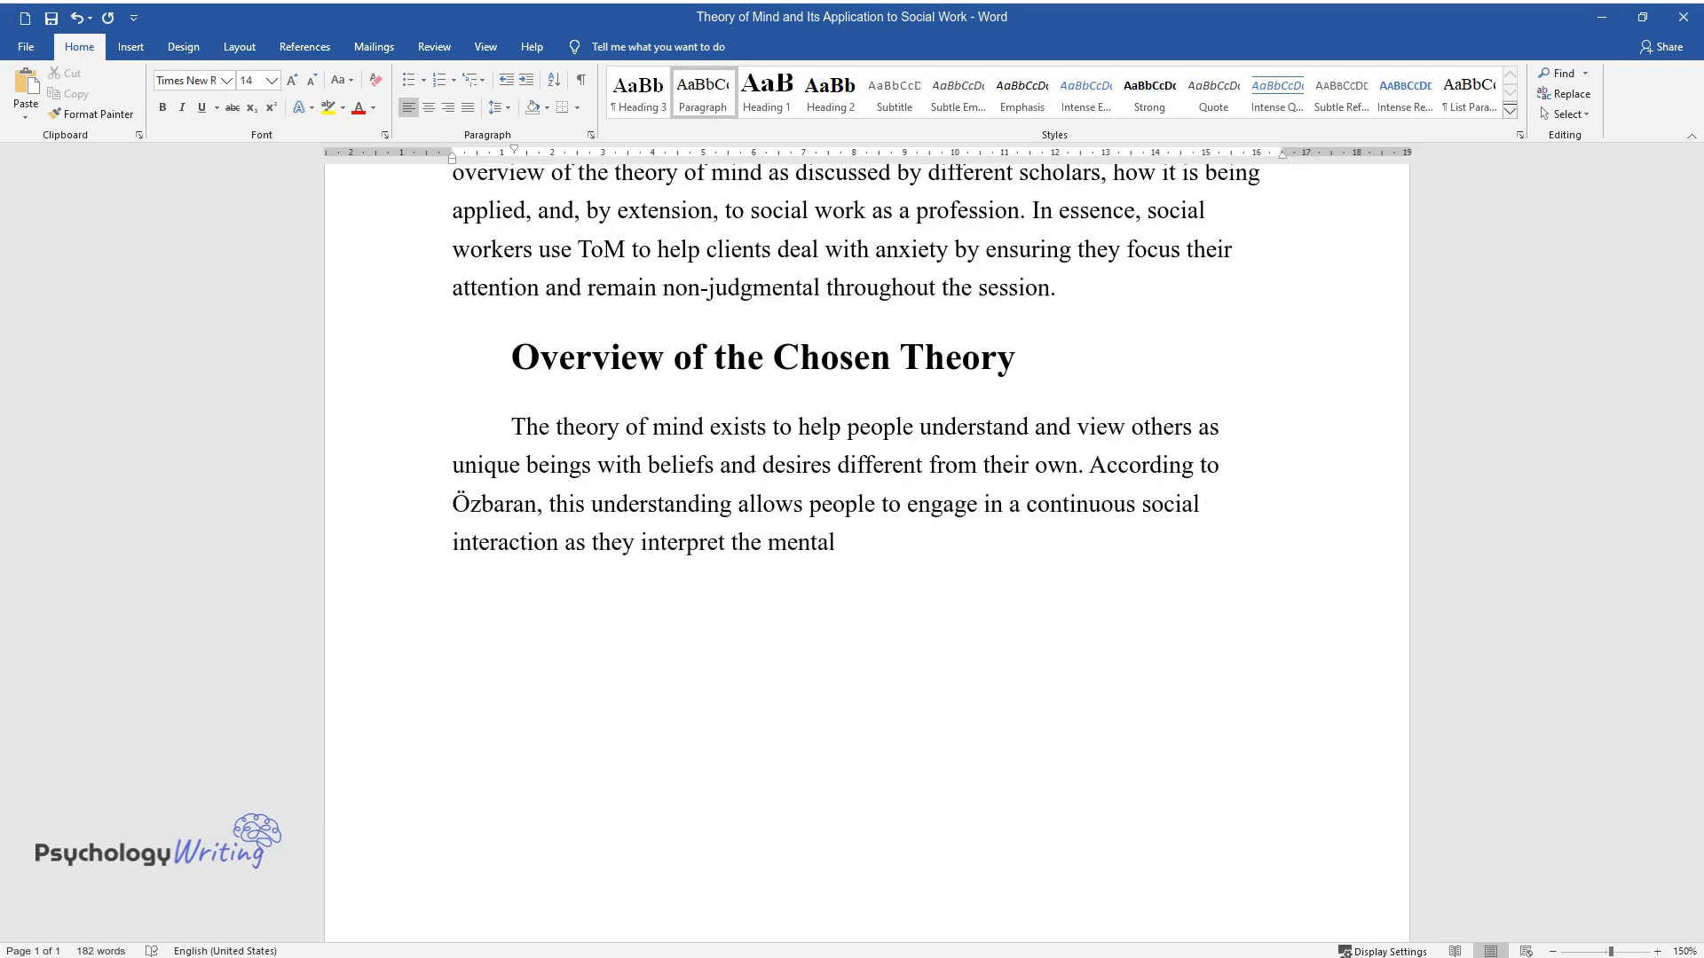
type("states and, at the same time, infer the")
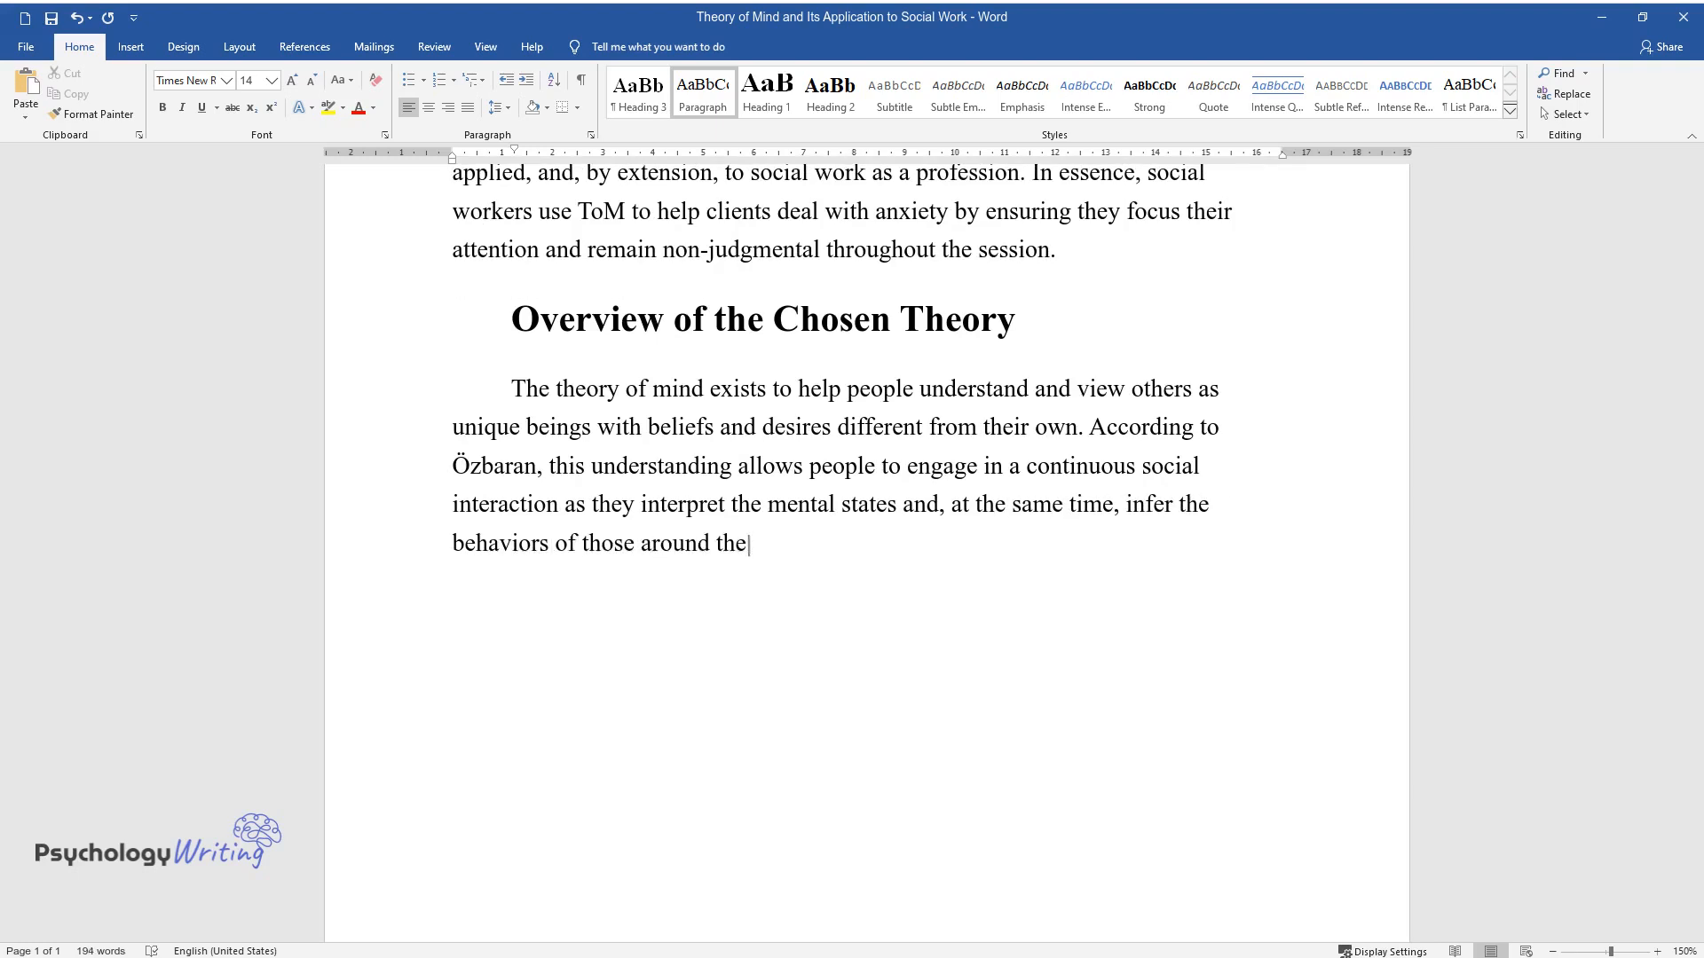
Add that psychology research focuses on the neural basis, developmental pathway, and limitations of ToM.
type("m. The theory has been studied and")
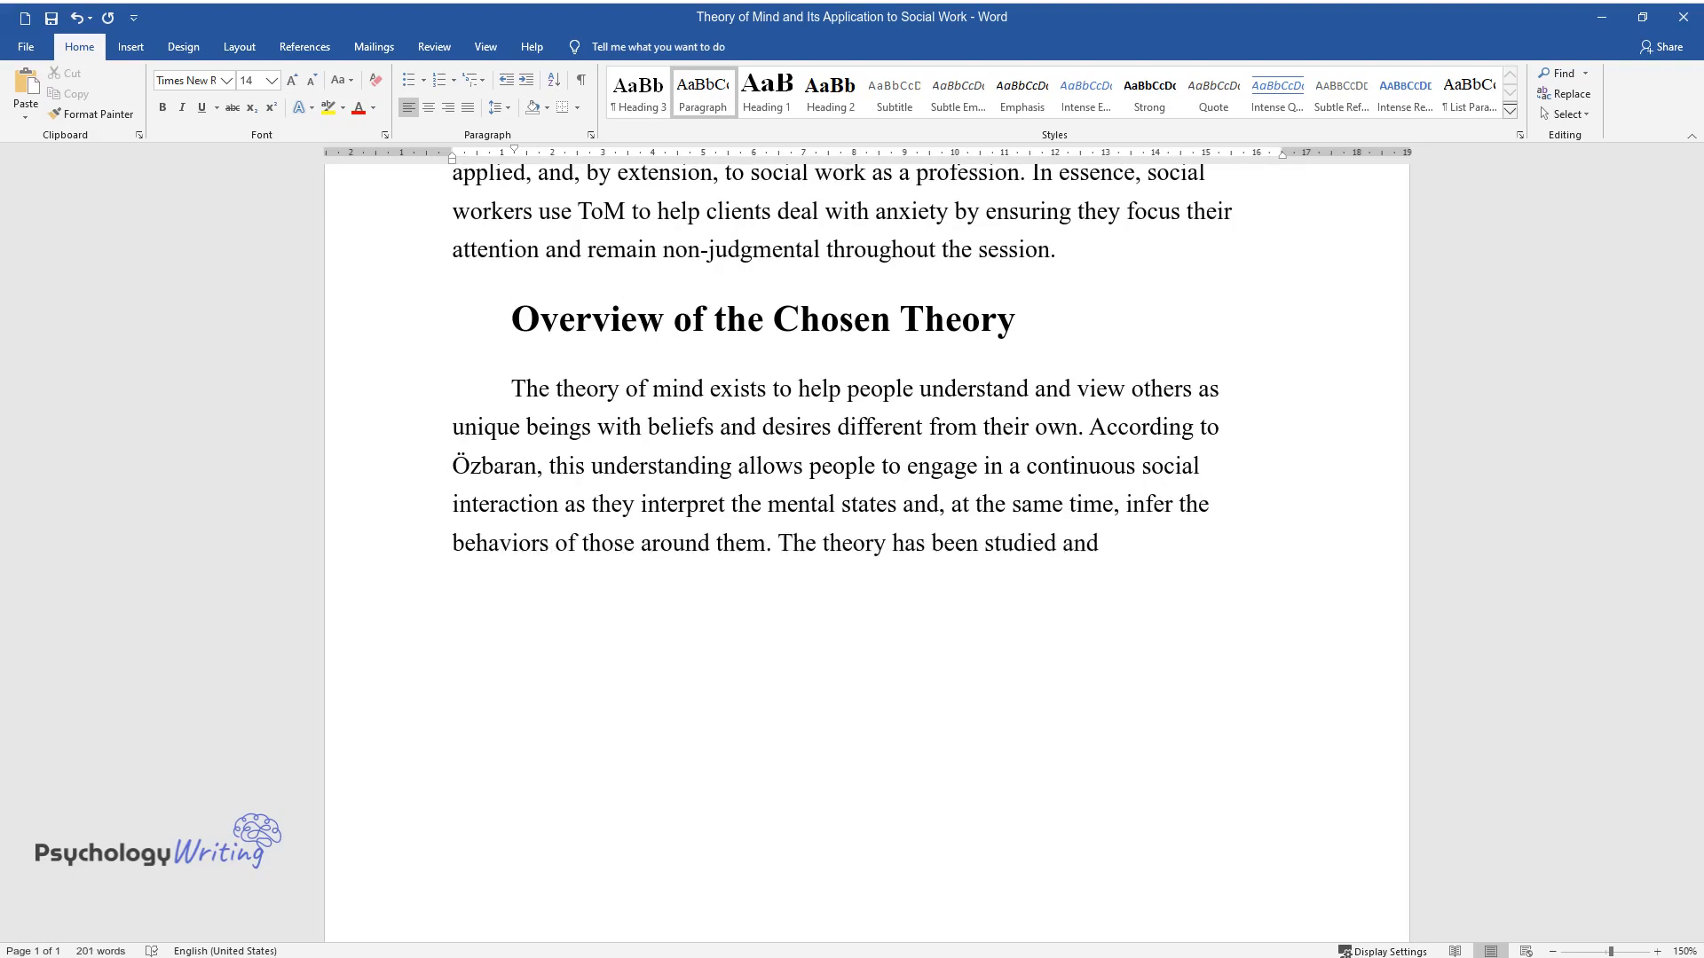
type("researched by different scholars o")
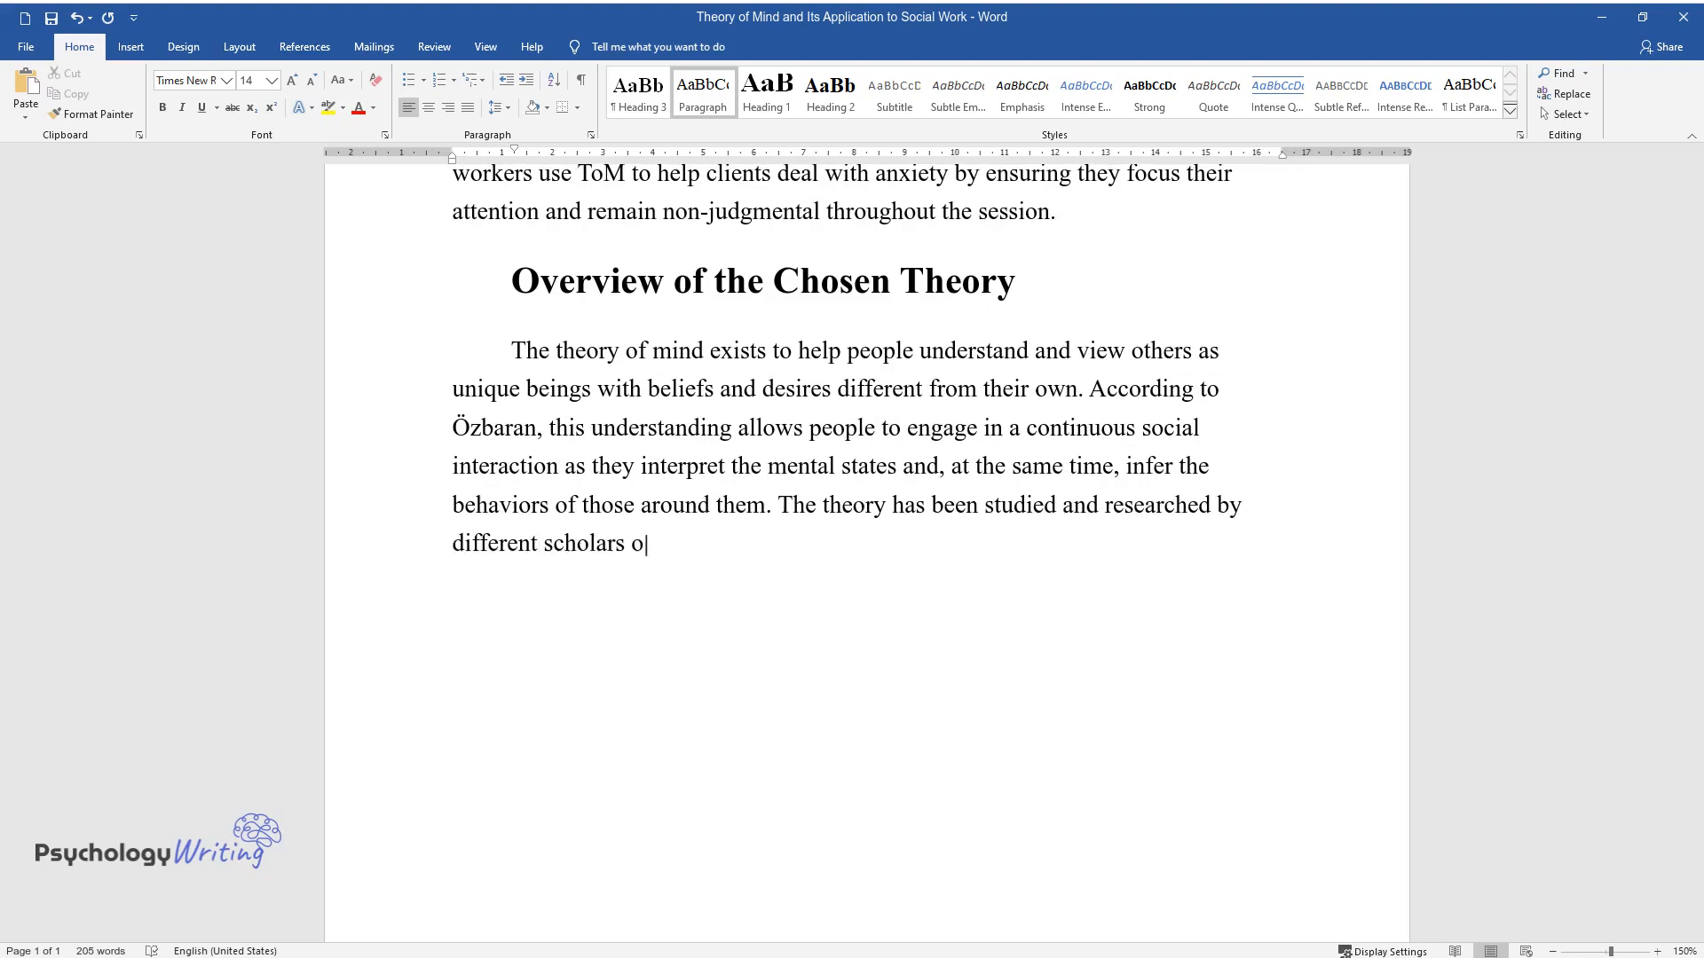
type("ver the years. In the field of psy")
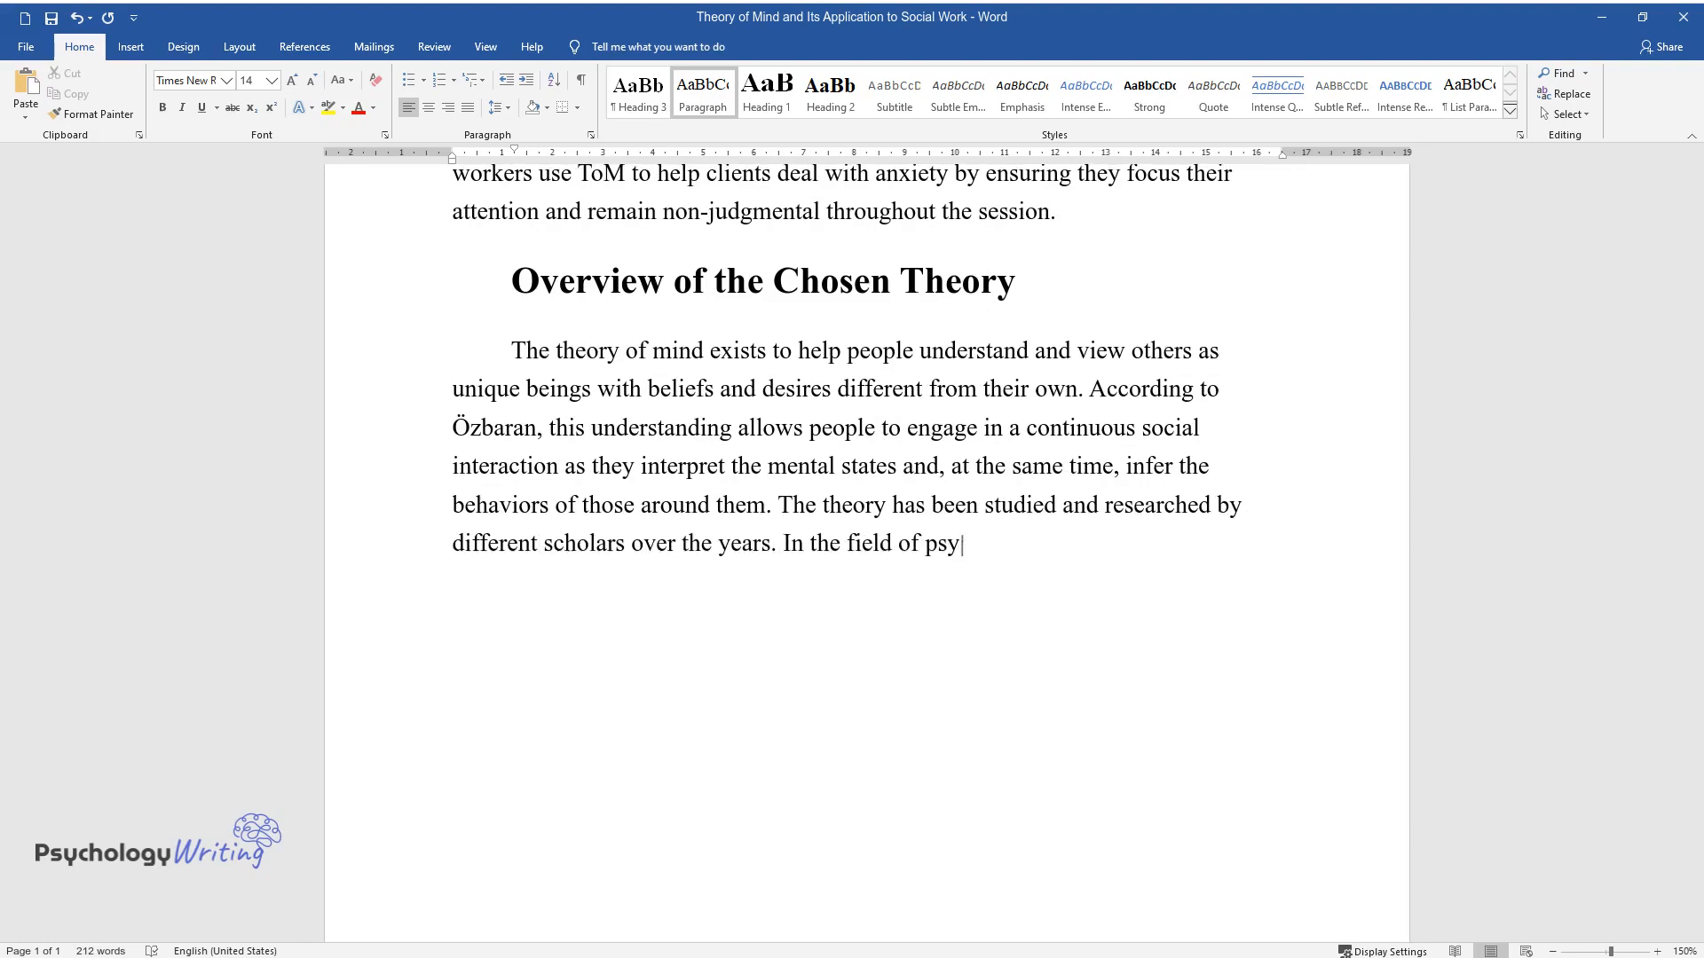
type("chology, for instance, the focus ha")
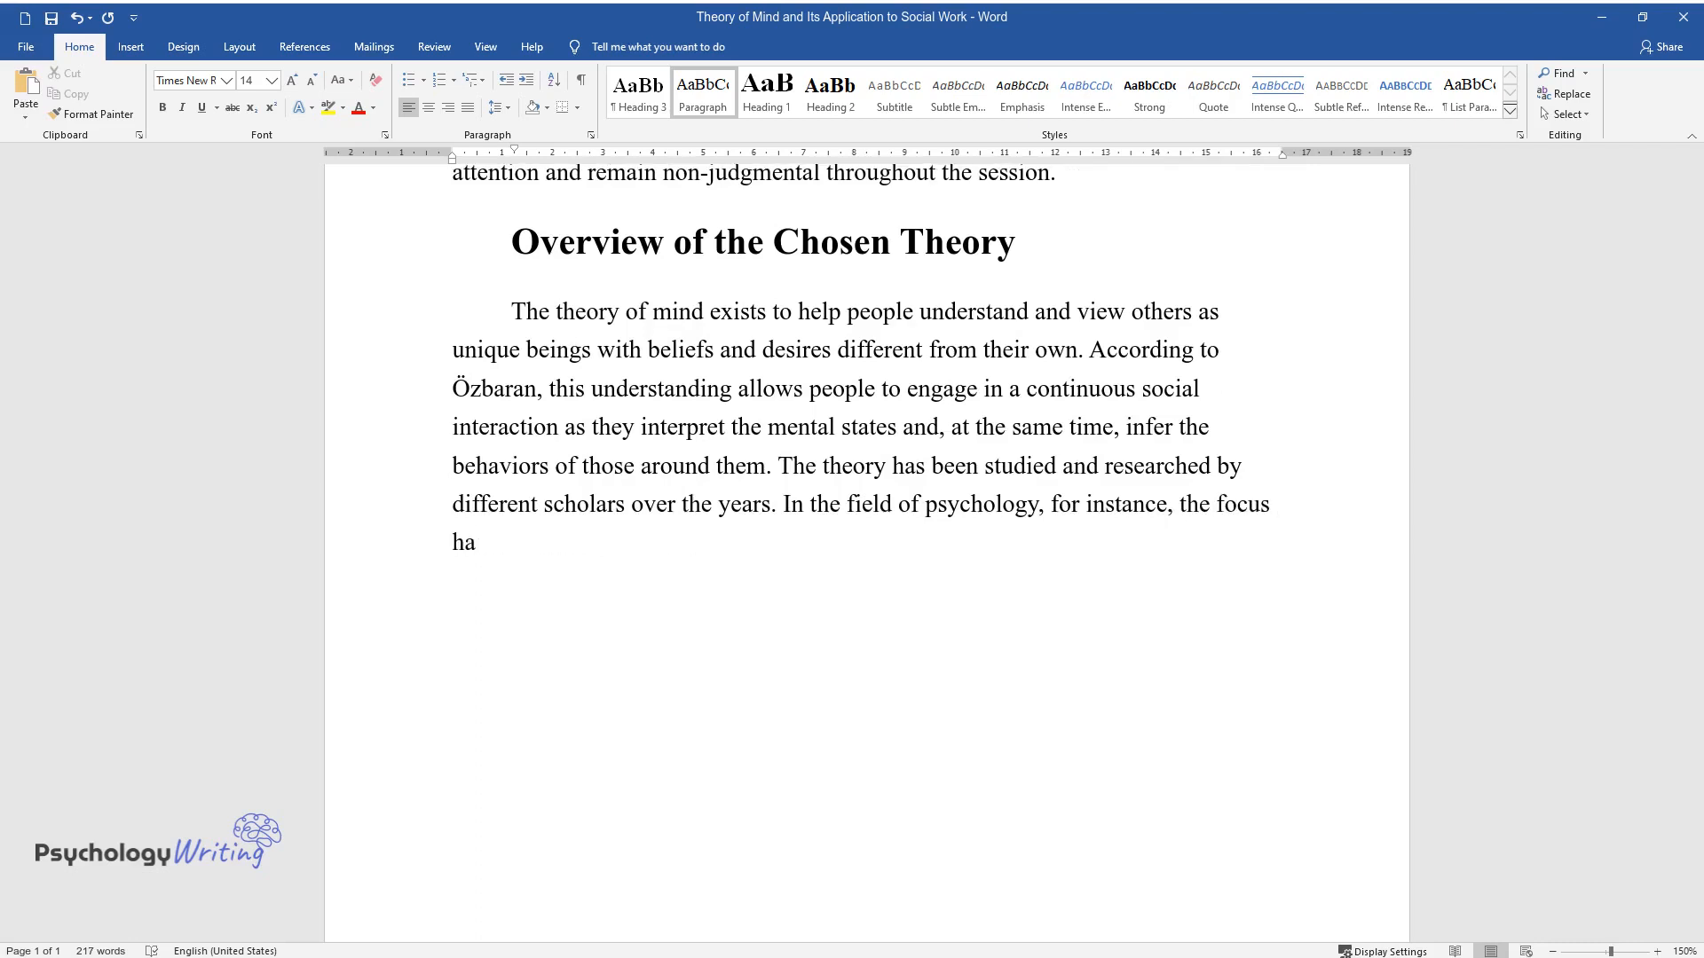
type("s been on studying the neural basi")
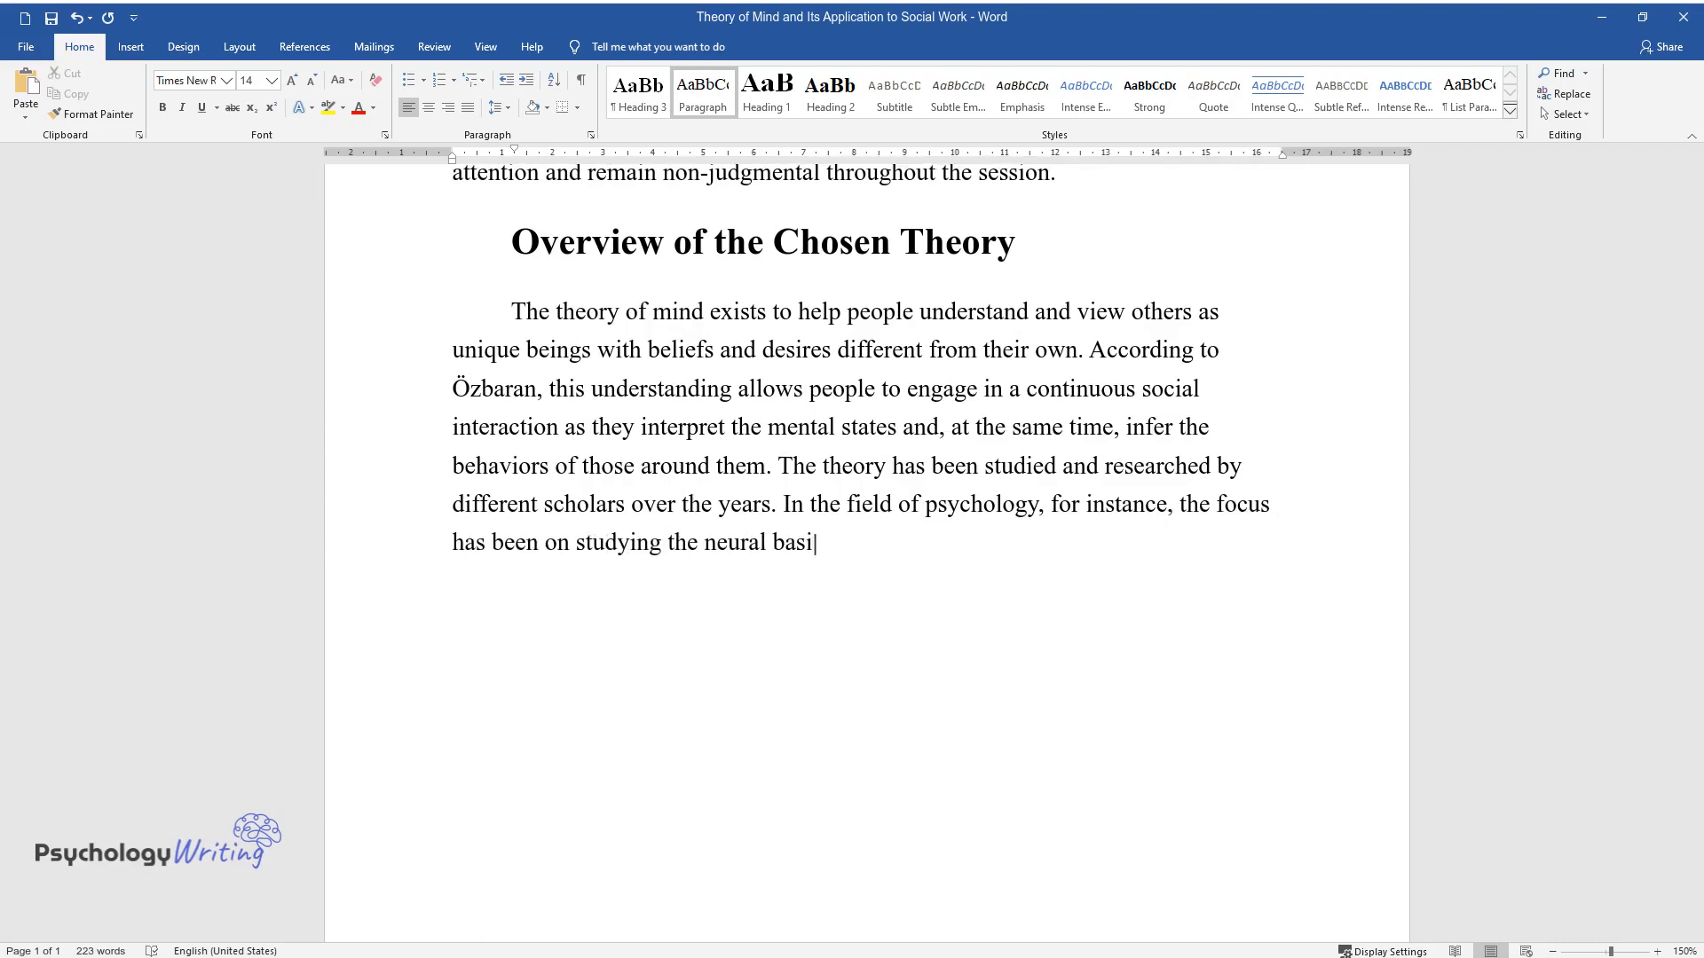
type("s, developmental pathway, and the l")
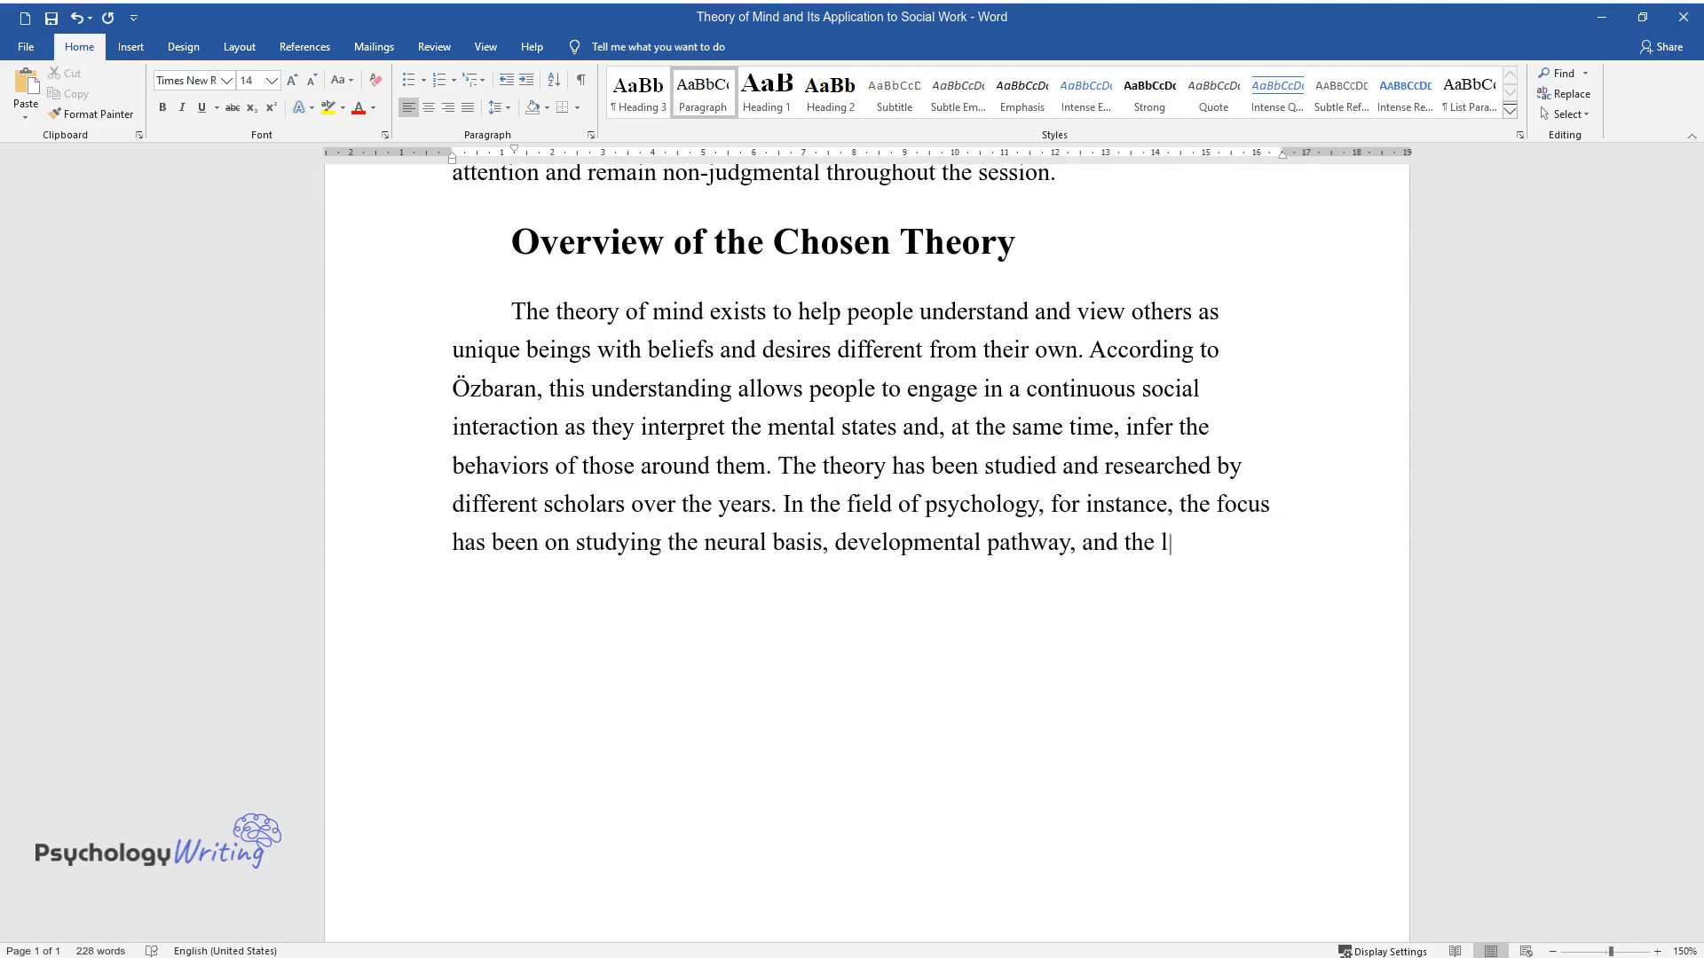
type("imitations of ToM.")
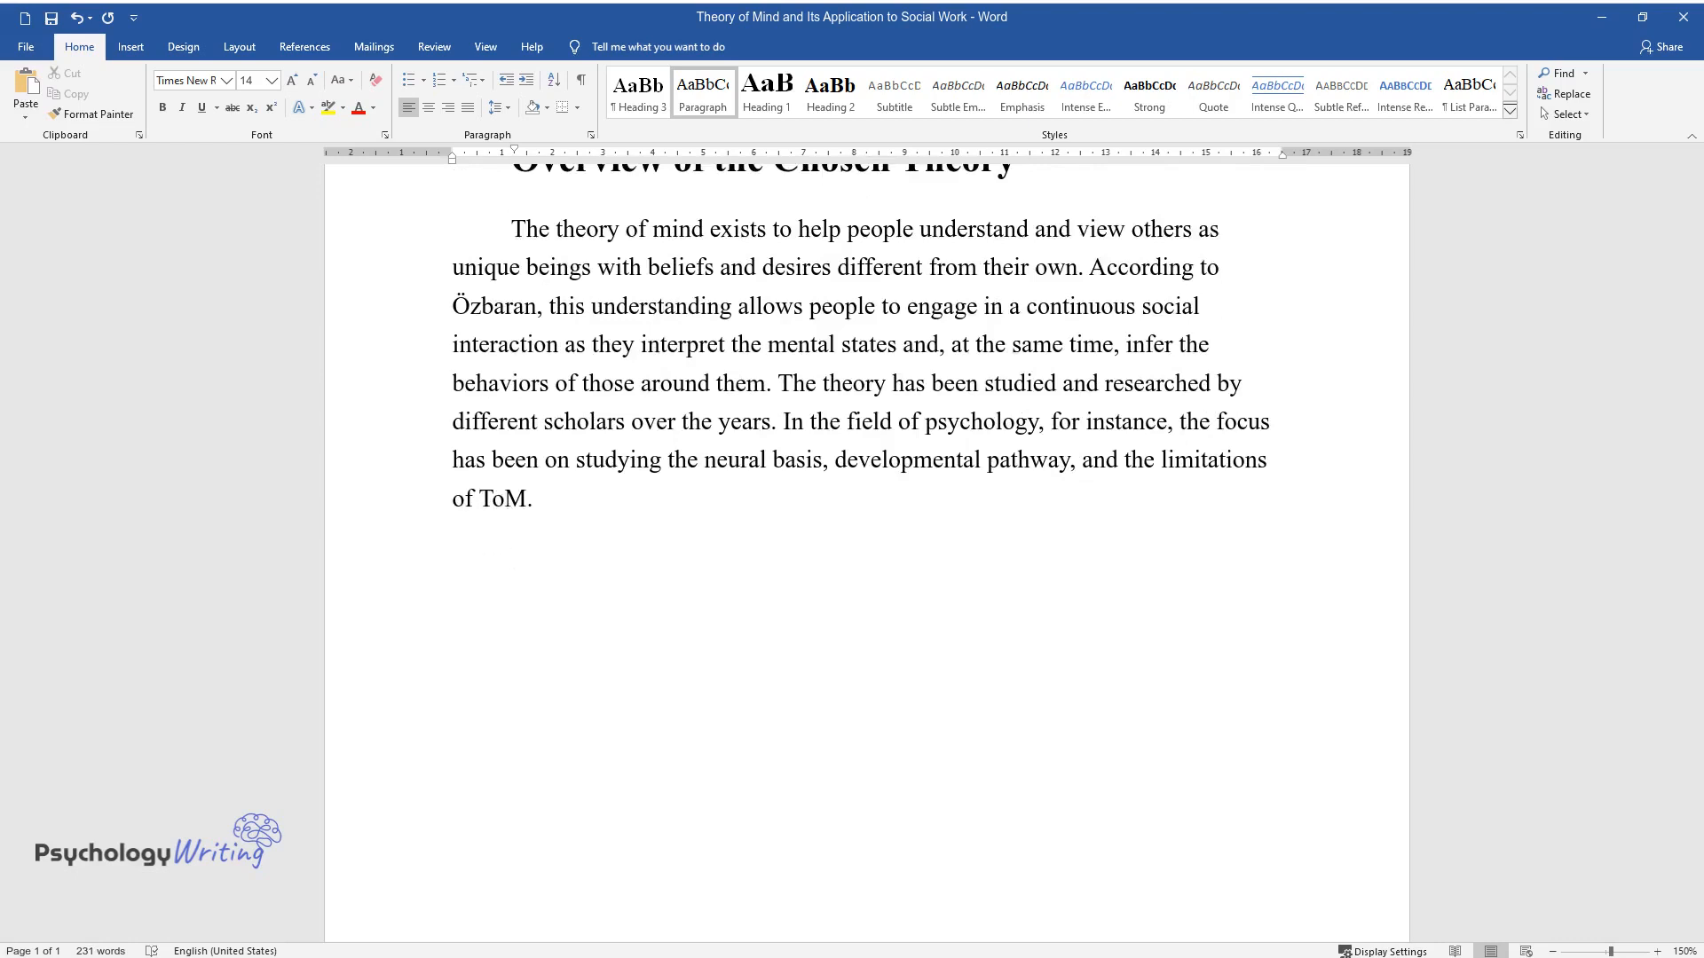
Write that scholars study how ToM develops, citing Mirski and Arkadiusz on people not born with the same knowledge.
type("Scholars have also focused")
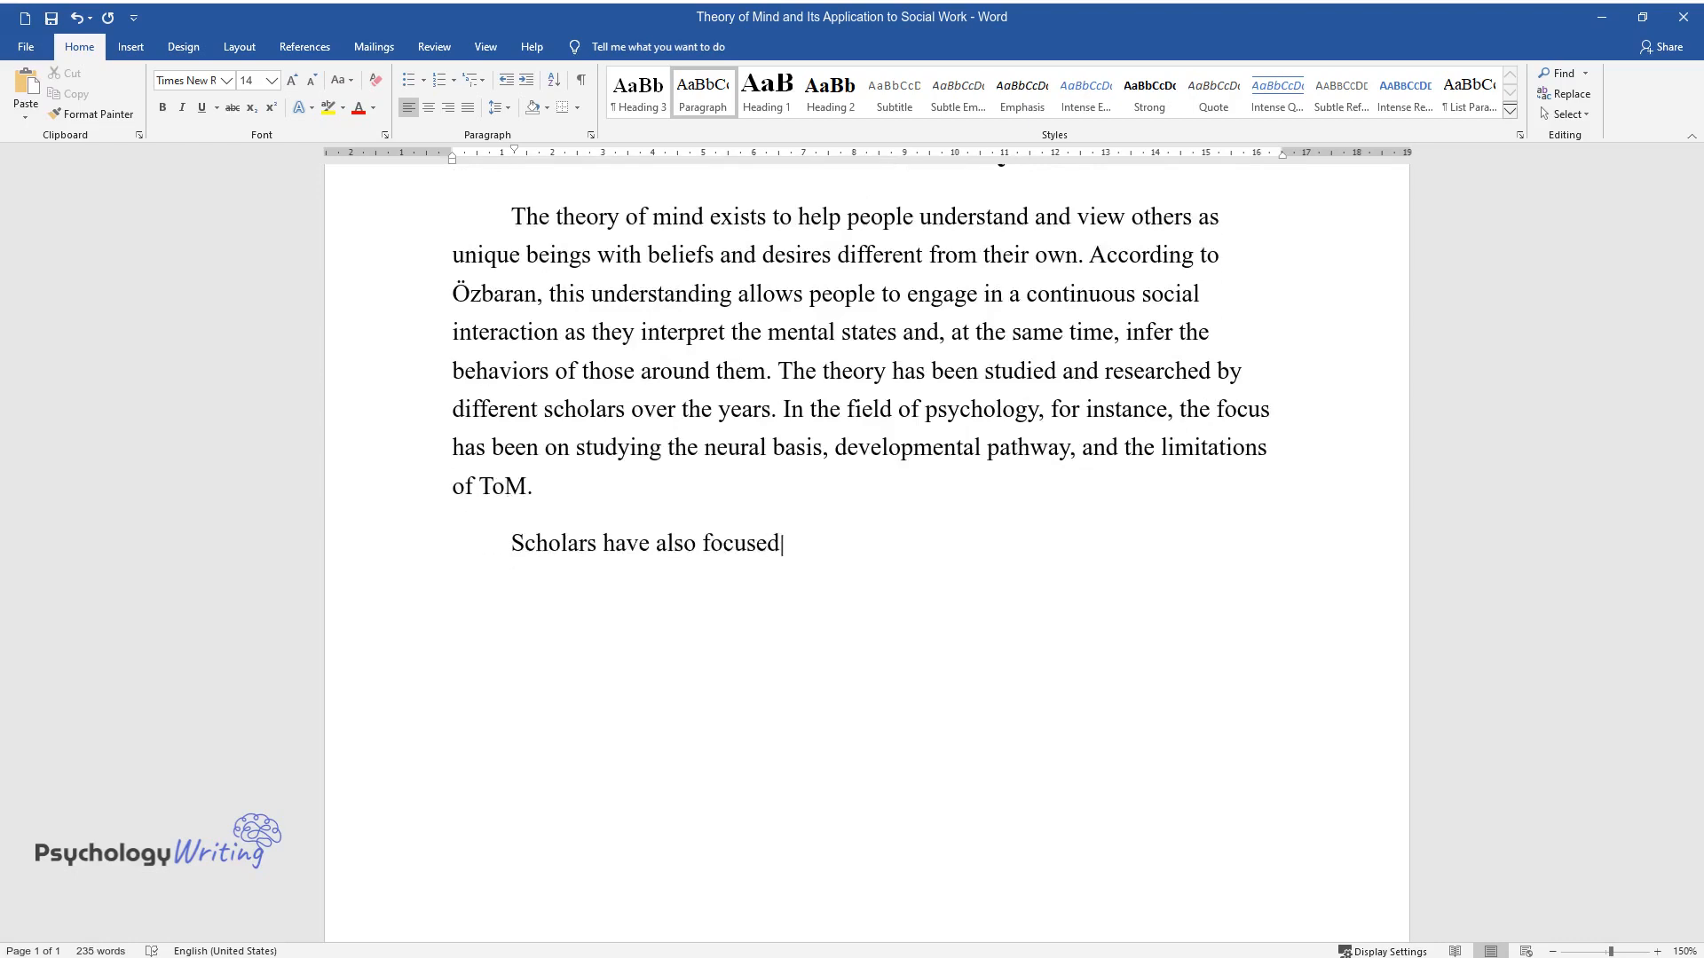
type("more of their attention on how the")
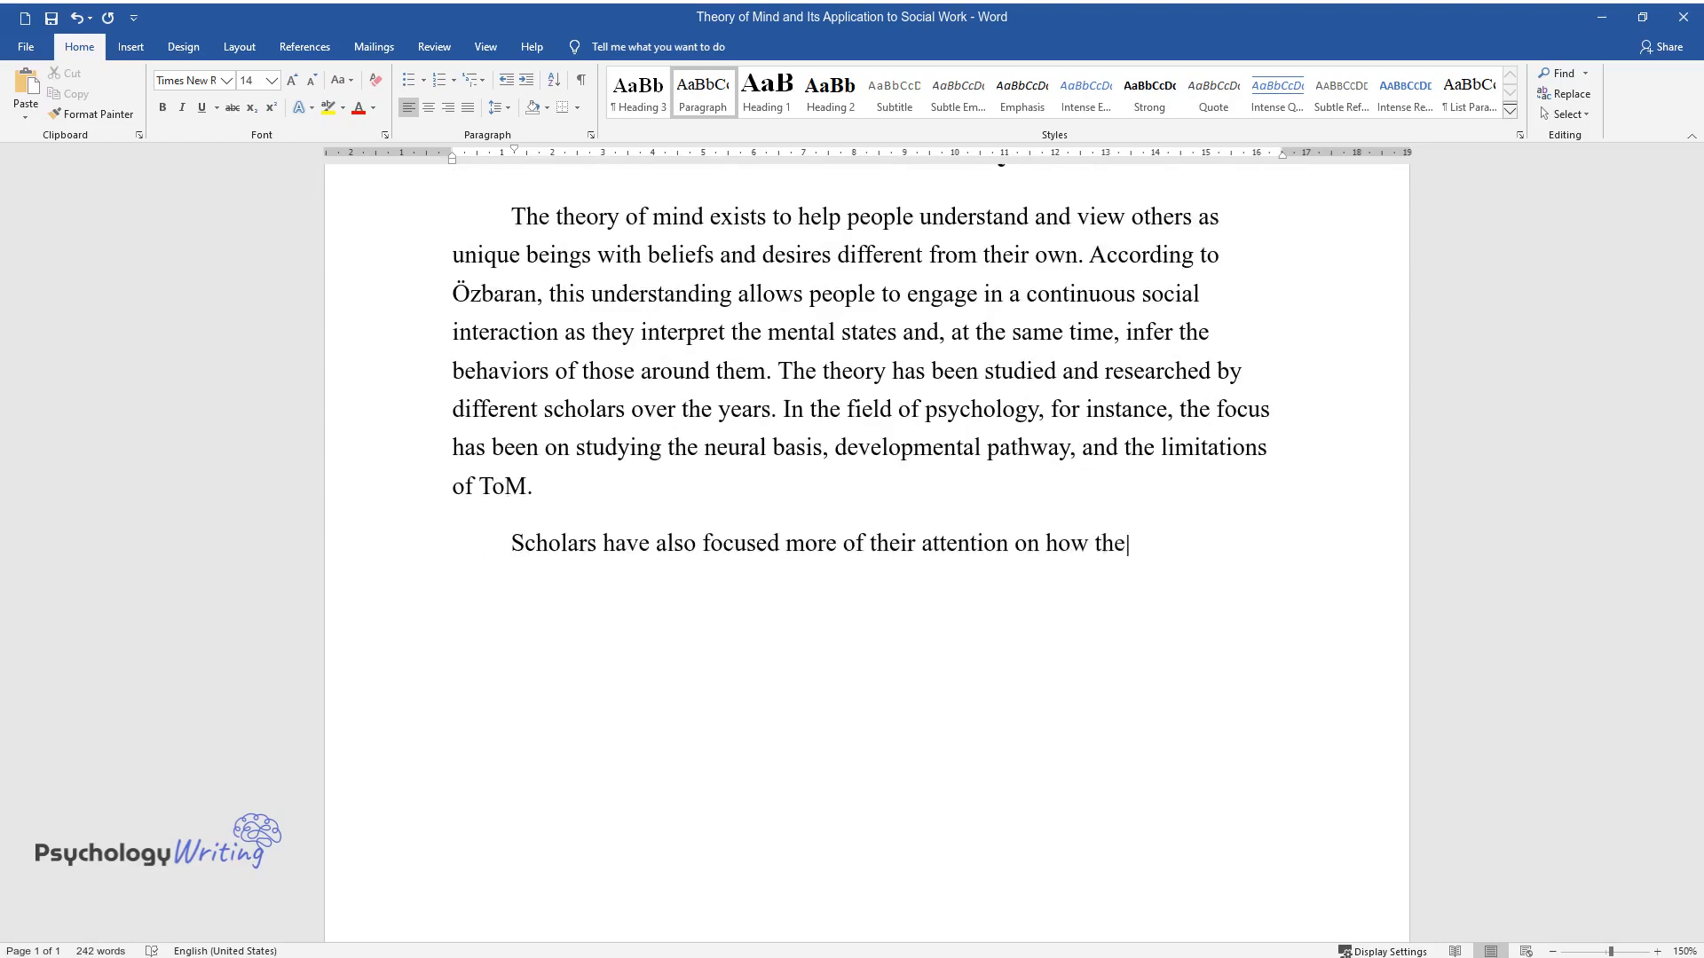
type("theory of mind develops. For instan")
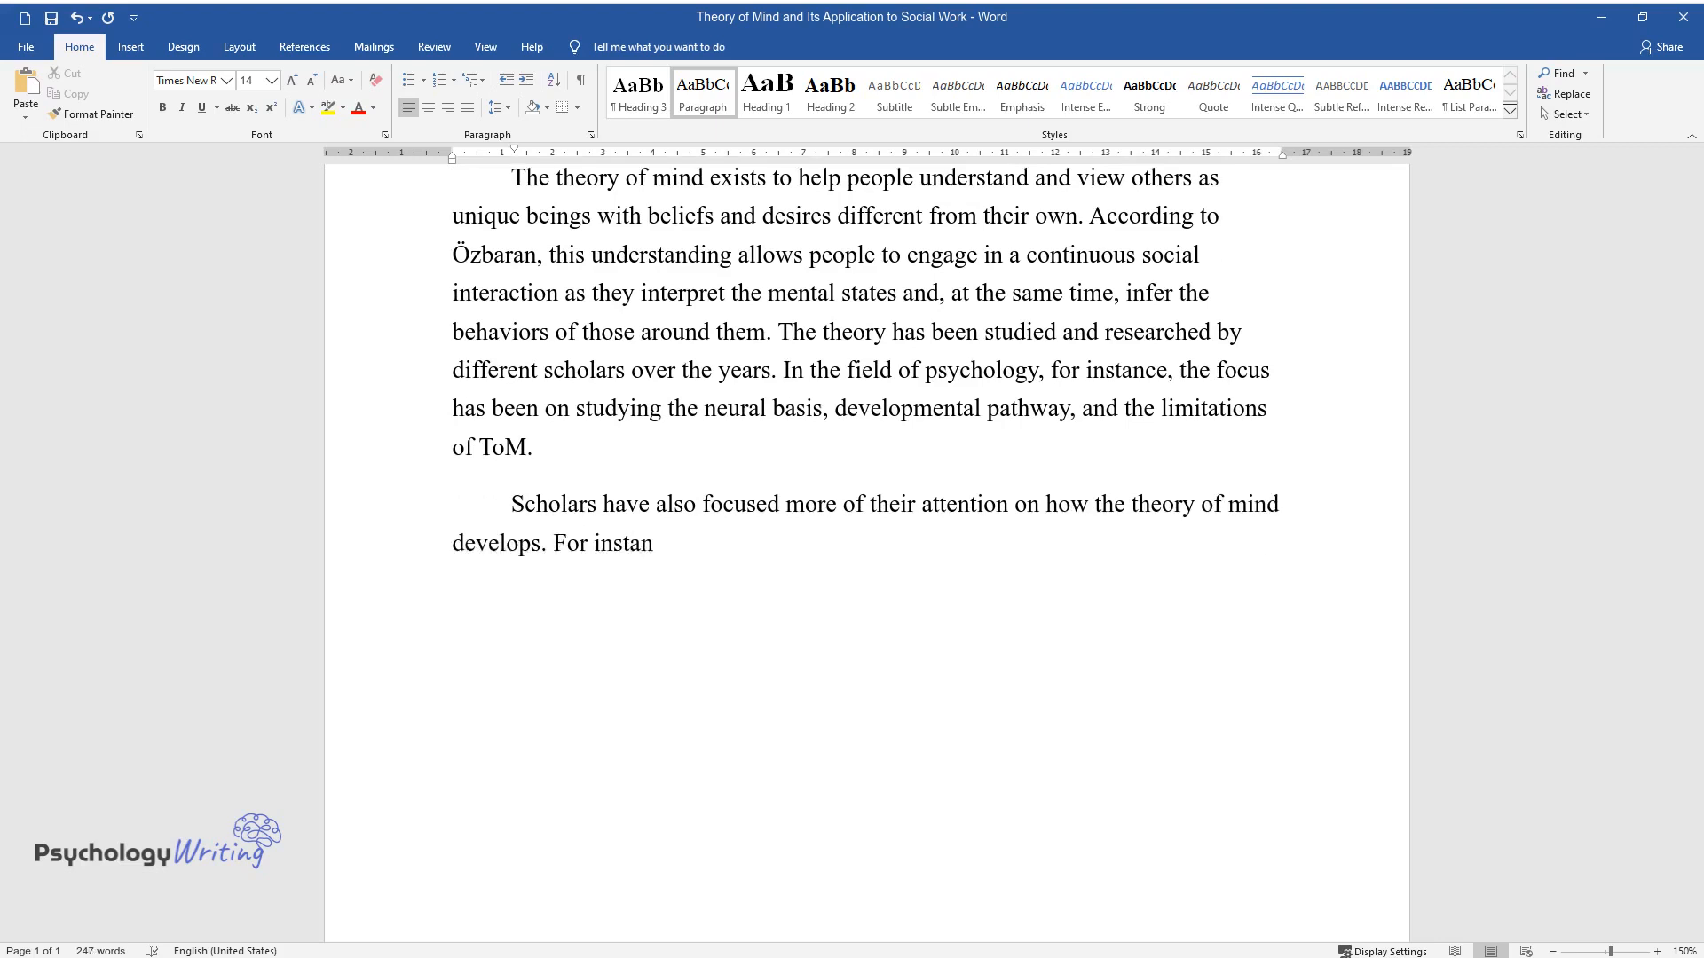
type("ce, Mirski and Arkadiusz's study of")
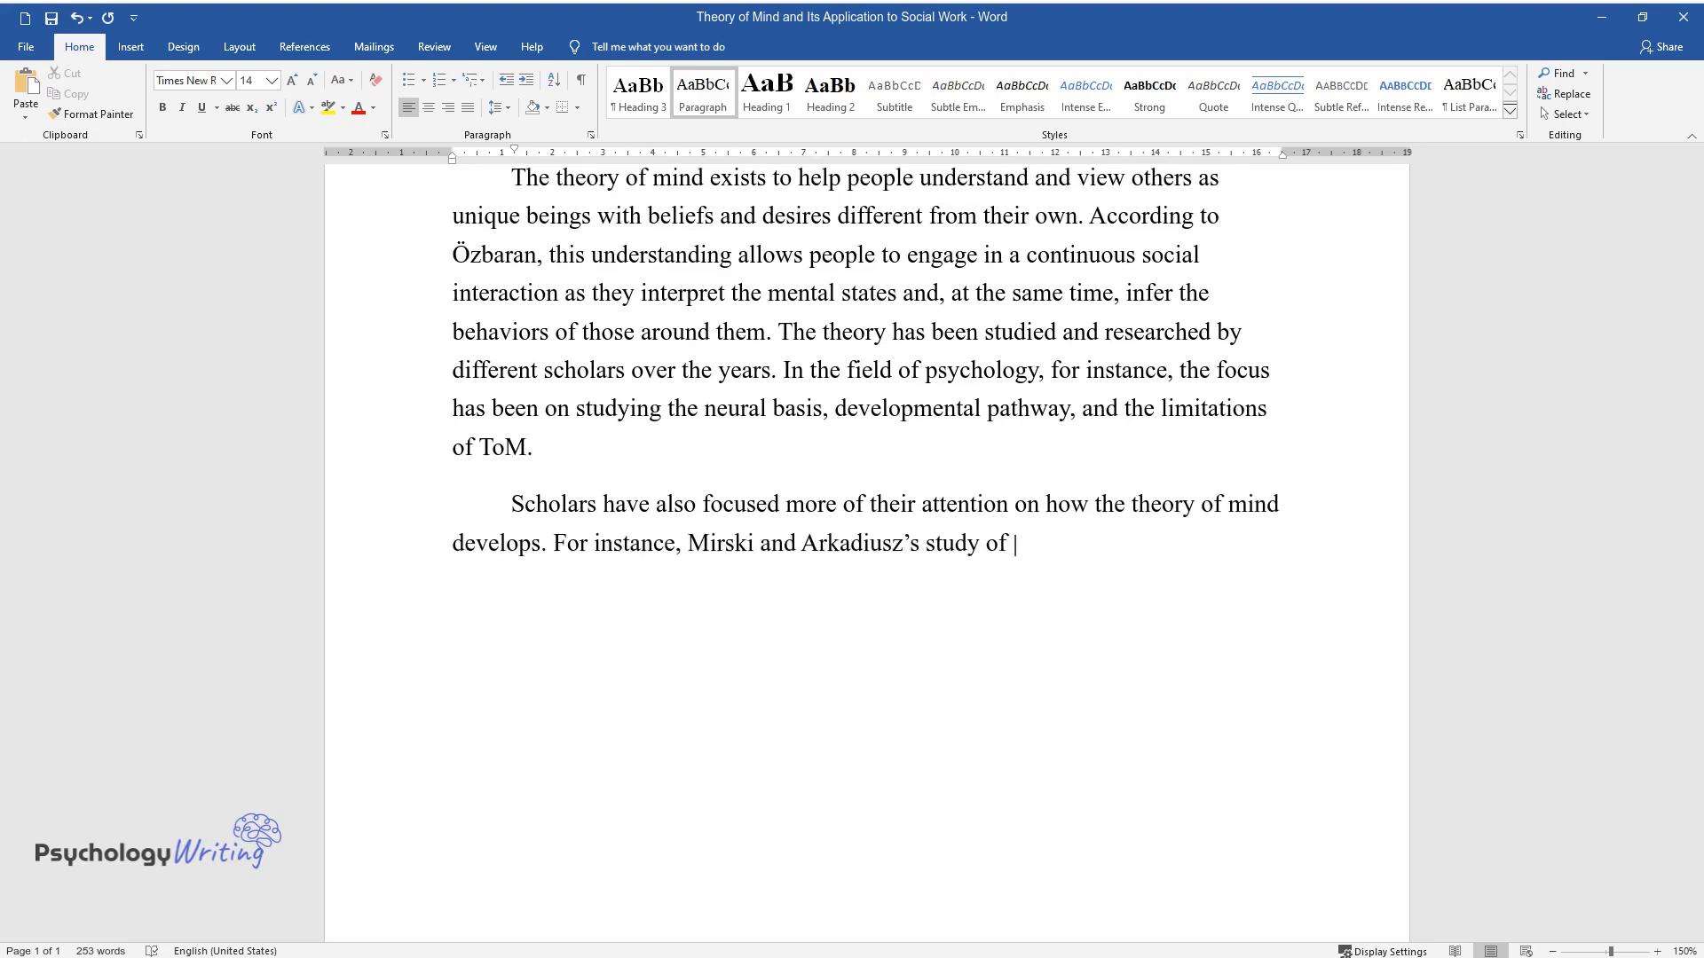
type("ToM led them to conclude that peopl")
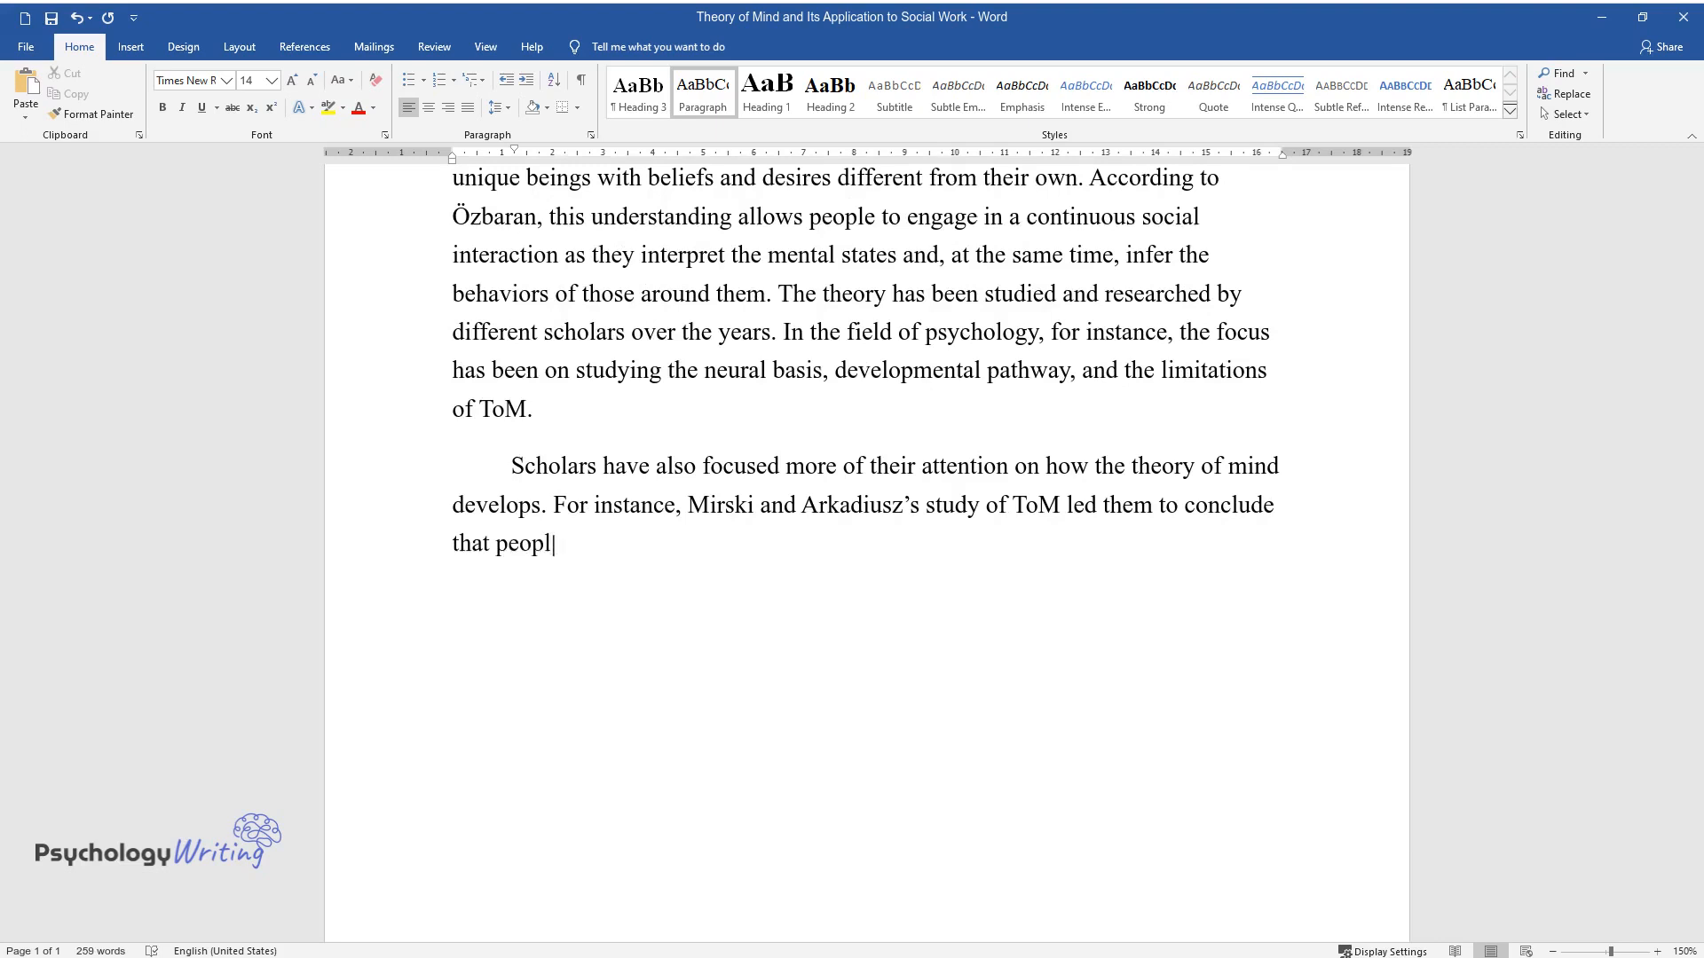
type("e are not born with the same knowled")
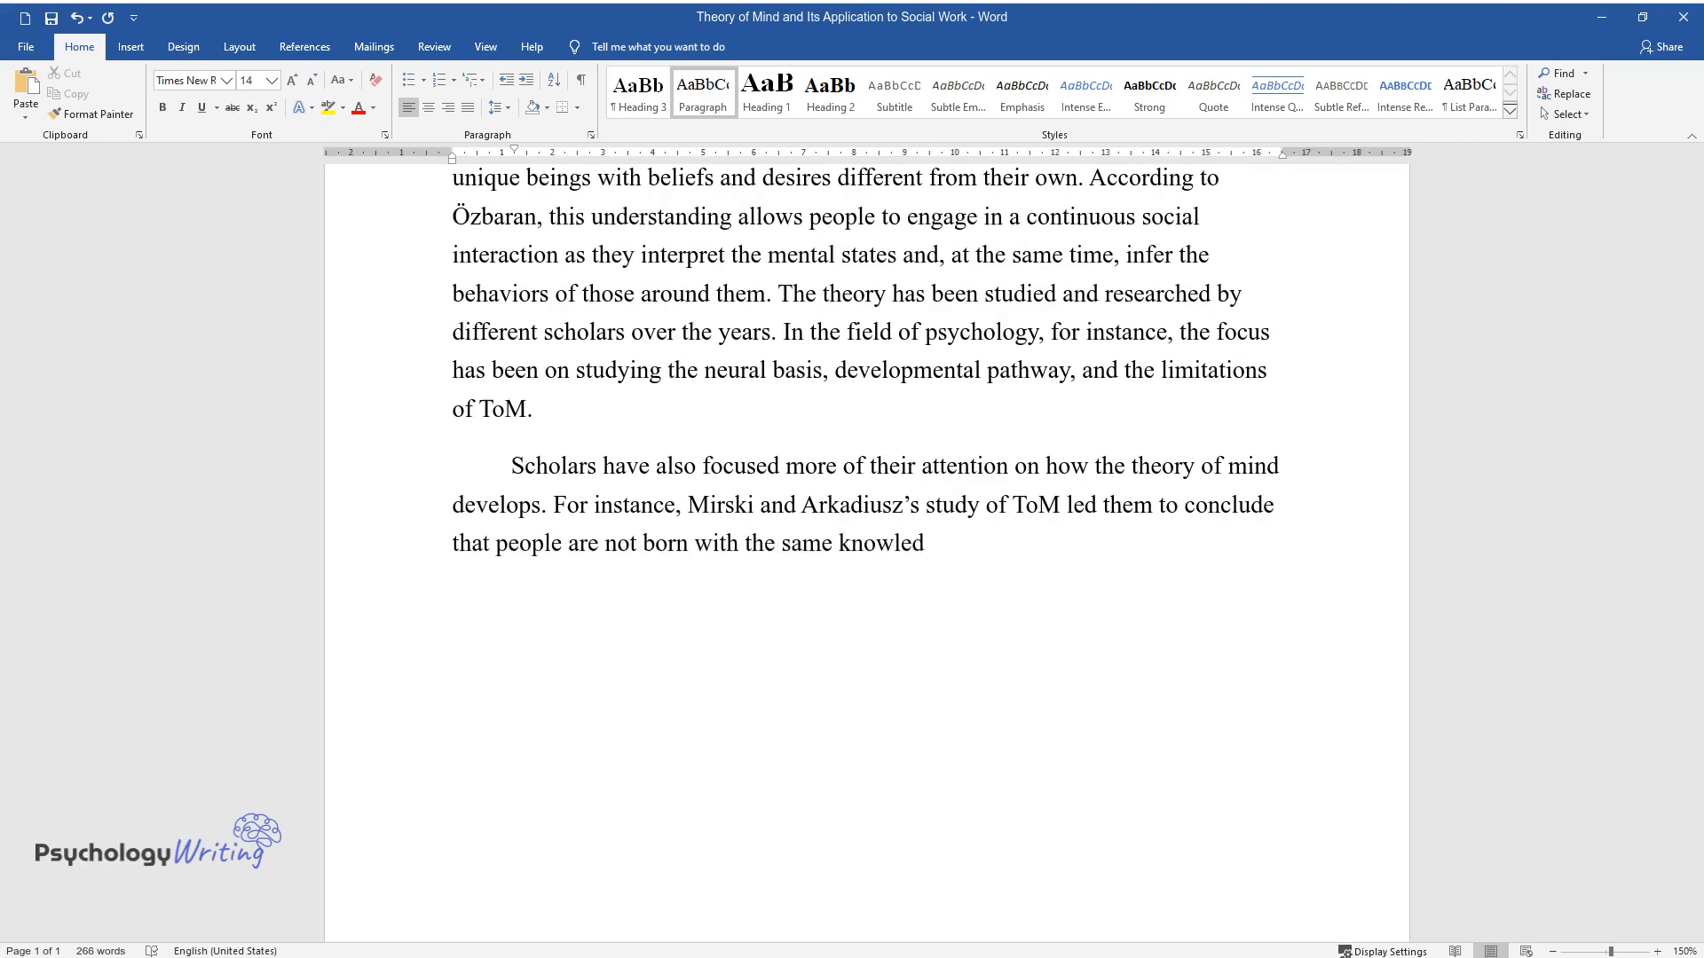
type("ge. The same views were echoed in the study by Precke et al. who highlig")
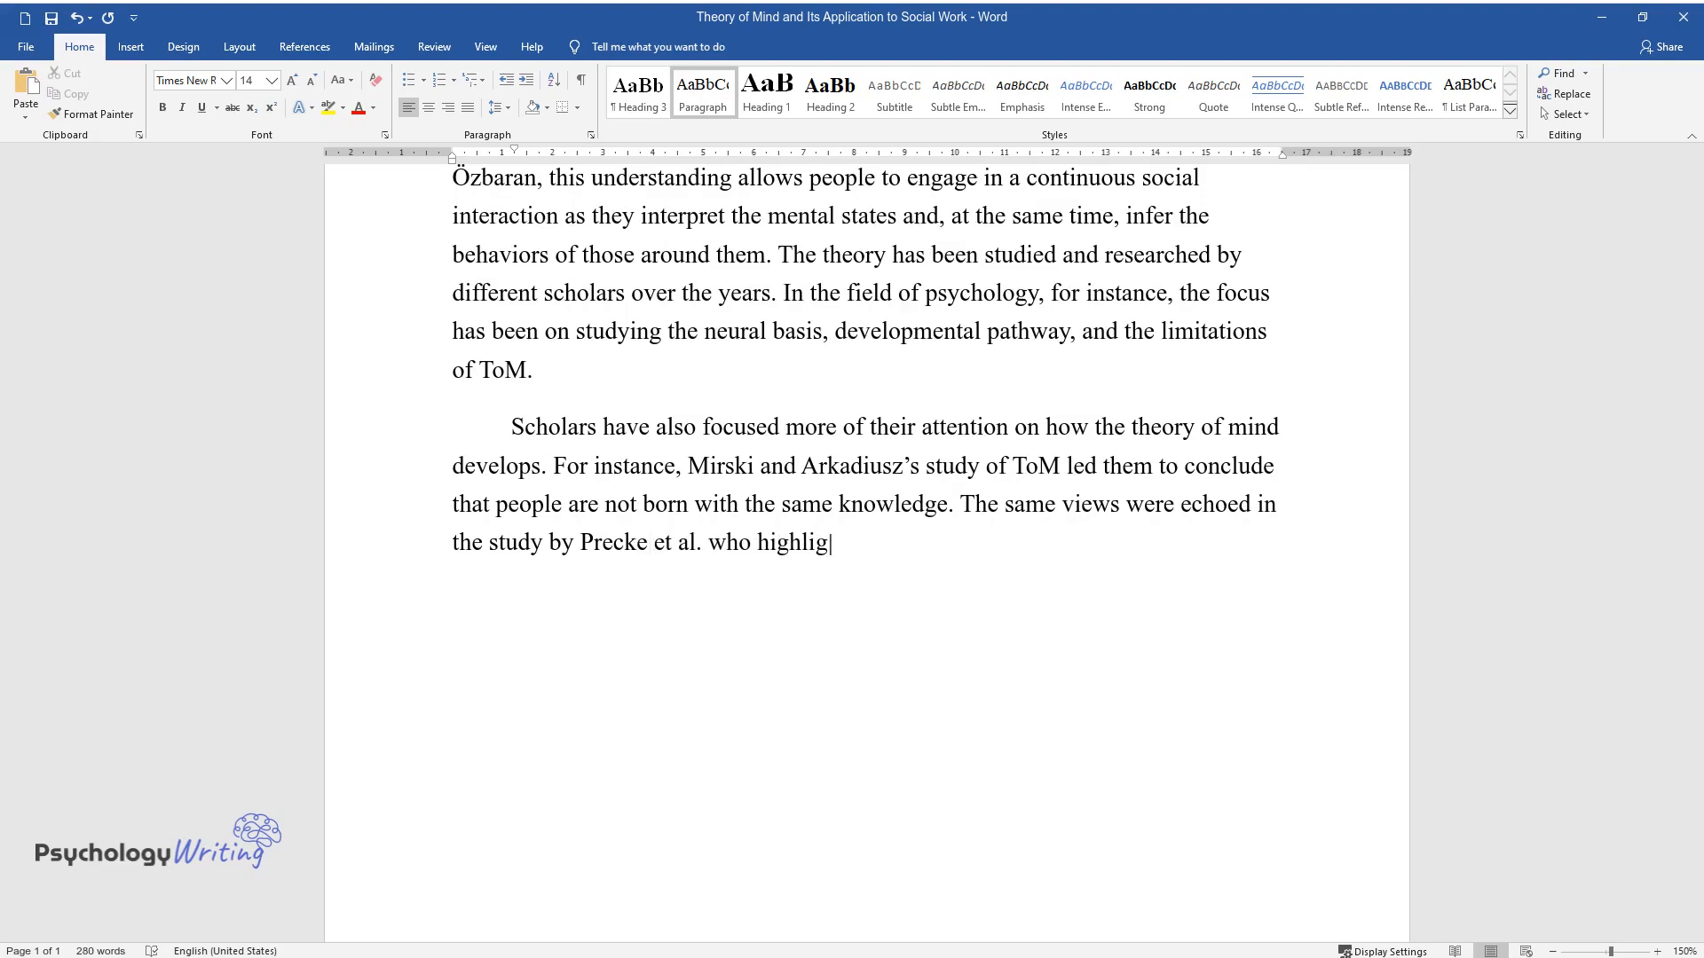
Add the developmental skills infants require for ToM and that attaining it starts with understanding.
type("hted several developmental skills t")
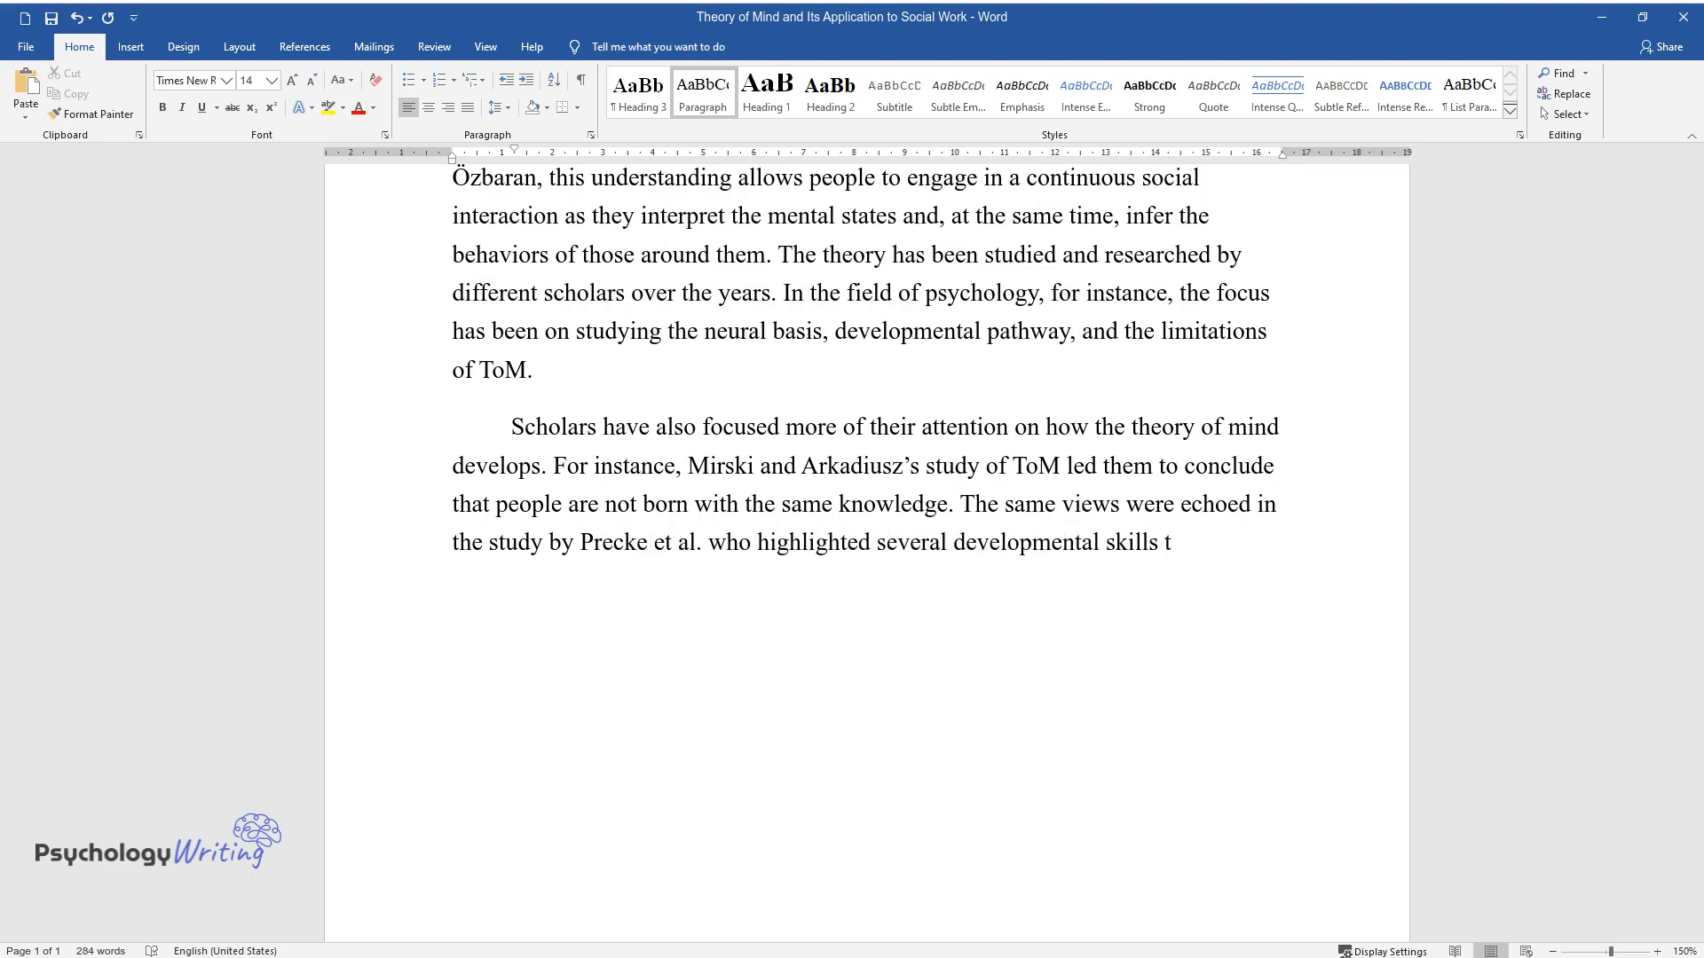
type("hat infants require to develop their")
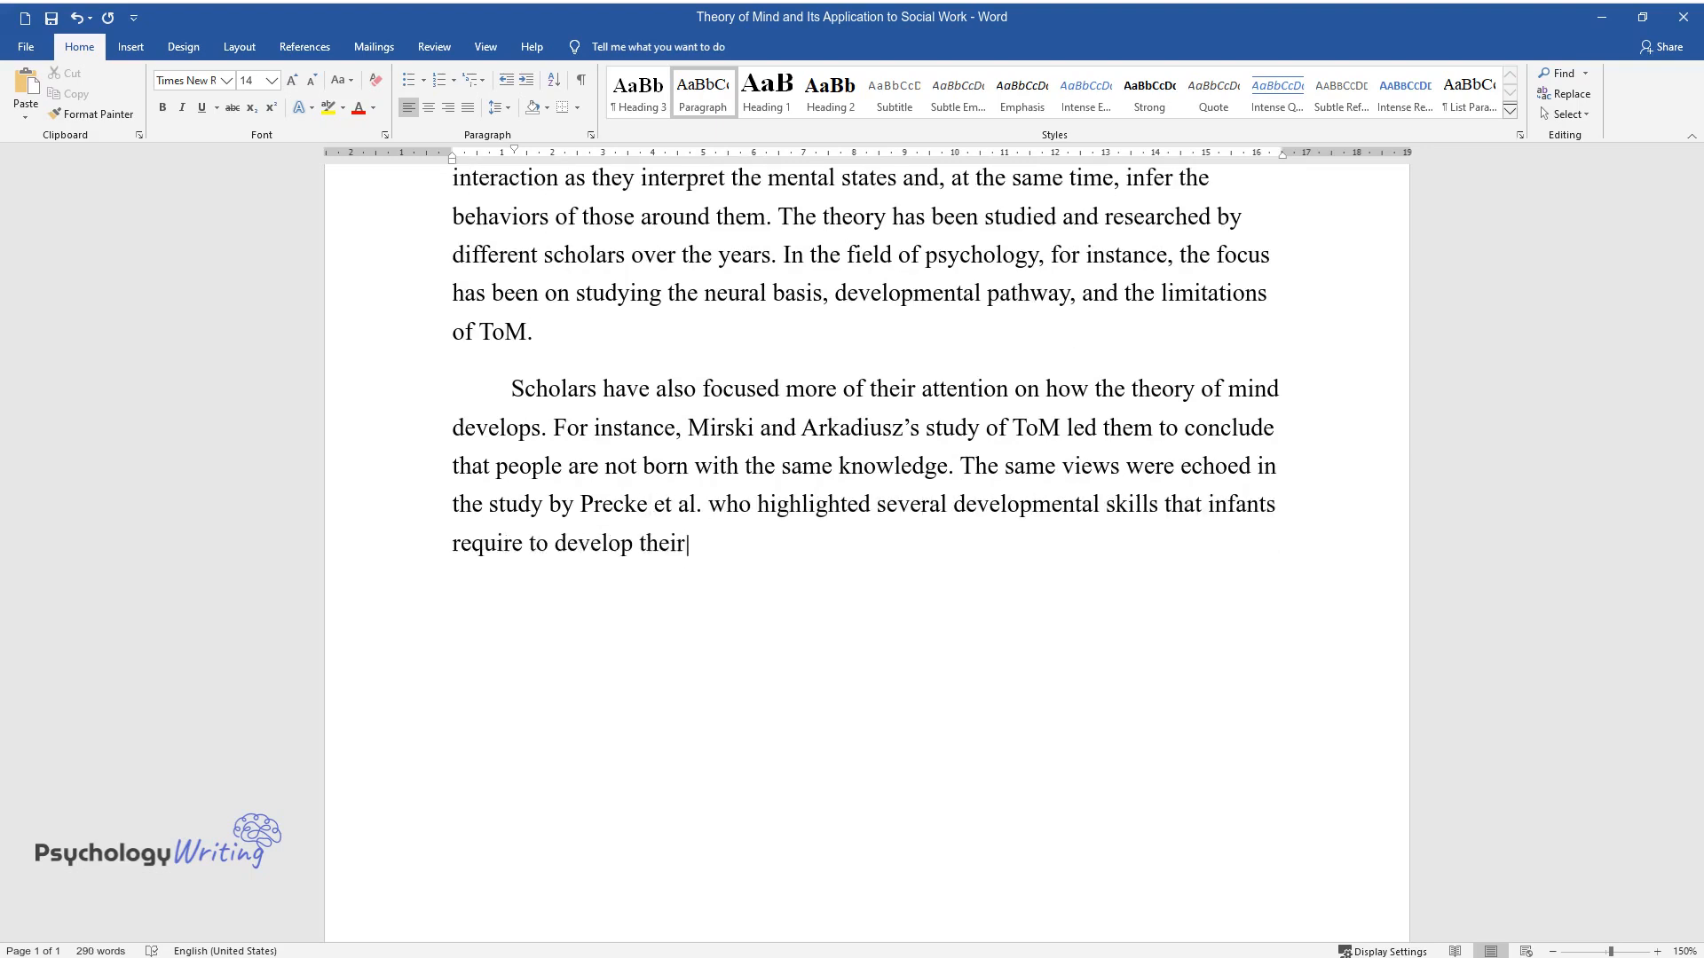
type("ToM. They further noted that the pr")
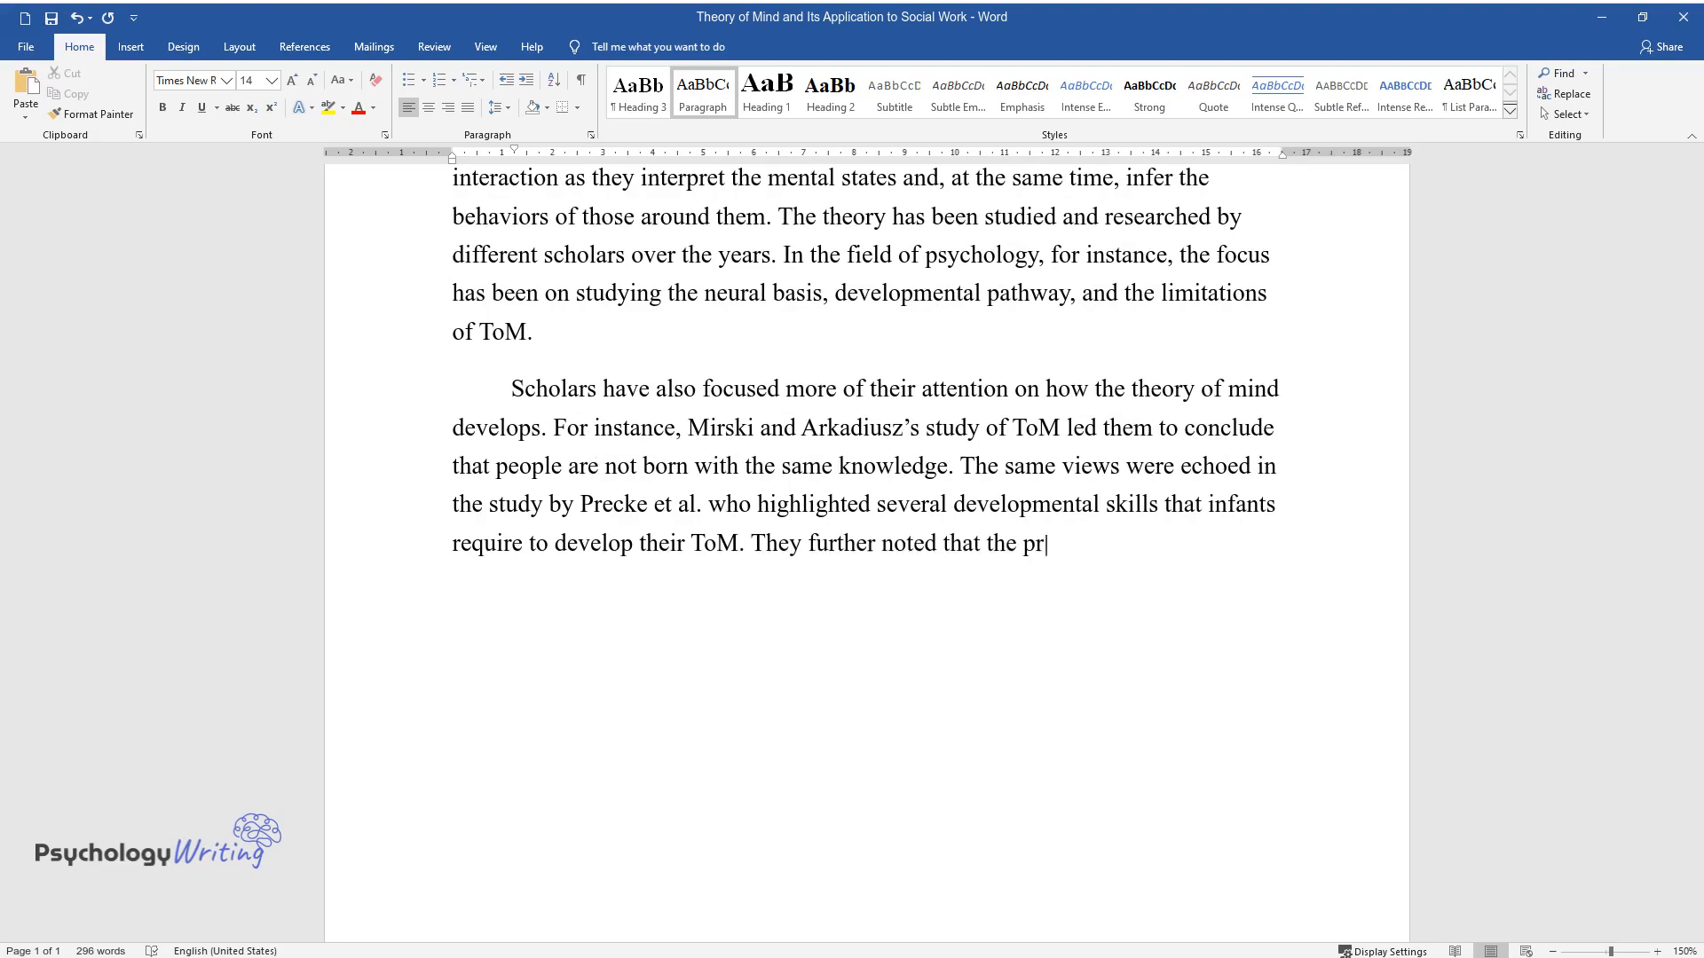
type("ocess of attaining the required lev")
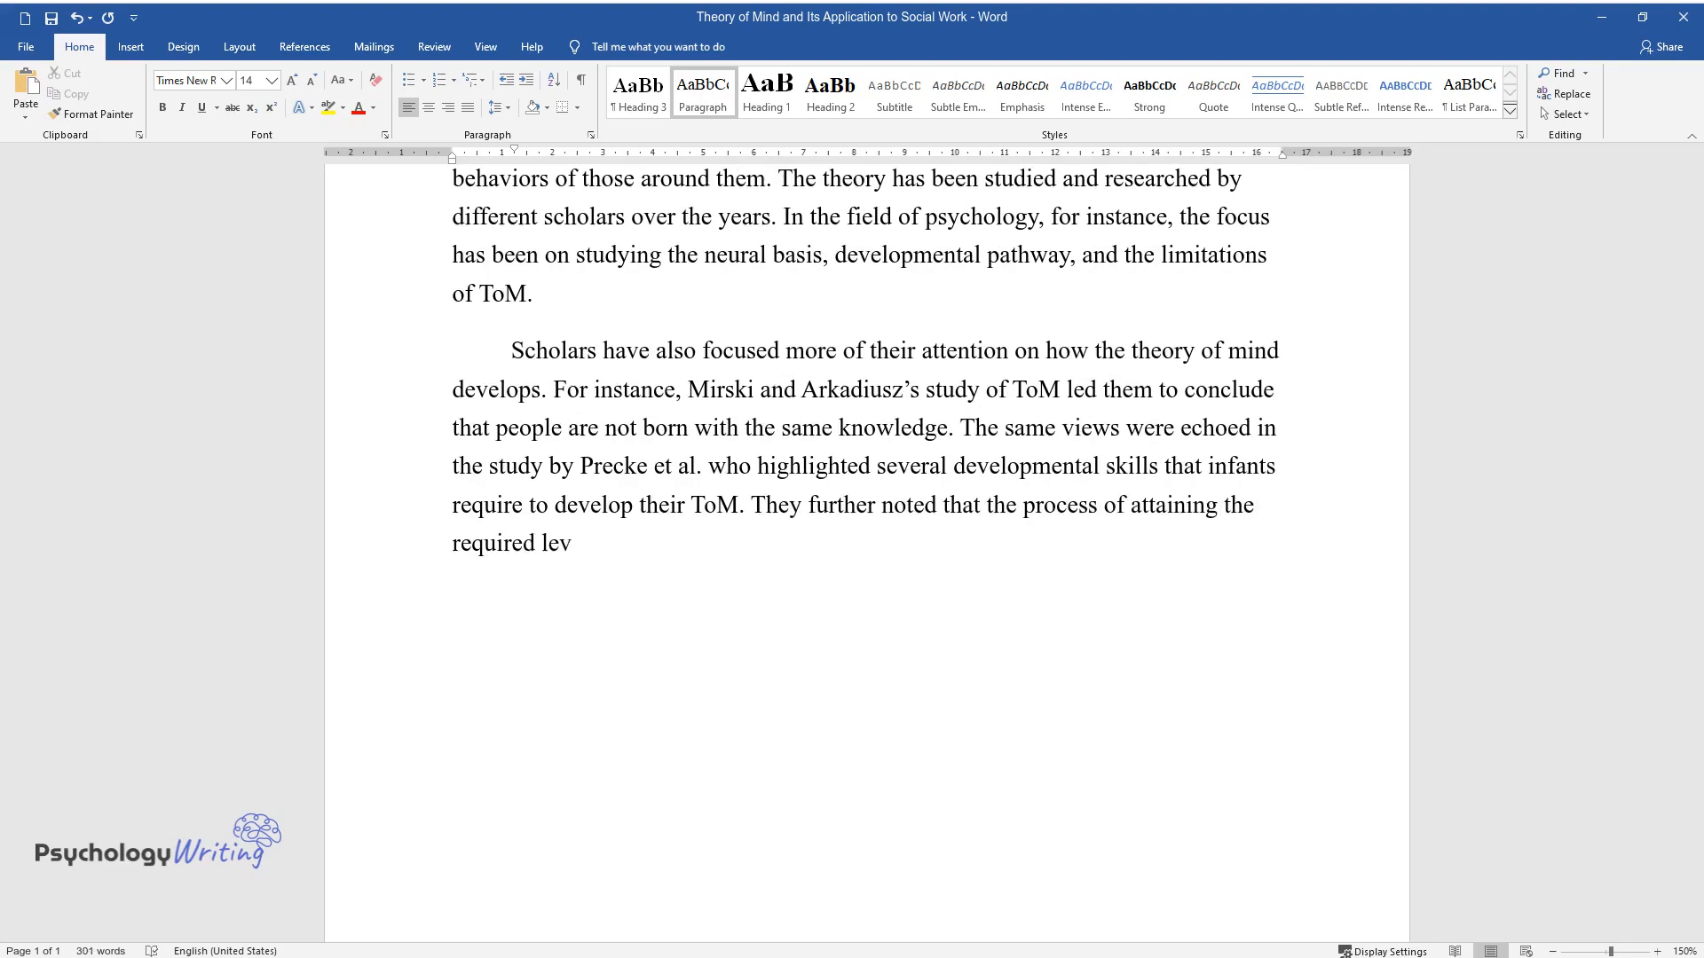
type("el of the theory mind starts with de")
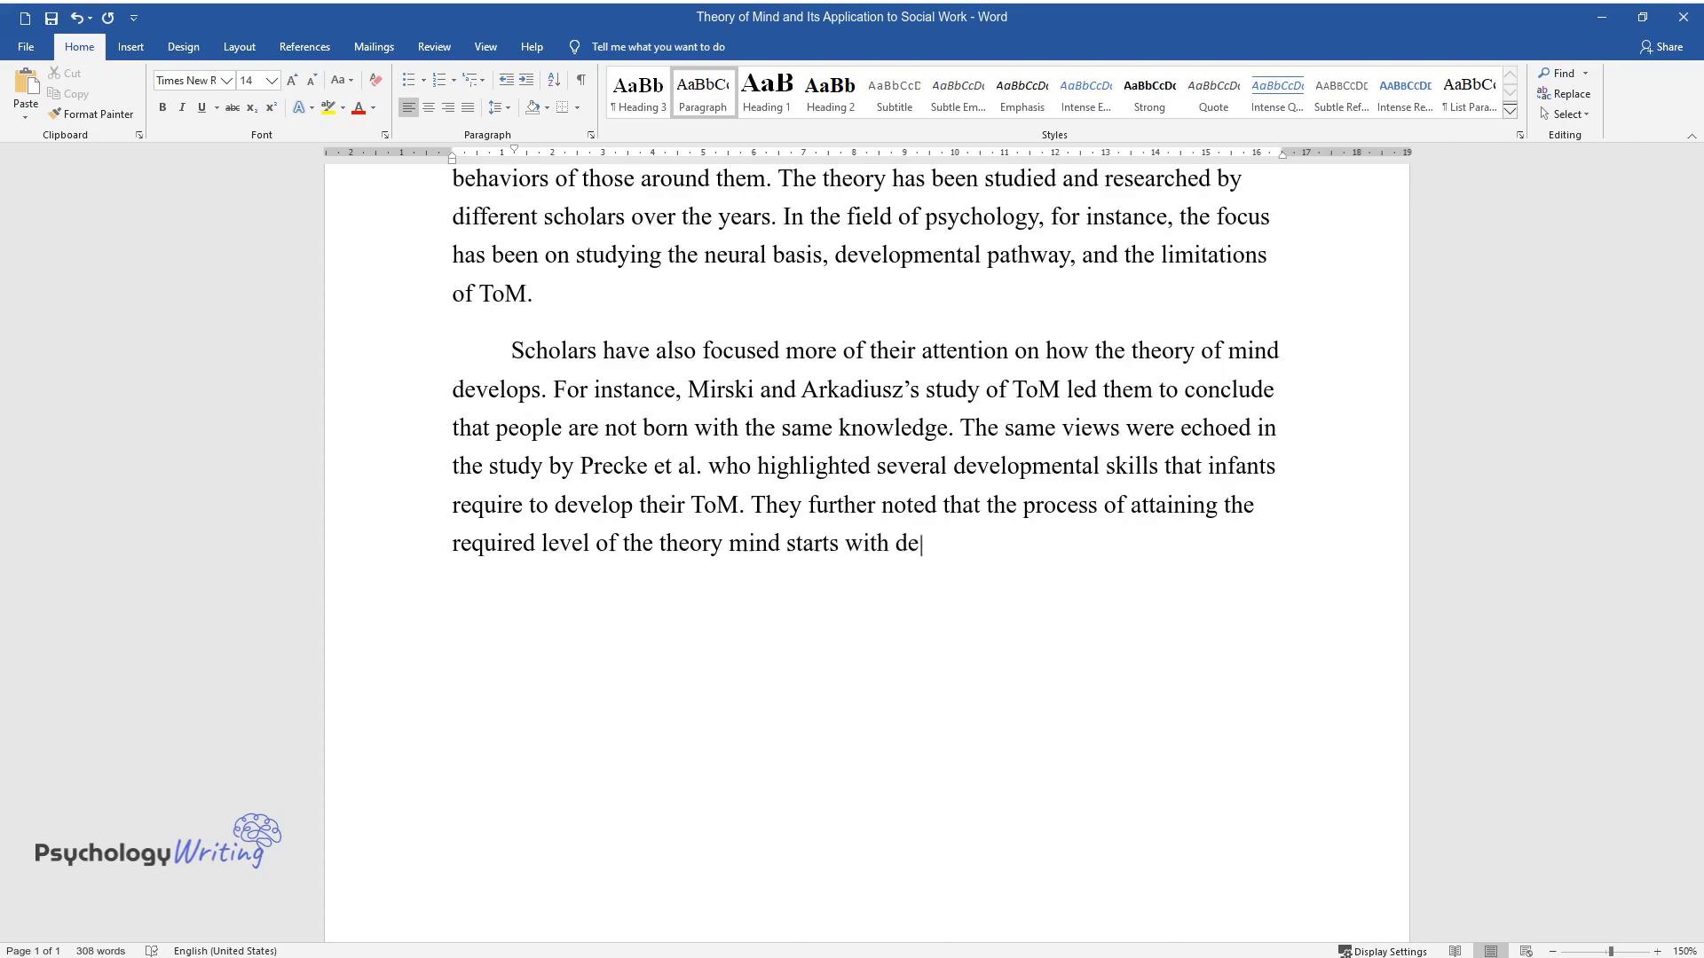
type("veloping the capability of understanding attention and other people’s intentions.")
type("Additi")
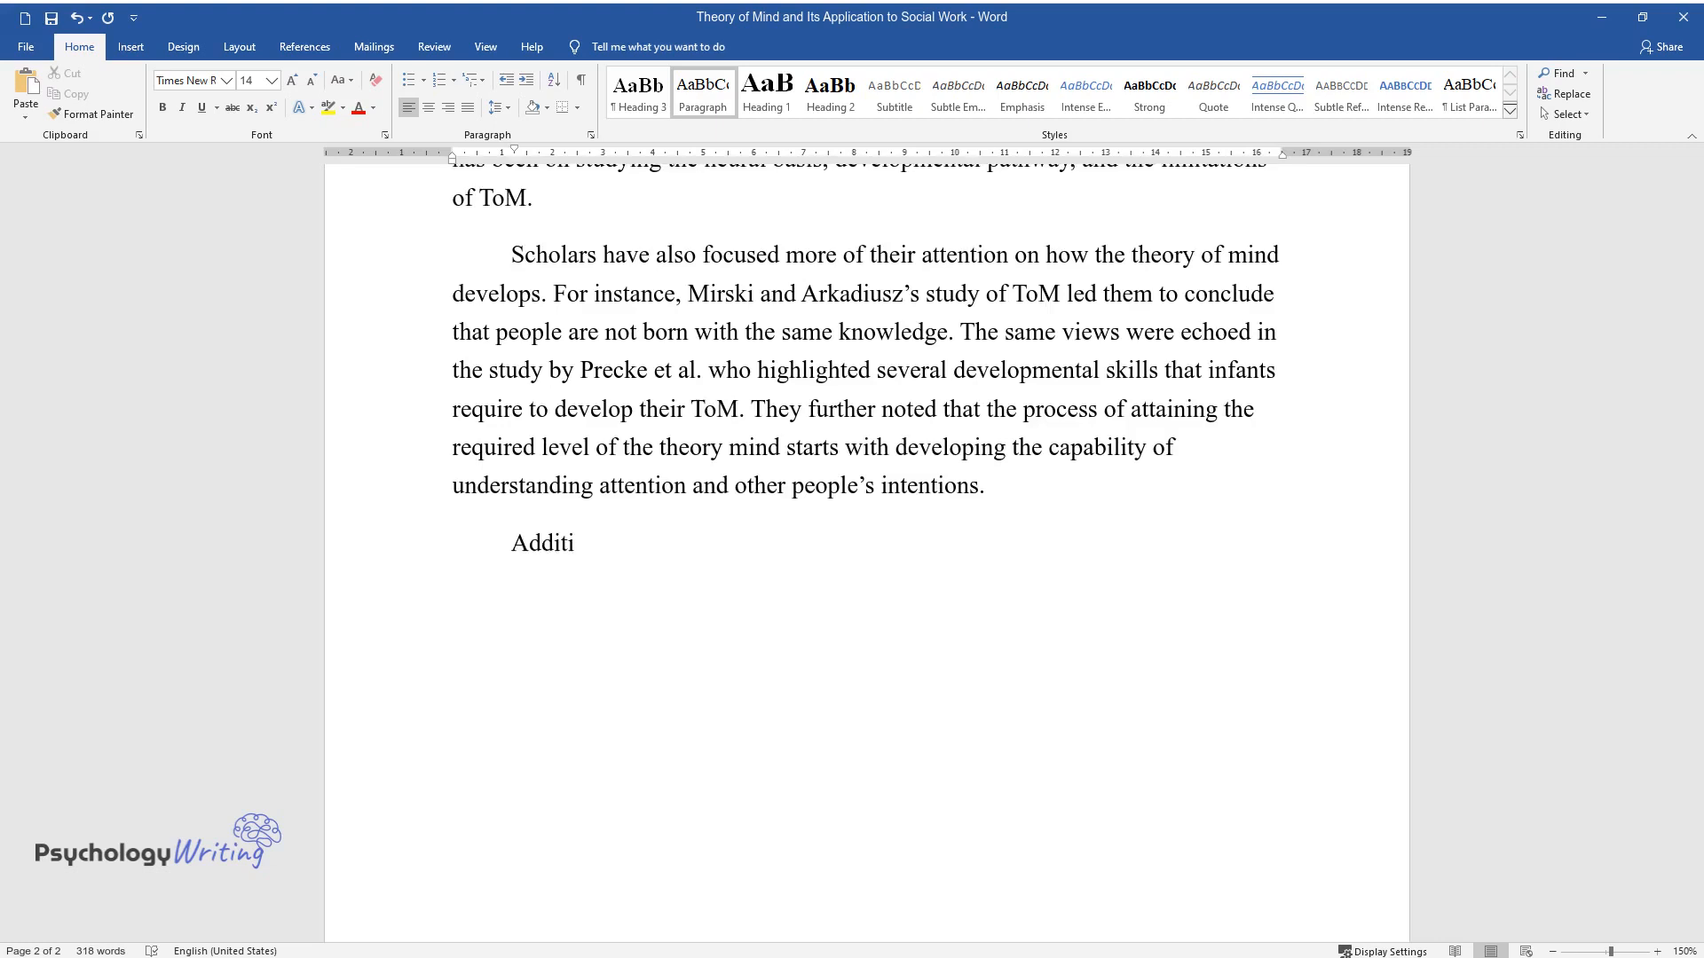
Write that attention is the basic requirement of ToM and define joint attention between two people.
type("onally, attention is the basic re")
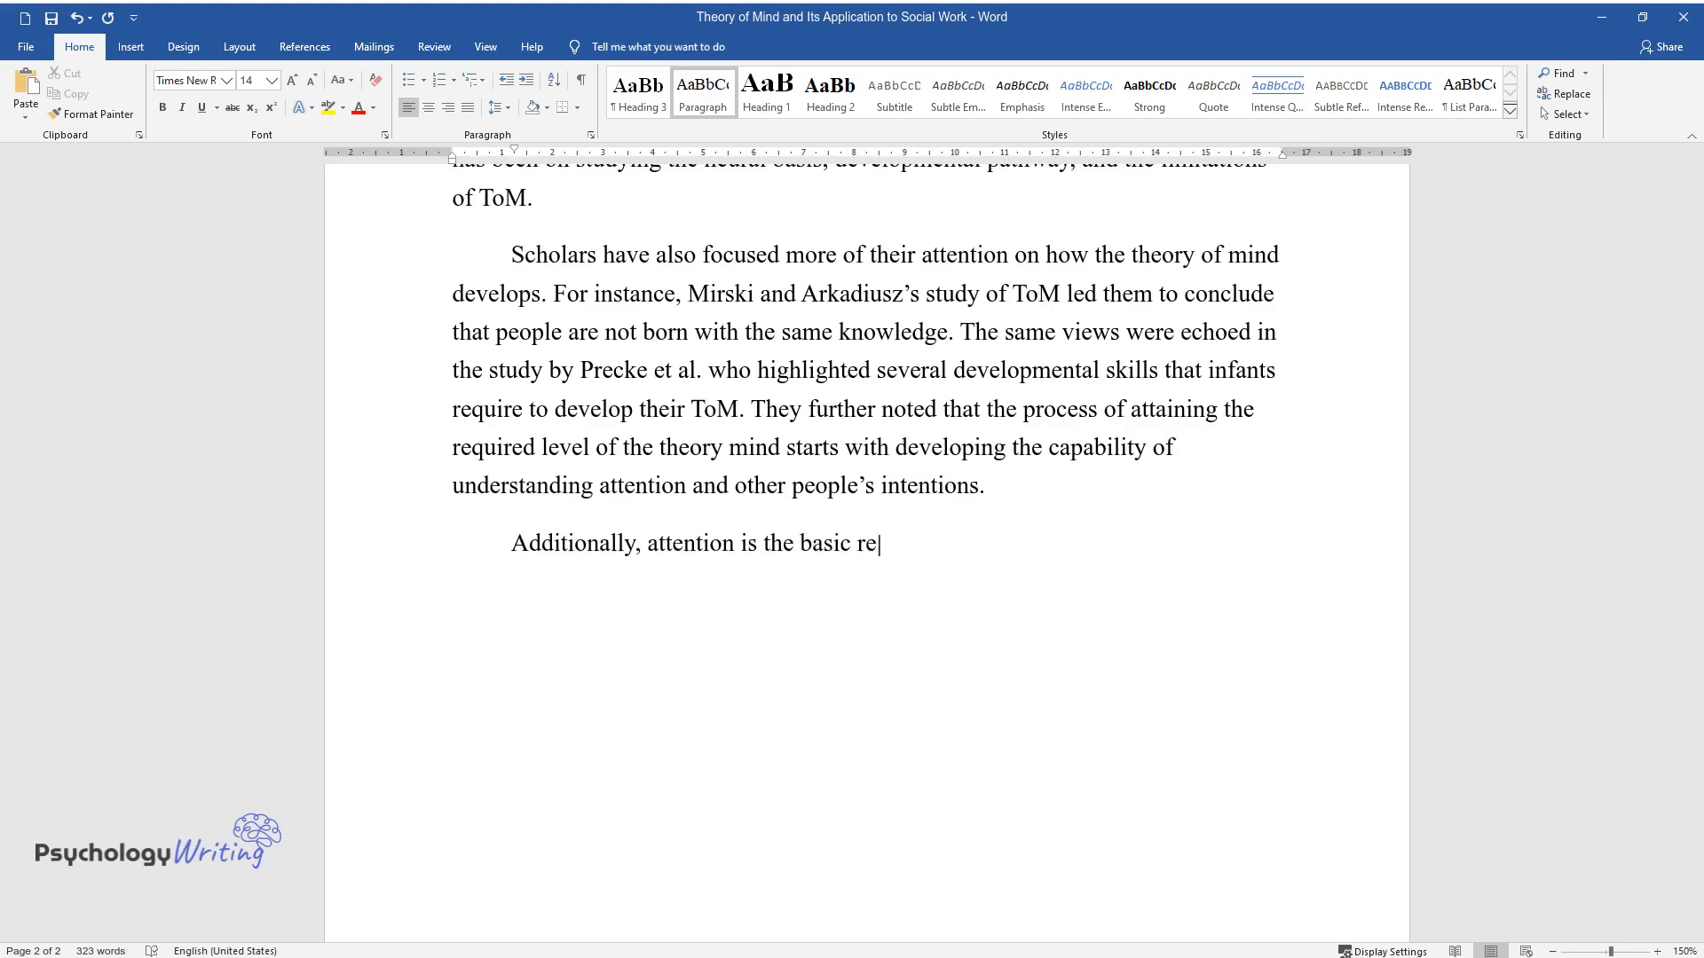
type("quirement of developing a complete")
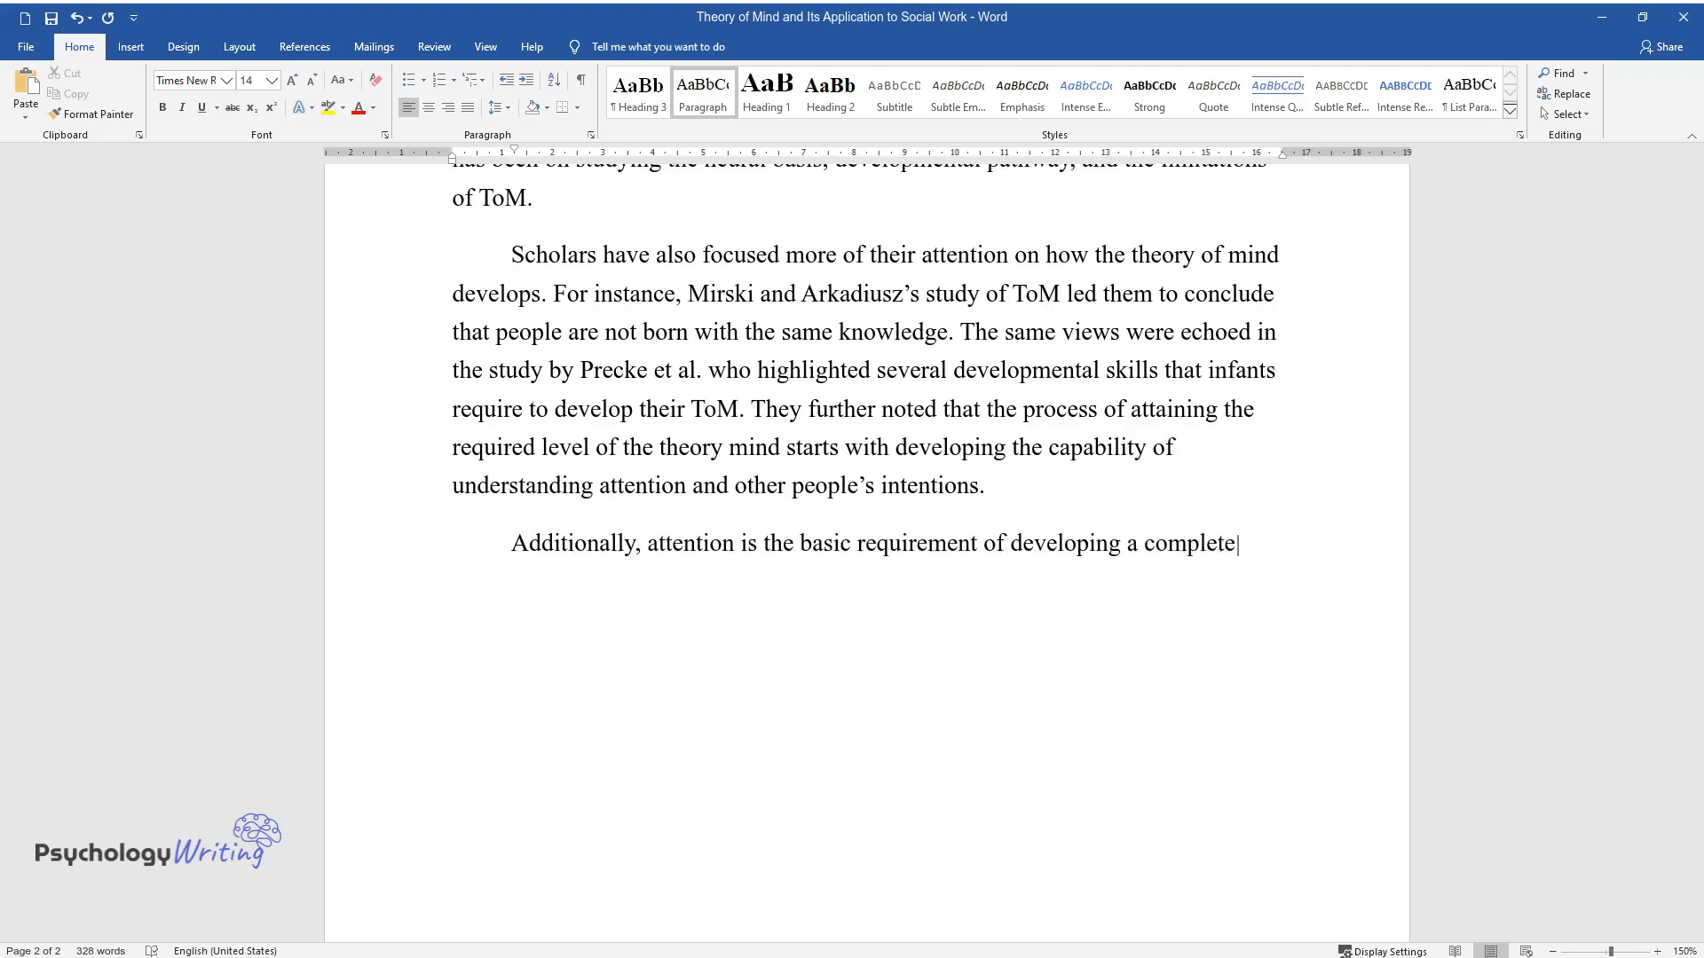
type("theory of mind. The process requires one to recognize that seeing i")
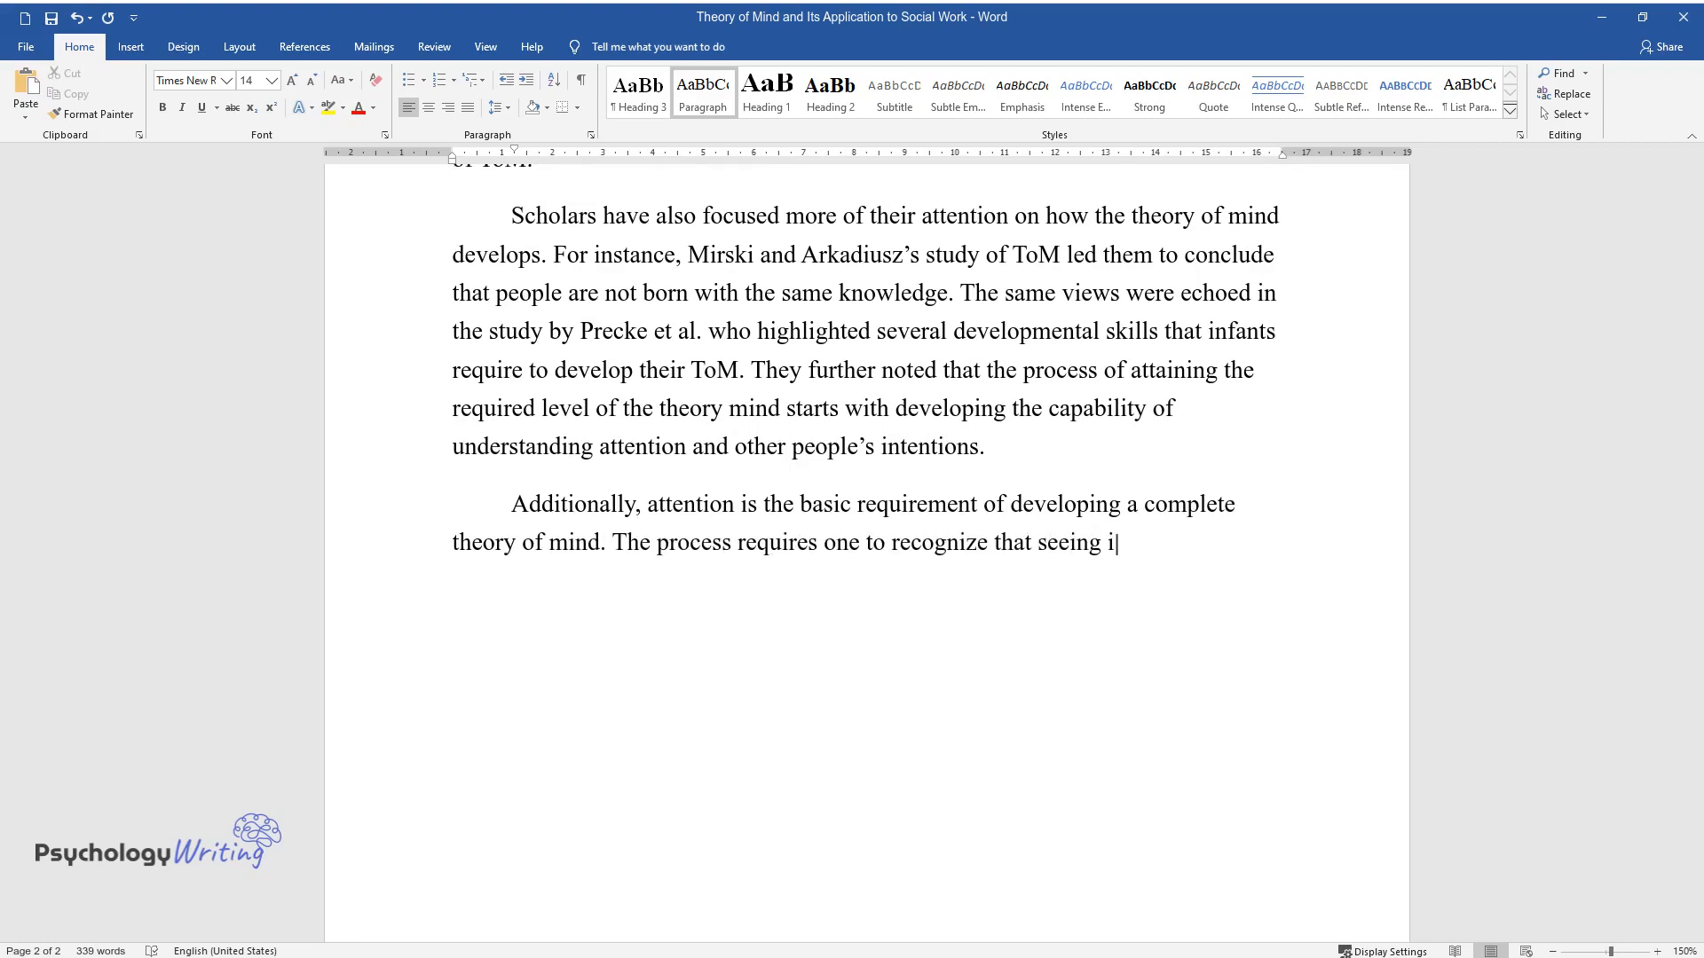
type("s more than just looking; it entai")
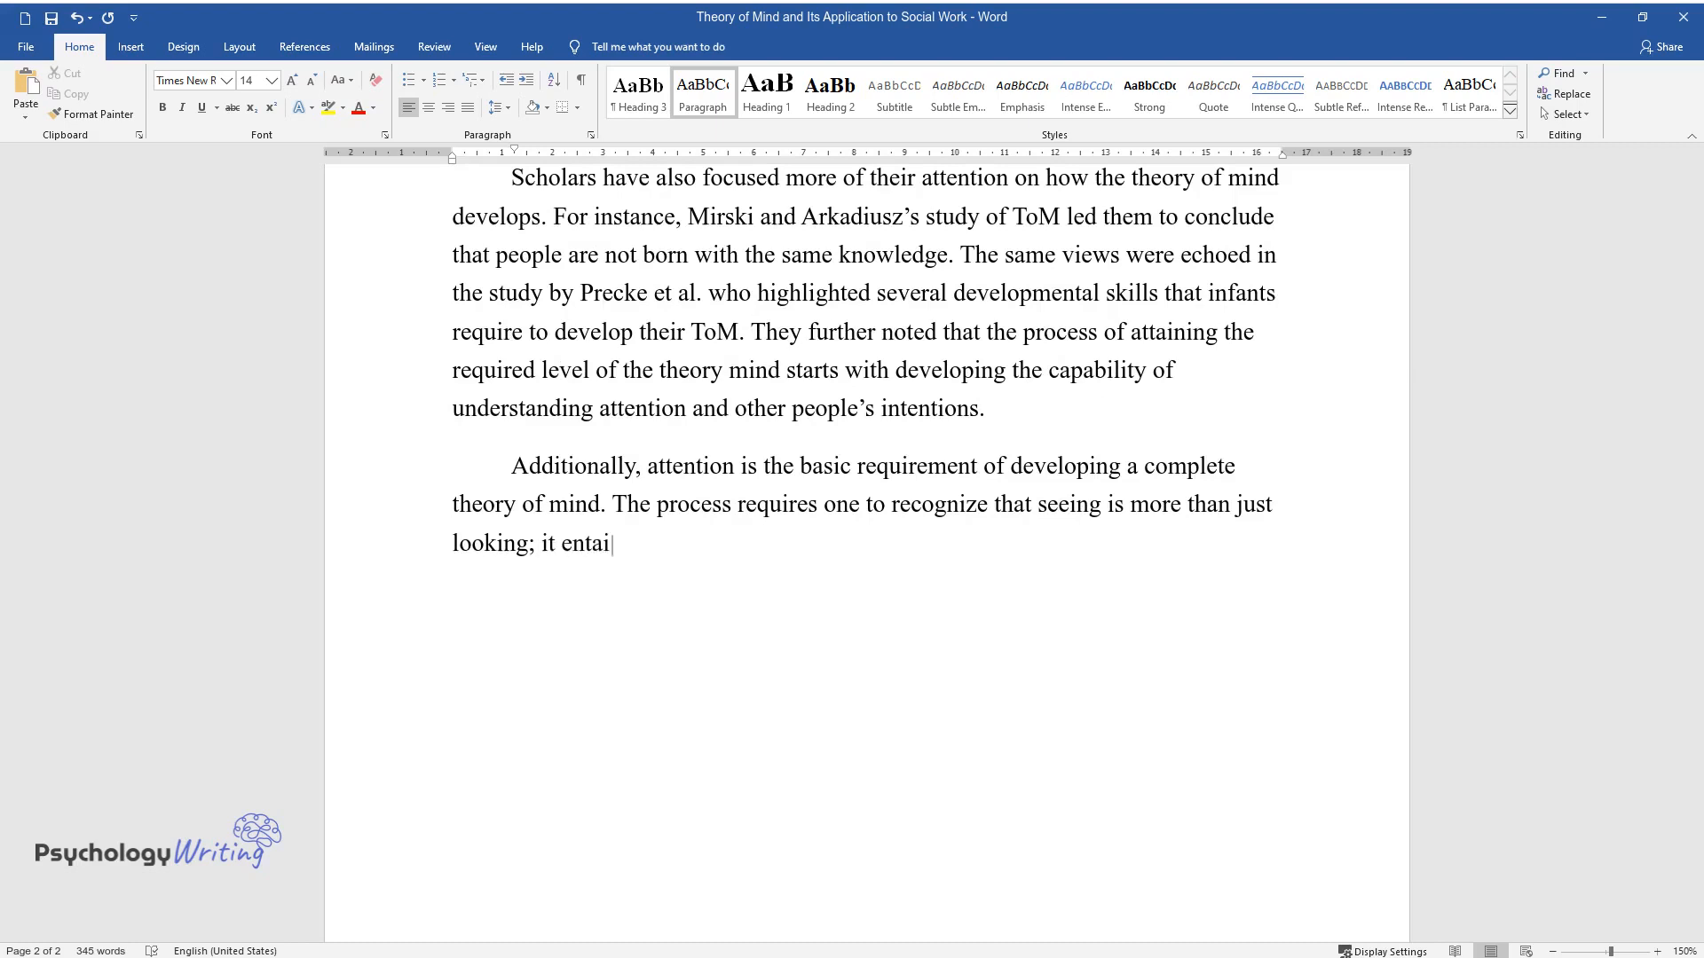
type("ls directing one's attention to sp")
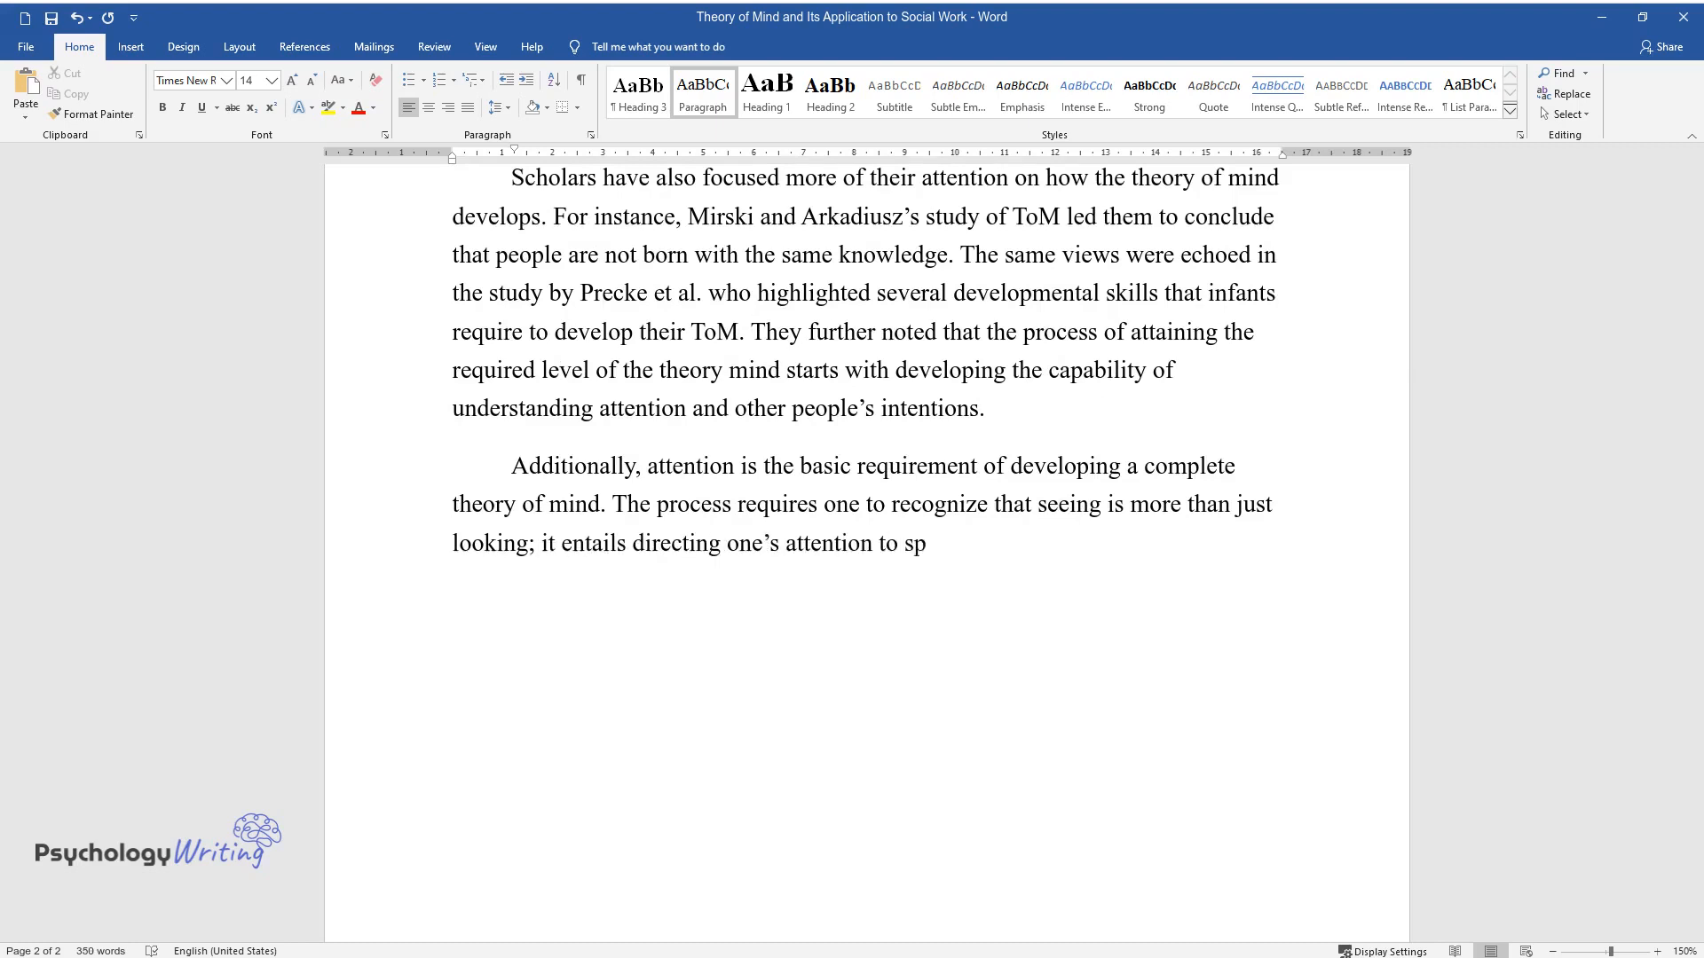
type("ecific objects and people. A good")
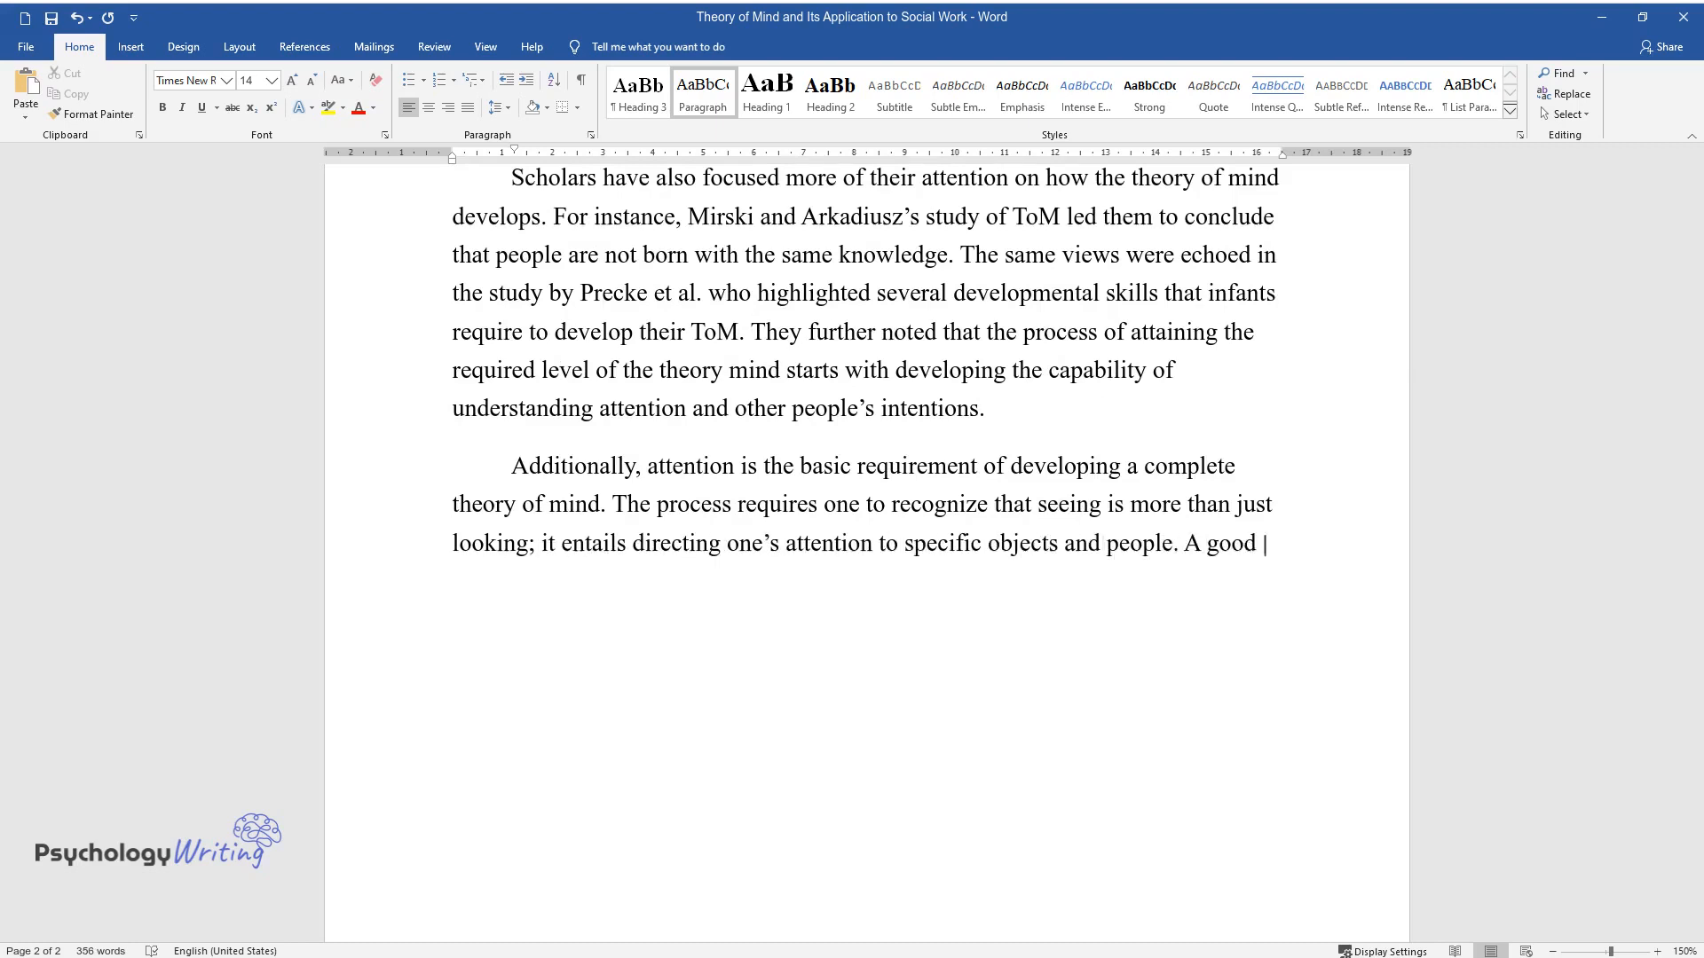
type("example is joint attention which a")
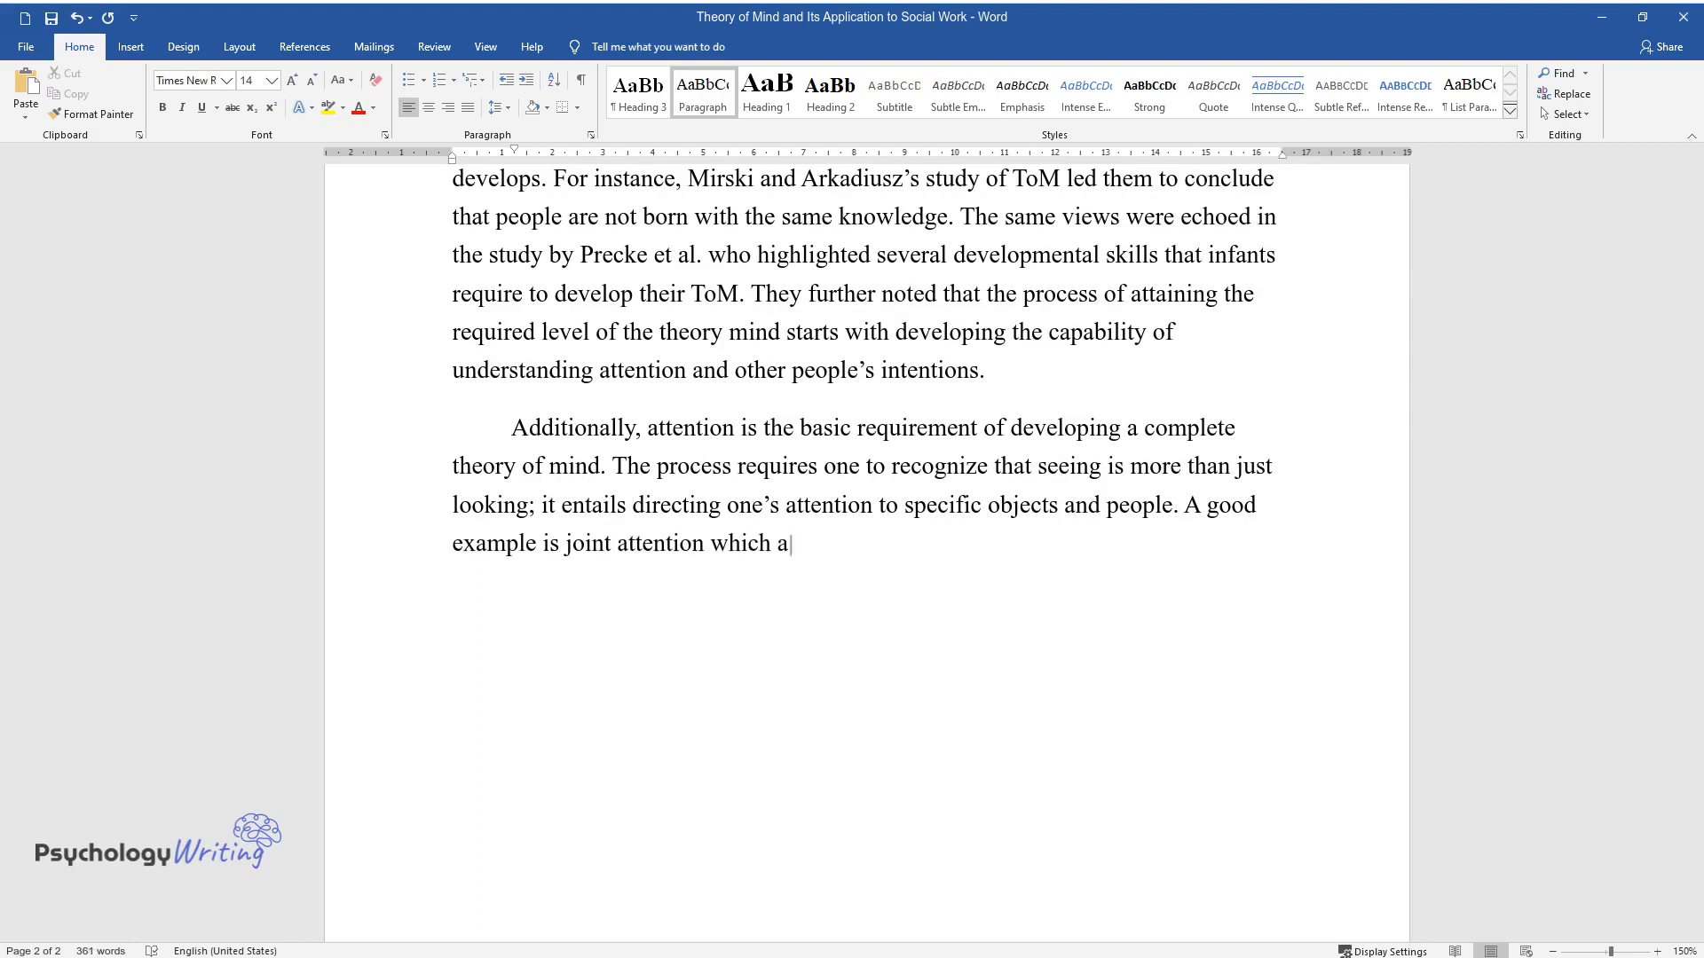
type("pplies well to social work. This t")
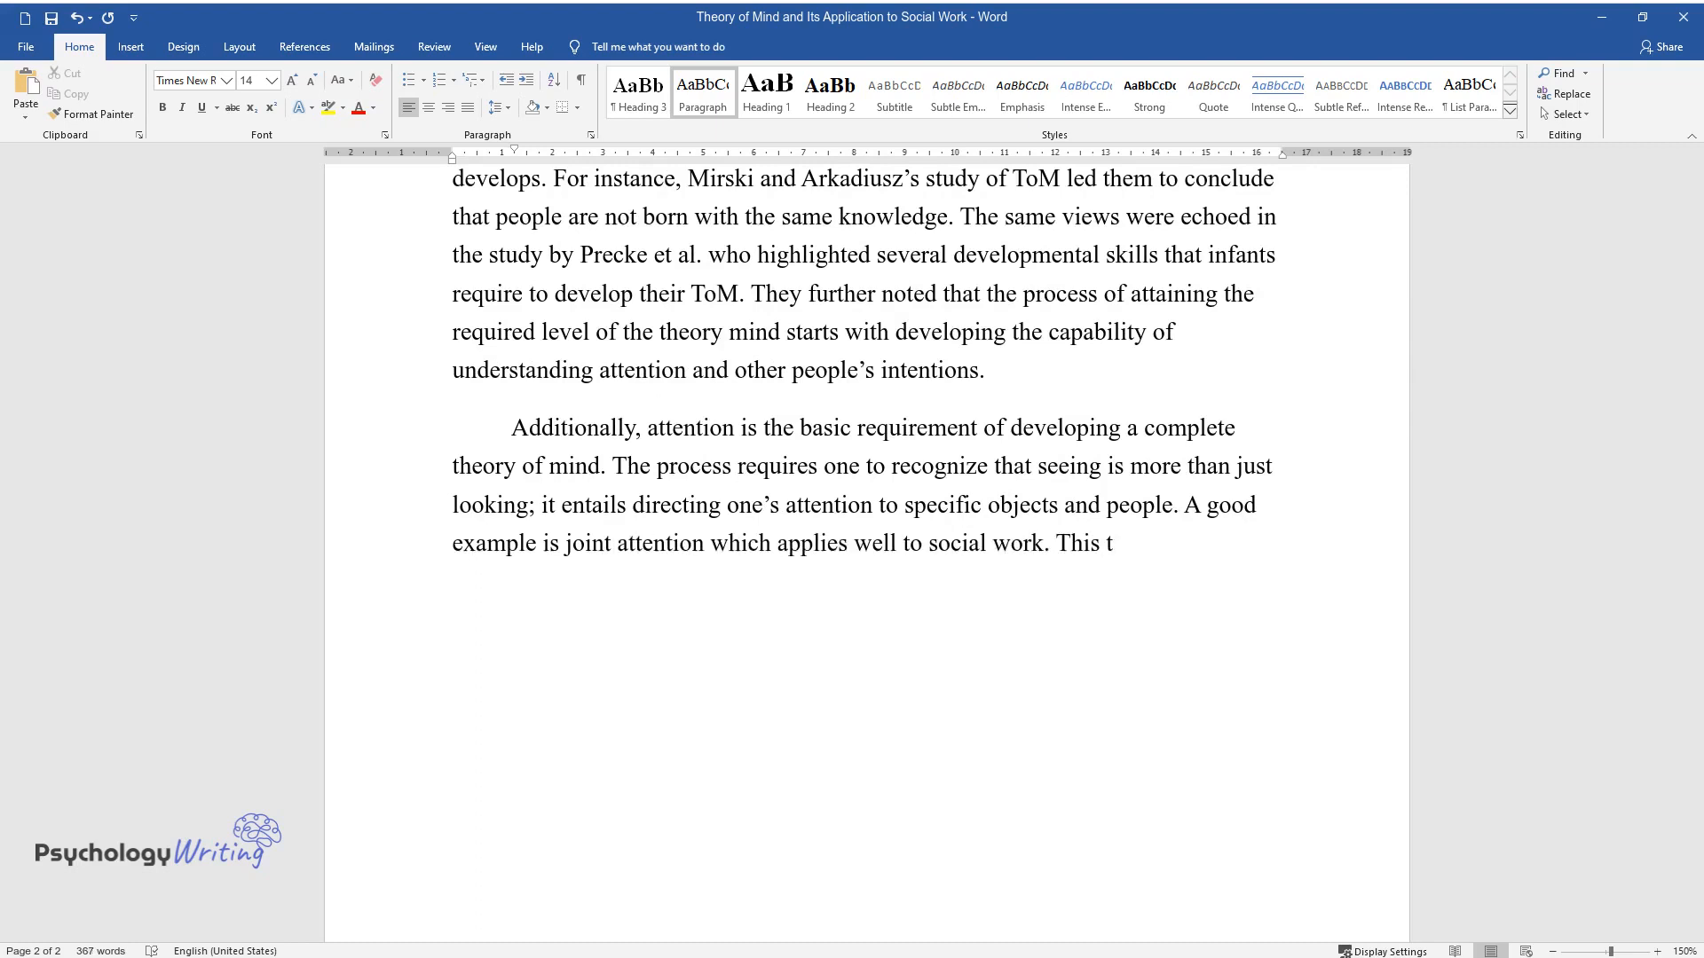
type("ype of attention requires two peop")
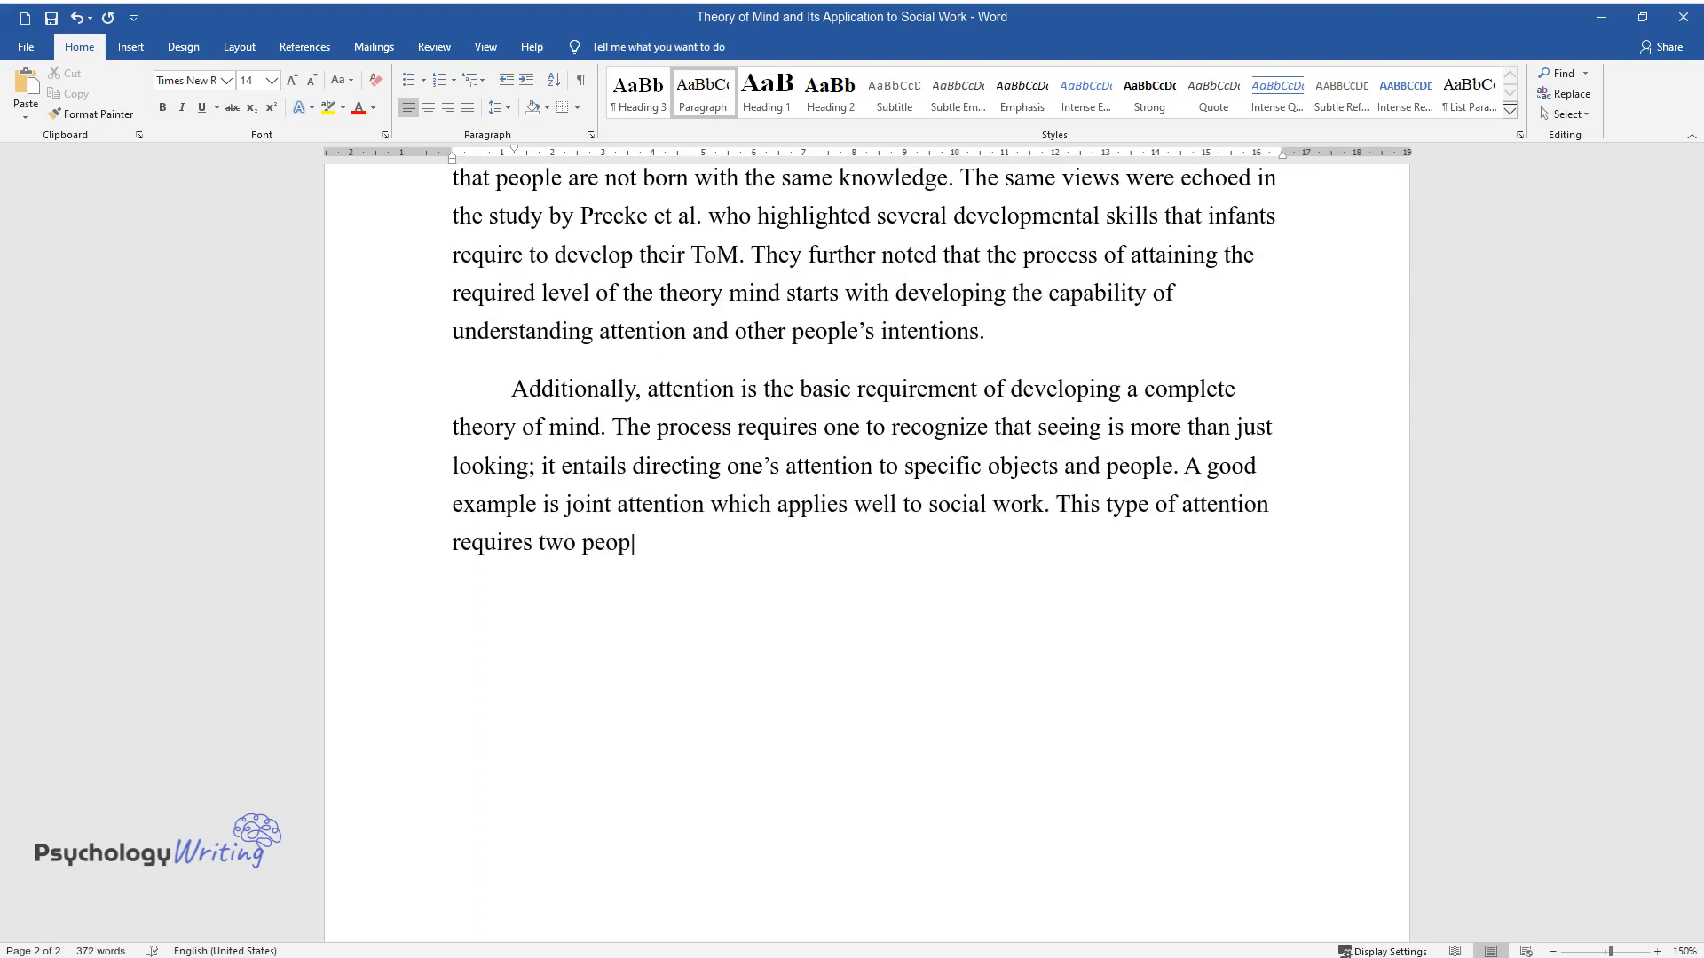
type("le to focus their minds on the sam")
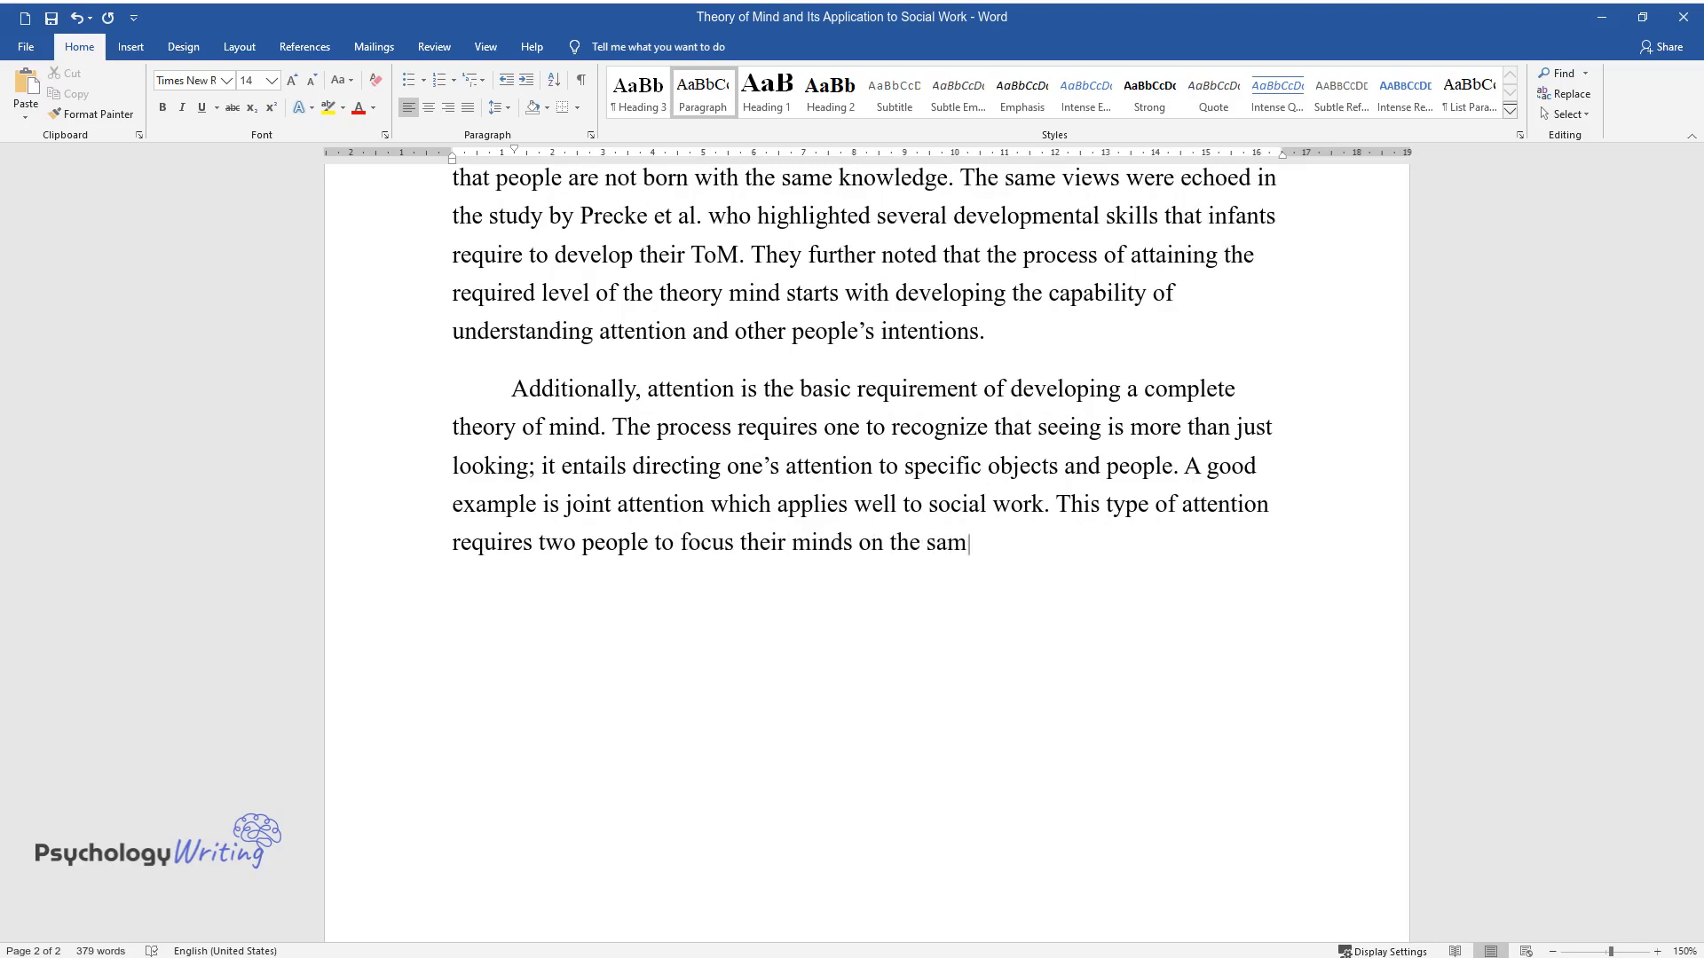
Add the sibling joint-attention example, Özbaran et al. on imitation, and begin 'ToM has been applied'.
type("e item of interest. In my case, jo")
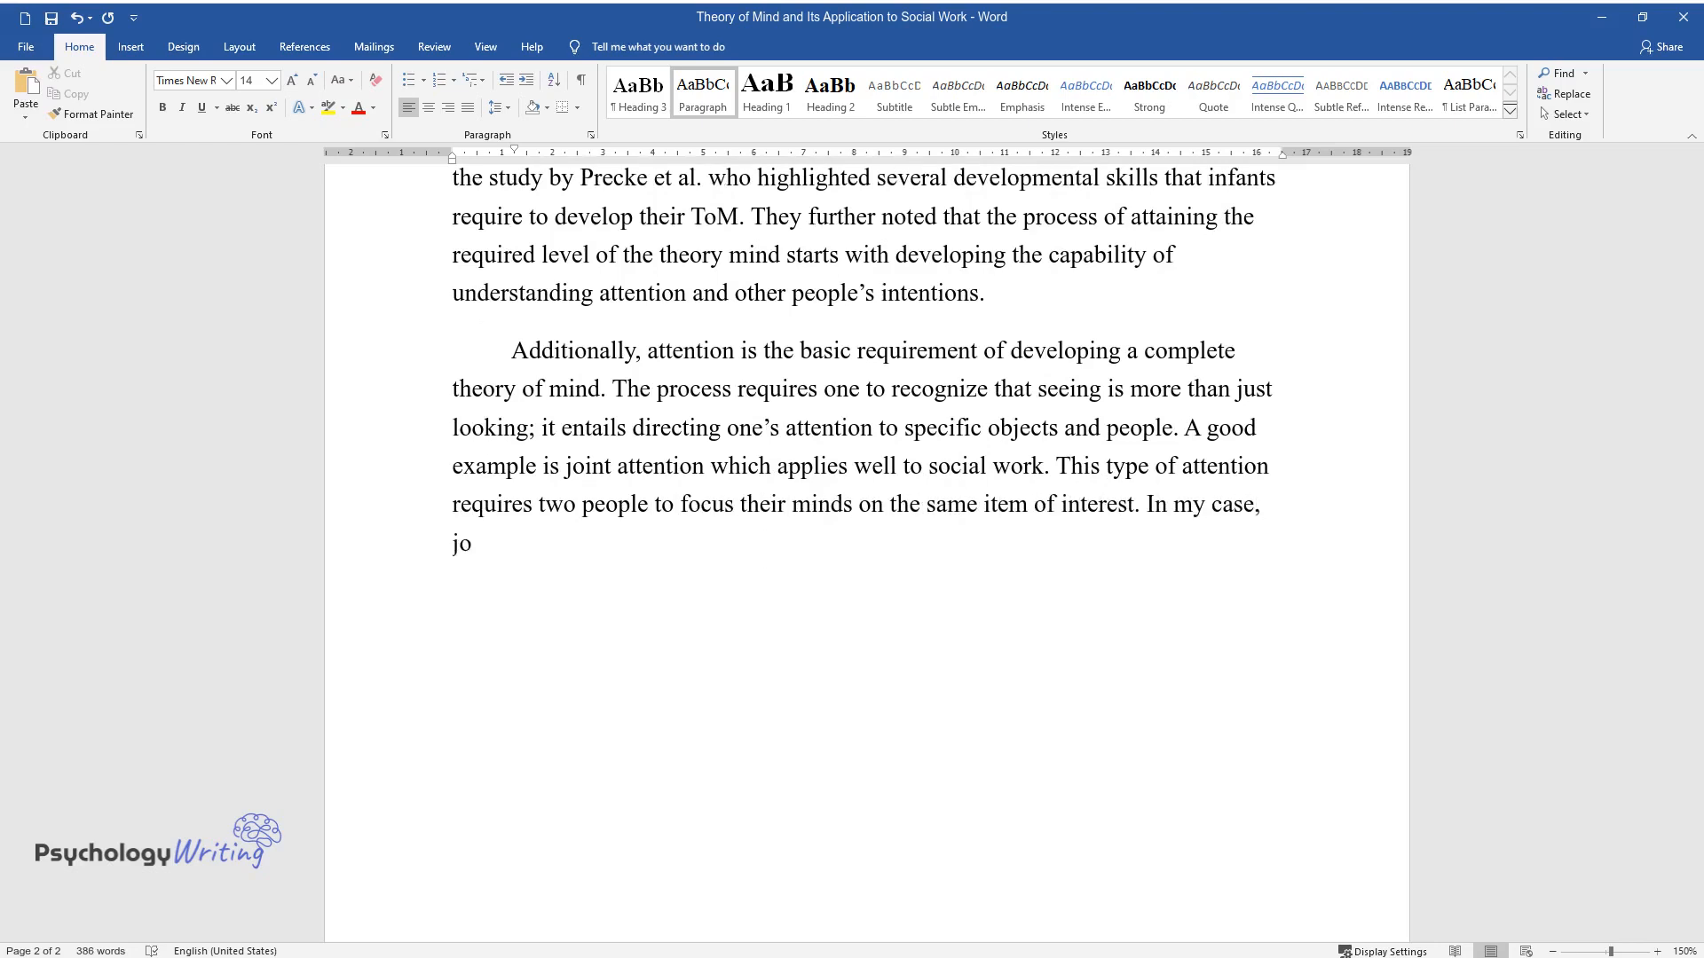
type("int attention was utilized when h")
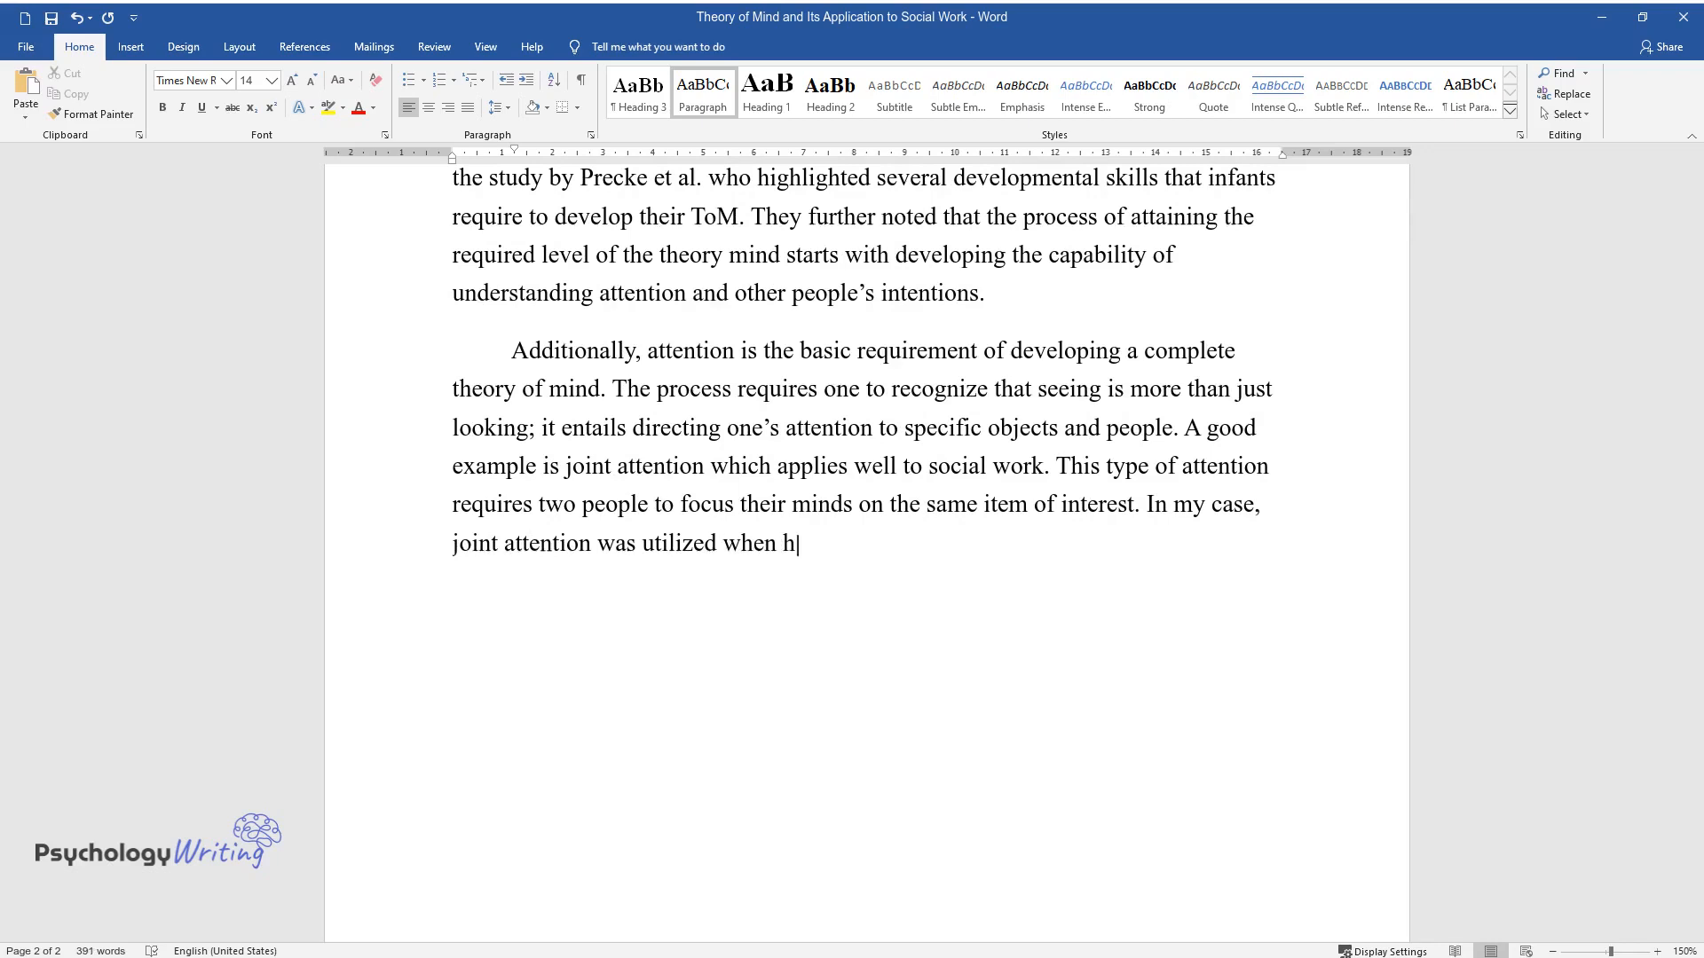
type("elping my younger sibling develop")
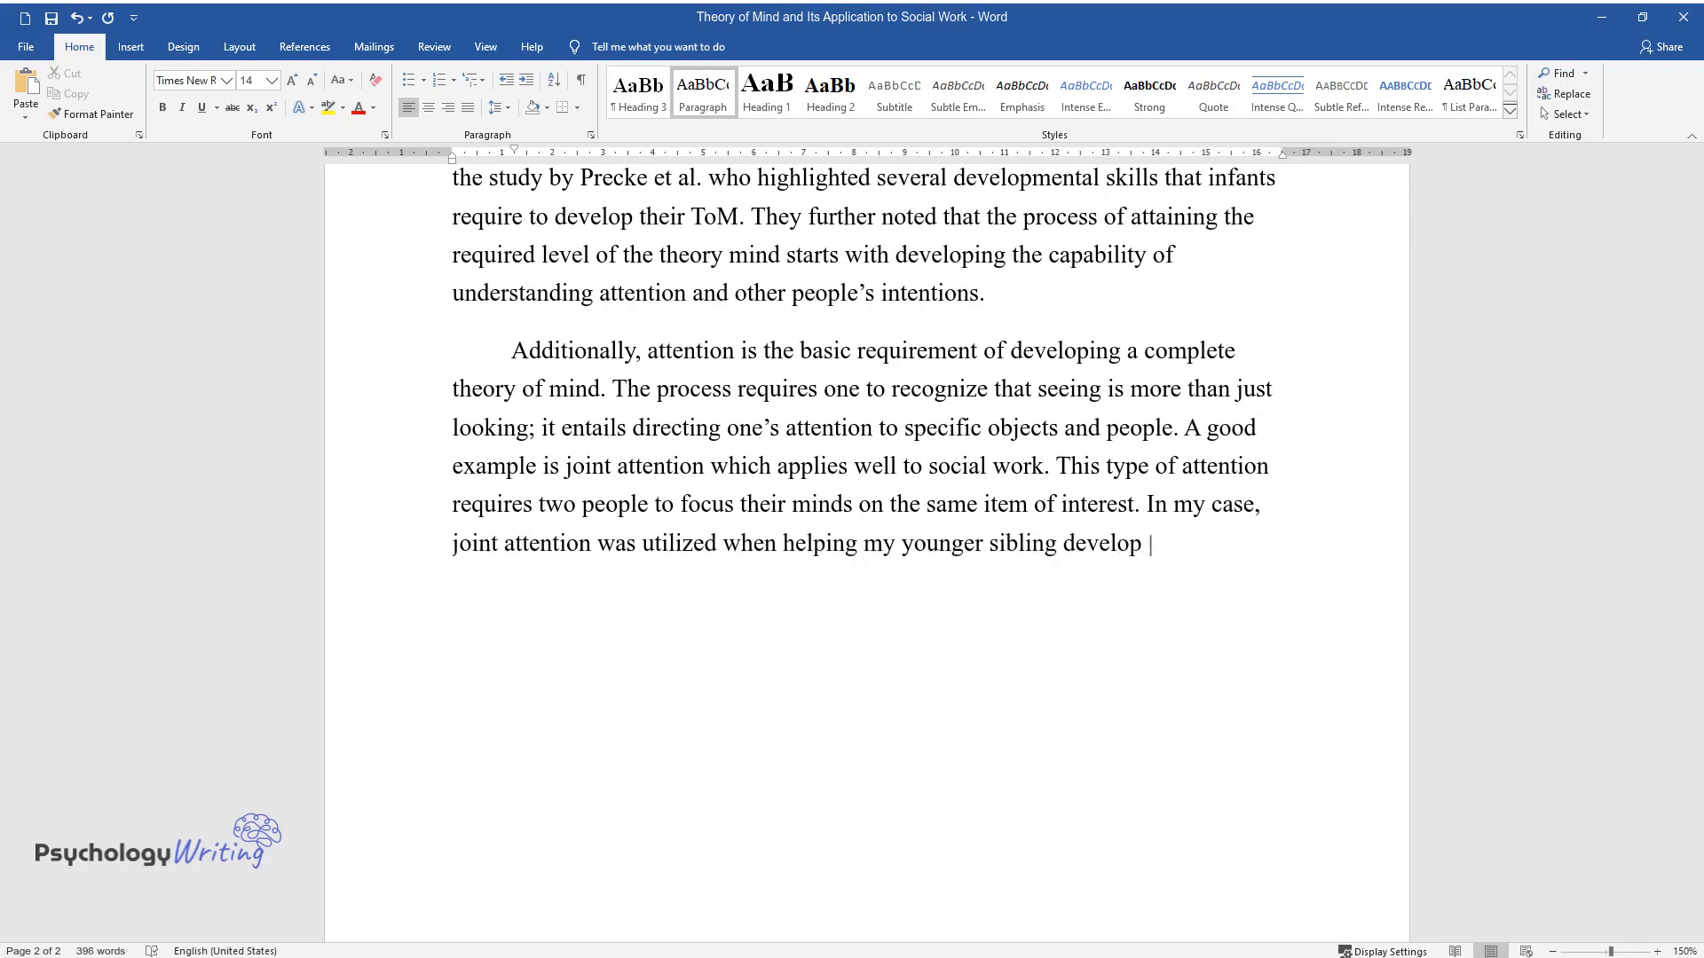
type("the ability to process my mental s")
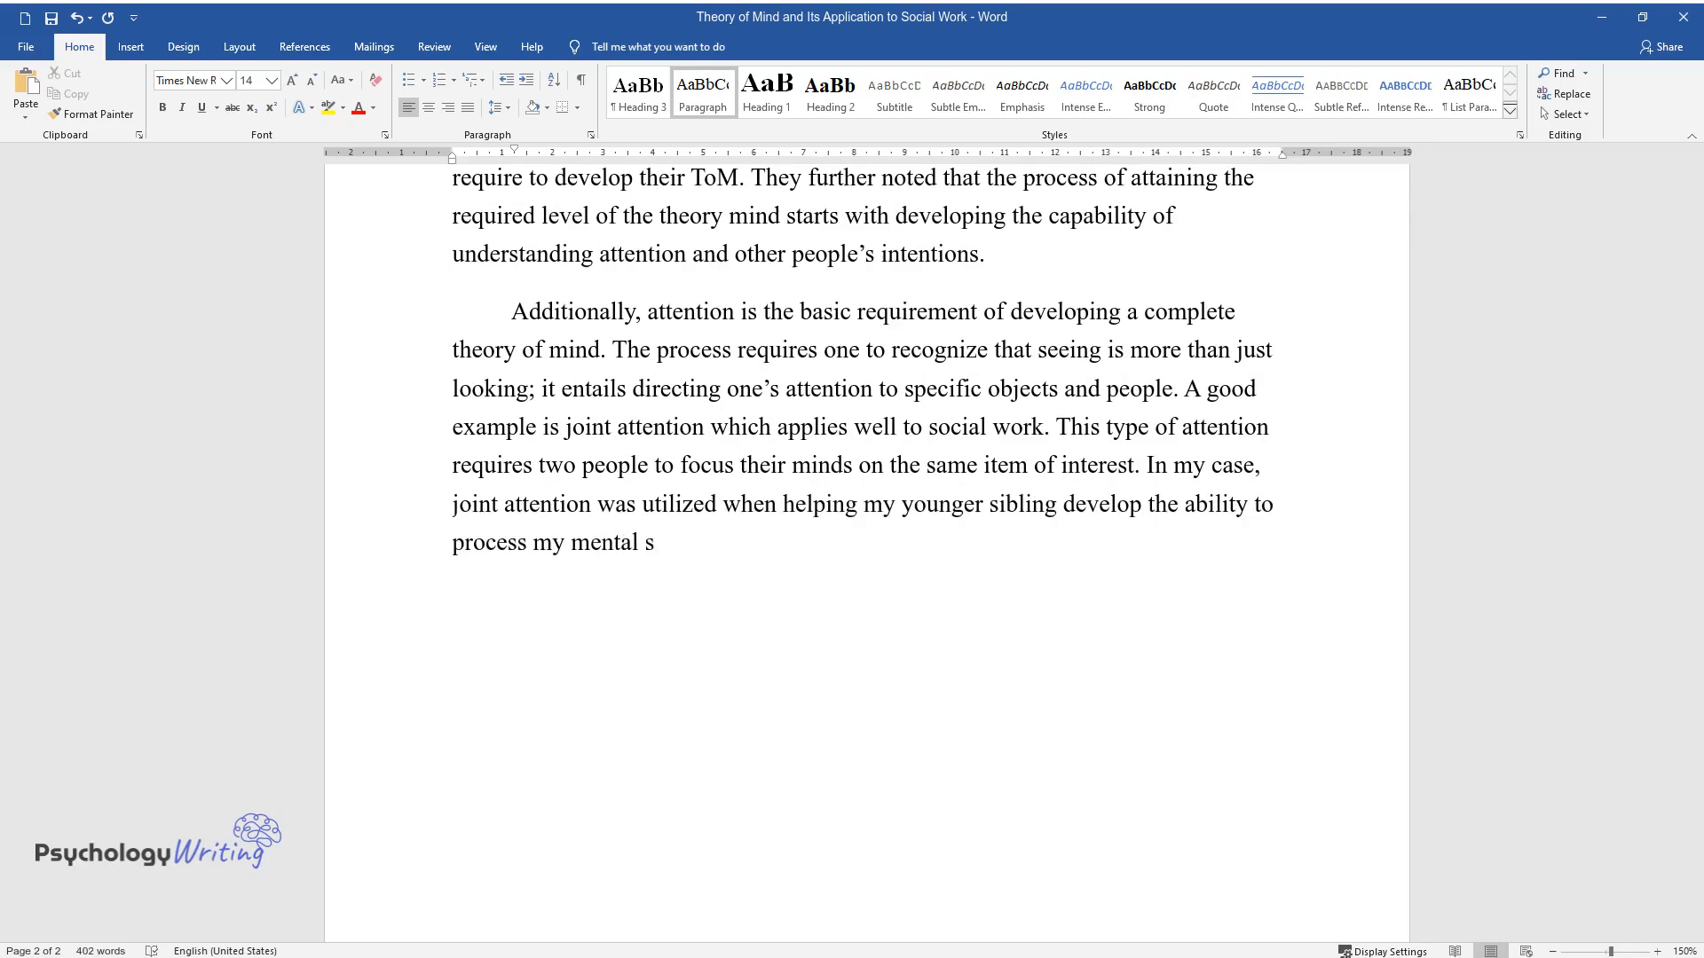
type("tate by recognizing that the object (the television) was")
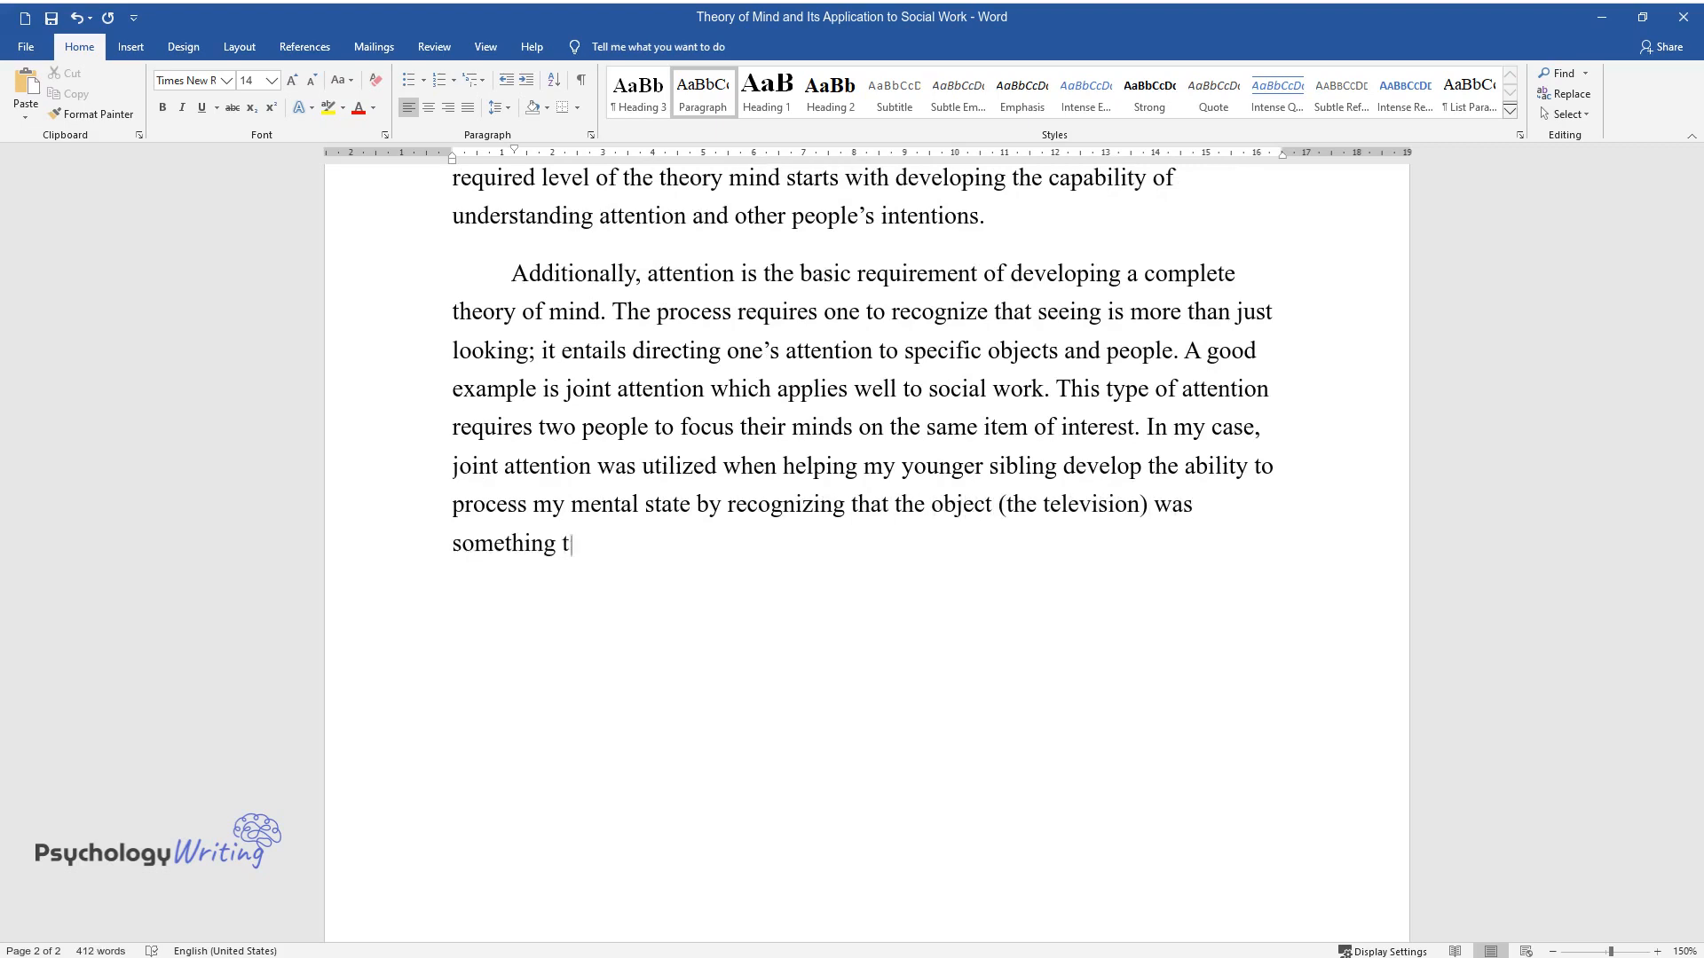
type("hat was of interest to me. Özbaran")
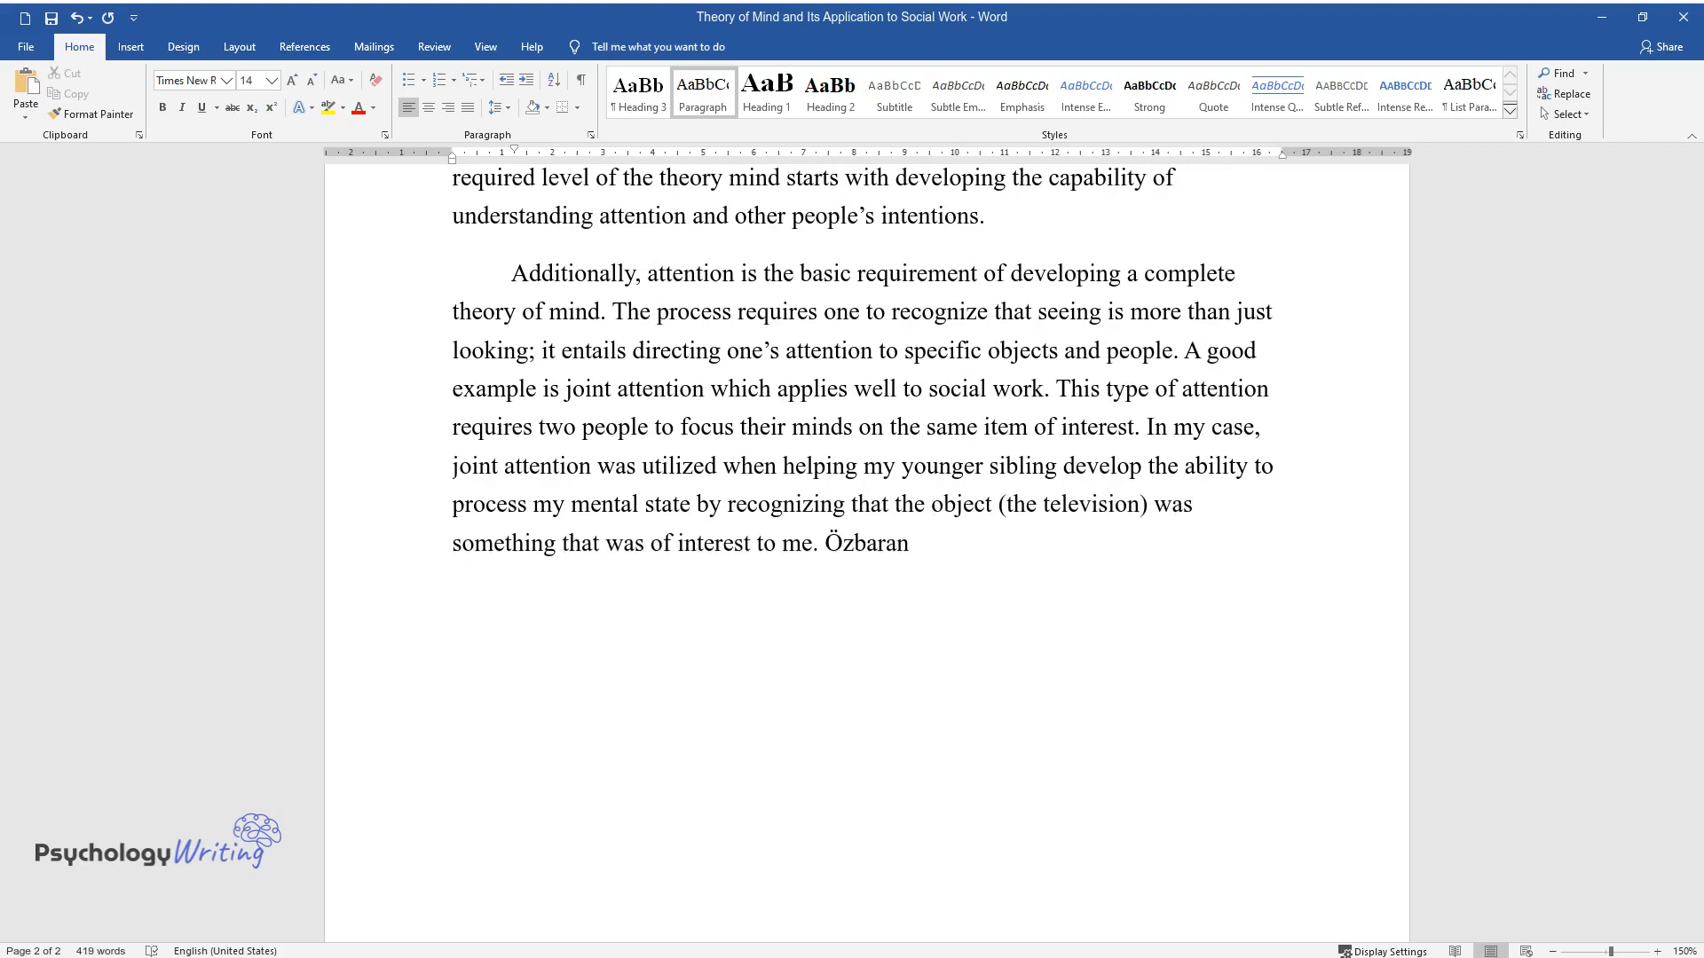
type("et al. also identified imitating")
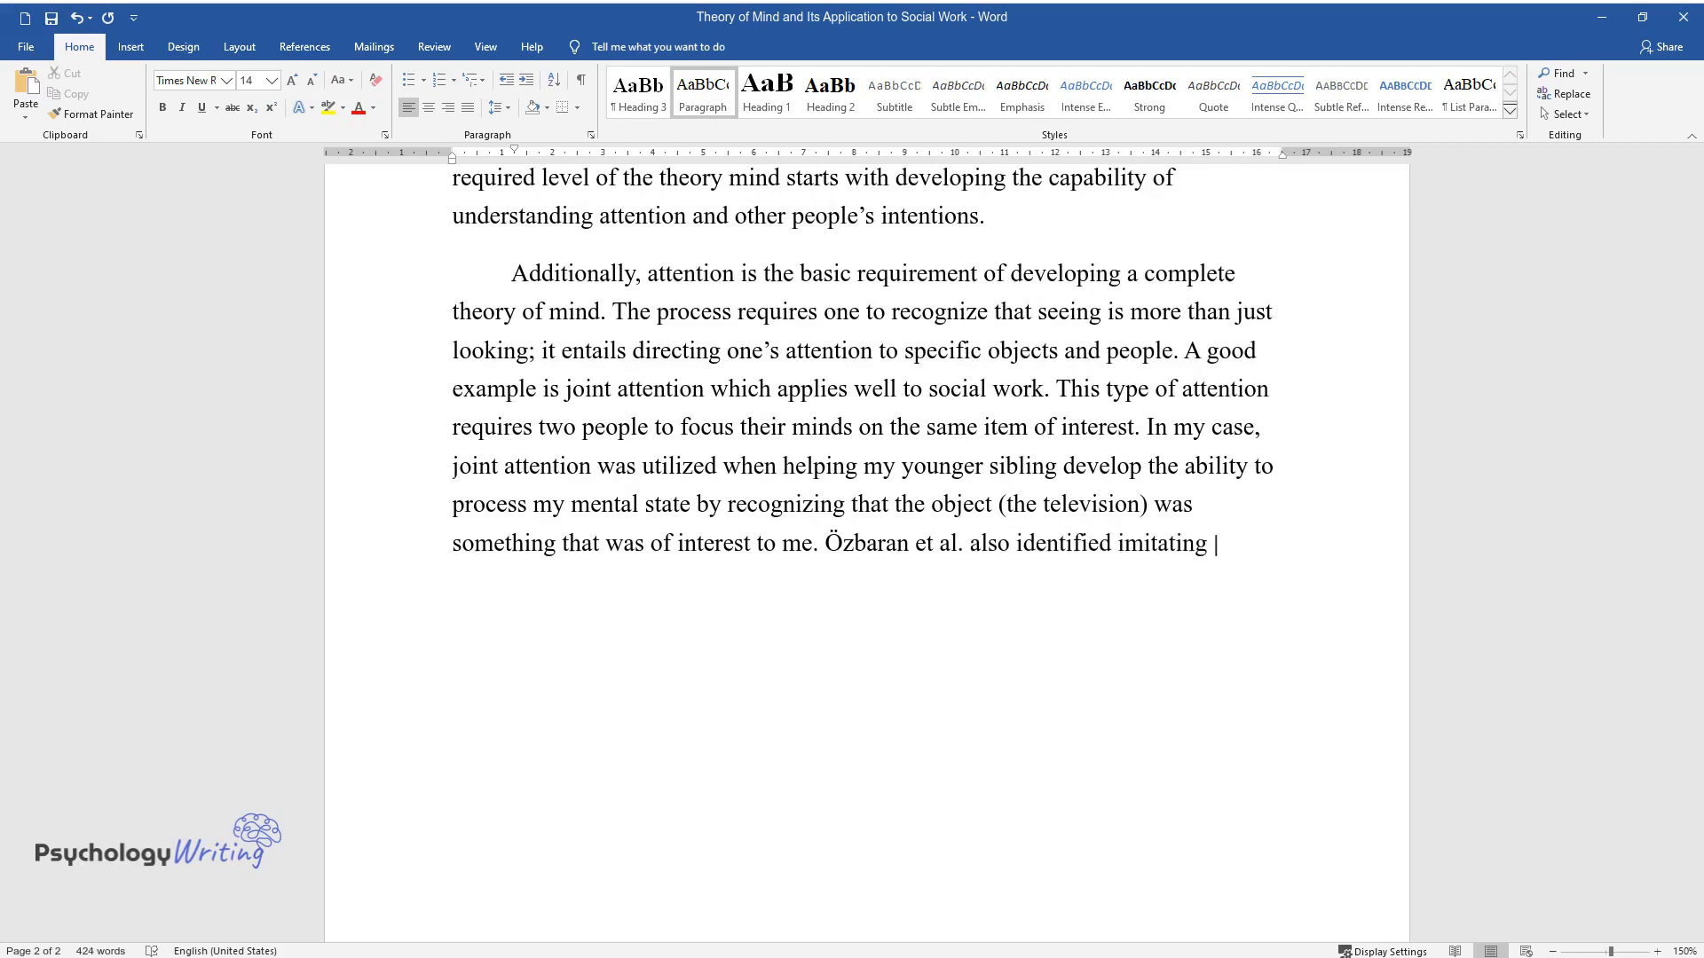
type("others as an important requirement")
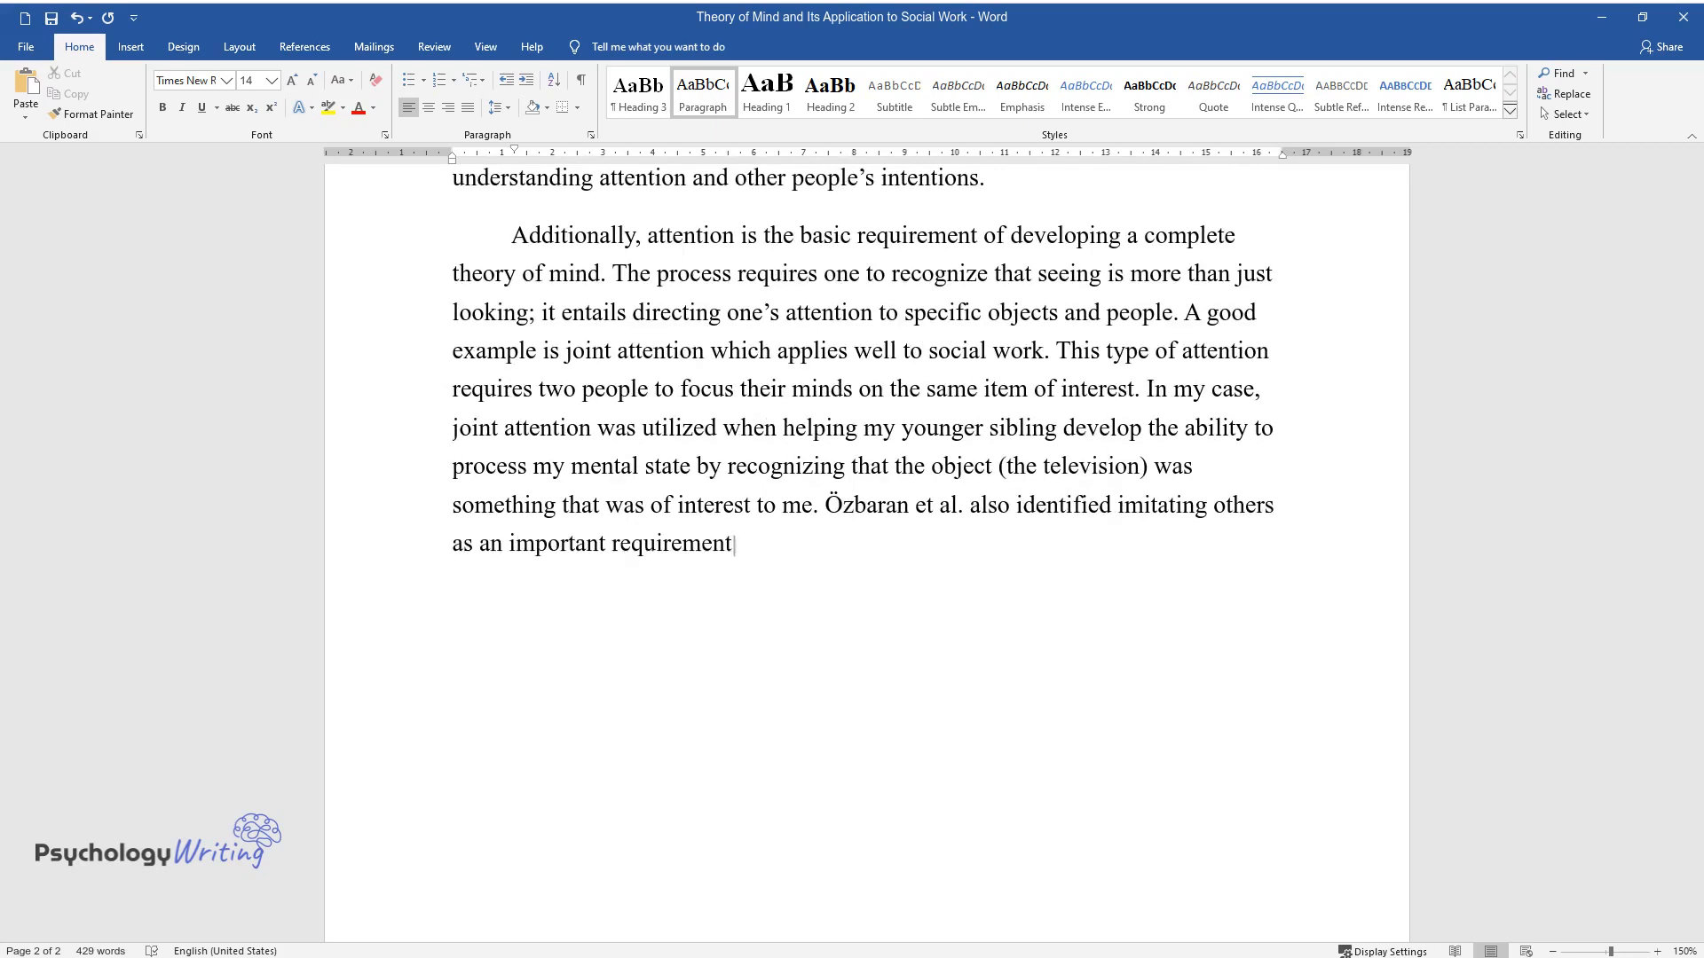
type("of building the theory of mind. B")
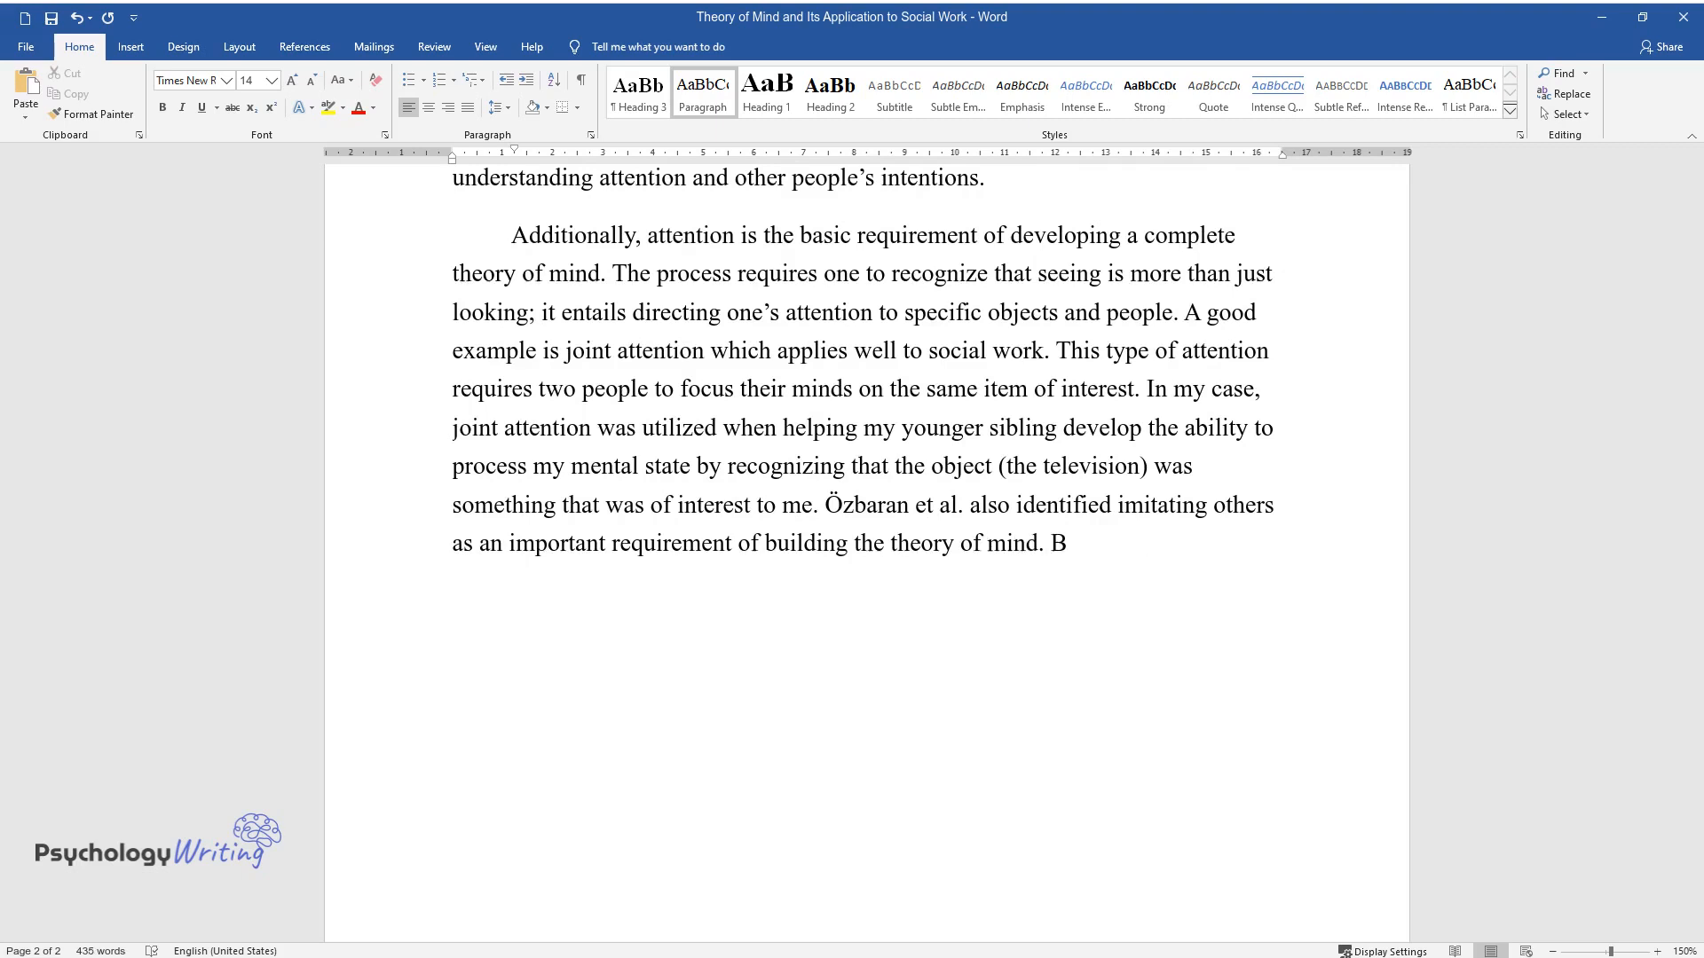
type("y imitating others, one essential")
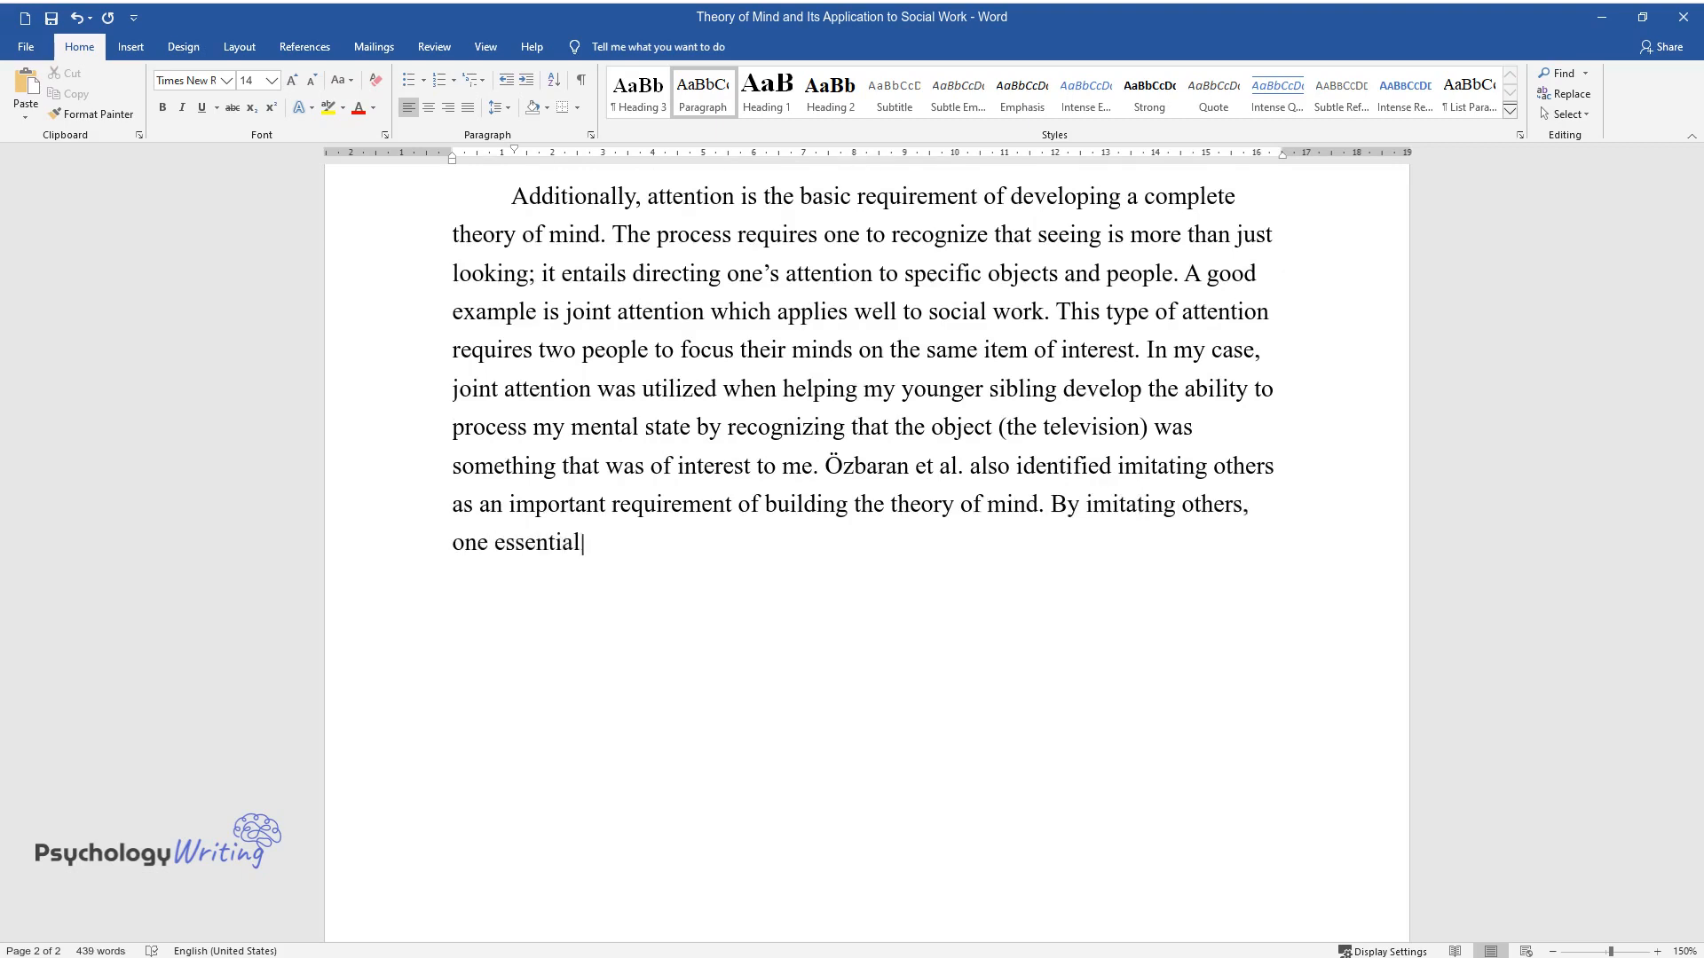
type("y recognizes that other people ha")
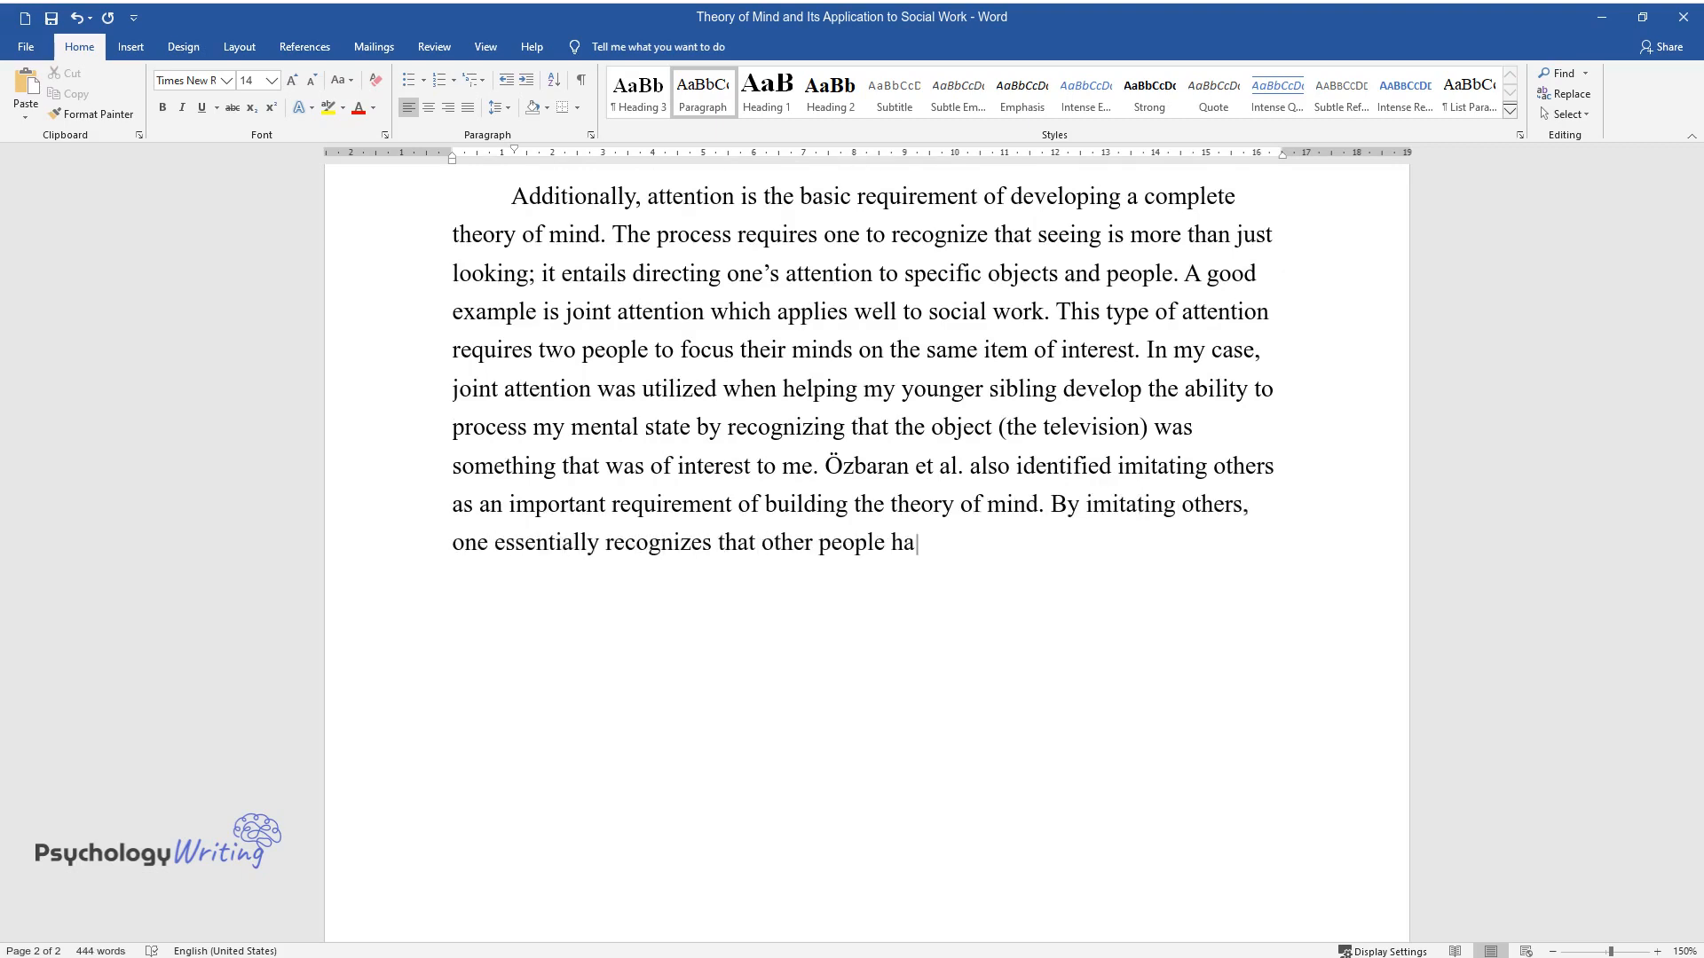
type("ve unique beliefs and desires.")
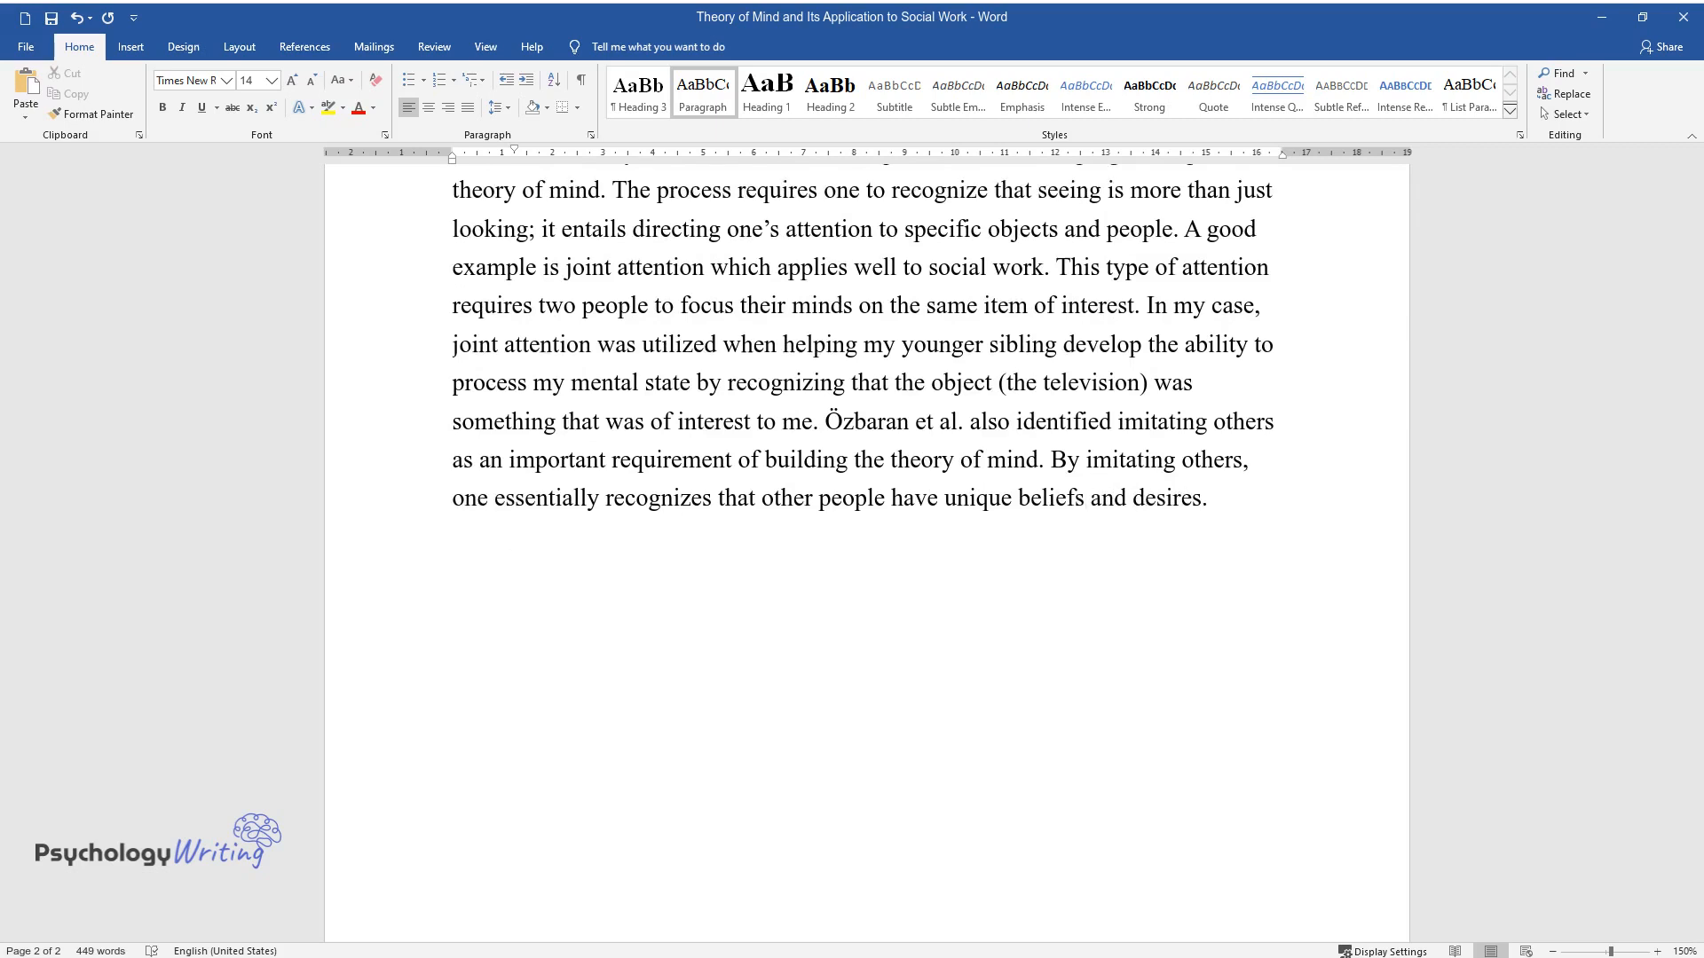
type("ToM has been applied")
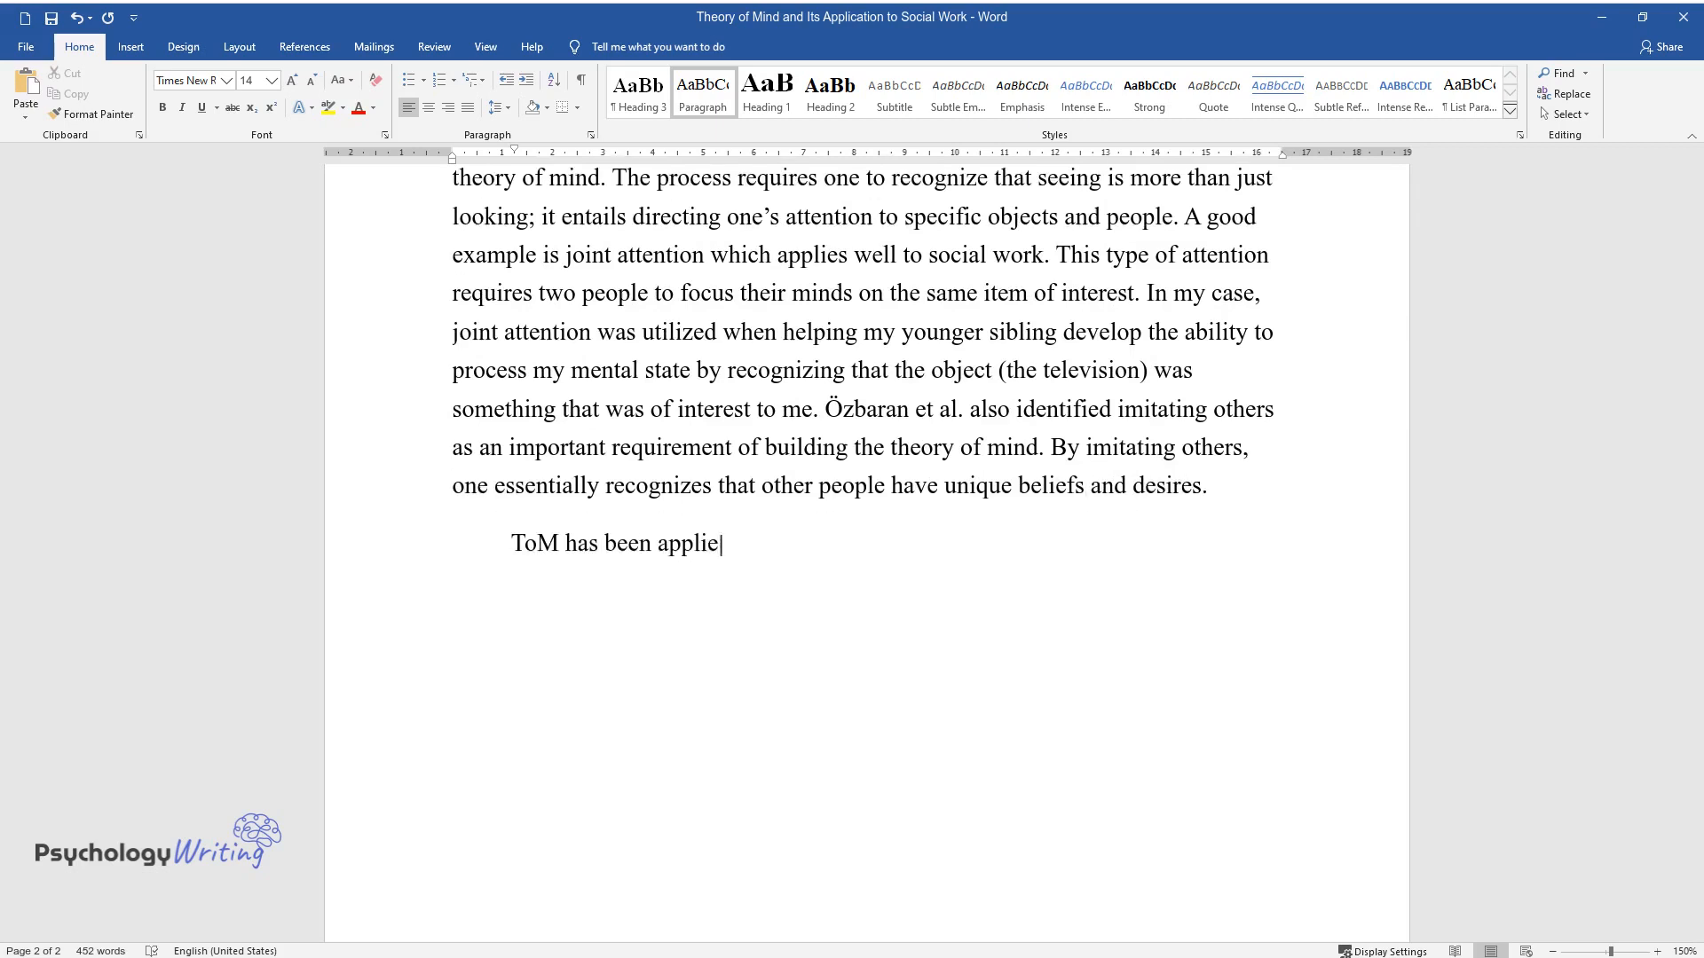
Write that ToM helps explain autism: difficulty second-guessing hidden agendas without lacking empathy.
type("d extensively with the notable")
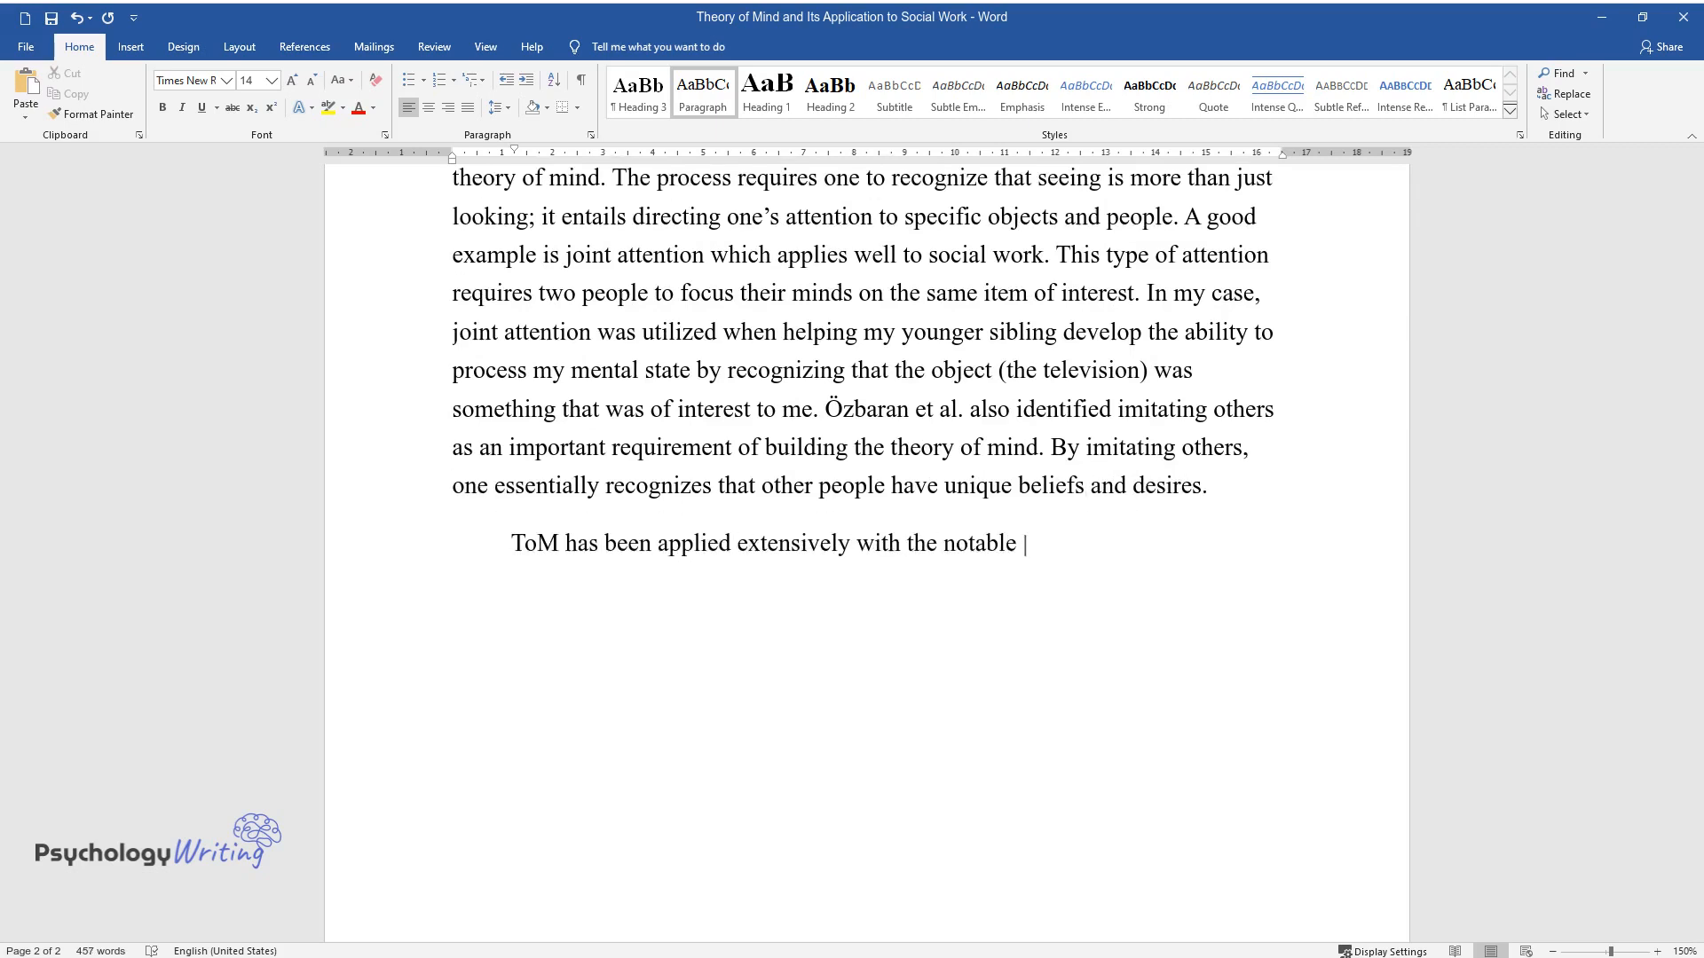
type("one being in understanding autis")
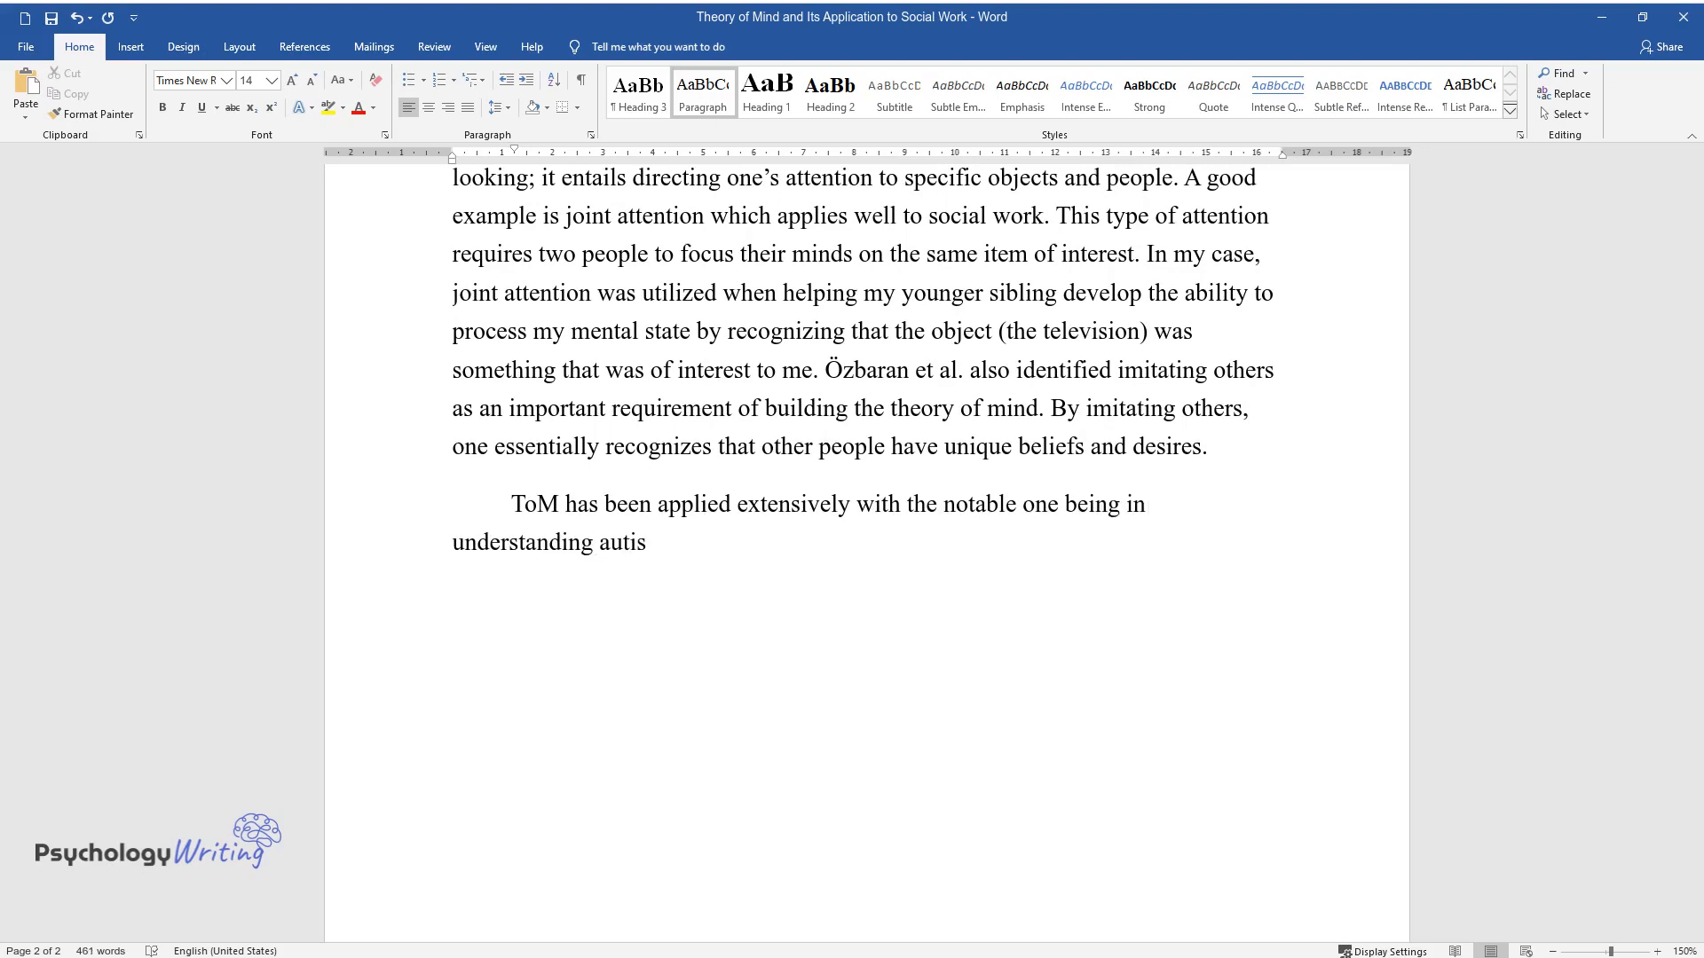
type("m. According to research, it hel")
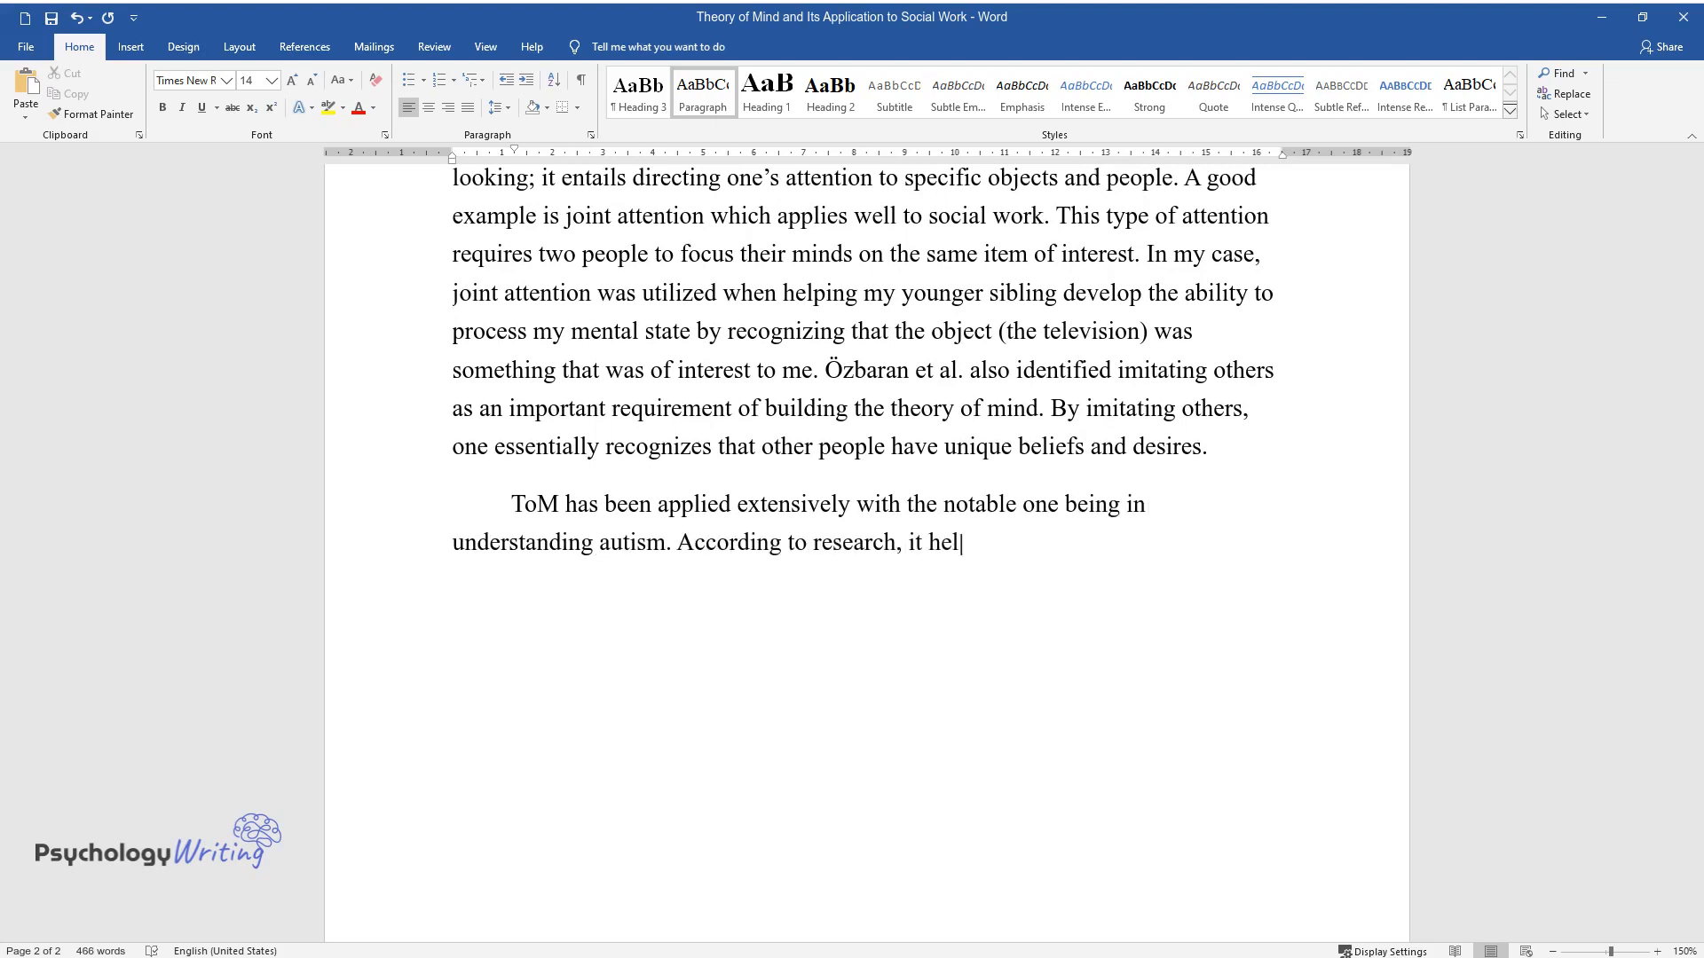
type("ps people understand that childr")
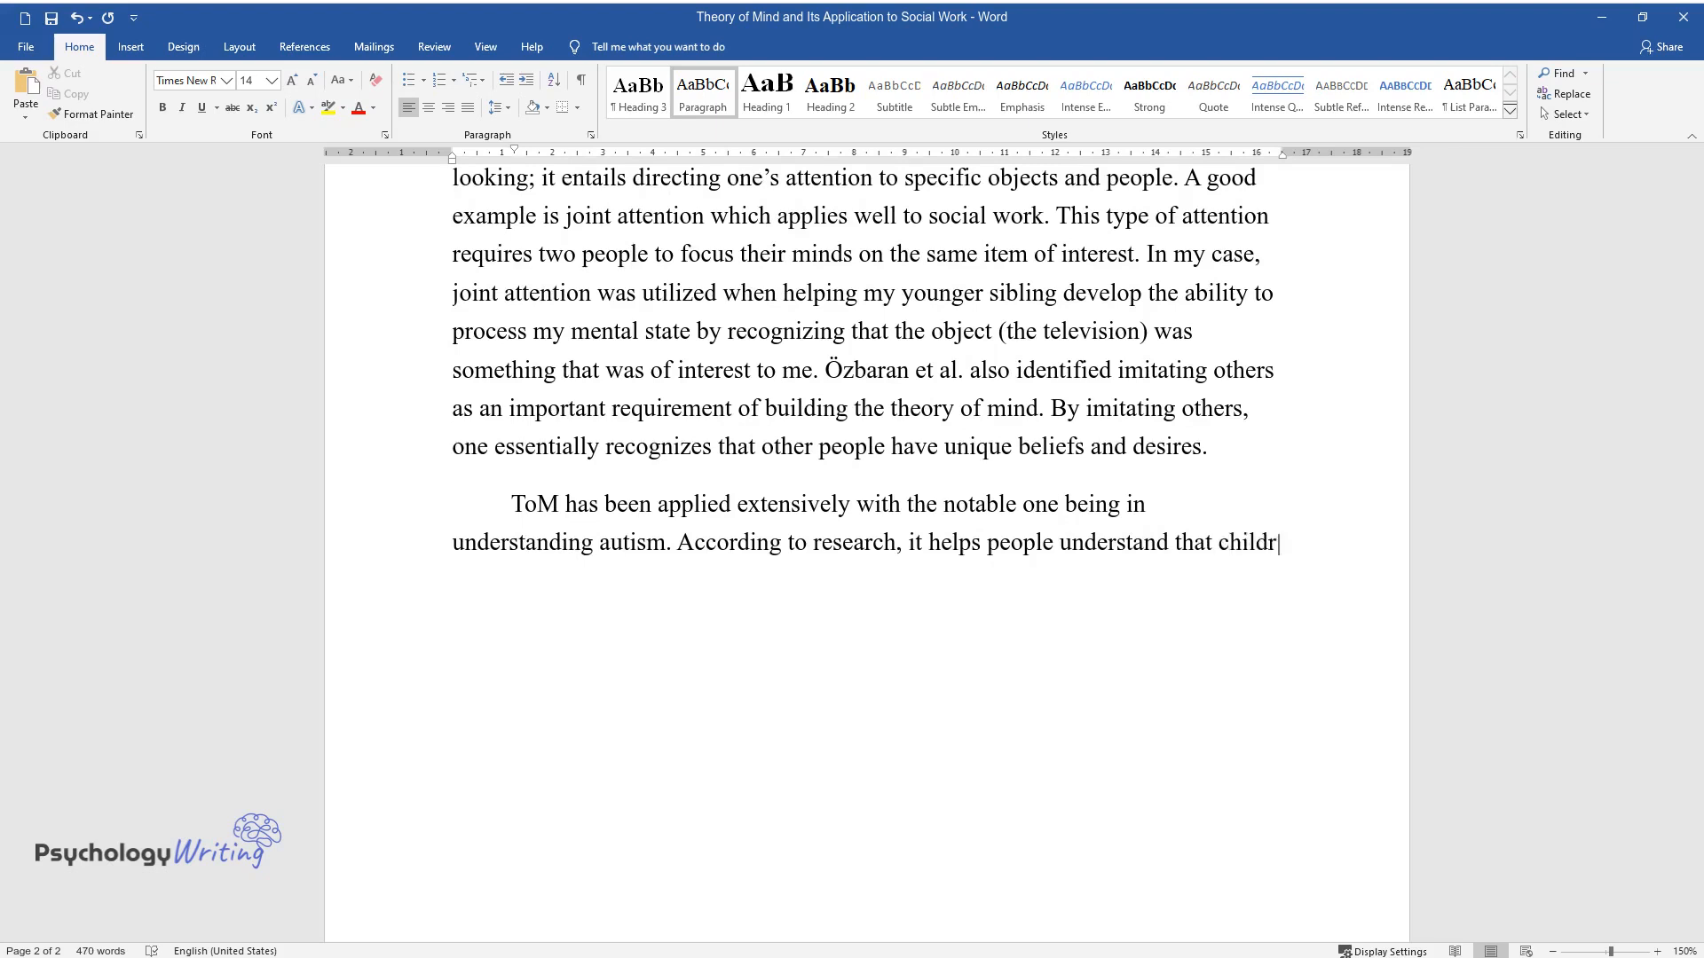
type("en and adults with autism find")
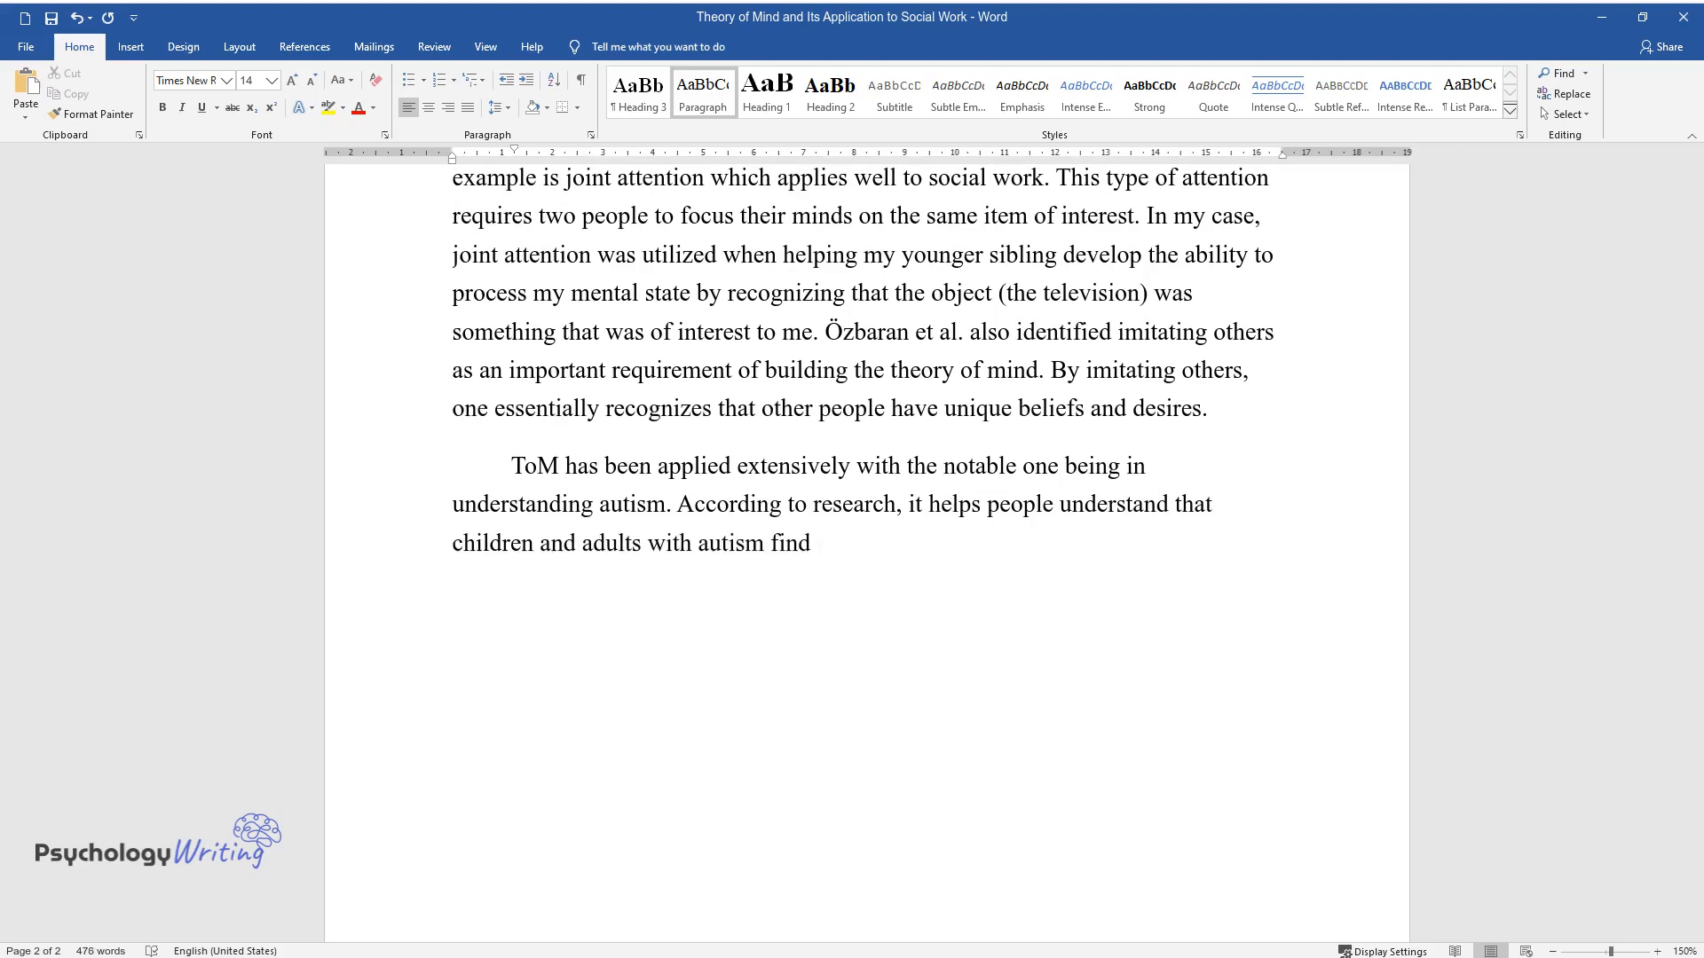
type("it difficult to second-guess others’")
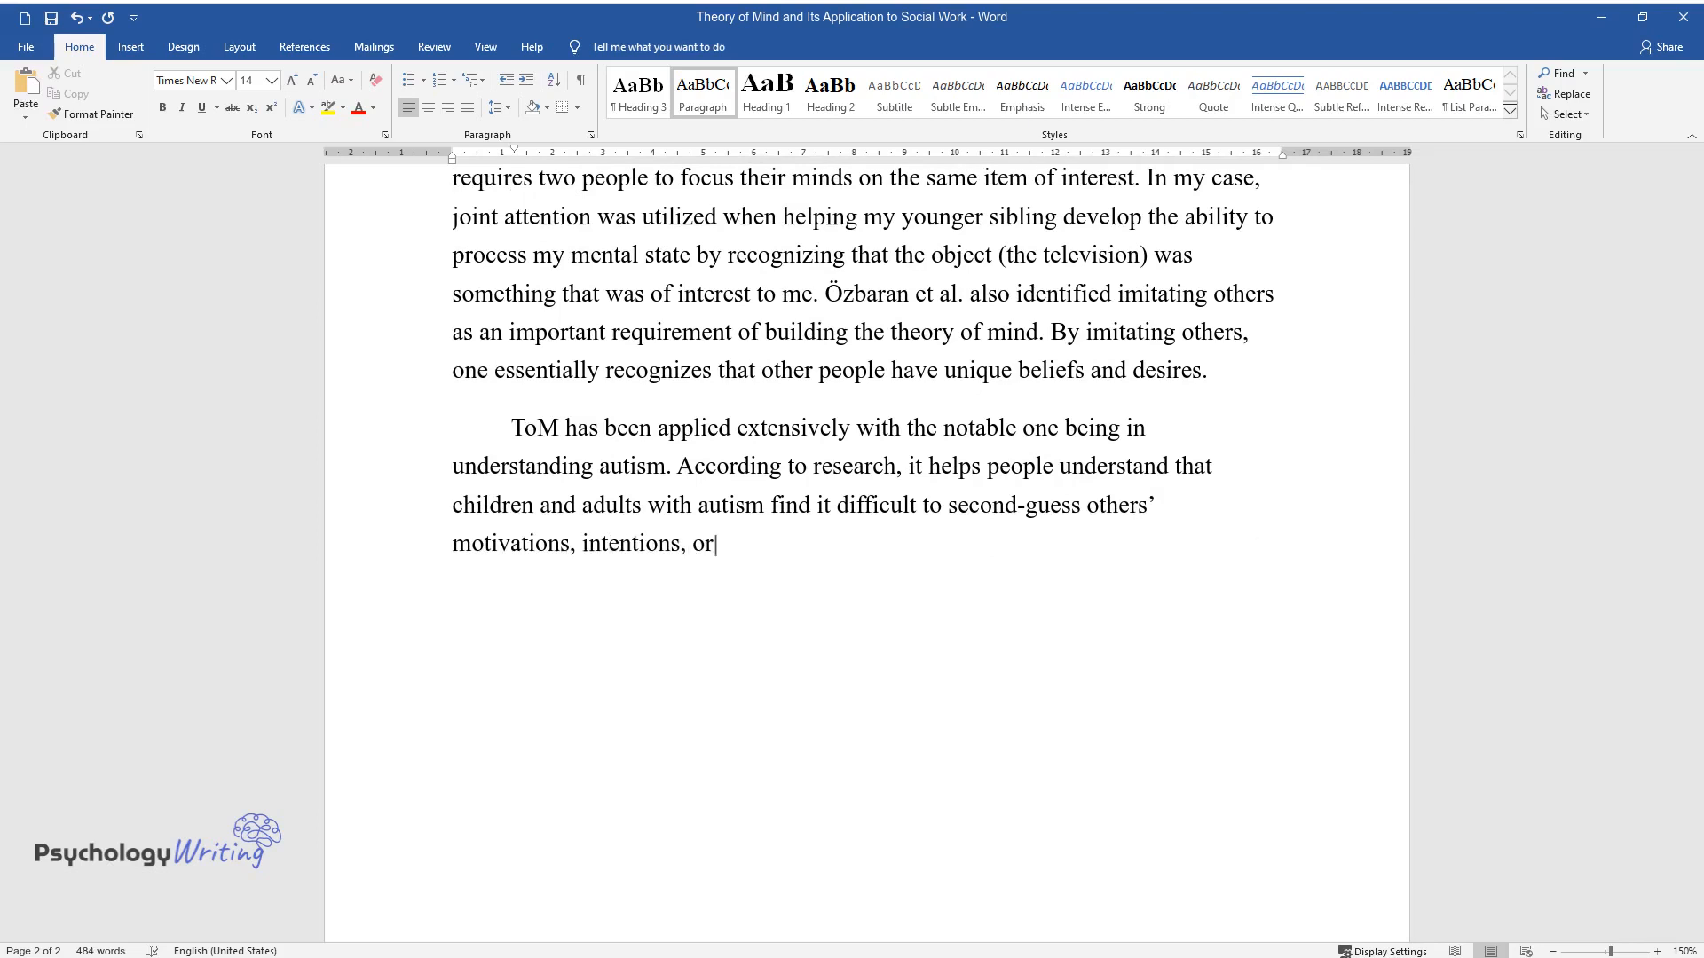
type("hidden agendas. However, this does not mean th")
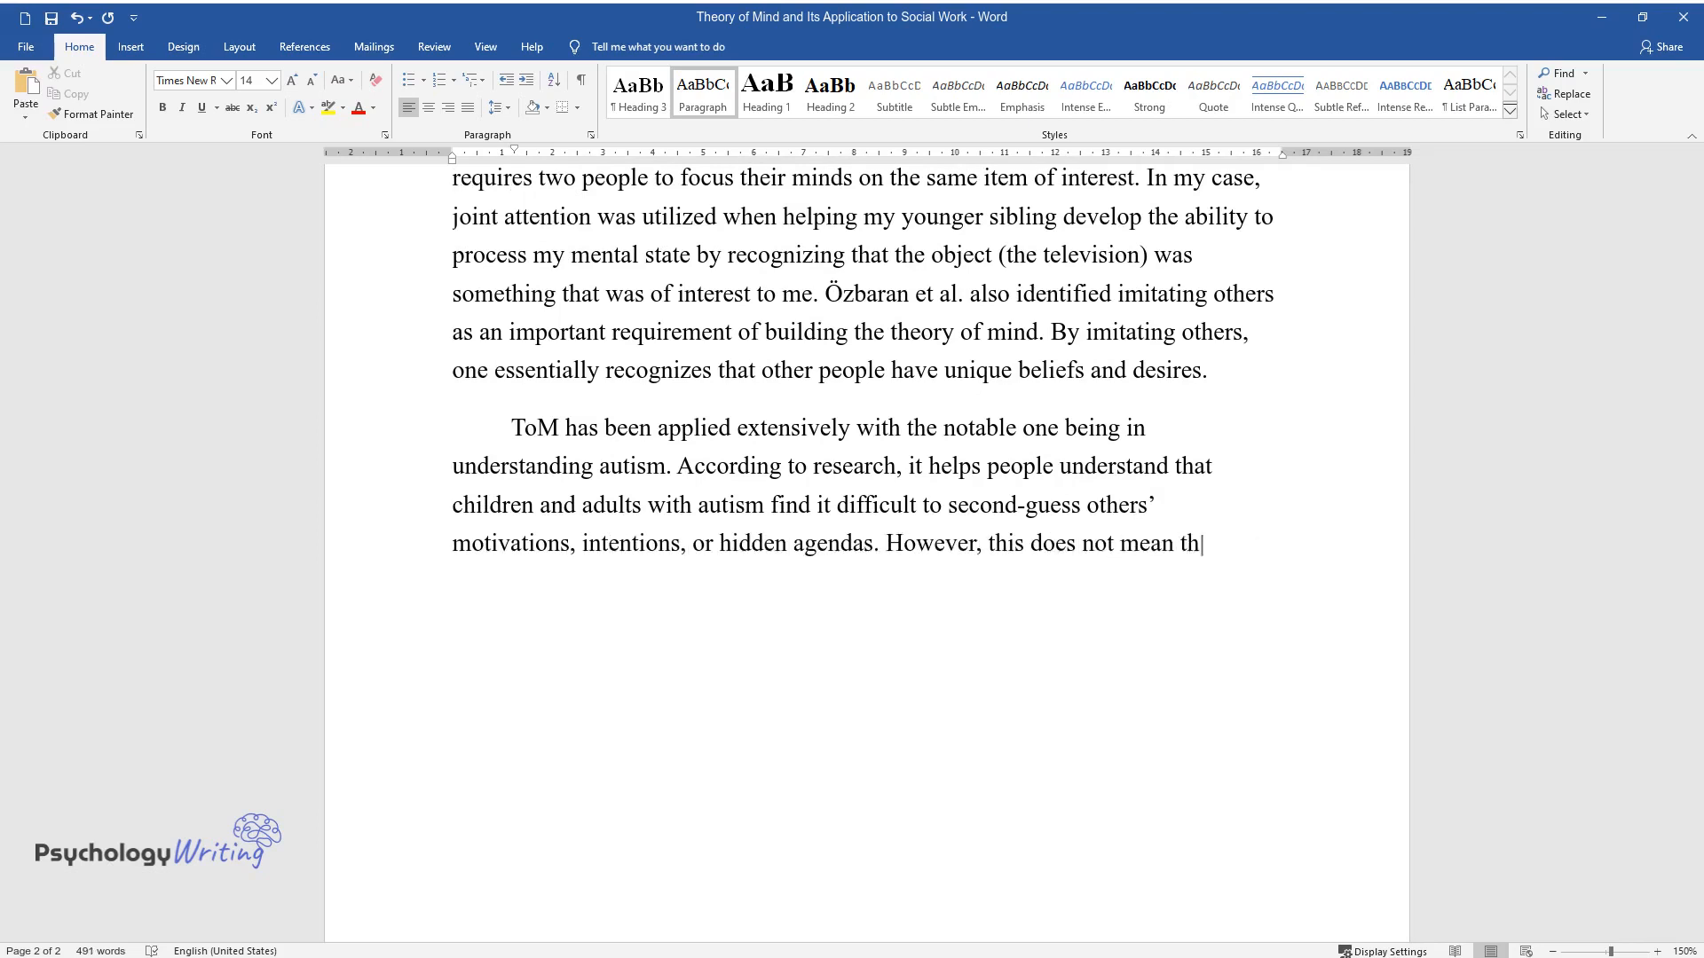
type("at such individuals lack empathy. Similarly, autistic people, according to ToM, encounter diffic")
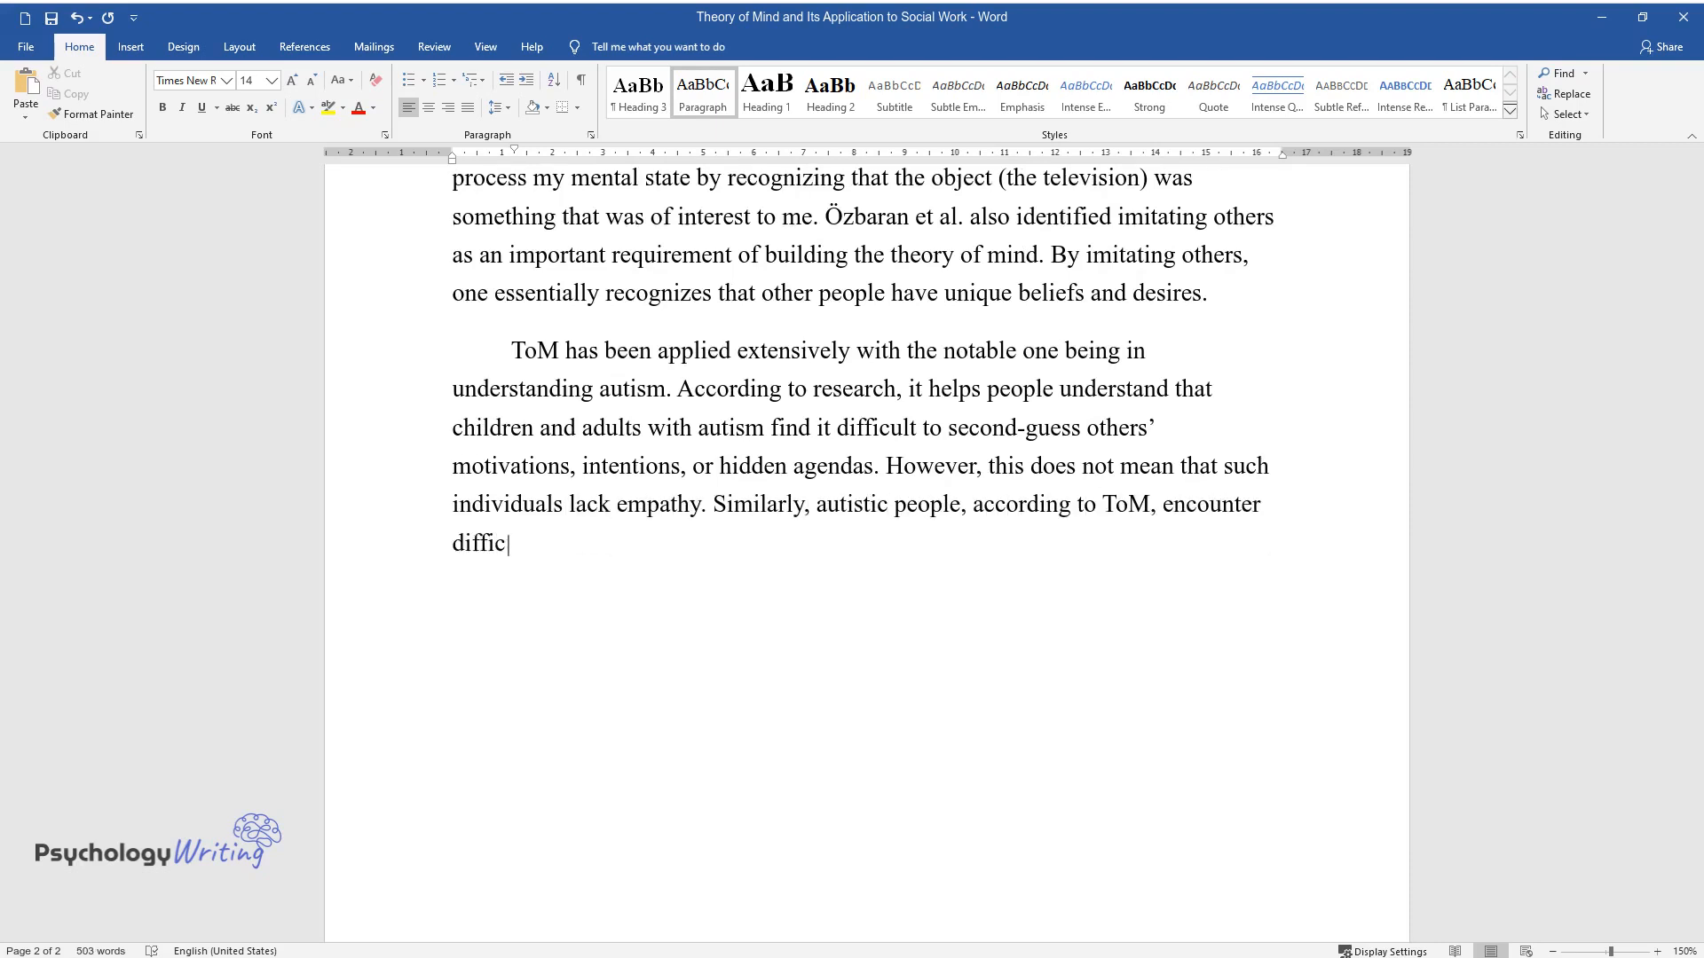
Add the body-language difficulties and raised-eyebrows example, ending with misinterpreting others' motivations or desires.
type("ulties when reading body langua")
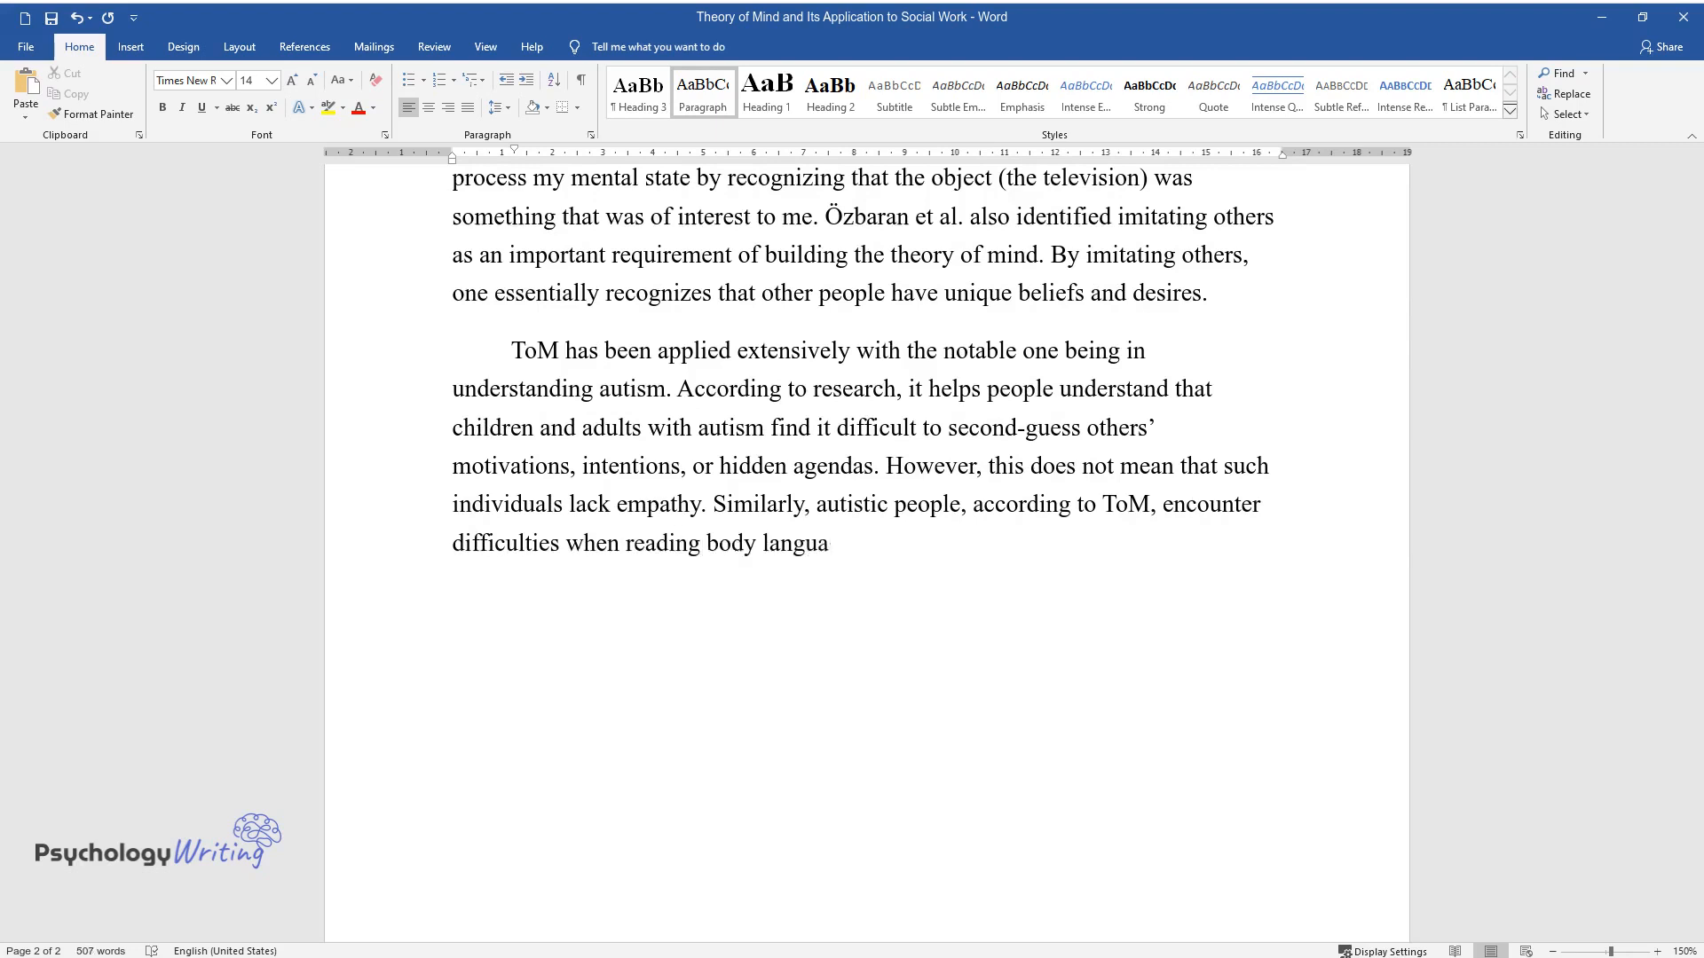
type("ge and subtle facial expressions")
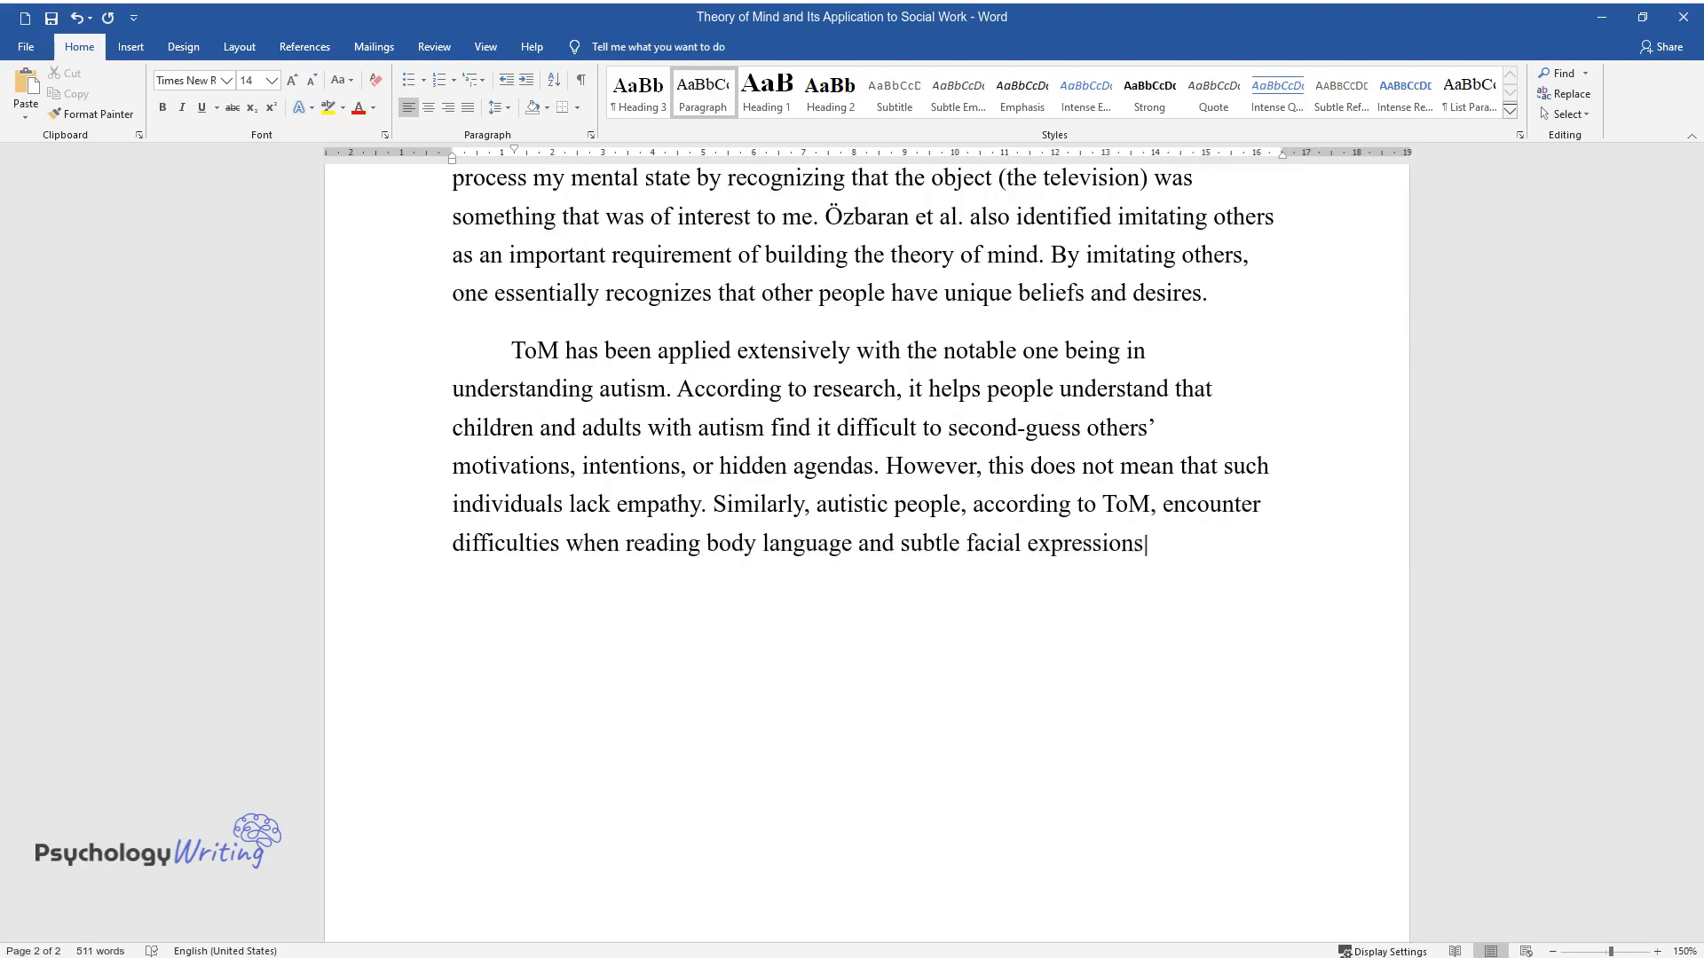
type(". For instance, it is hard for s")
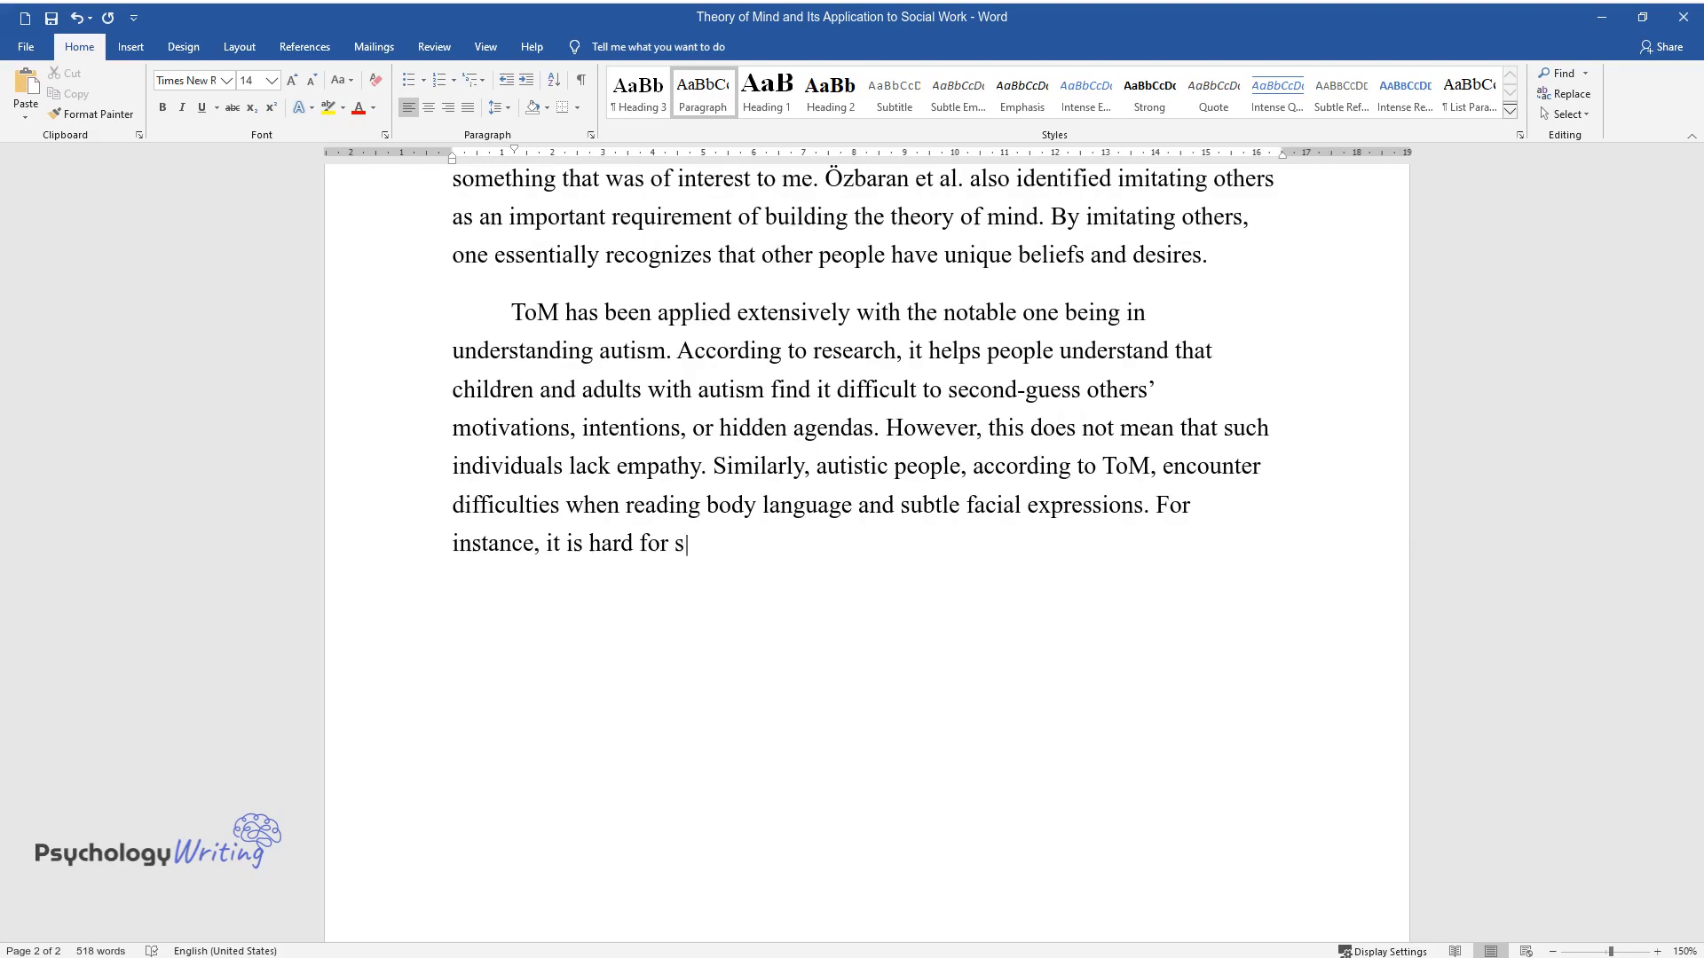
type("uch individuals to detect whethe")
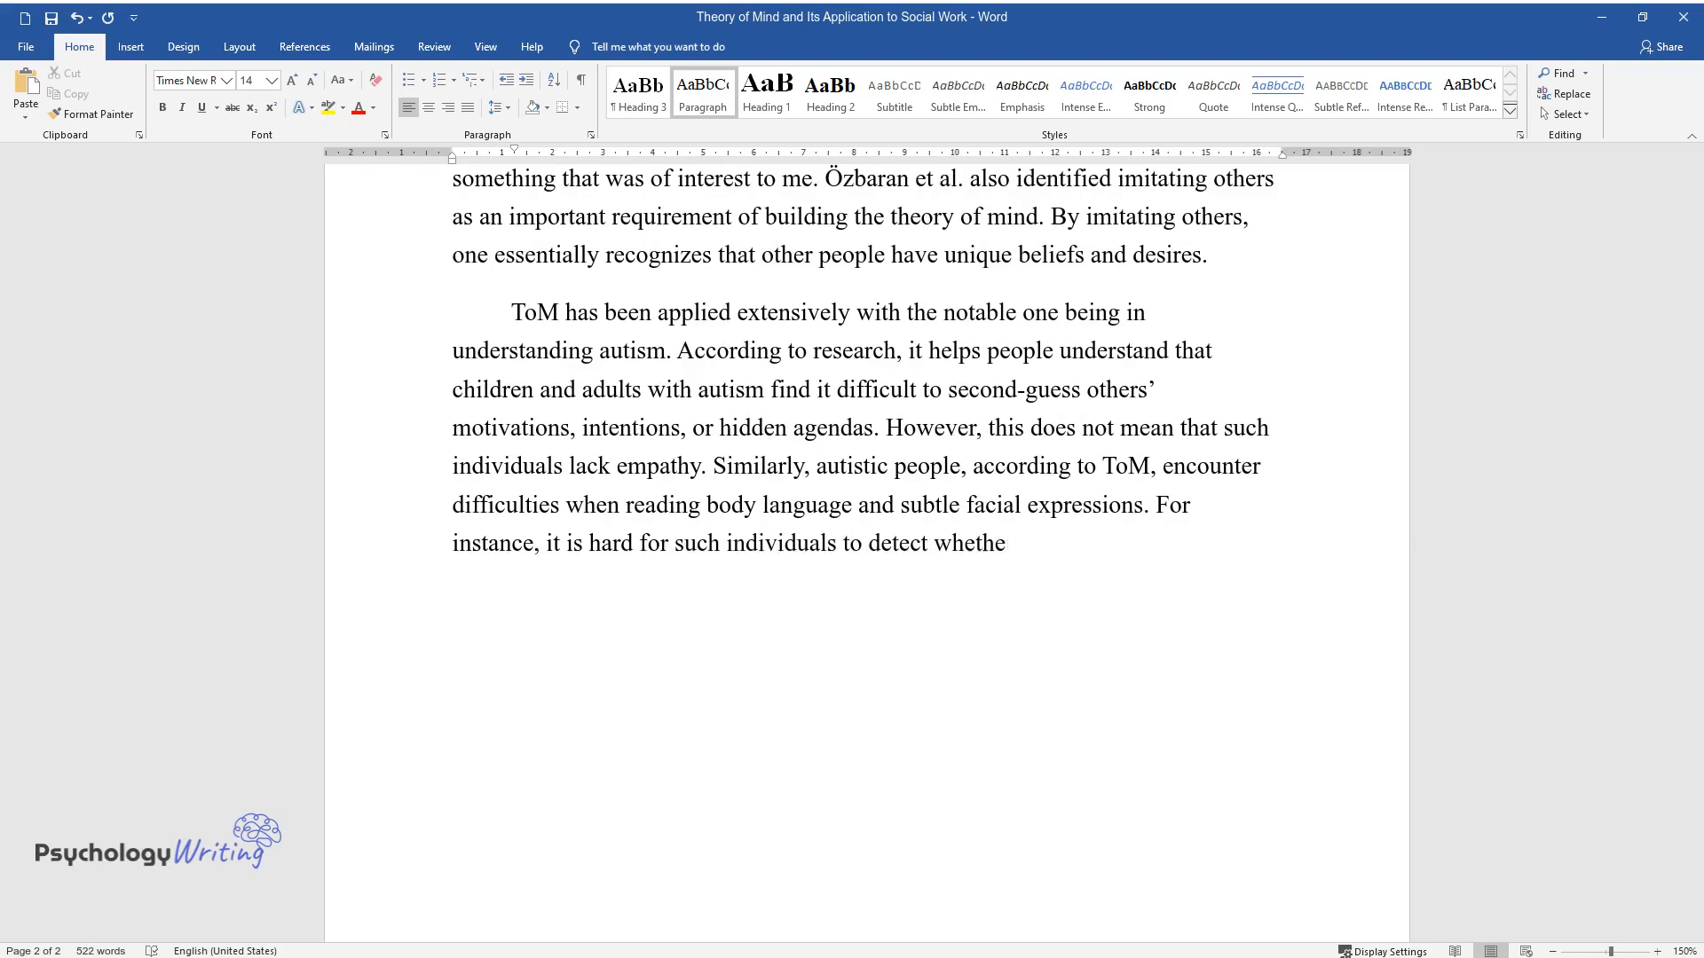
type("r raised eyebrows are signs of")
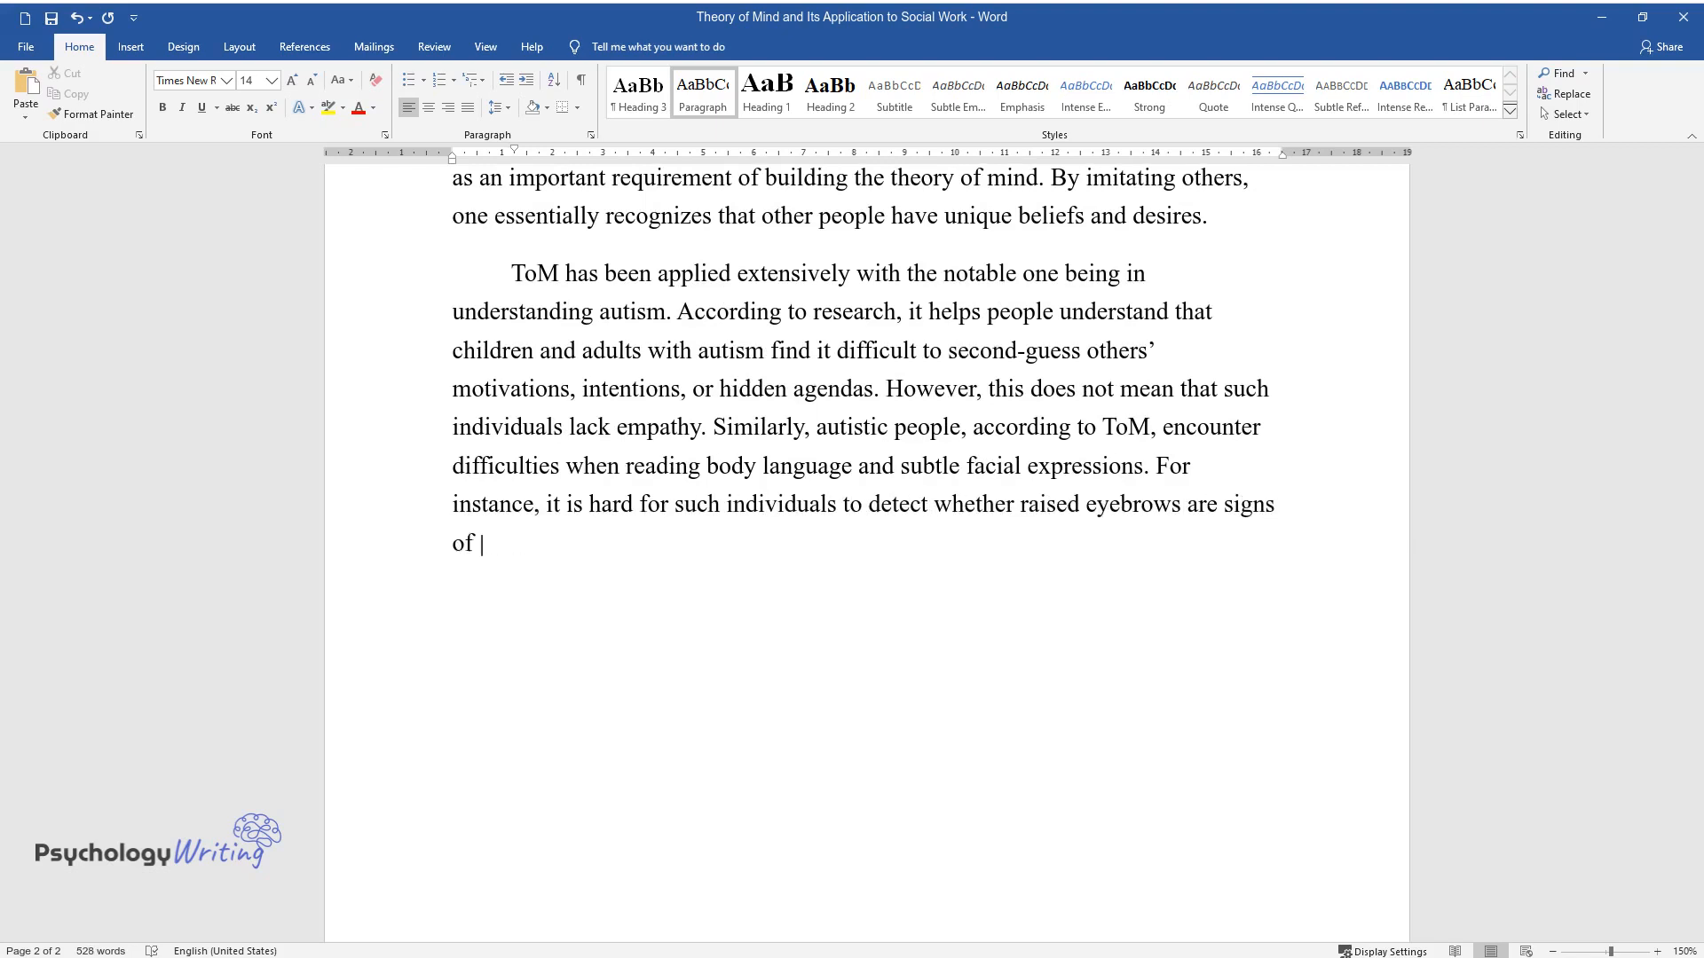
type("surprise or disapproval. In the")
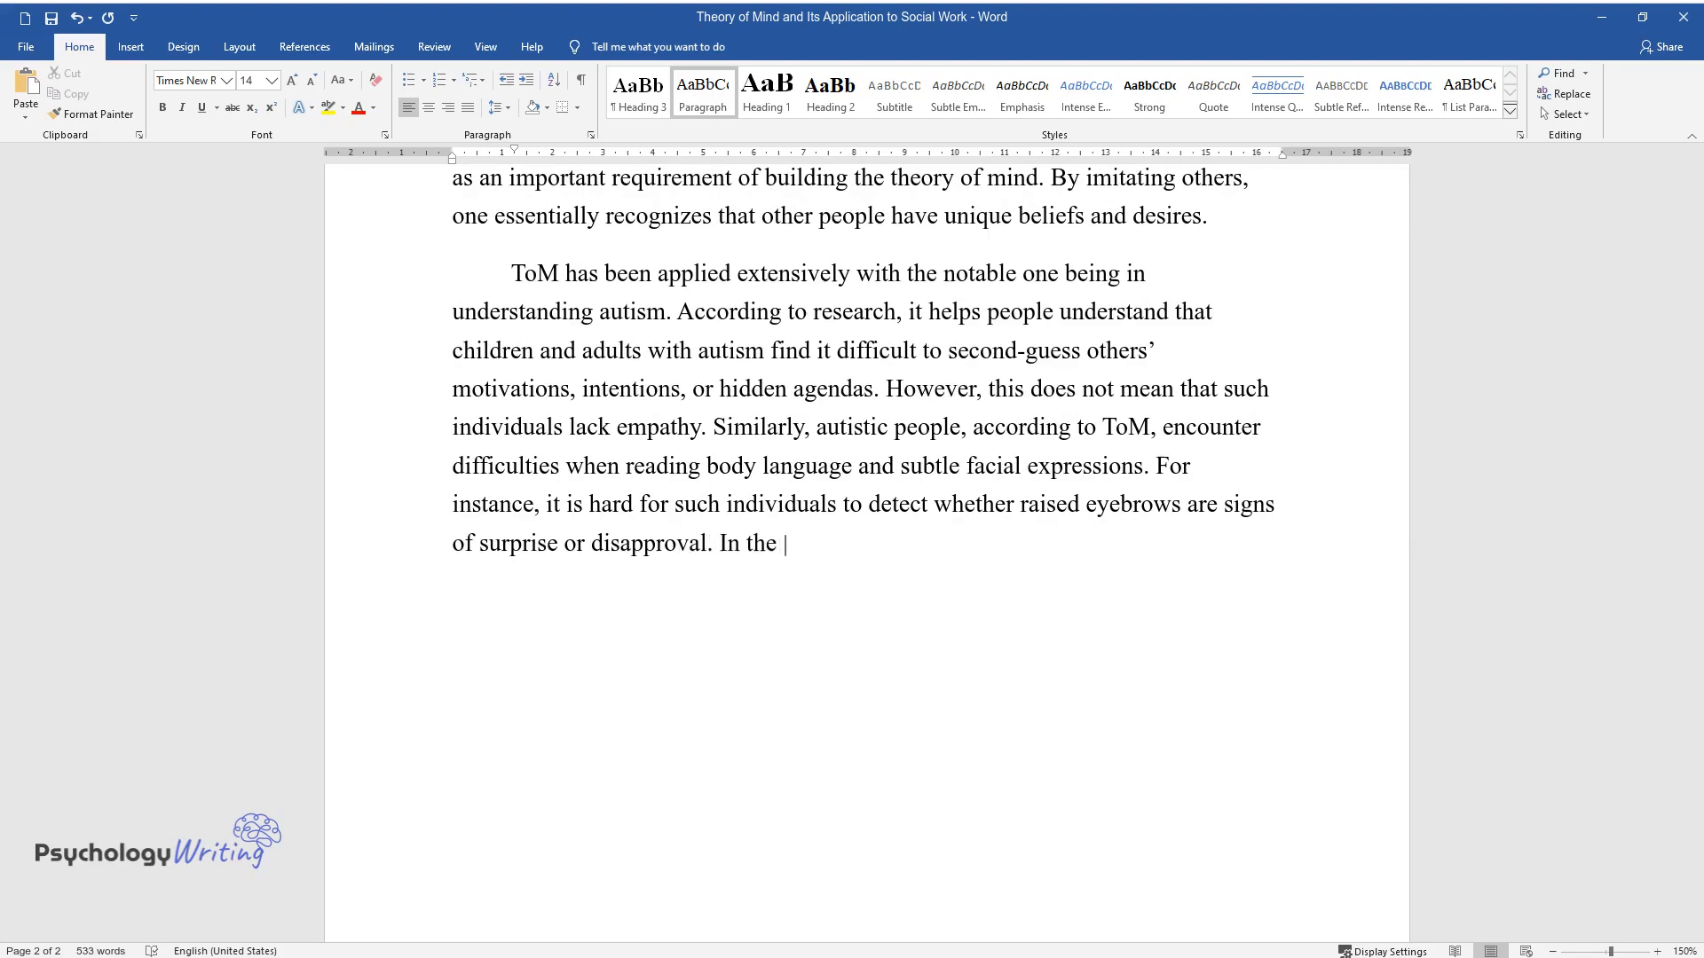
type("end, autistic people will most l")
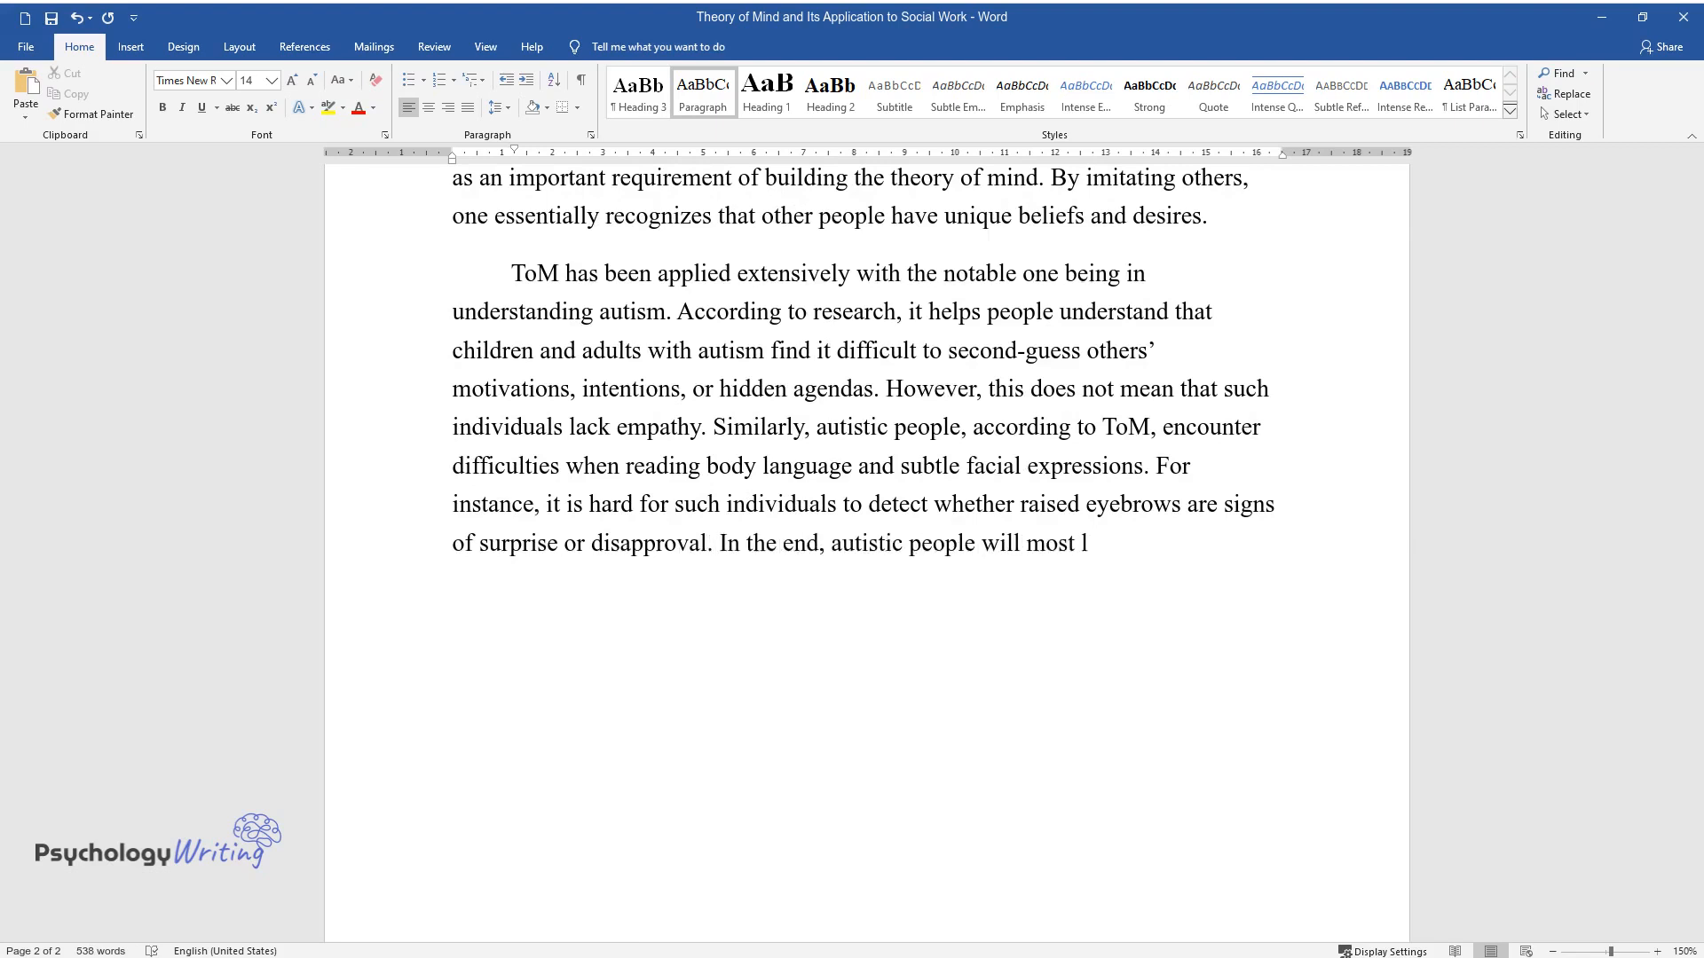
type("ikely misinterpret others' motiv")
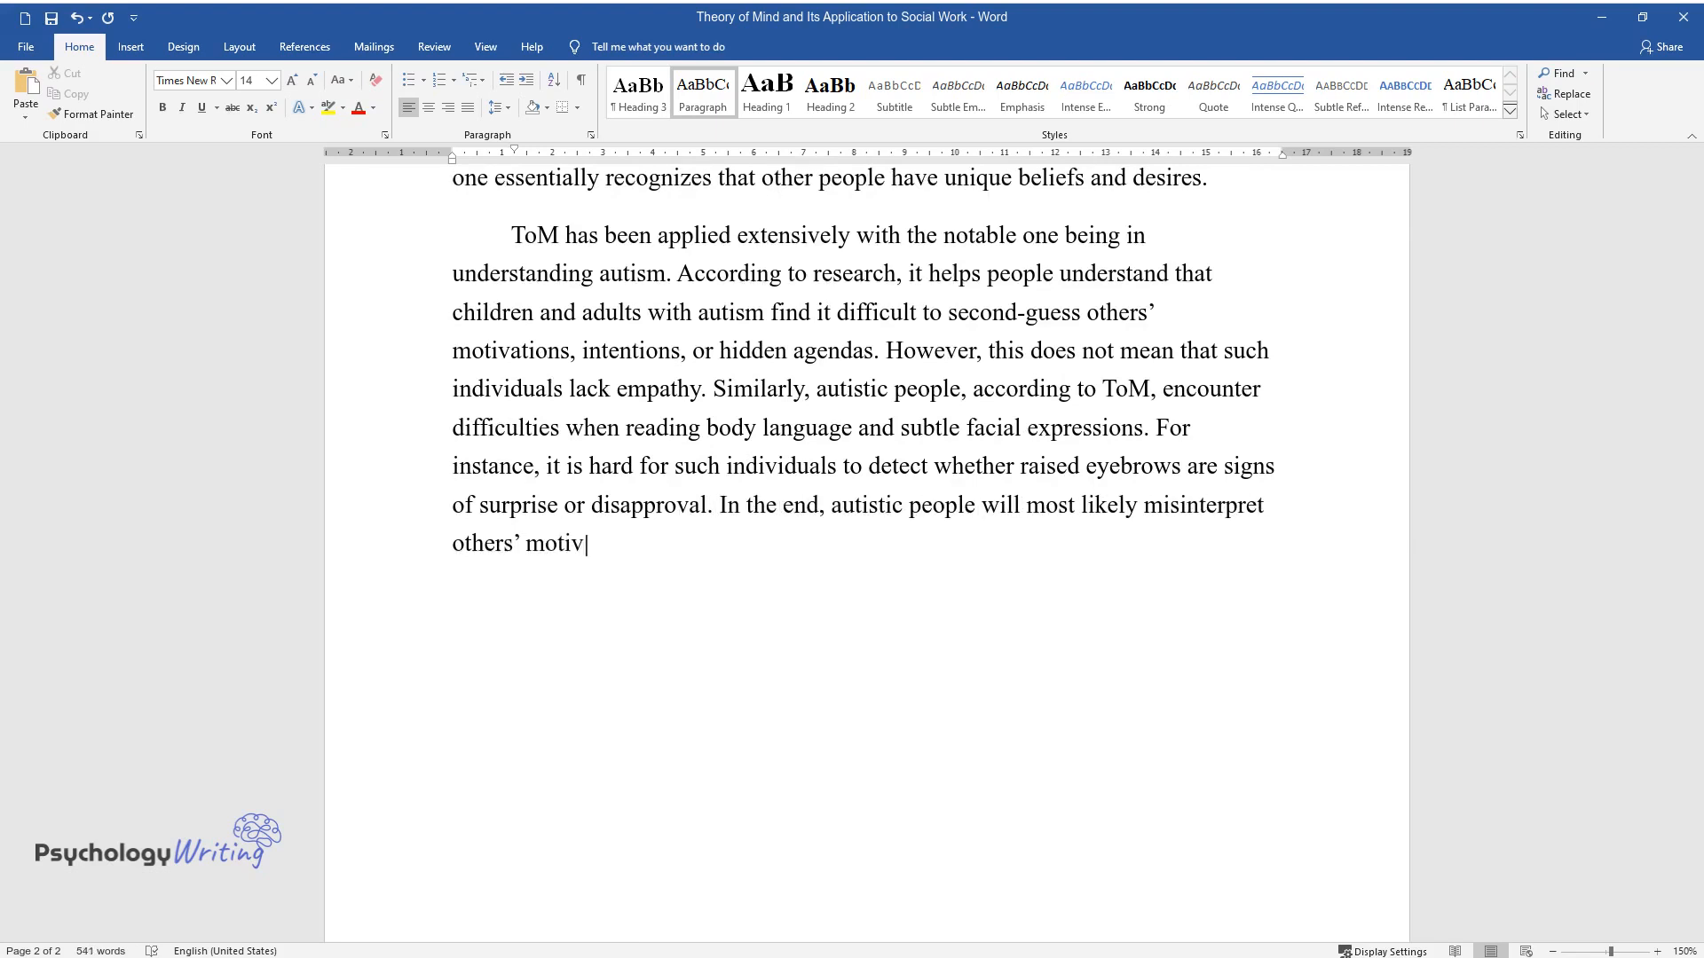
type("ations or desires.")
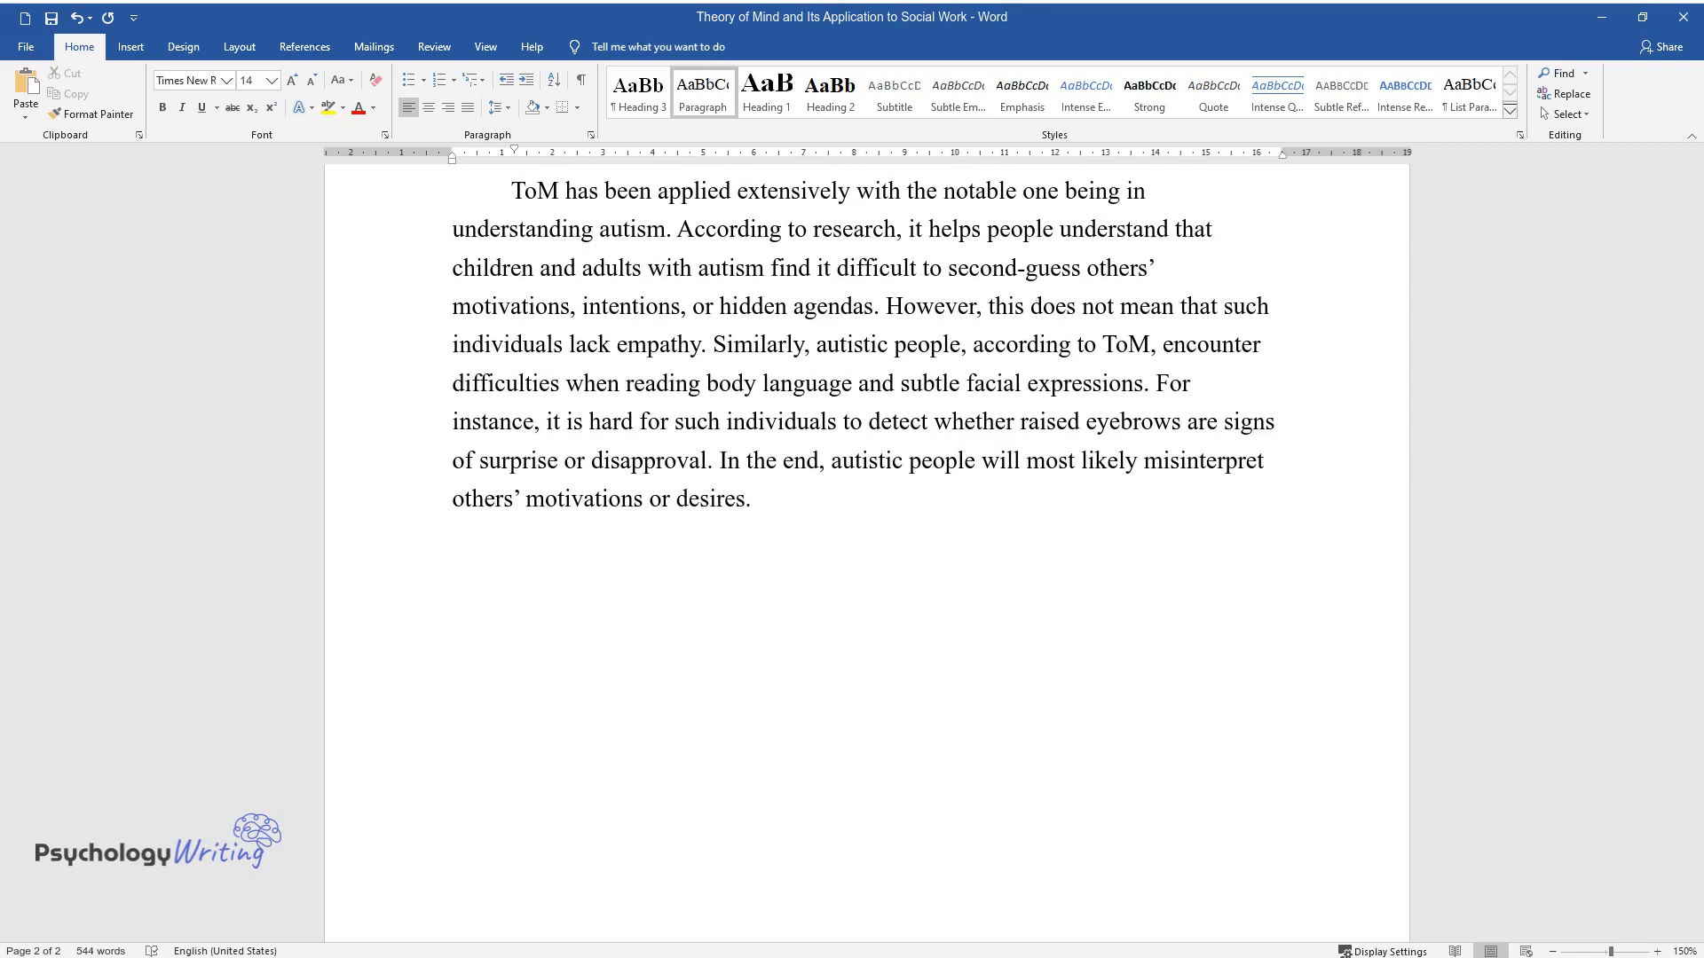
Write about the false-belief task method ensuring children infer what others think.
type("Another example of how this")
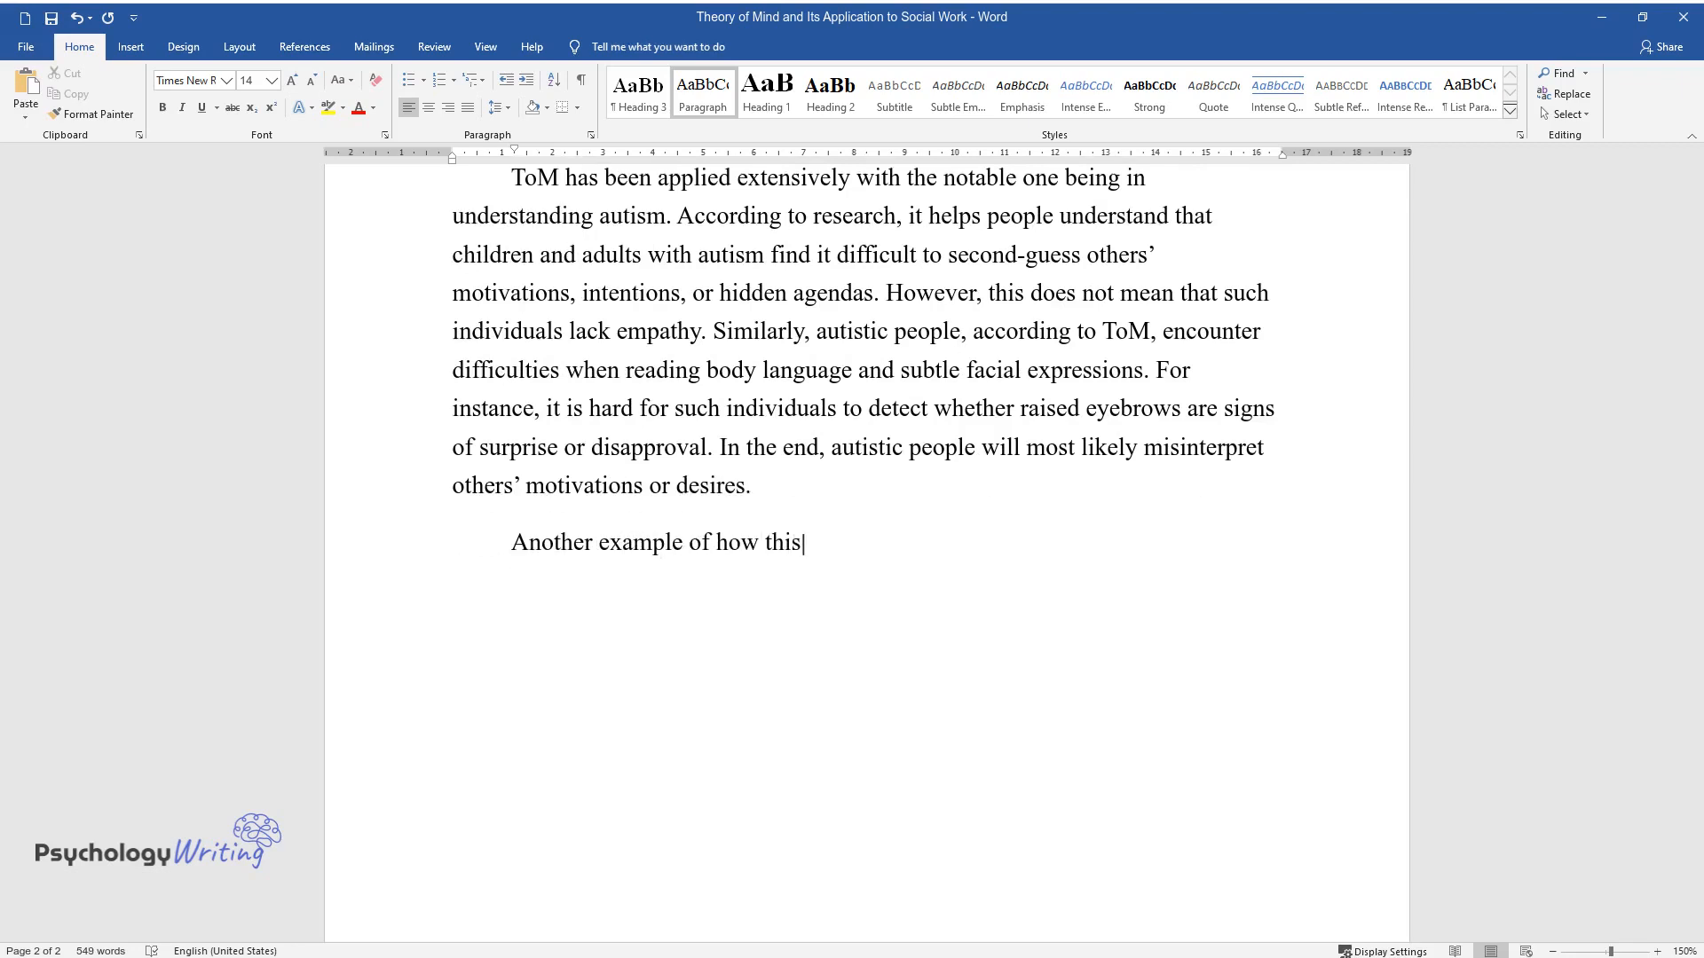
type("theory is being applied is the use")
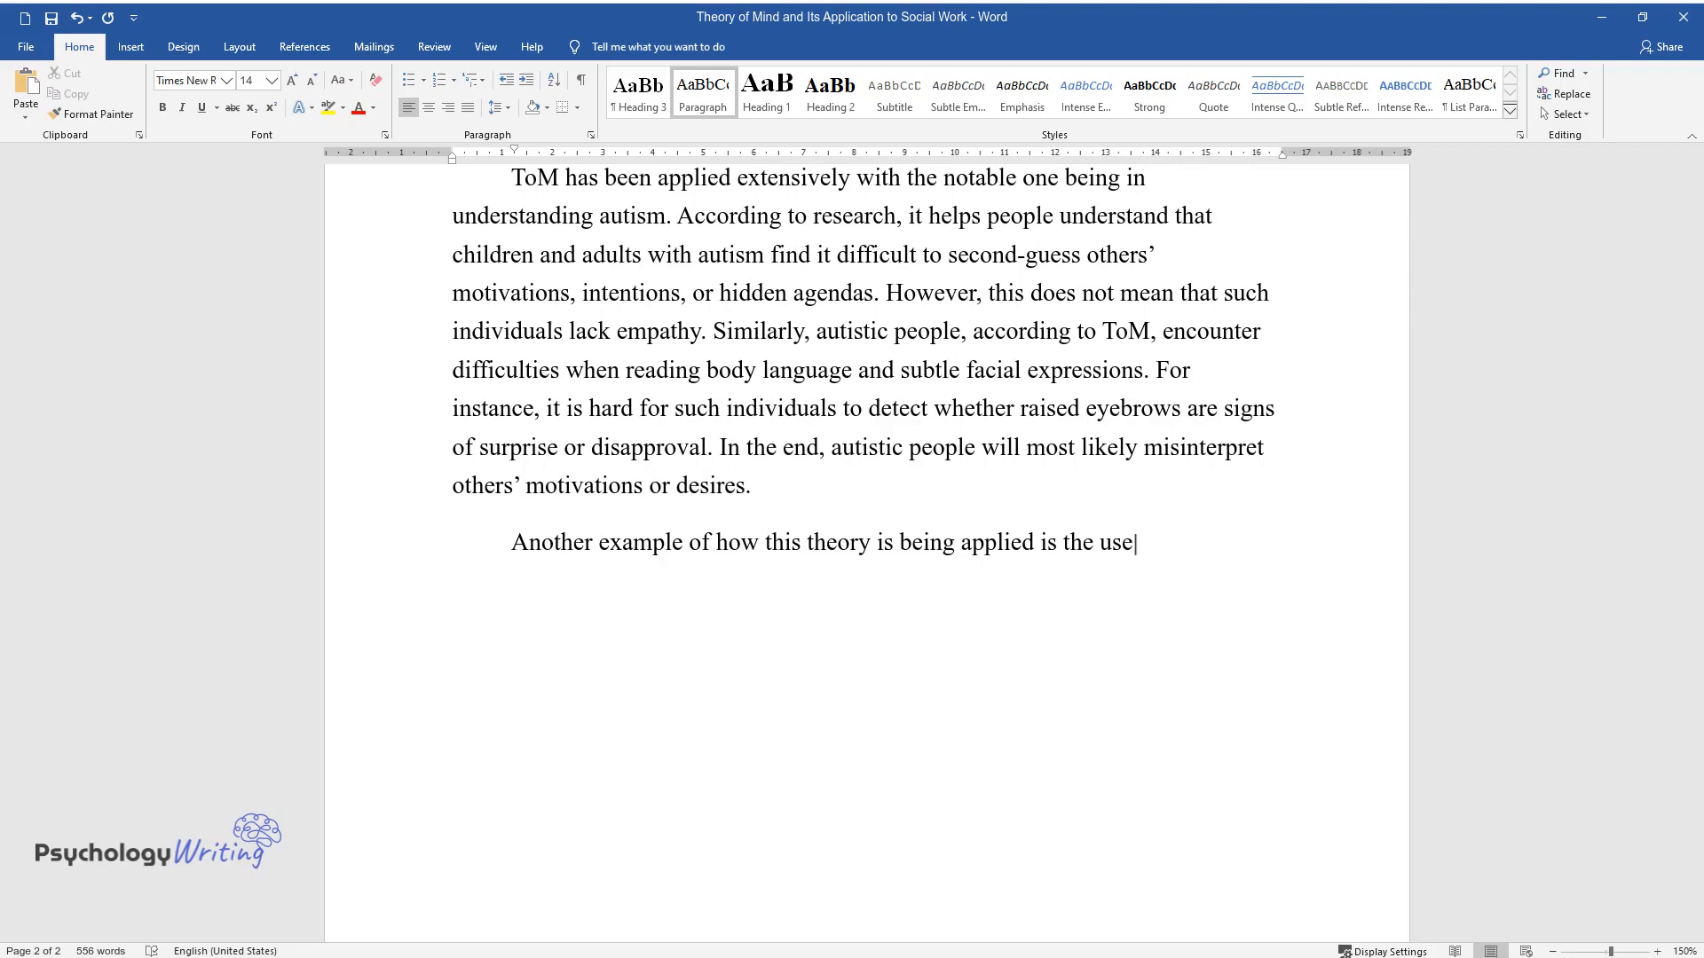
type("of the false-belief task method wh")
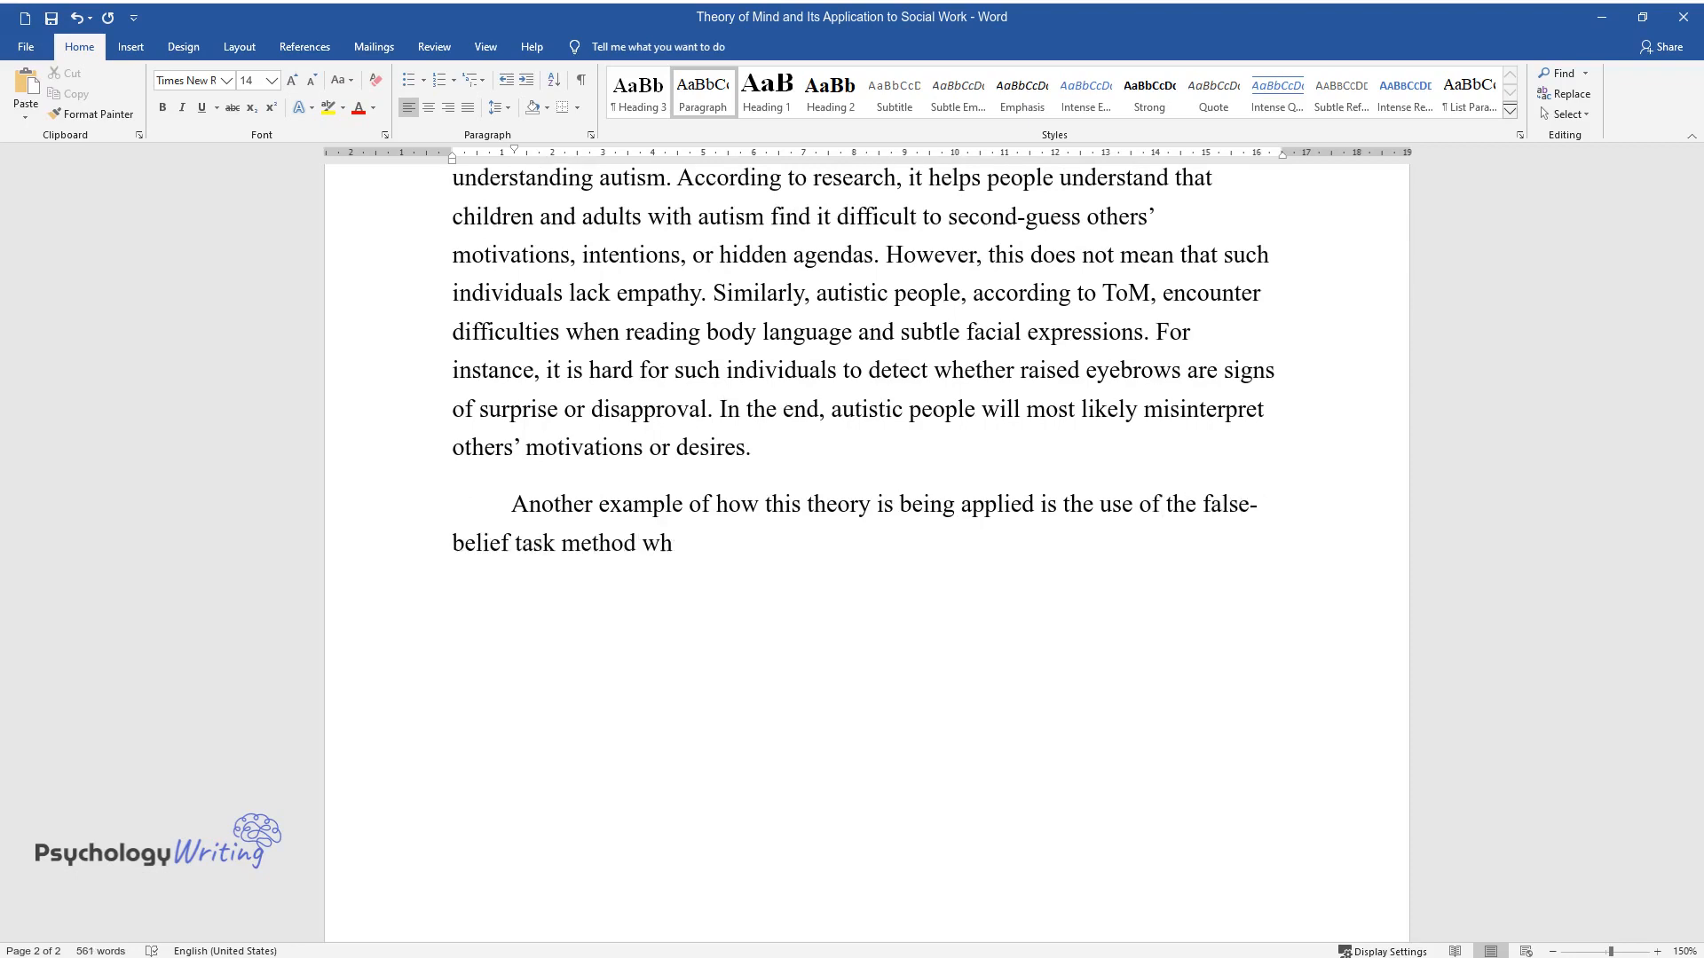
type("ich is commonly used by psychologists. The aim of")
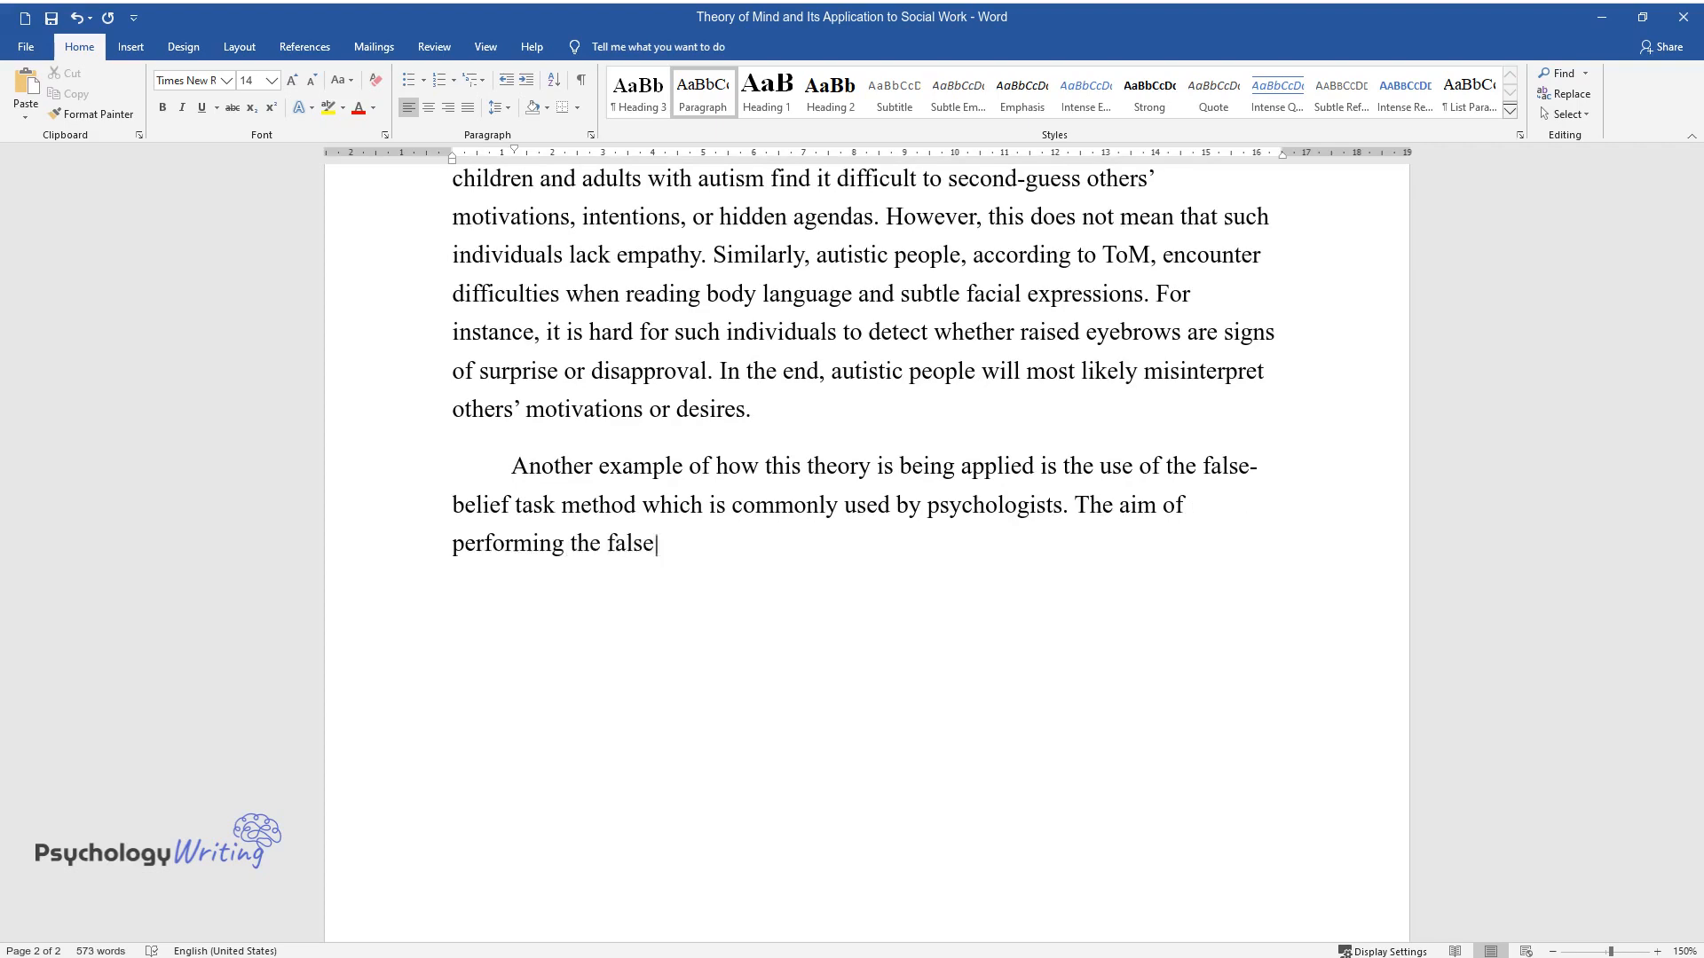
type("belief tasks is to ensure children")
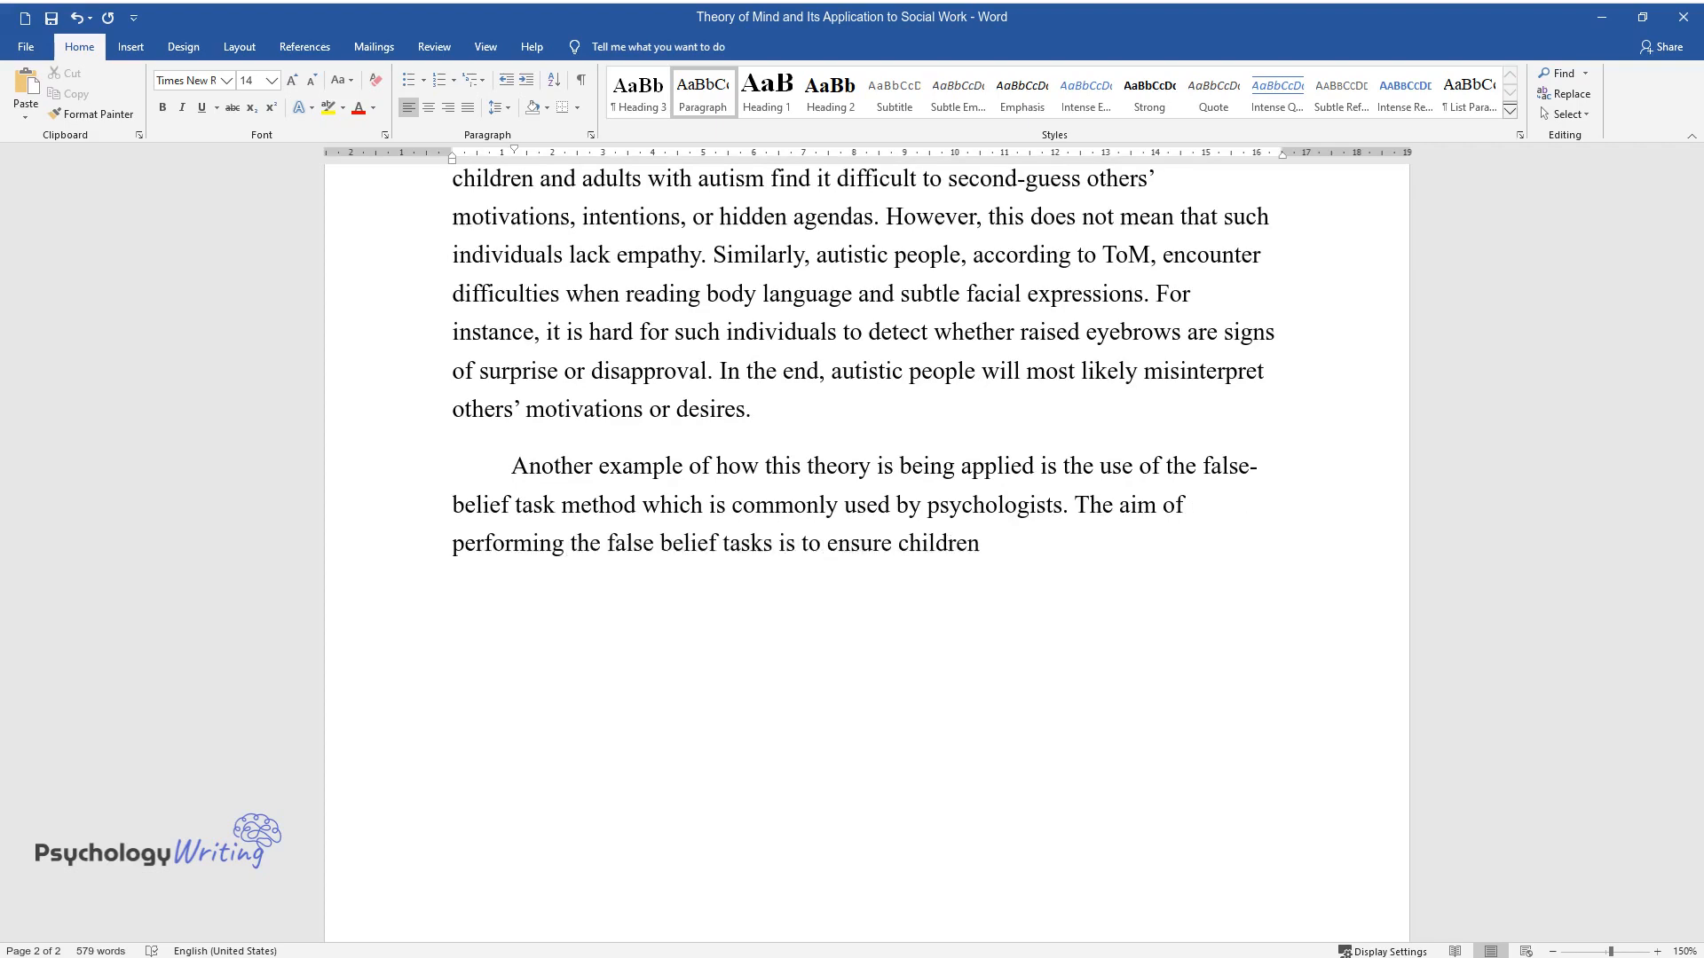
type("are able to make inferences about")
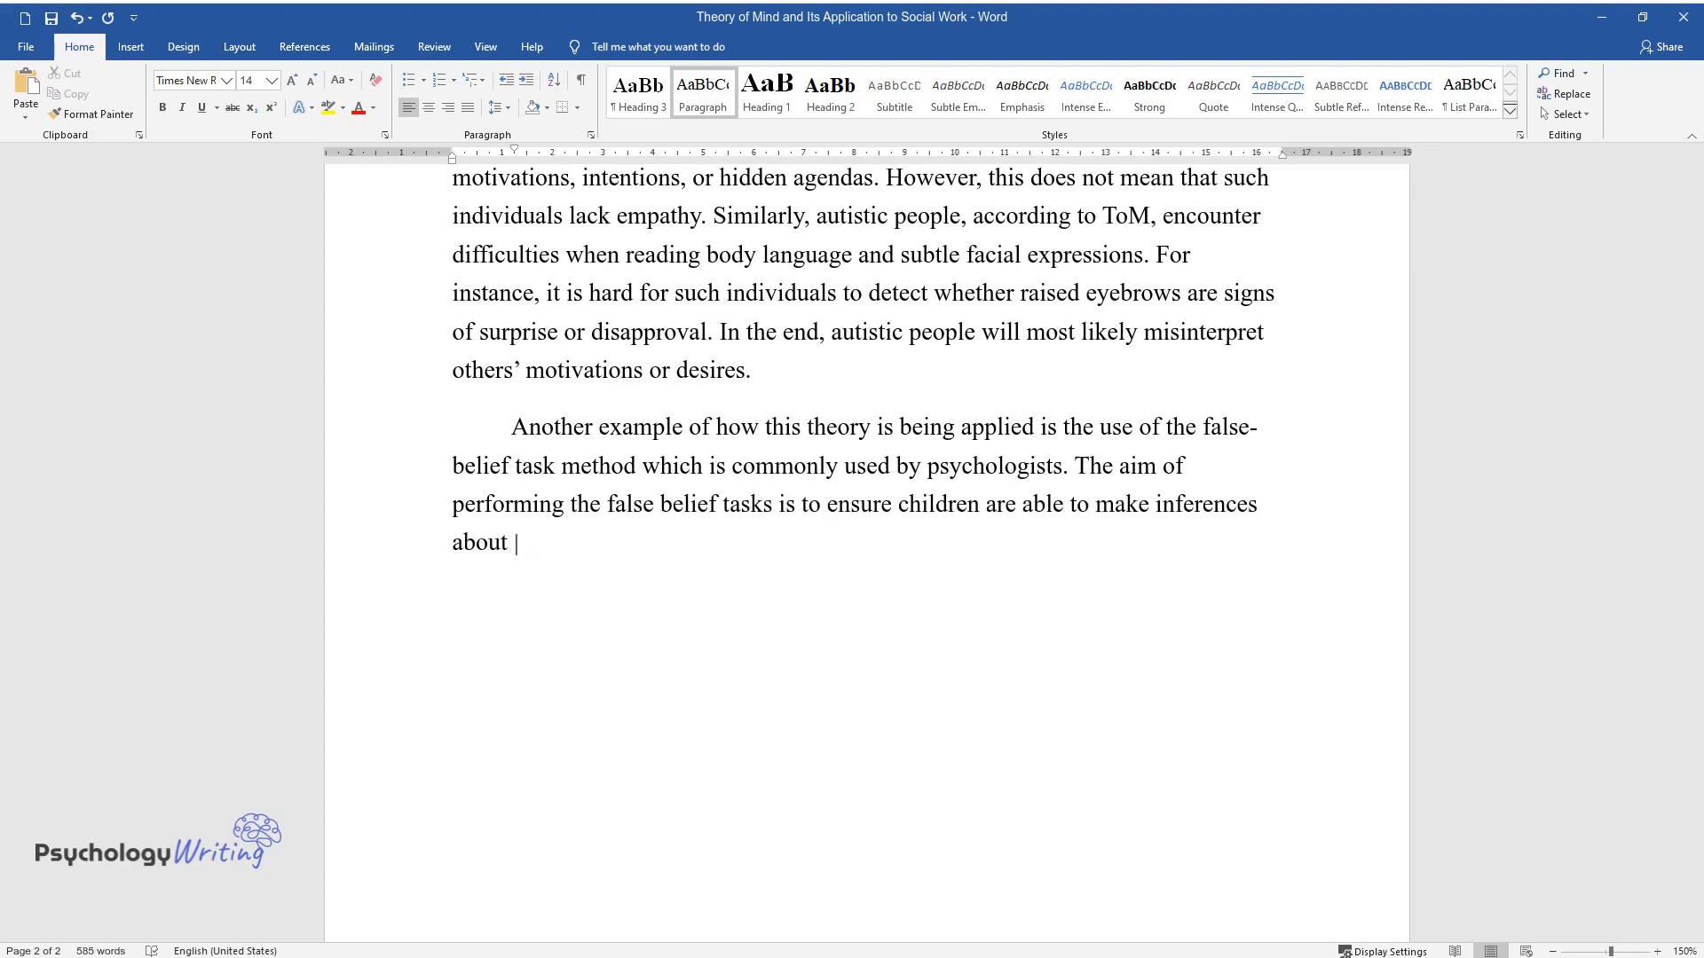
type("what others are thinking. Simply put")
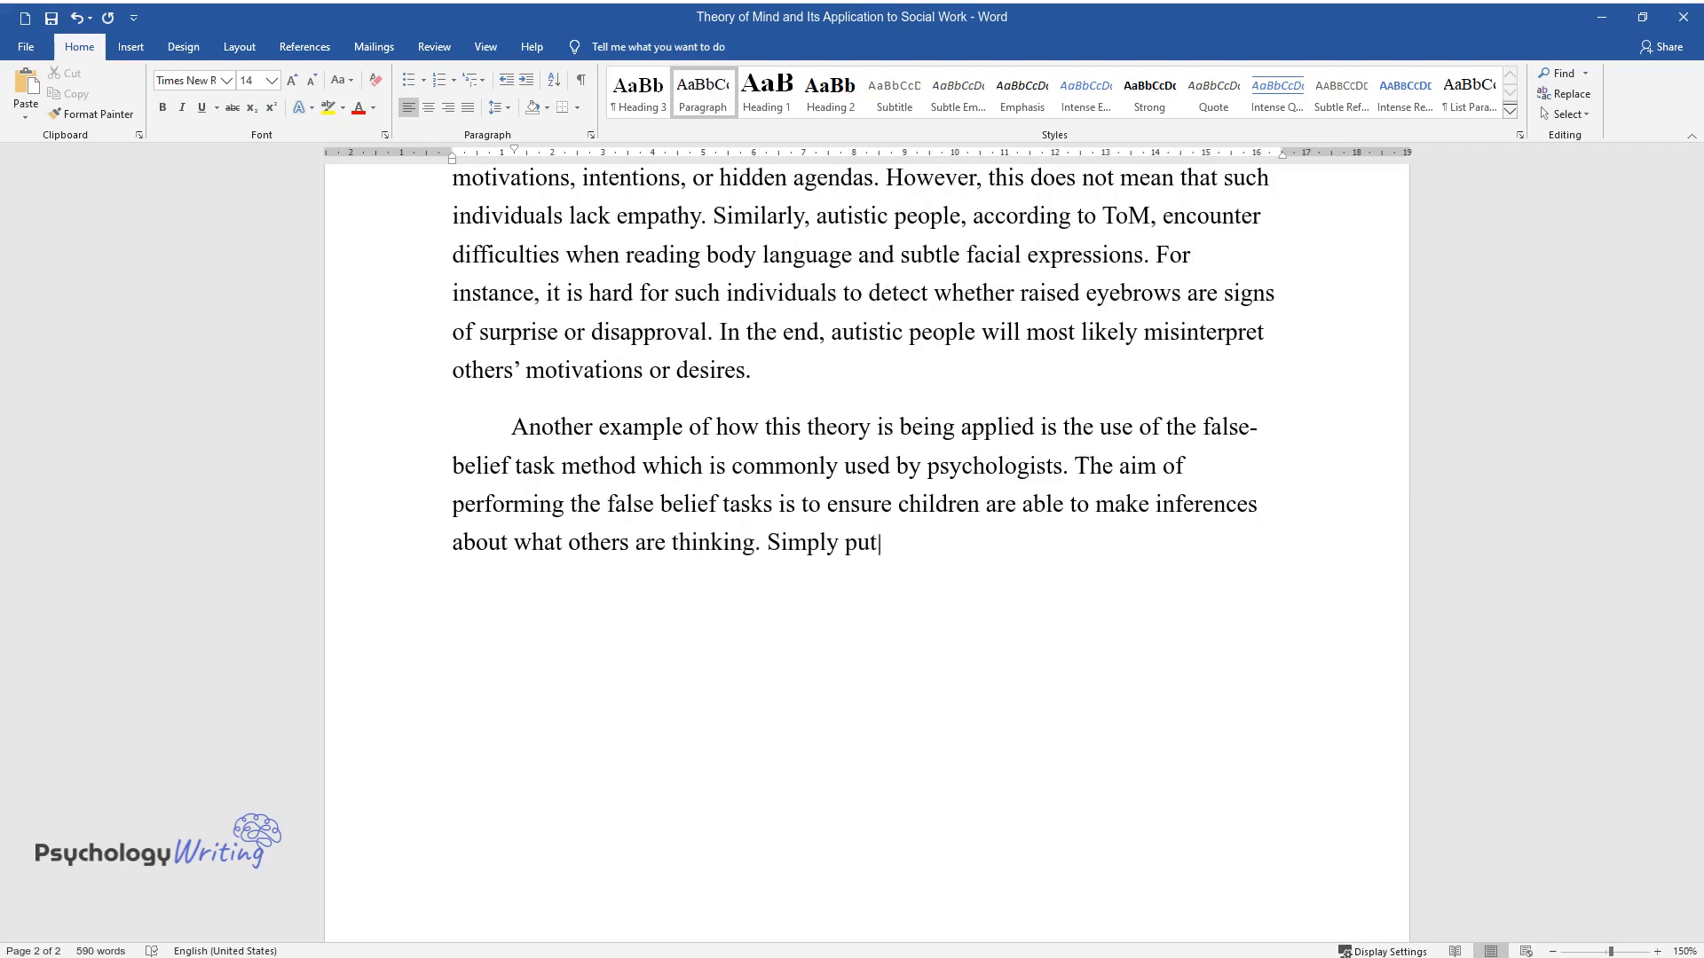
type(", children may perceive or believe")
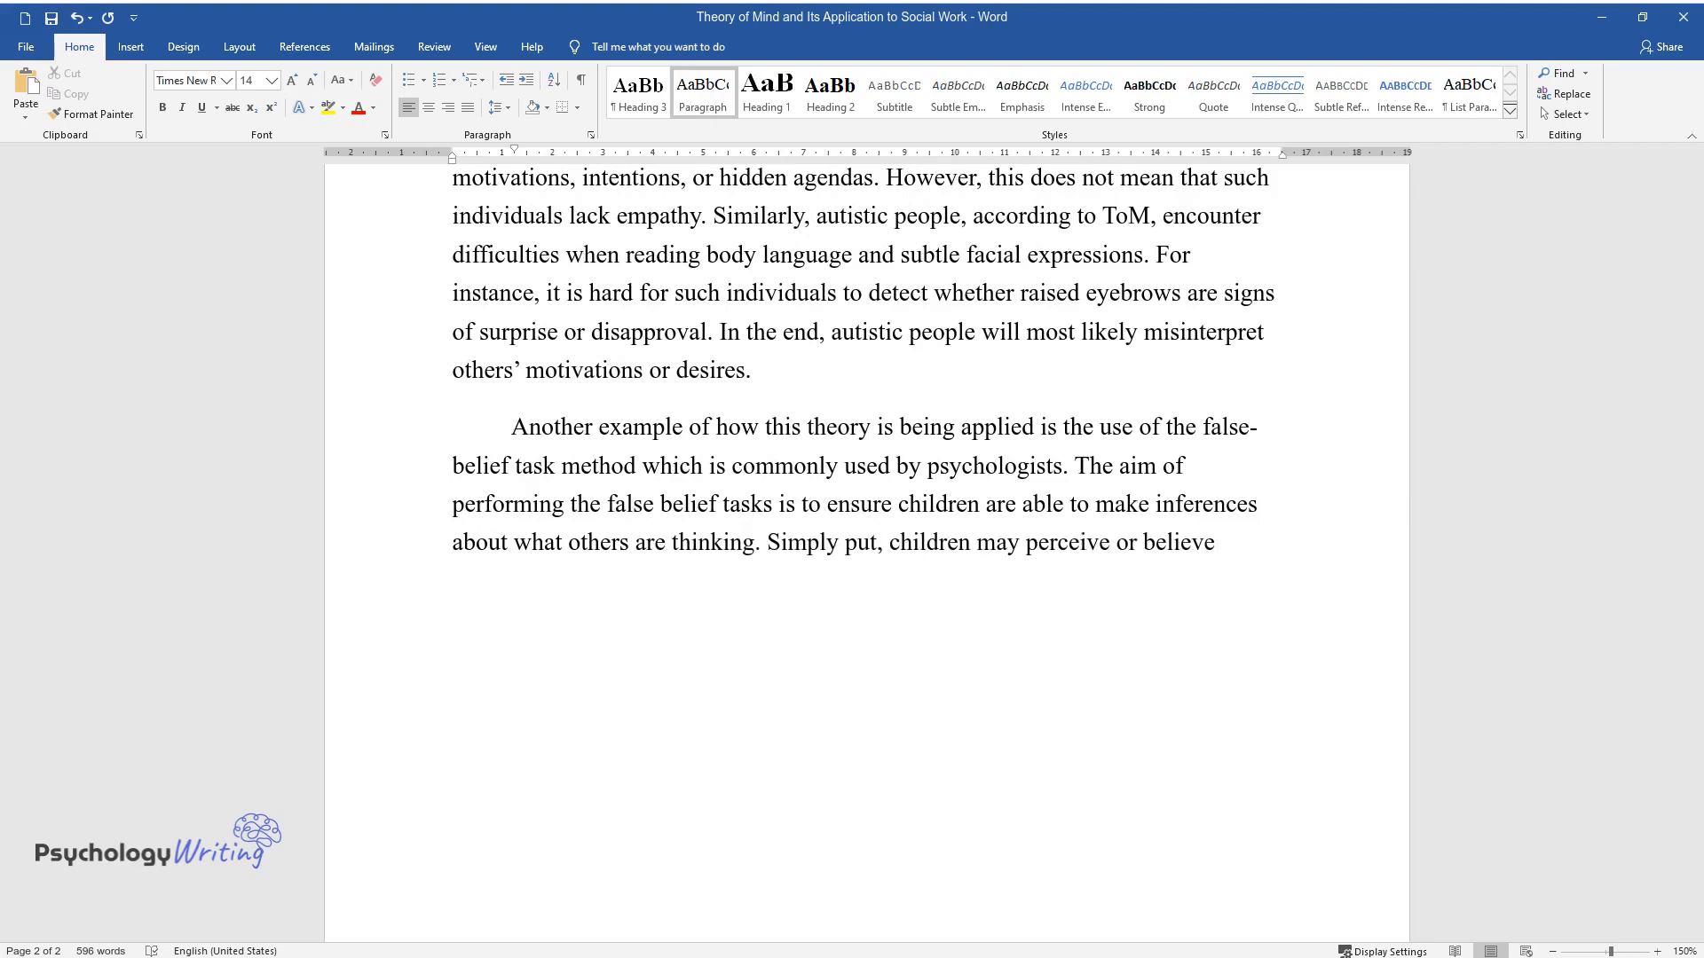
type("something is true but they need to")
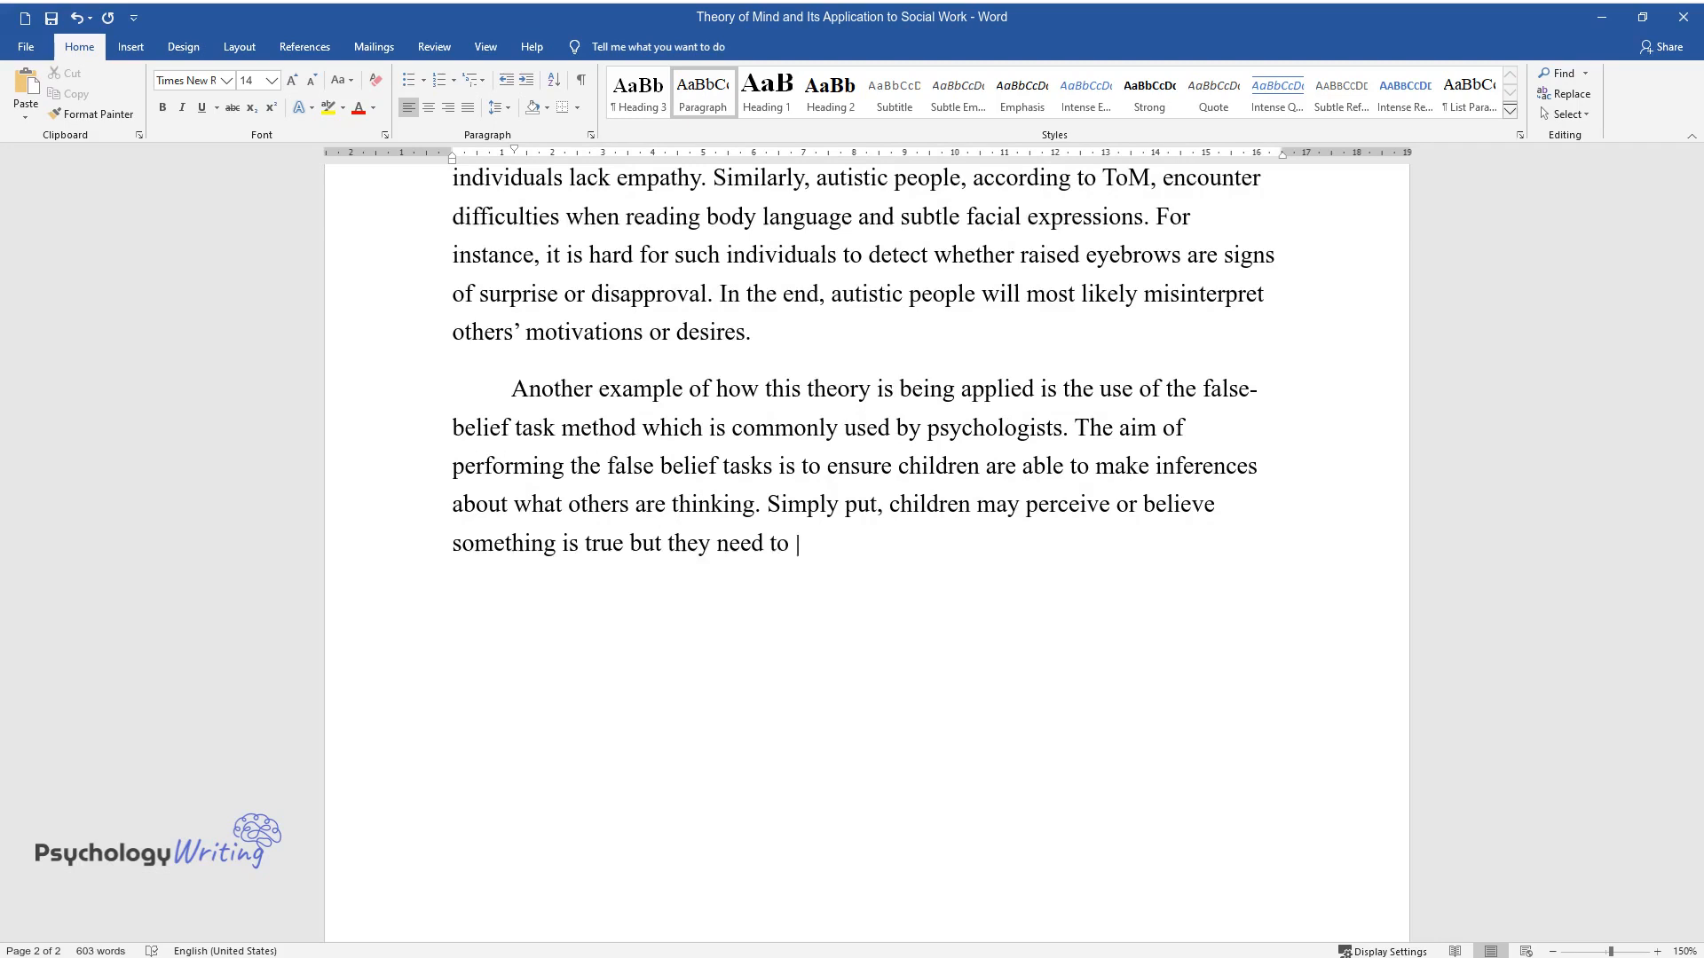
type("understand that others may not be p")
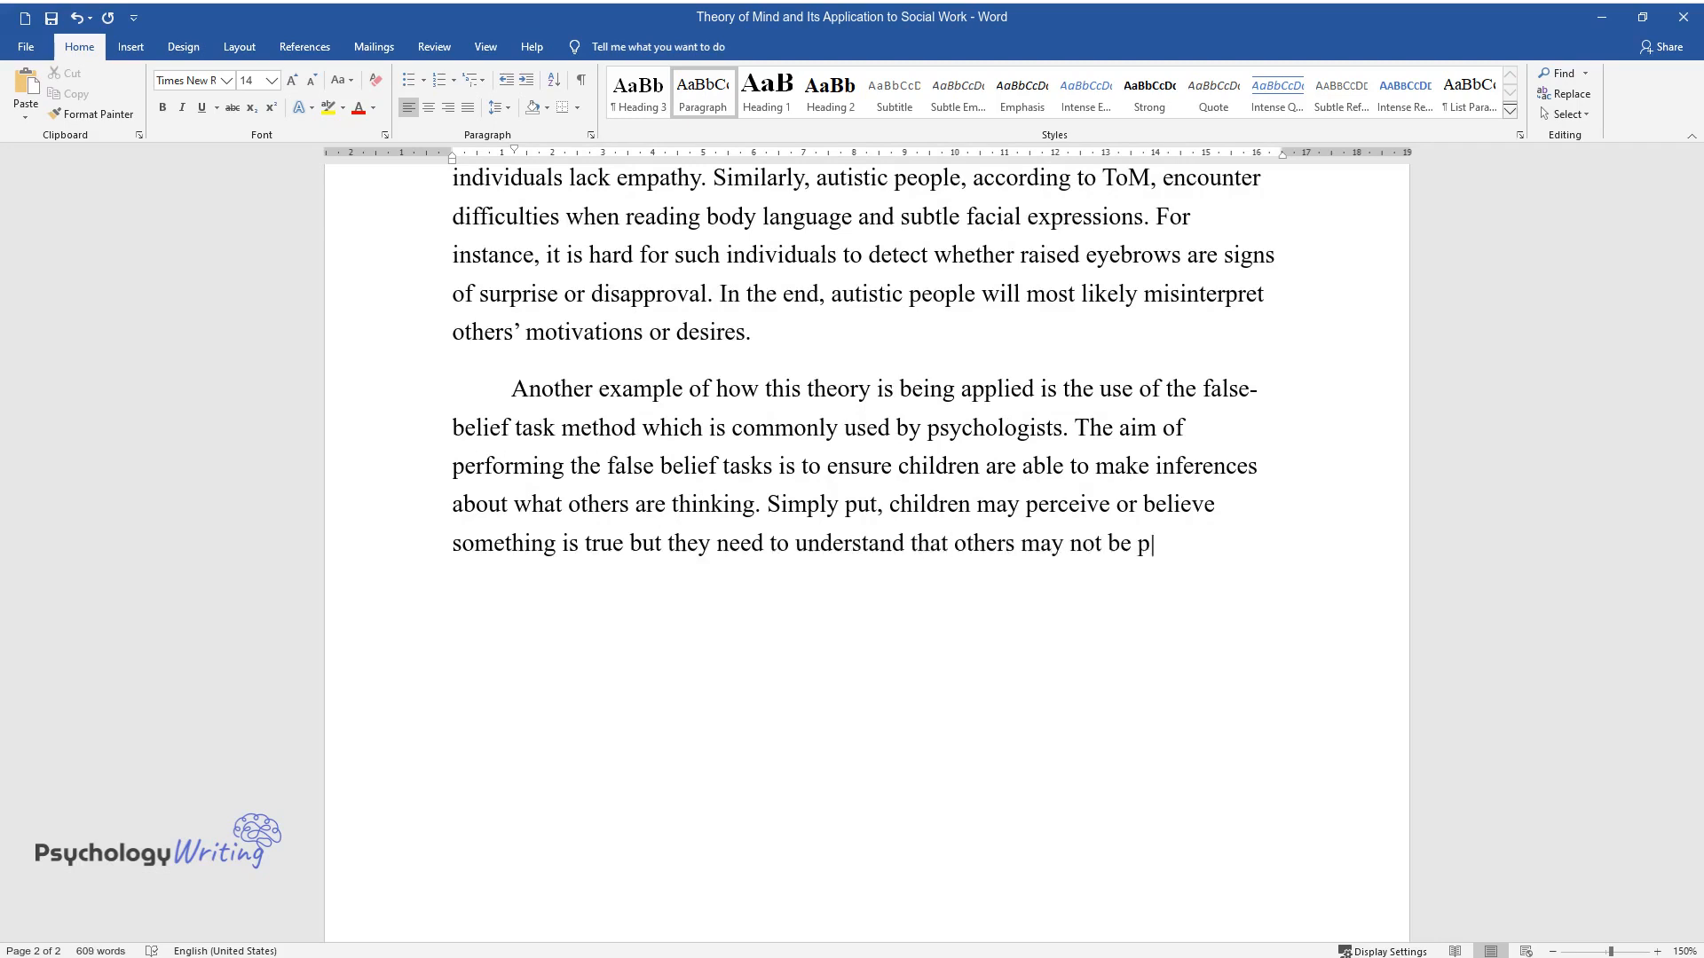
type("rivy to this truth. One of the most")
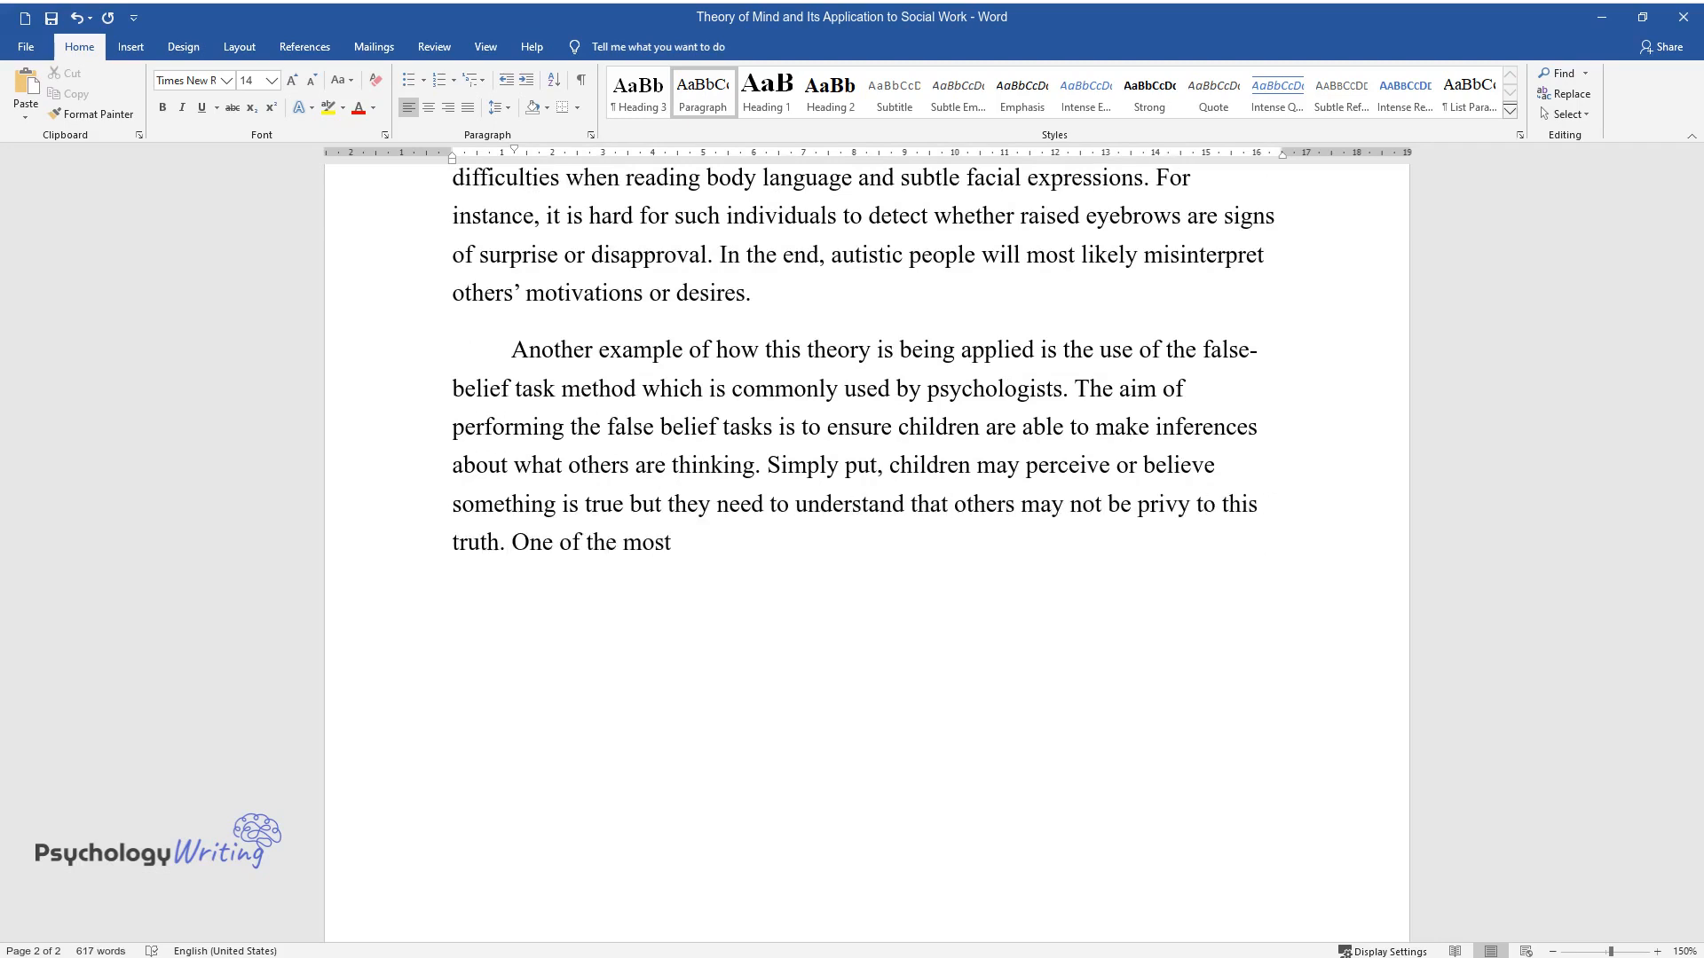
Describe the Sally-Anne test scenario with the two dolls, the basket, the marble and the box.
type("frequently used false belief tasks")
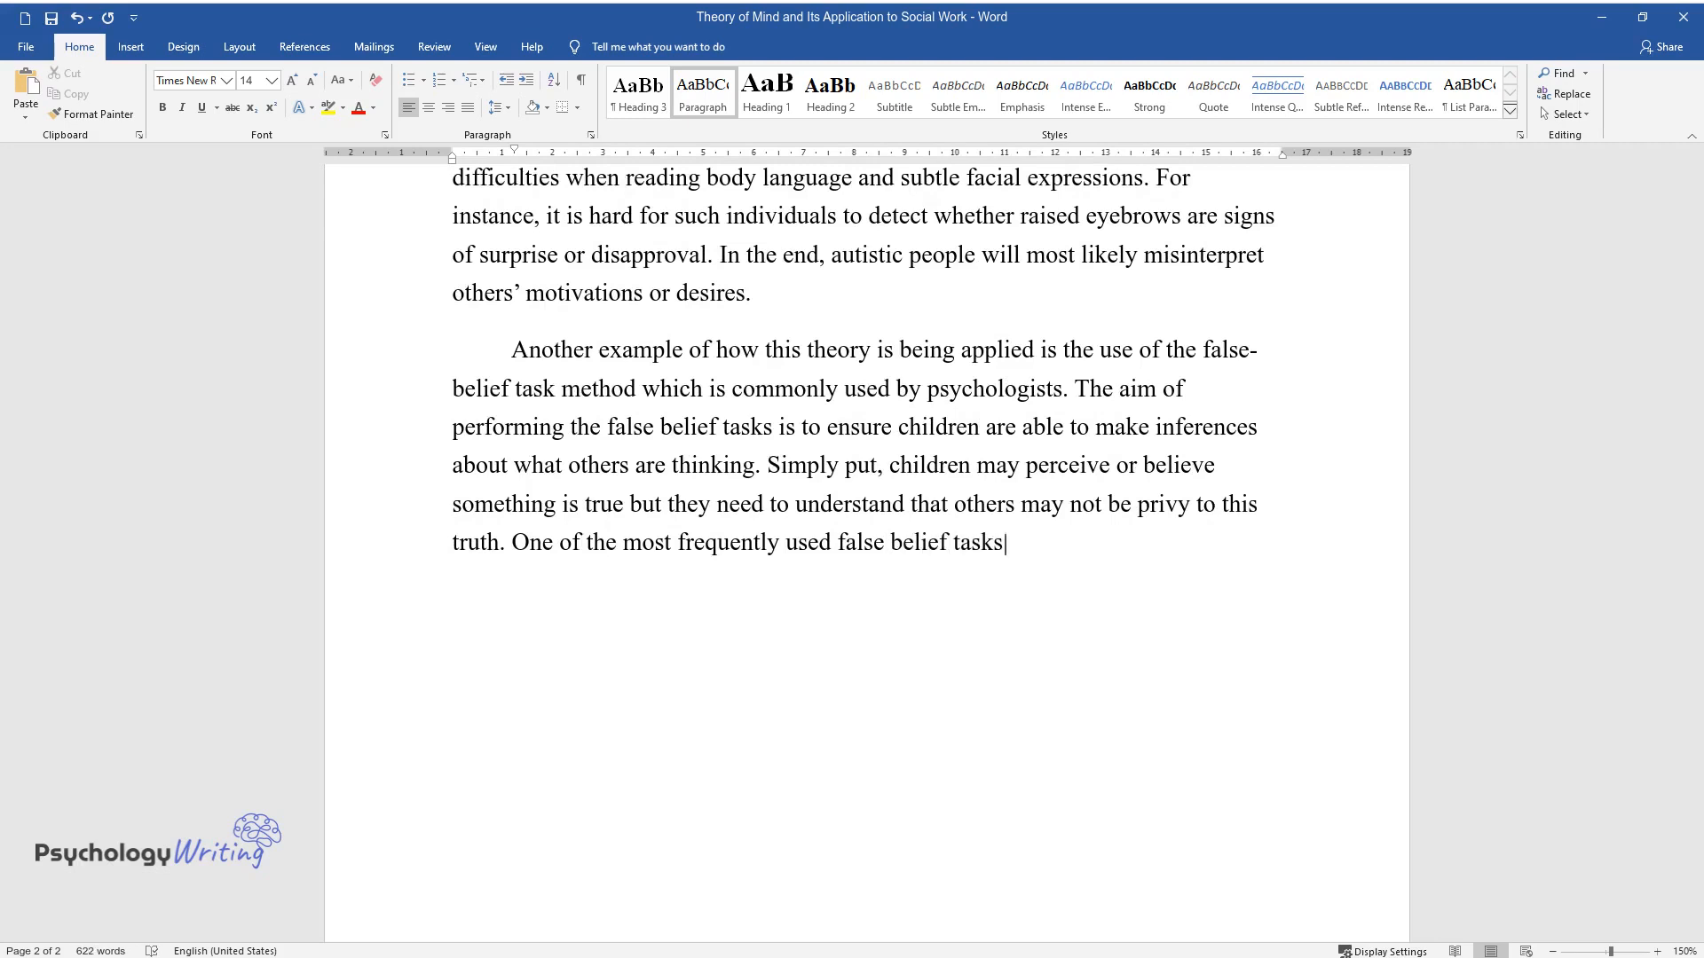
type("is the Sally-Anne test, which meas")
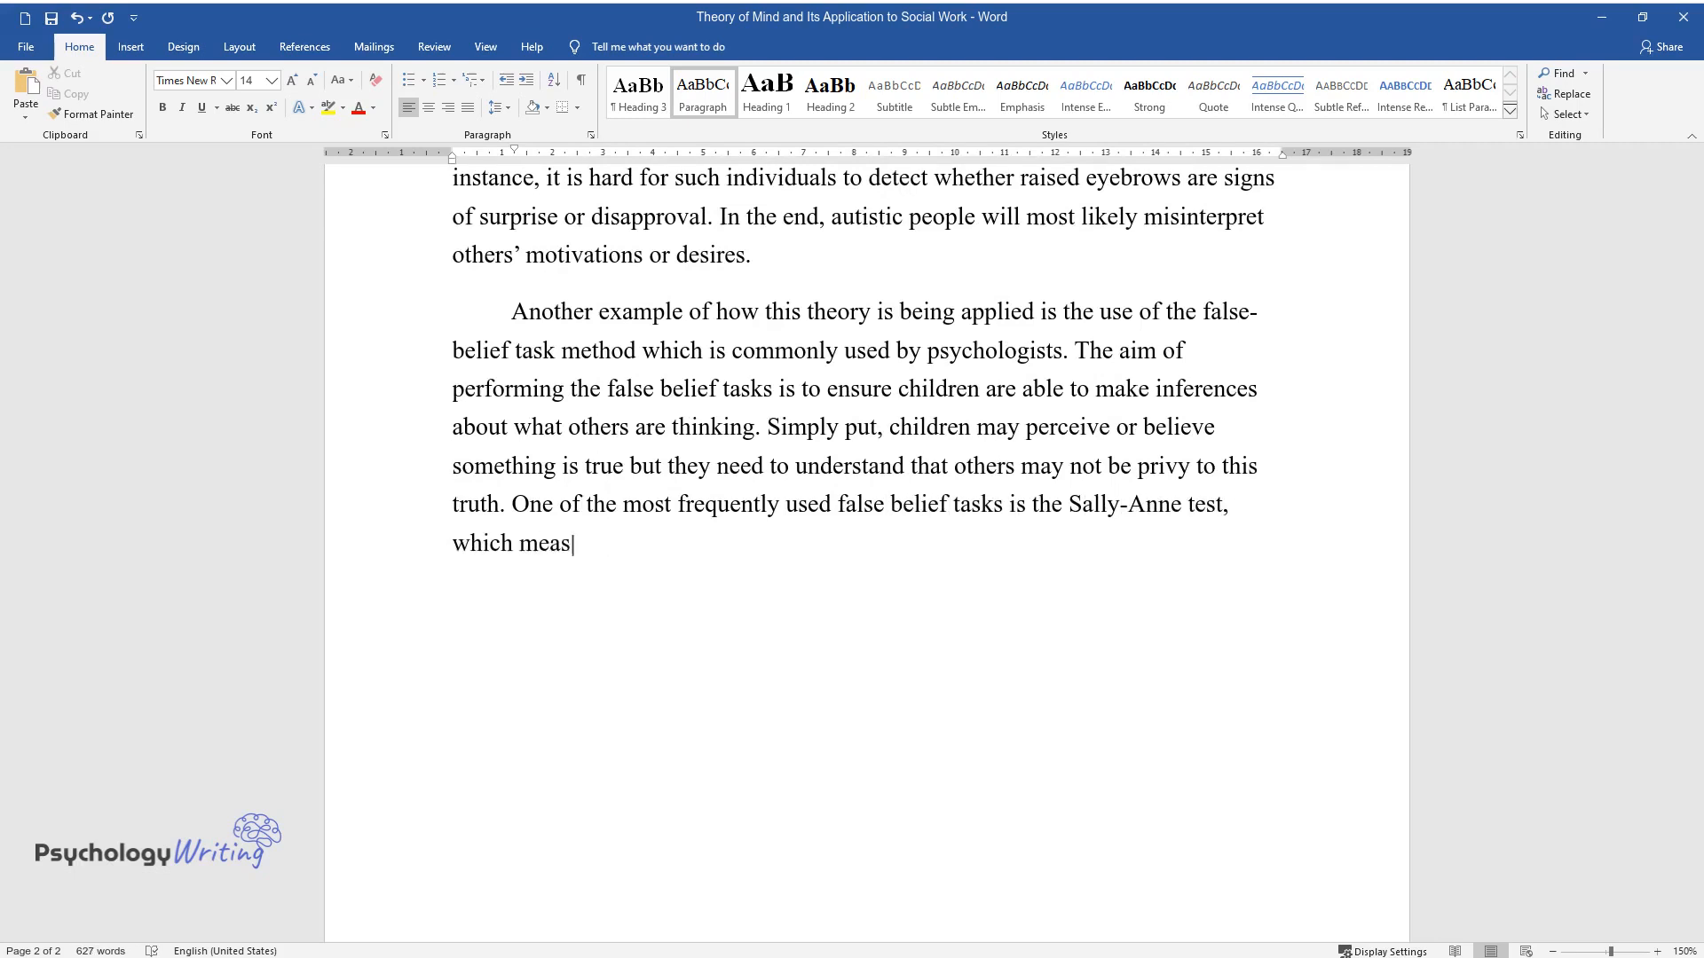
type("ures a person's cognitive capabilit")
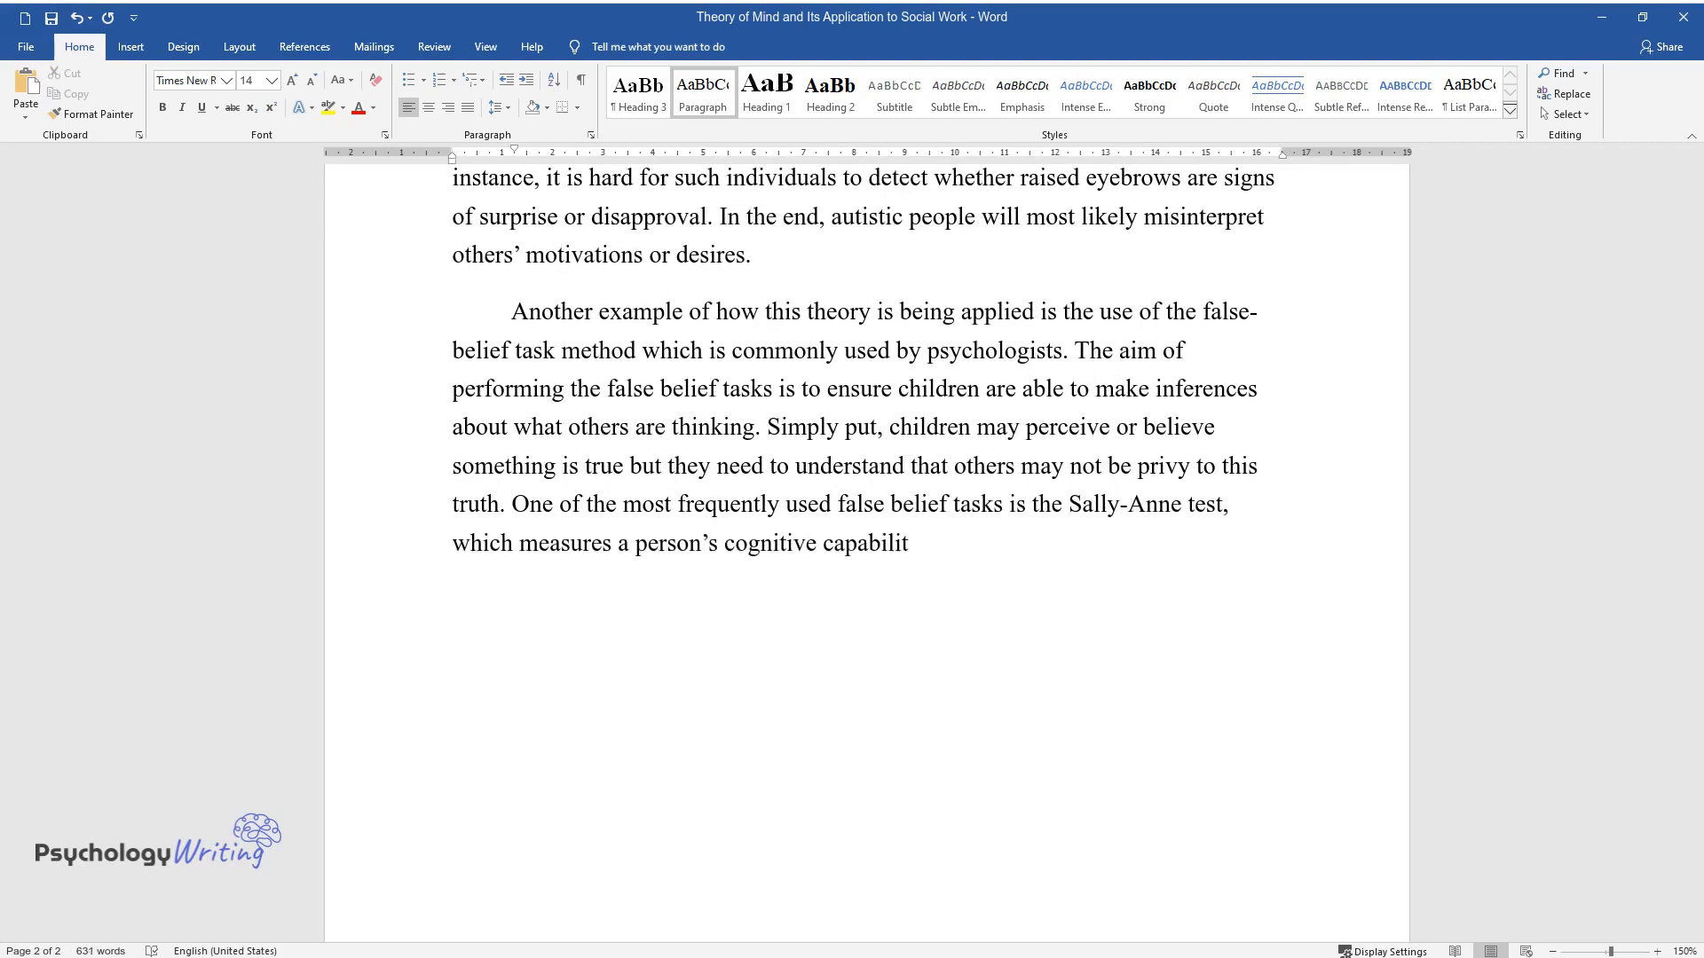
type("y to infer false beliefs from others.")
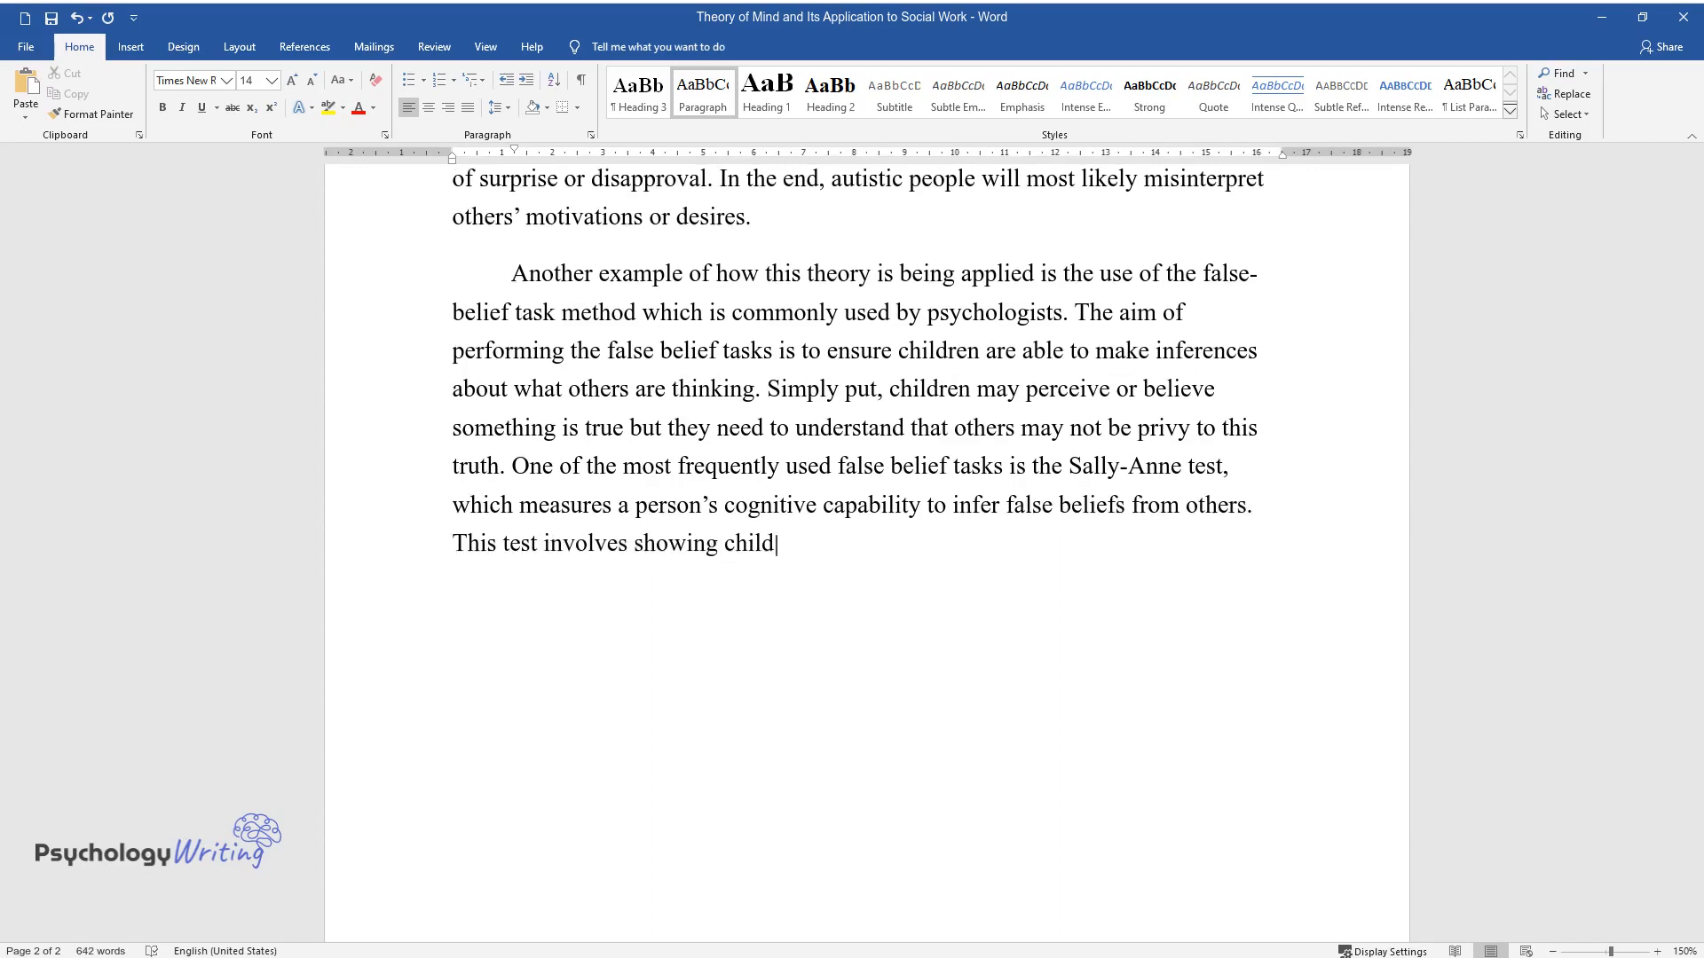
type("ren two dolls, Sally and Anne. Sall")
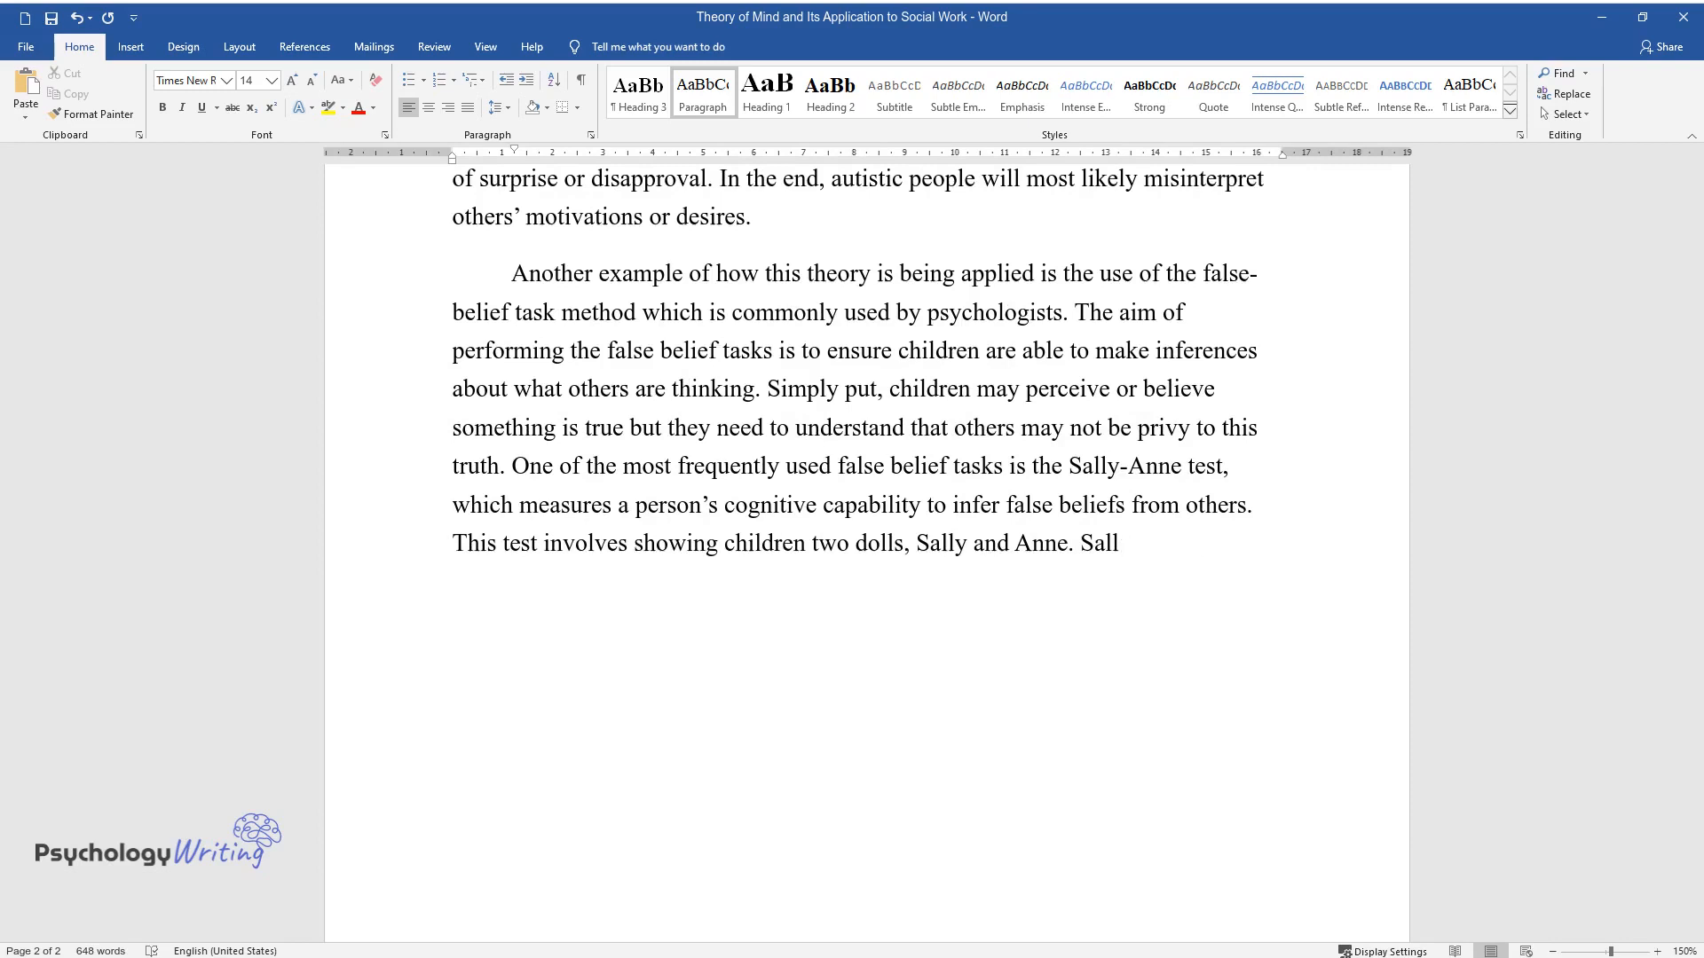
type("y is seen placing an item in the ba")
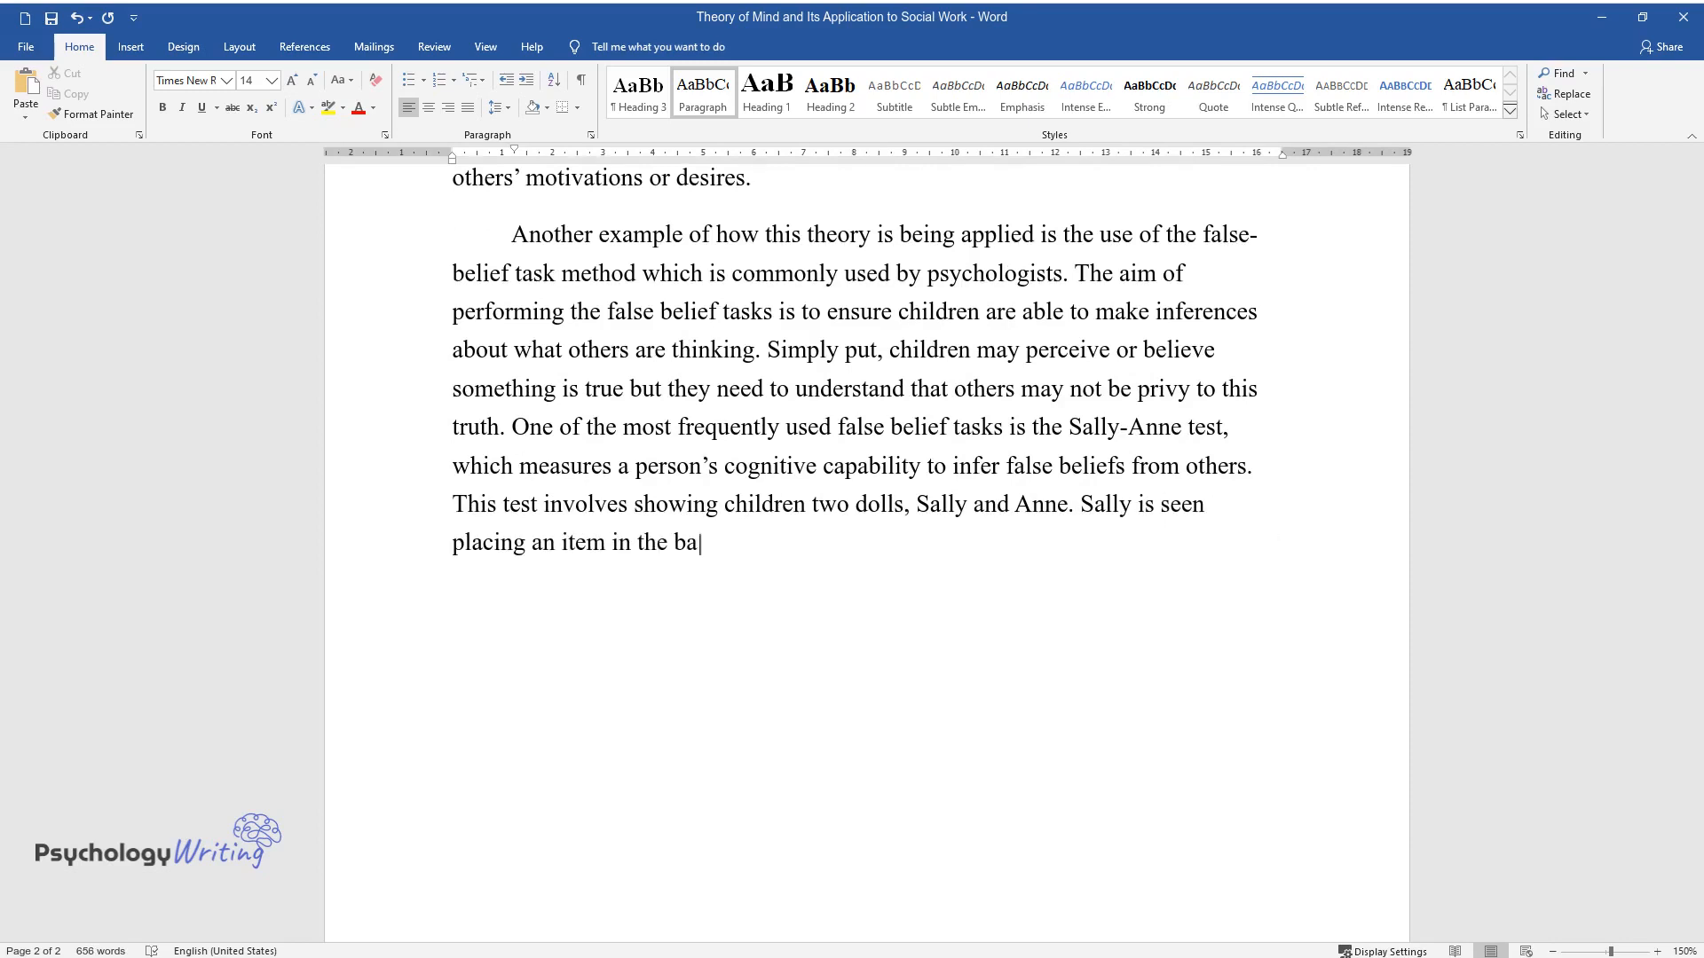
type("sket and immediately leaves the hous")
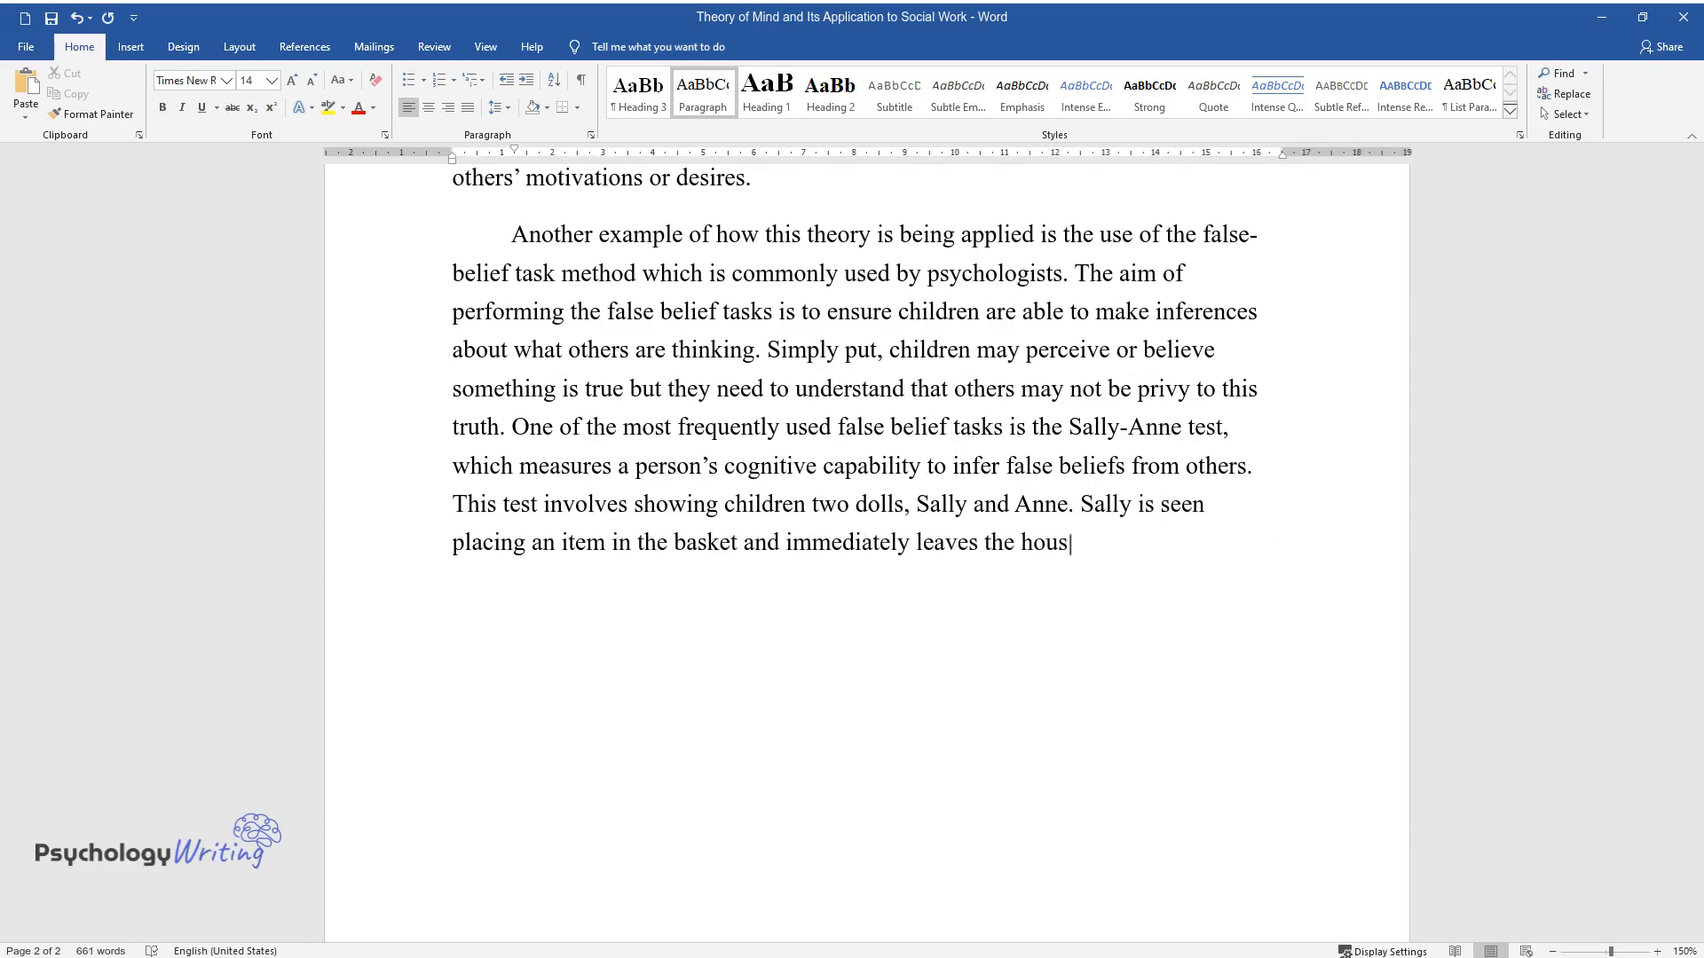
type("e. Anne then comes in and takes the")
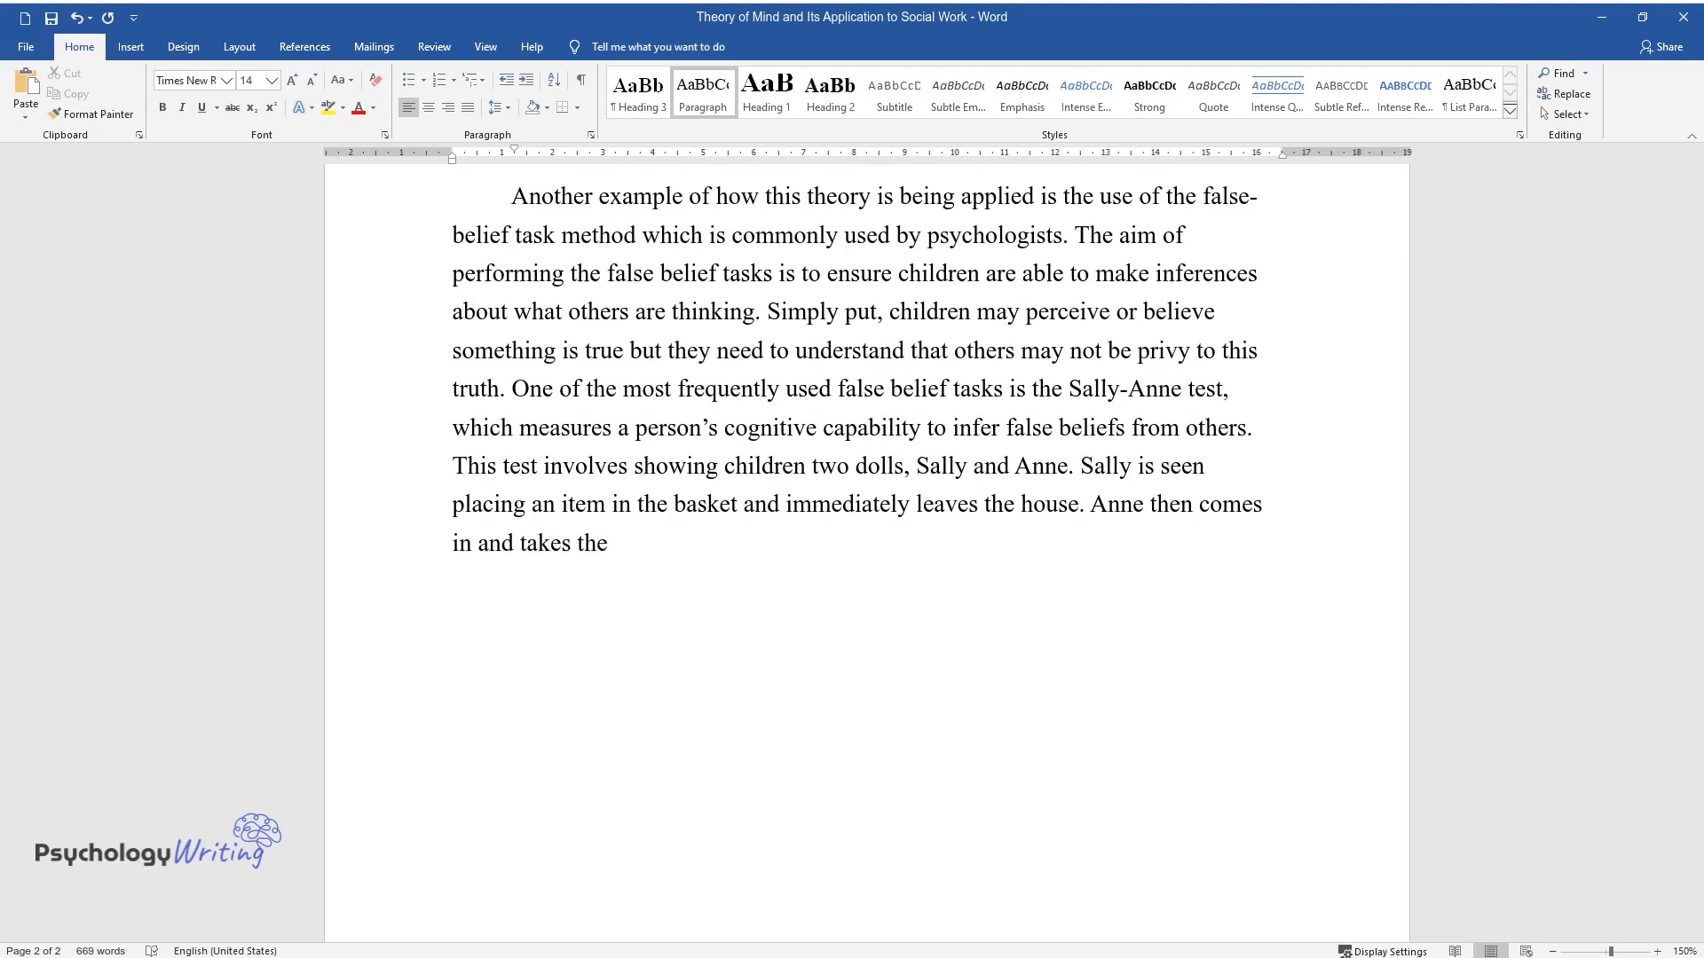
type("marble and places it in a box. The")
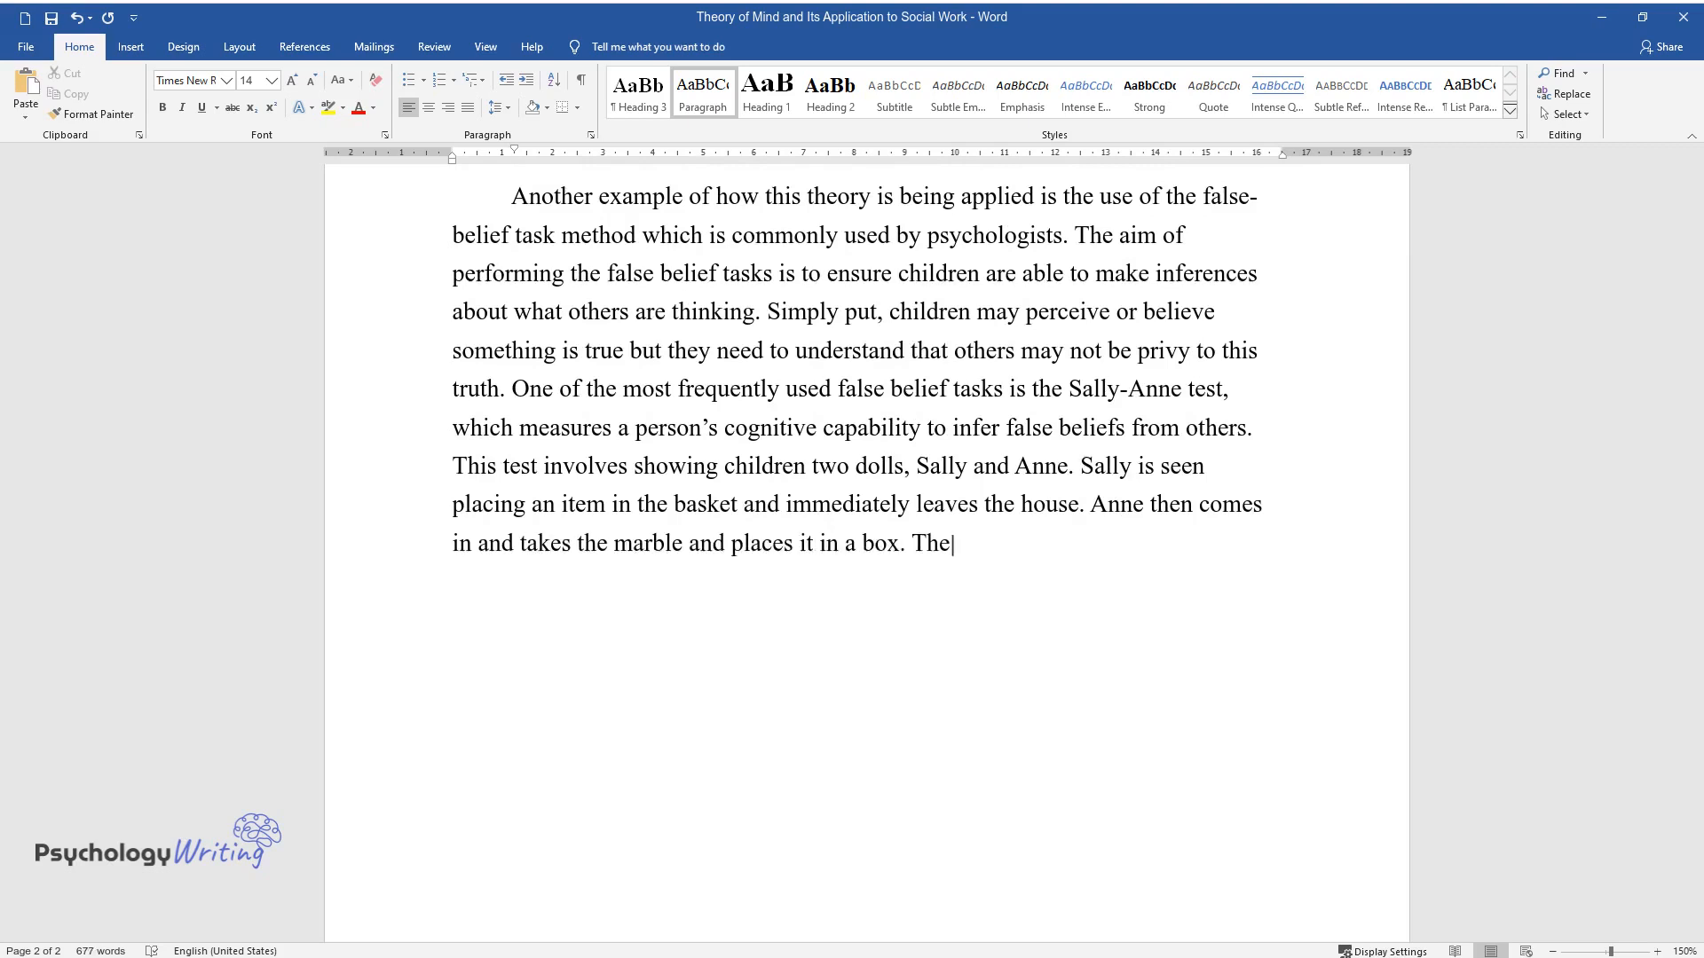
type("children watching the scenario are")
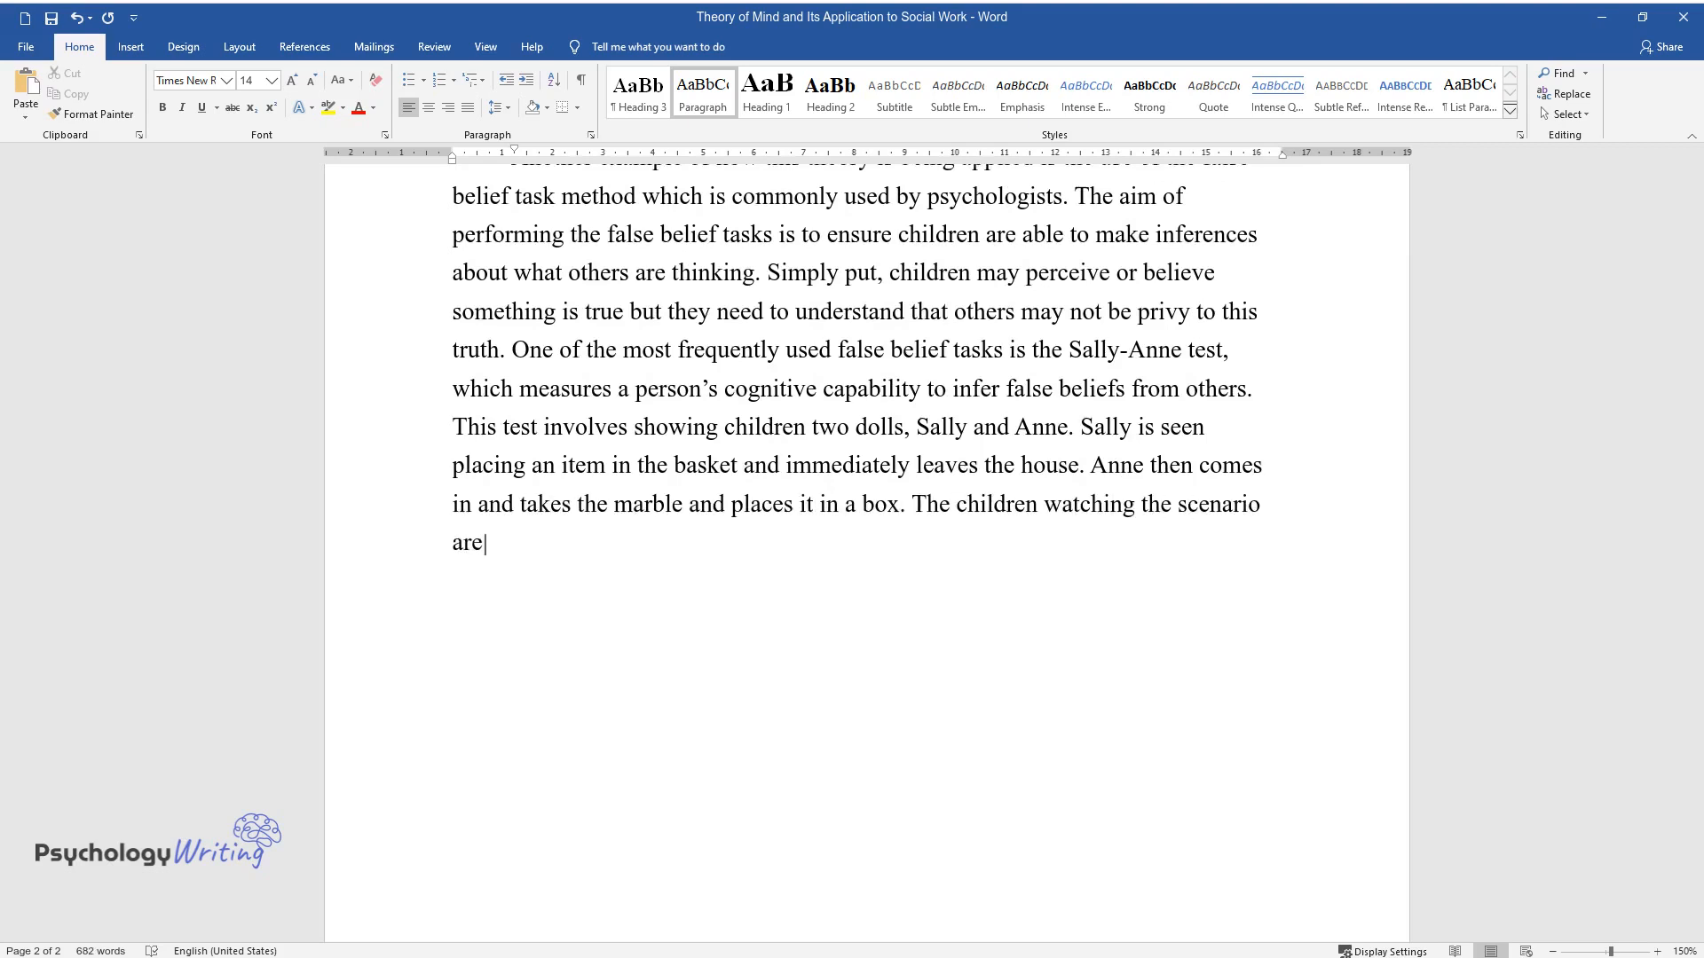
type("then asked to state the place that Sally will most likely go looking")
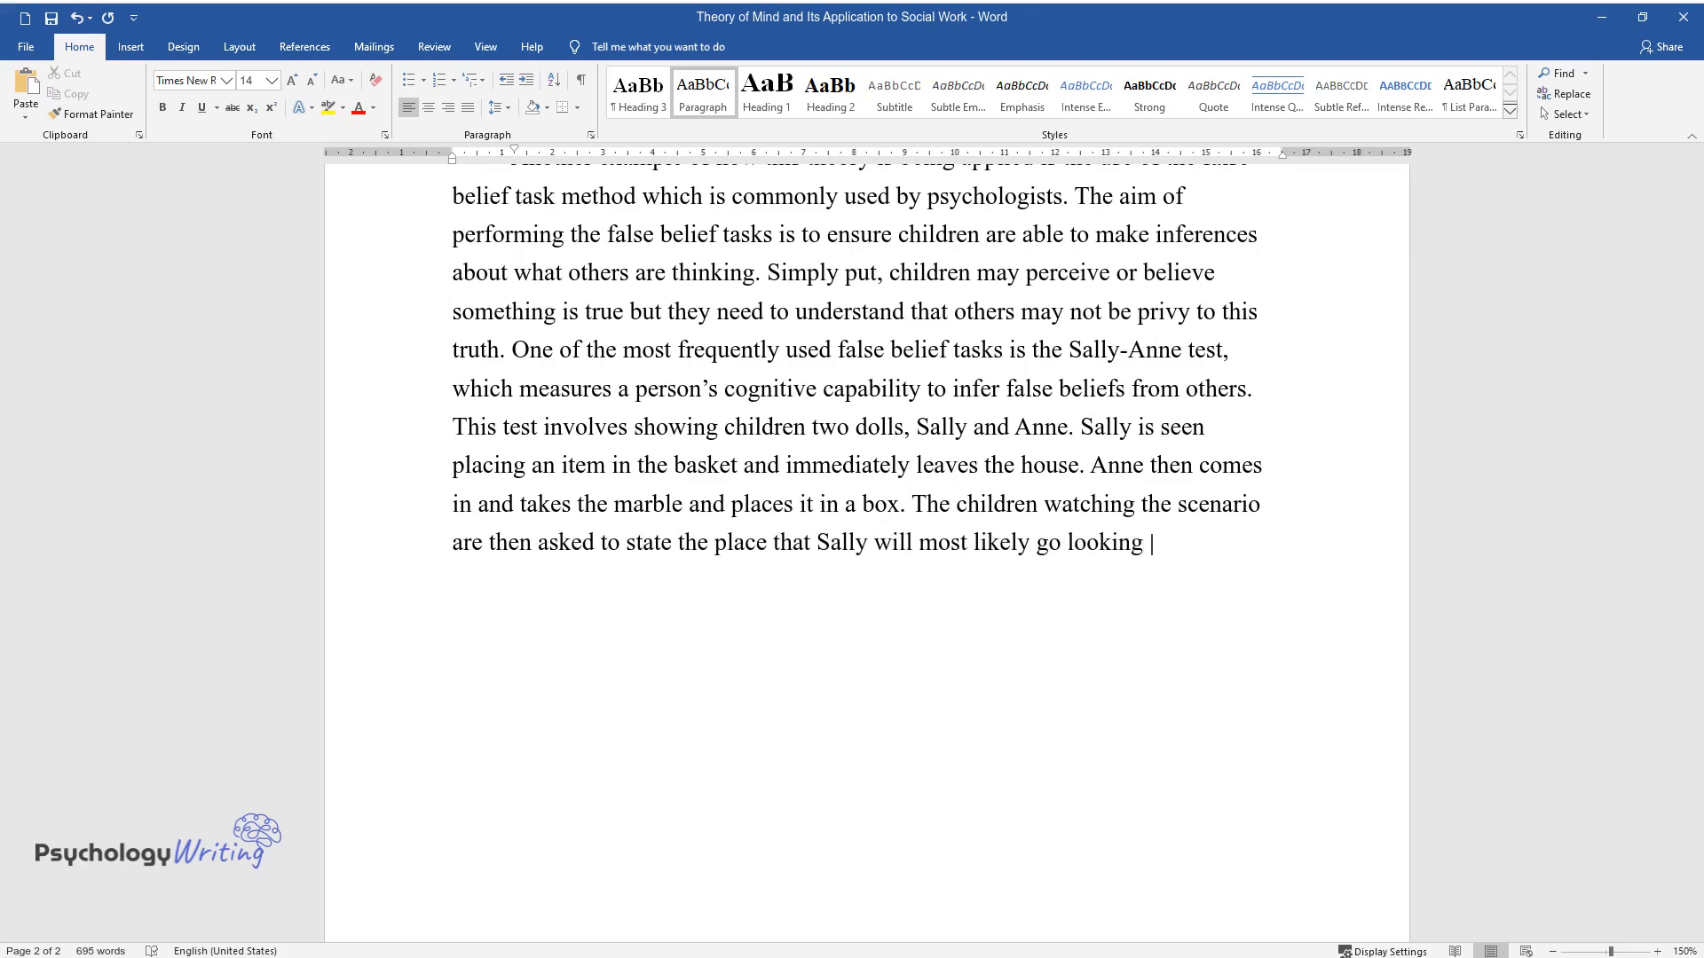
Finish with the test's goal of assuming Sally's position, then add the heading 'Application to Social Work Profession'.
type("for the item. The goal for the test")
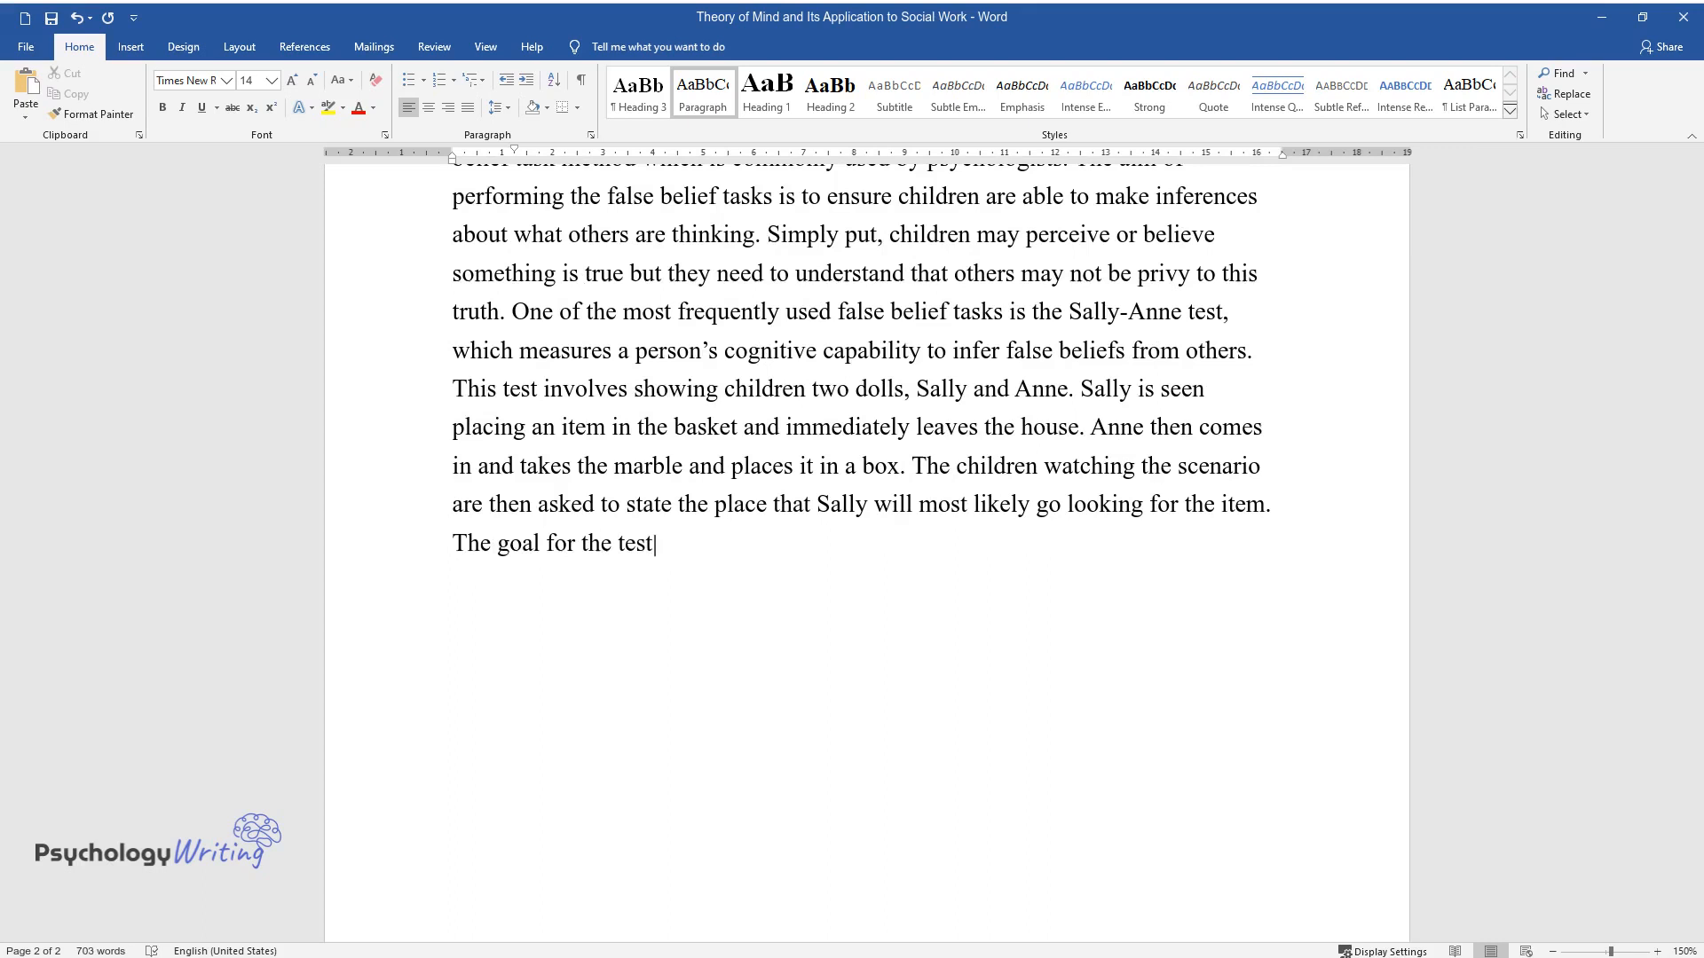
type("is to allow to children to assume")
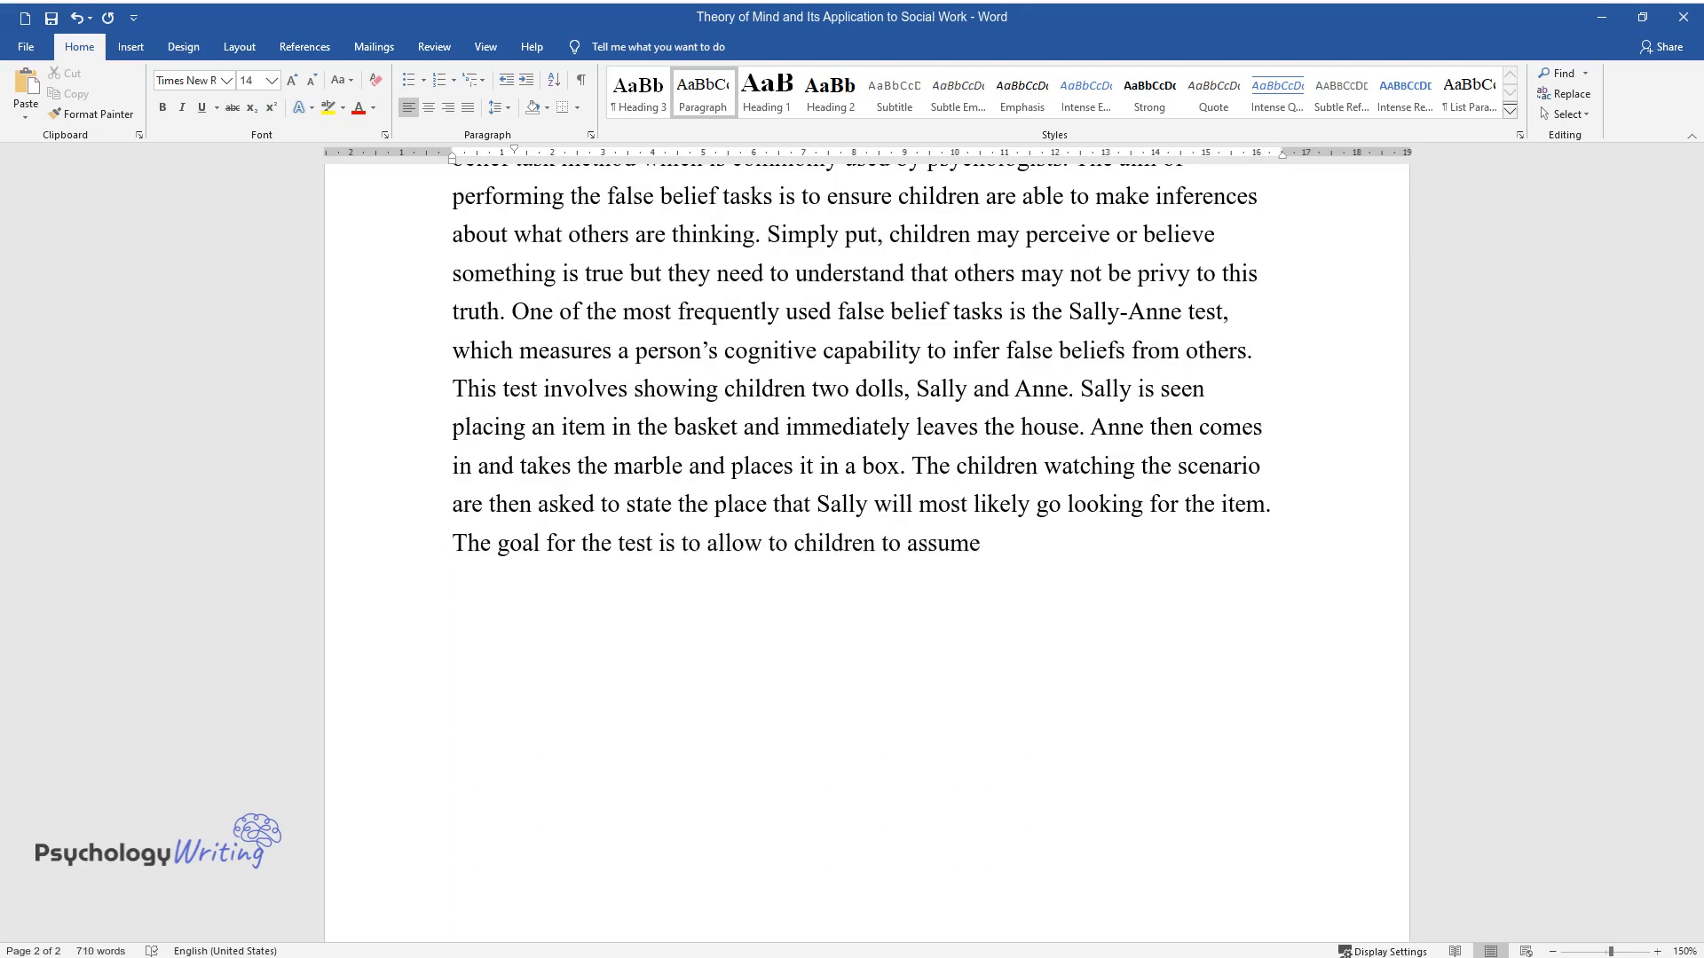
type("Sally's position but, at the same t")
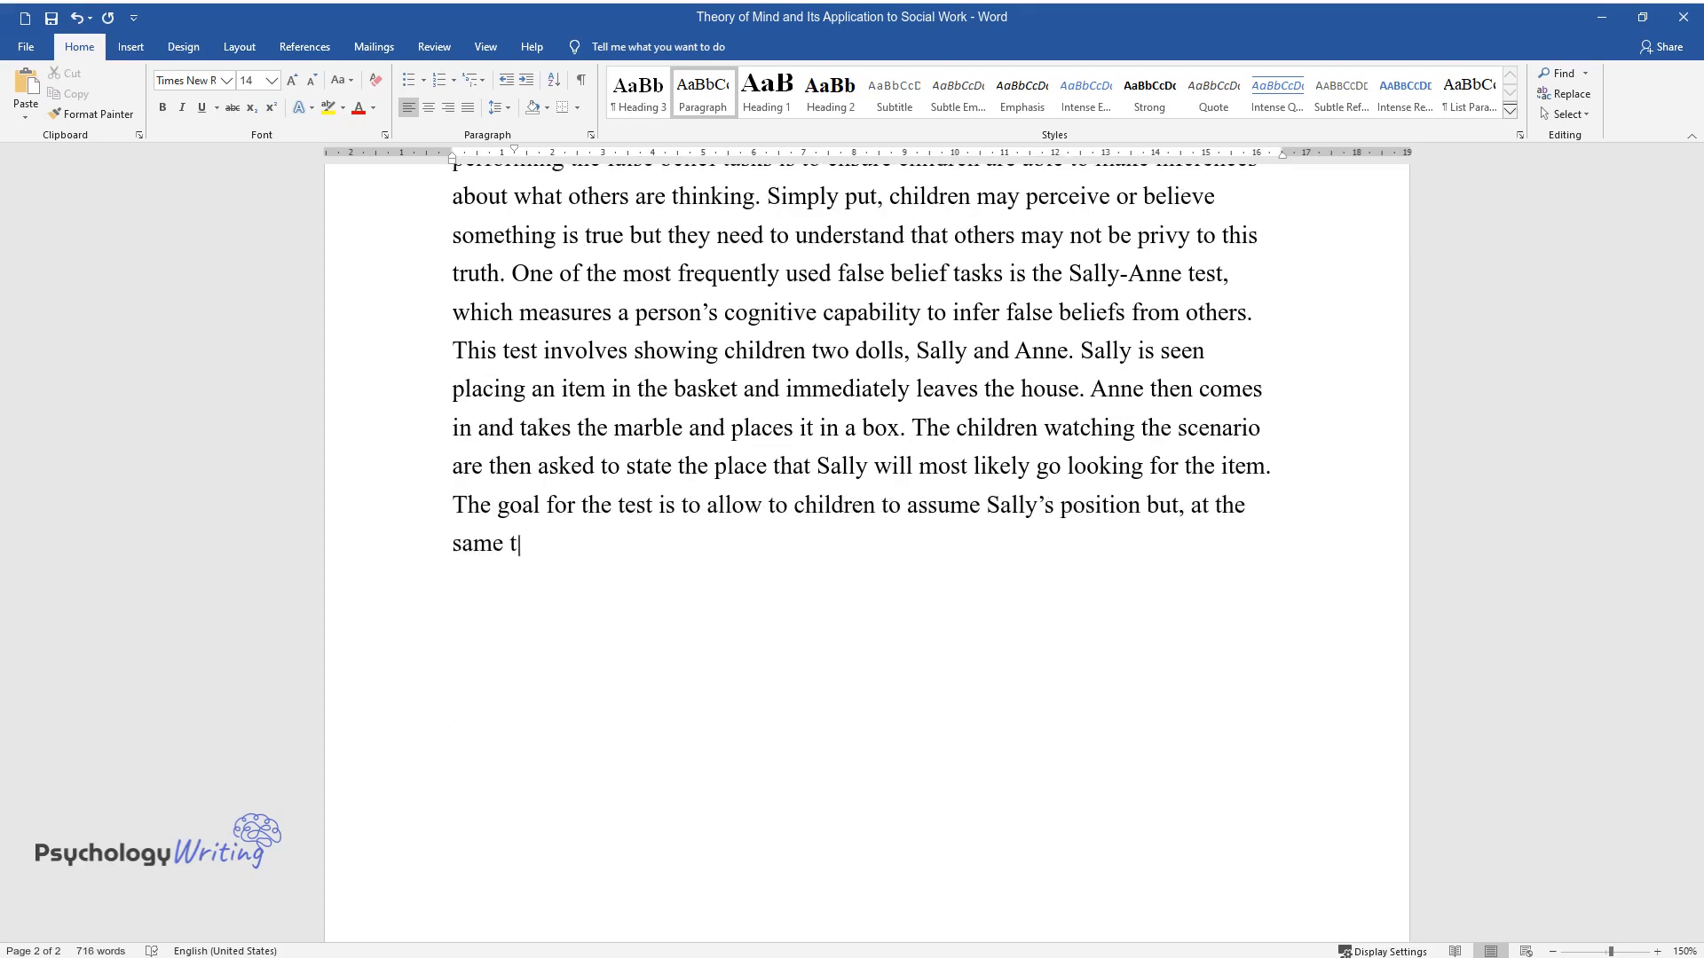
type("ime, understand that her reasoning")
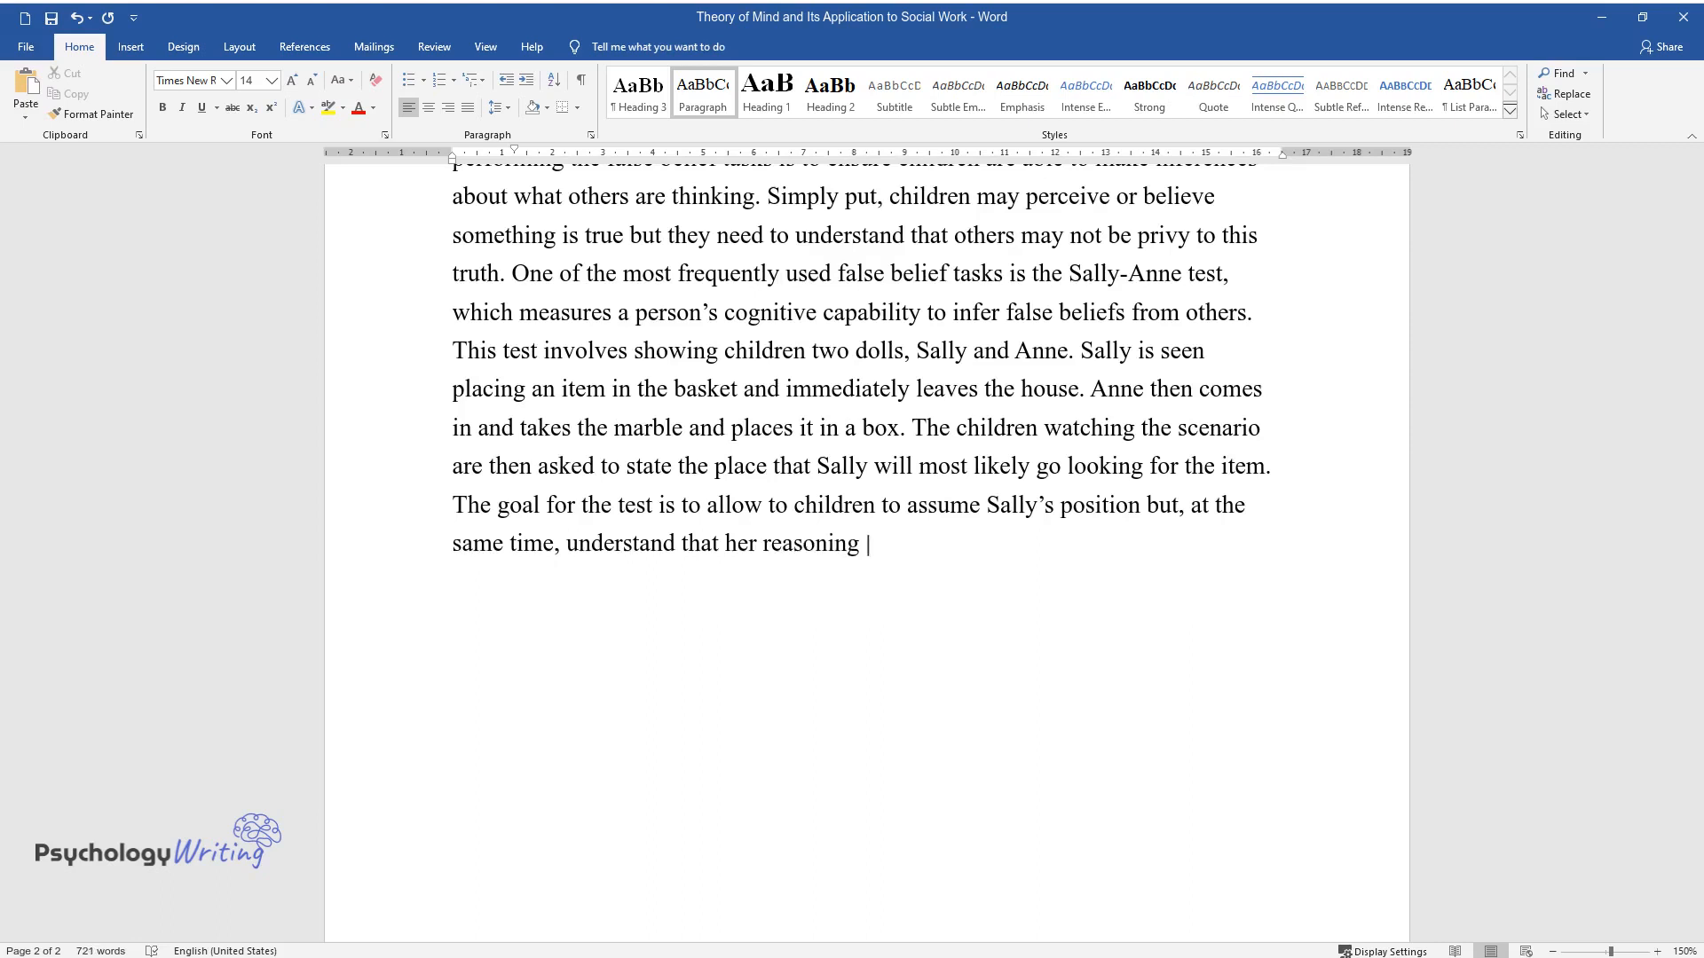
type("differs greatly from their own.")
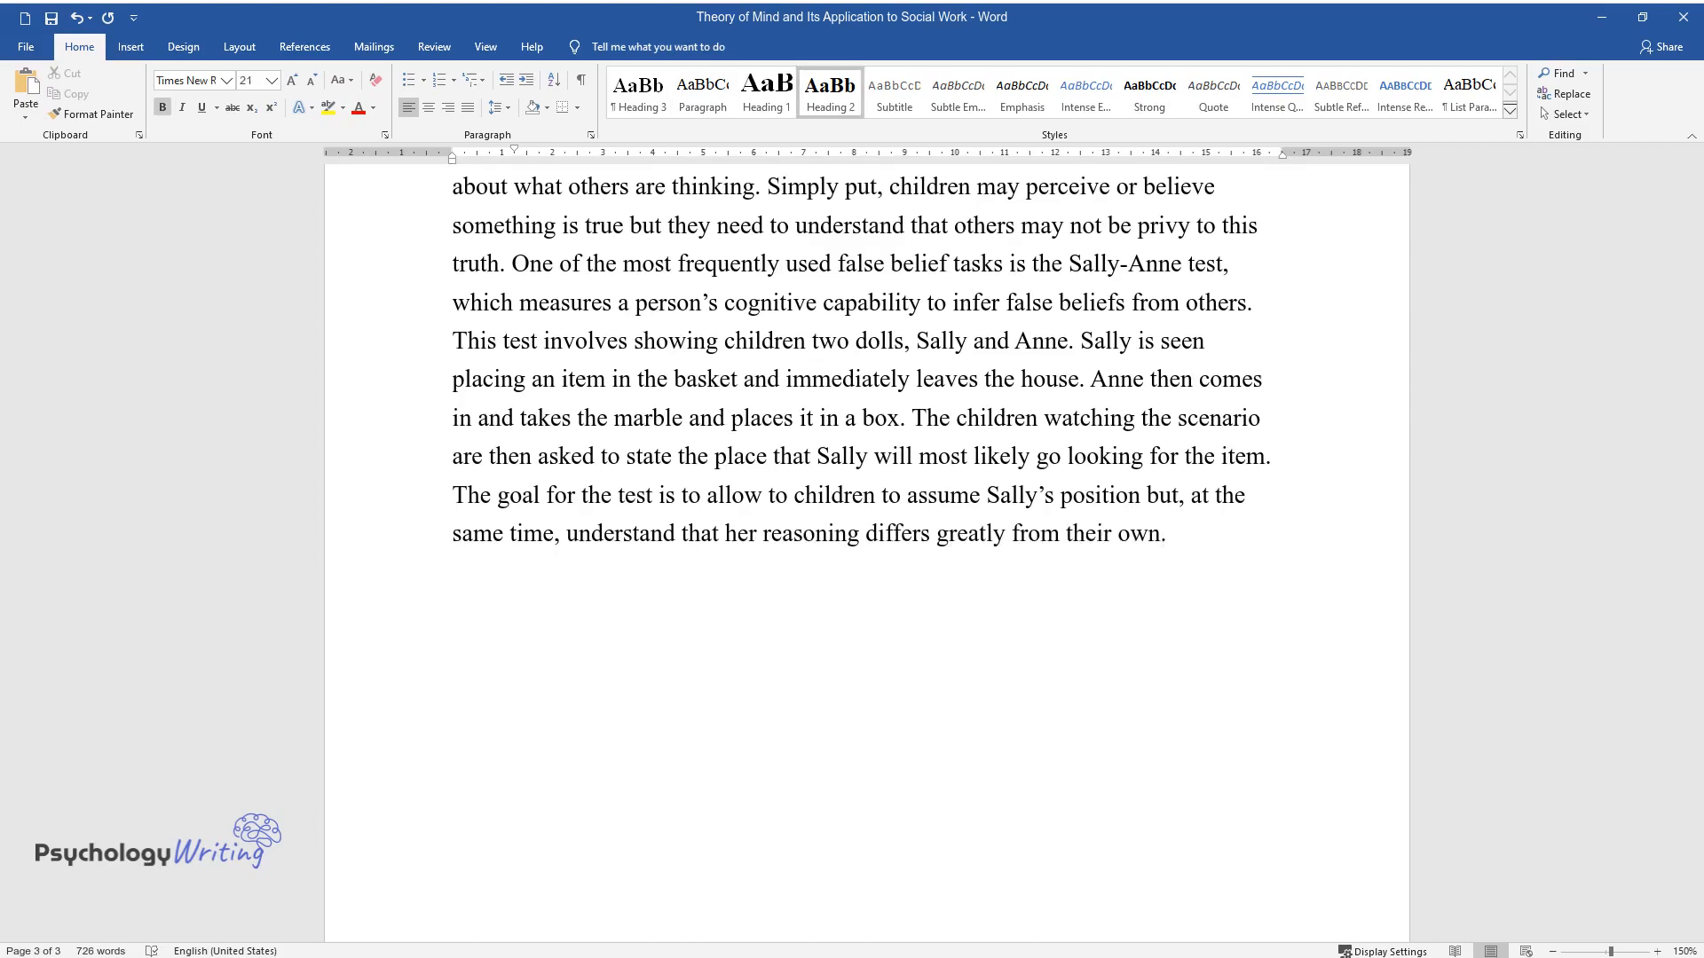
type("Application to So")
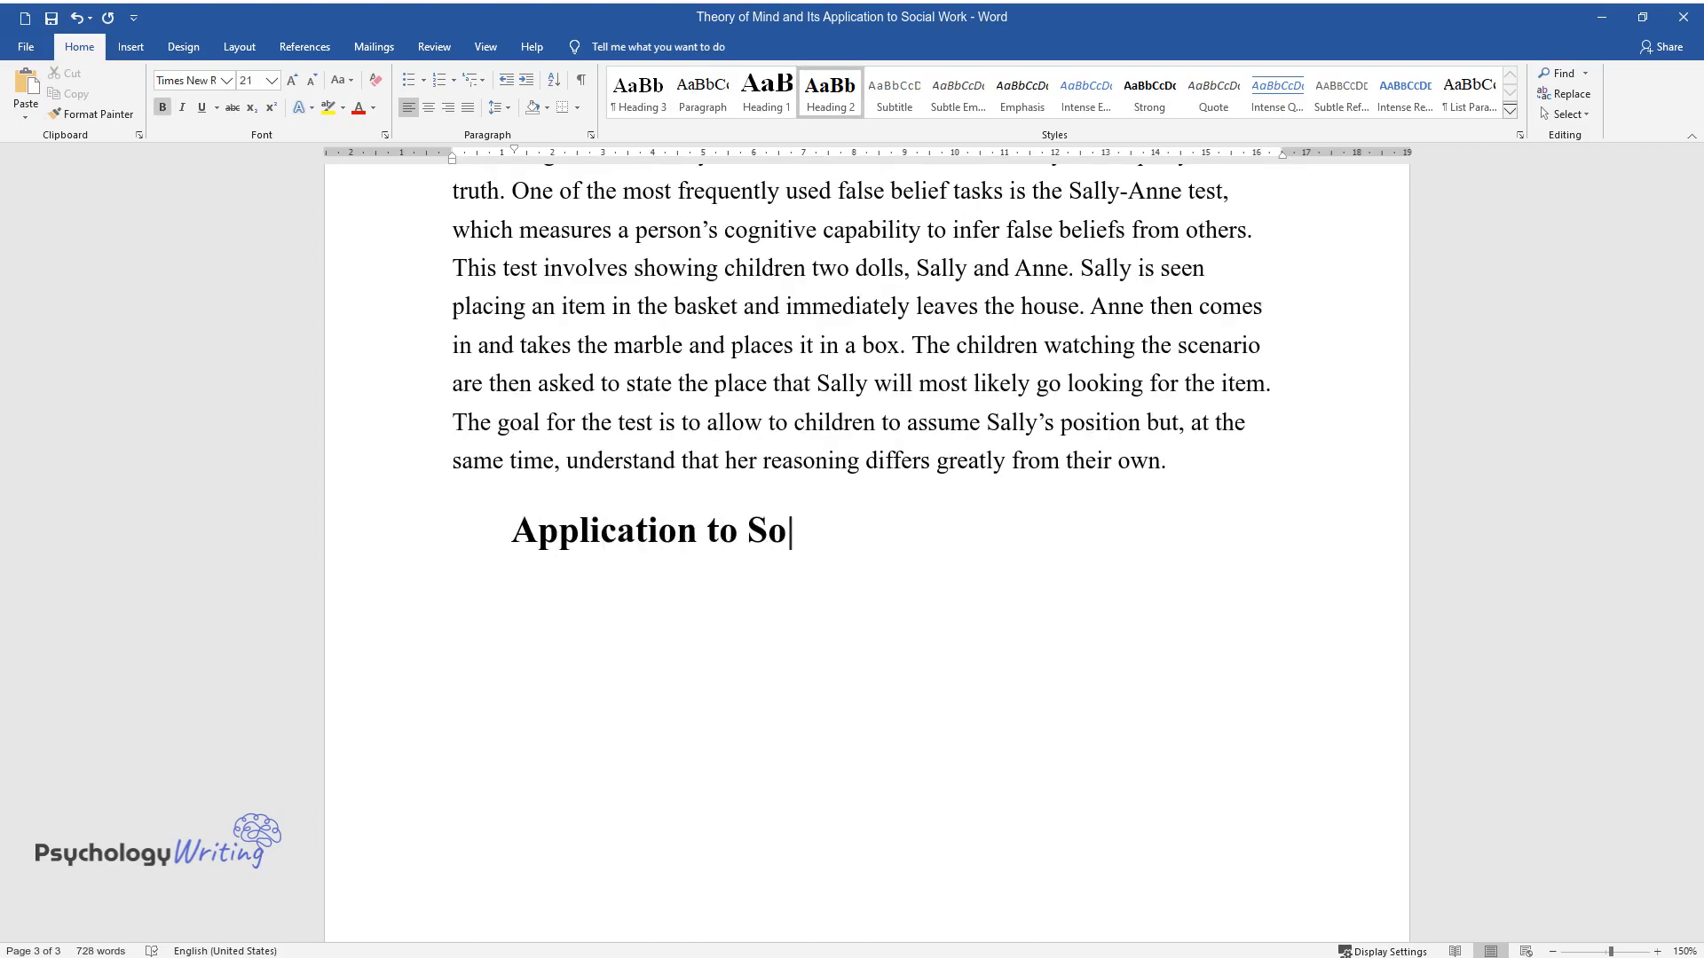
type("cial Work Profession")
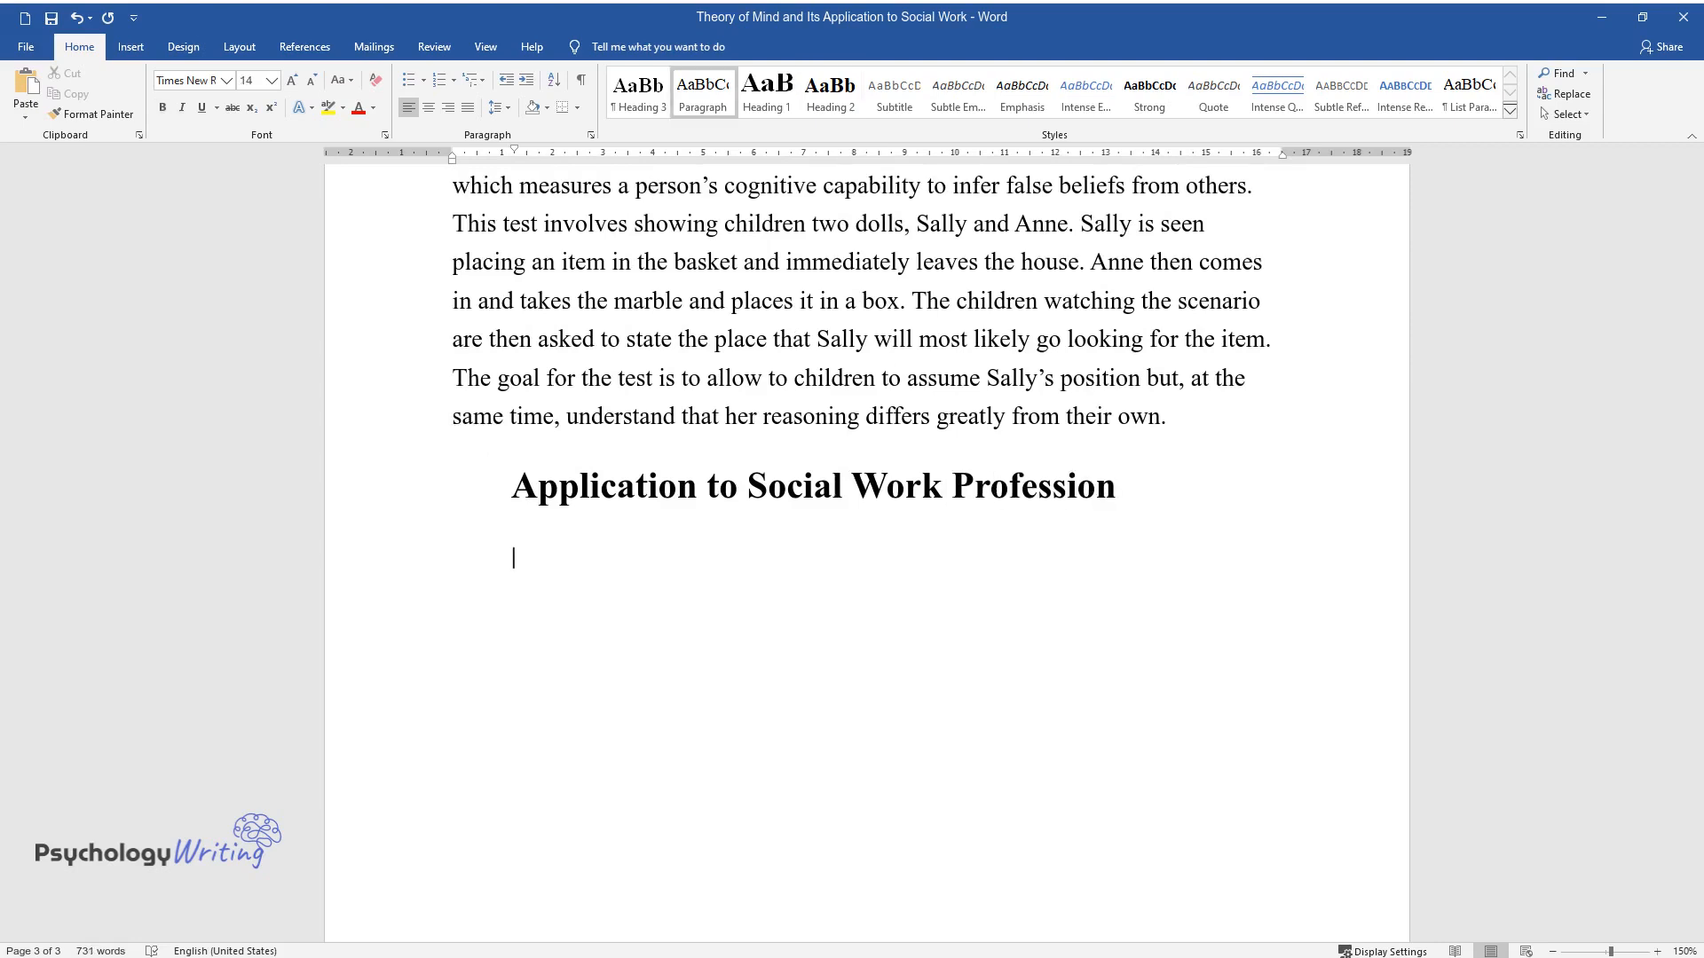
Write that ToM with mindfulness-based approaches teaches anxious clients to recognize anxiety and focus attention.
type("Theory of mind plays a")
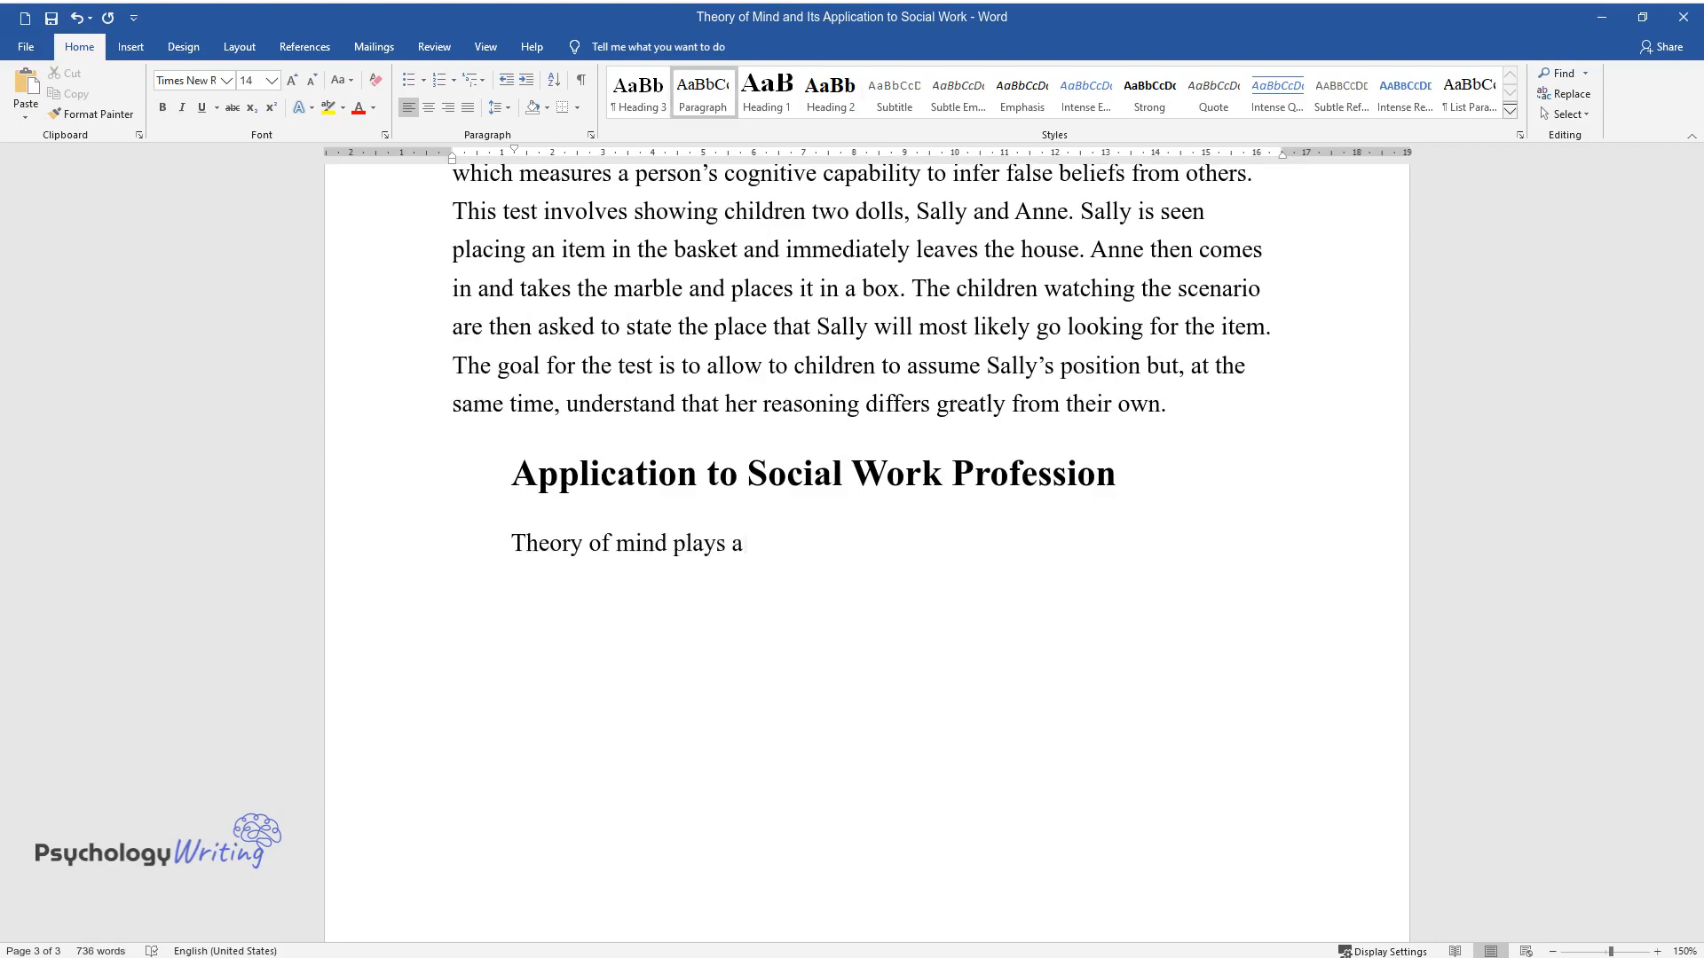
type("critical role in the social work")
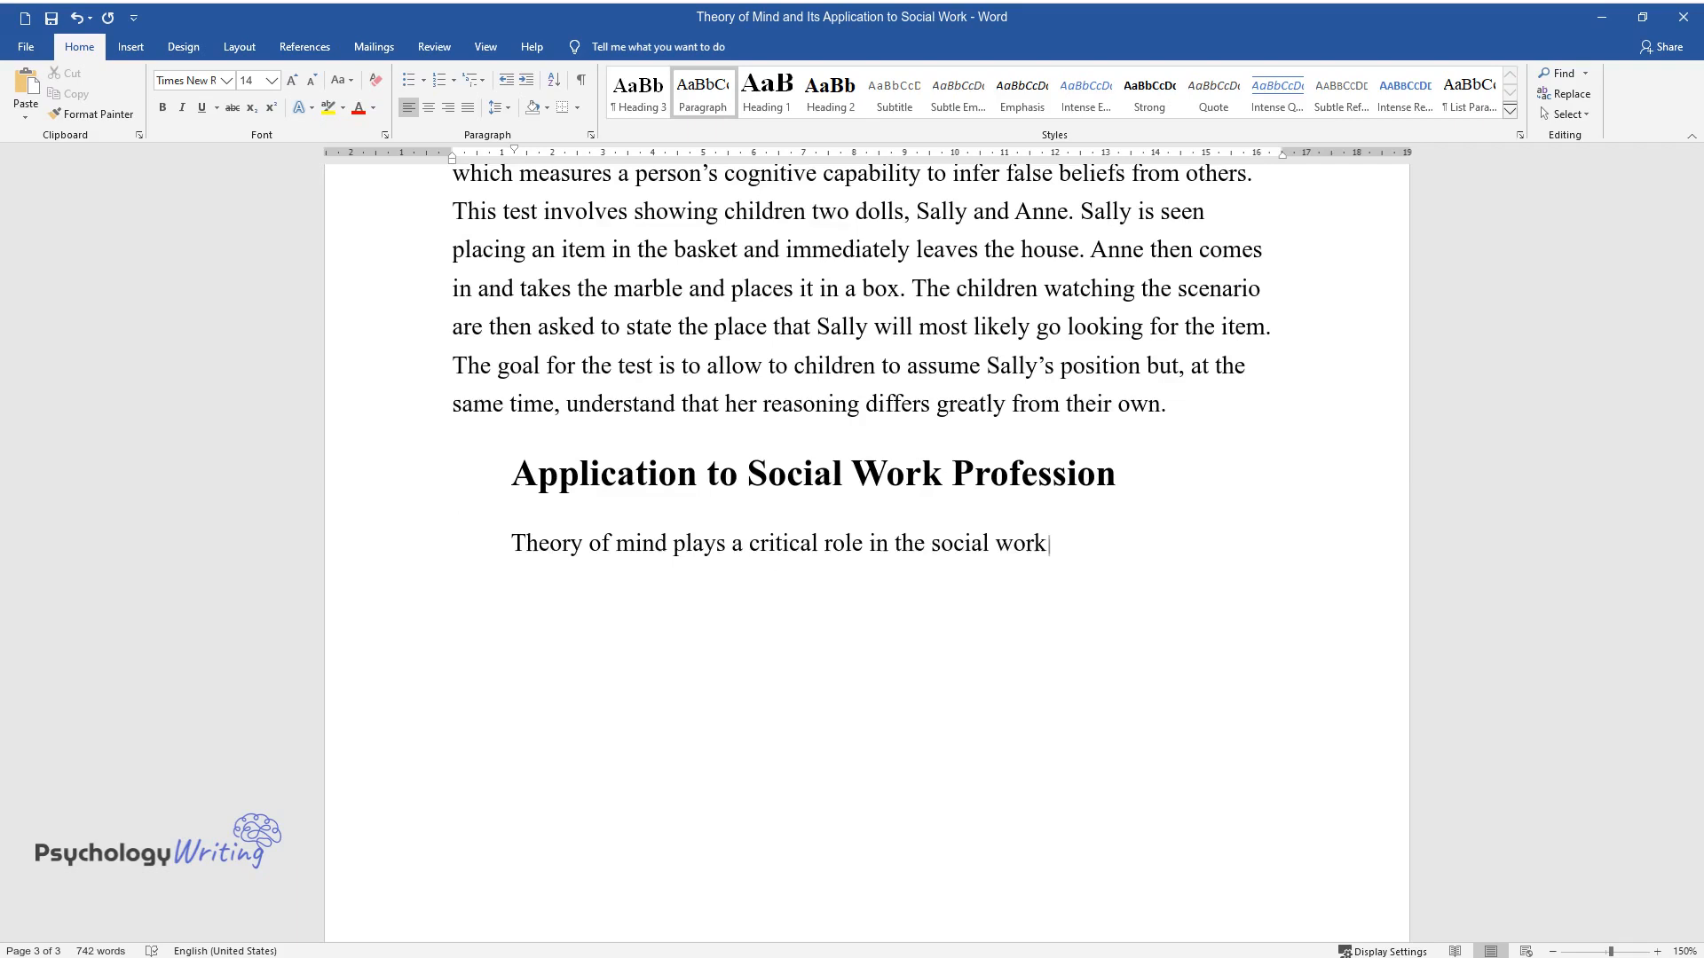
type("profession, especially when hel")
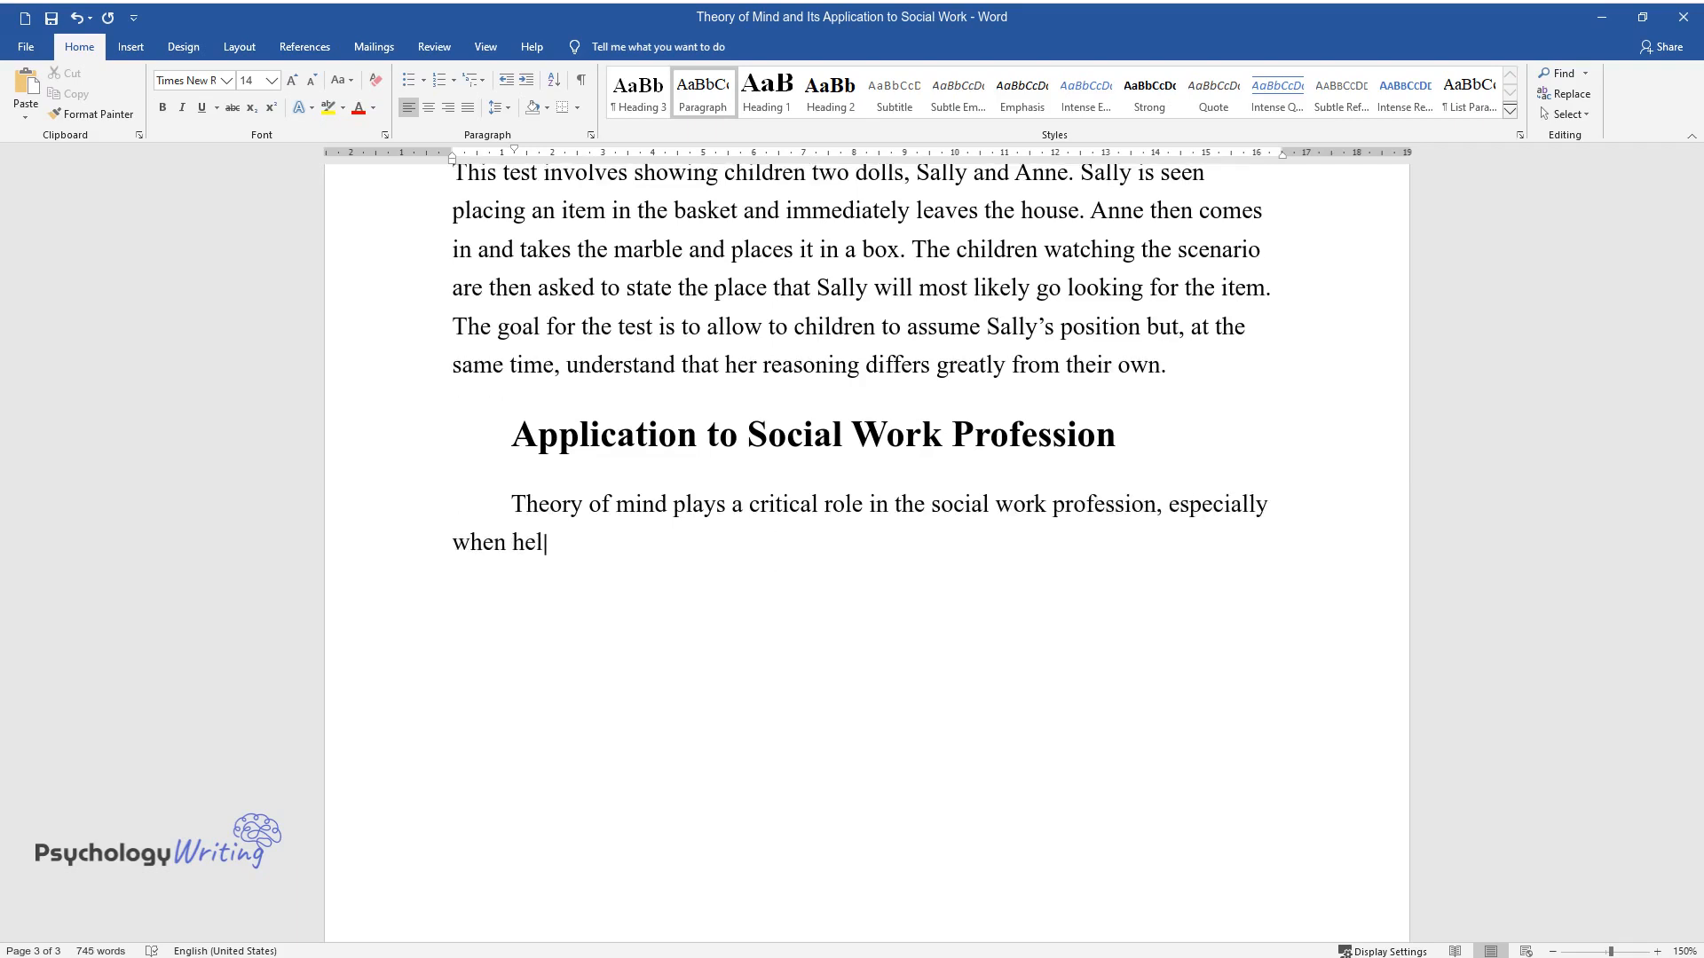
type("ping clients deal with anxiety. F")
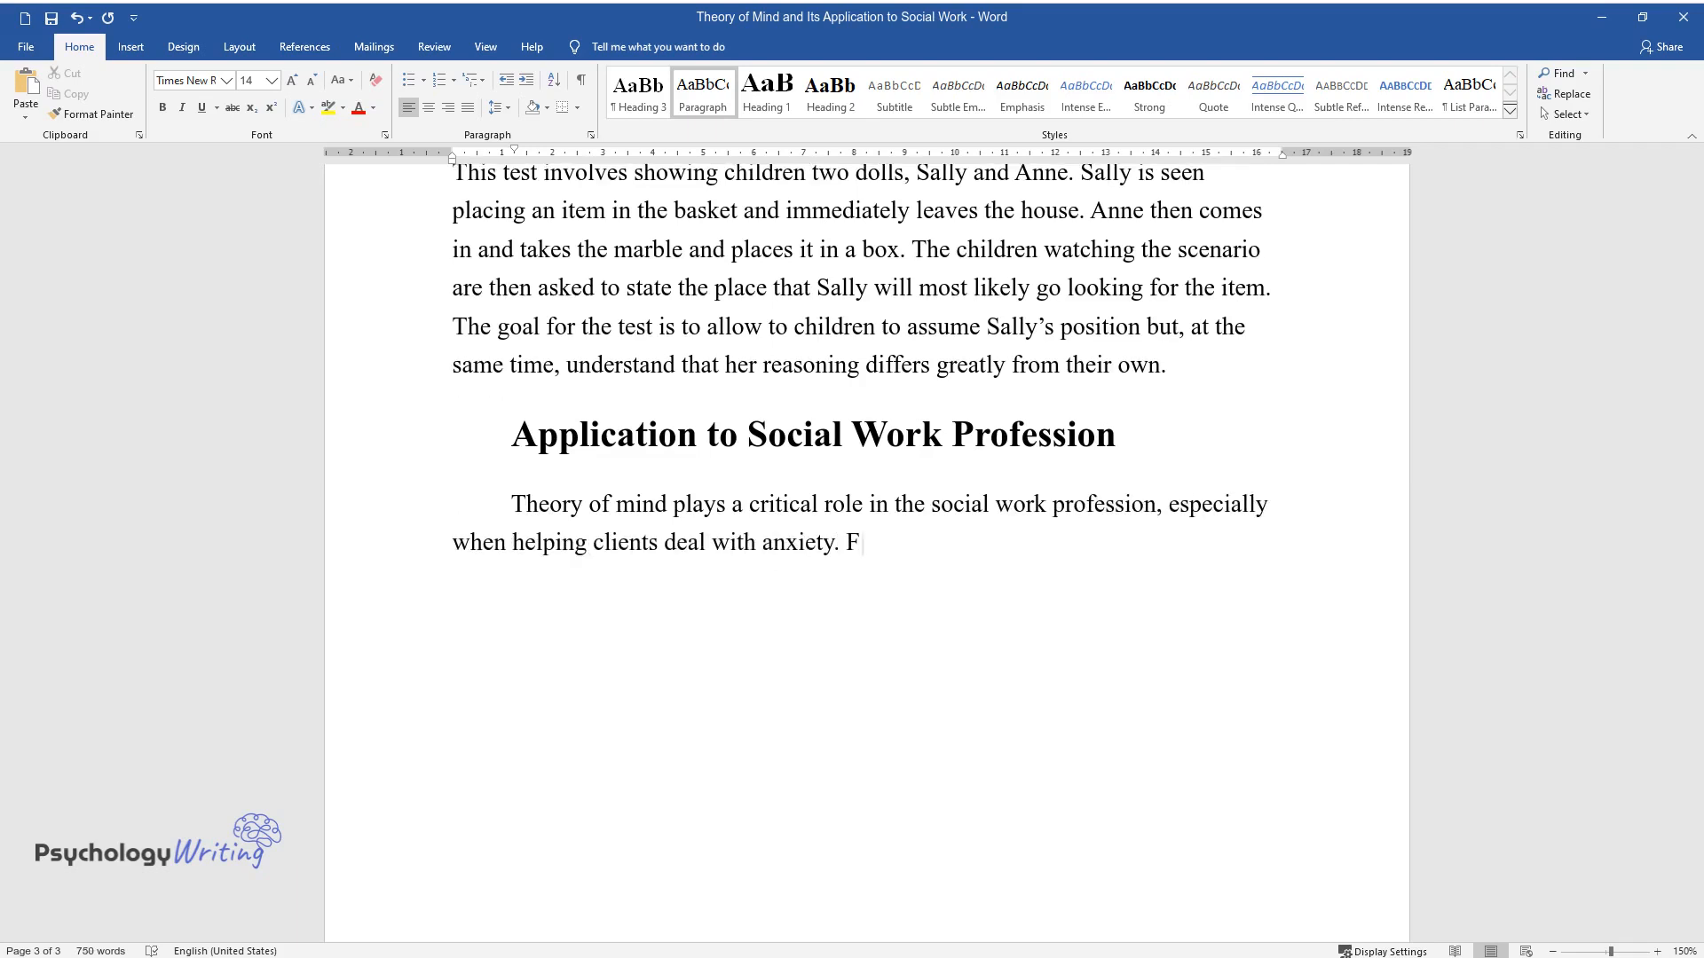
type("or a social worker, ToM will be u")
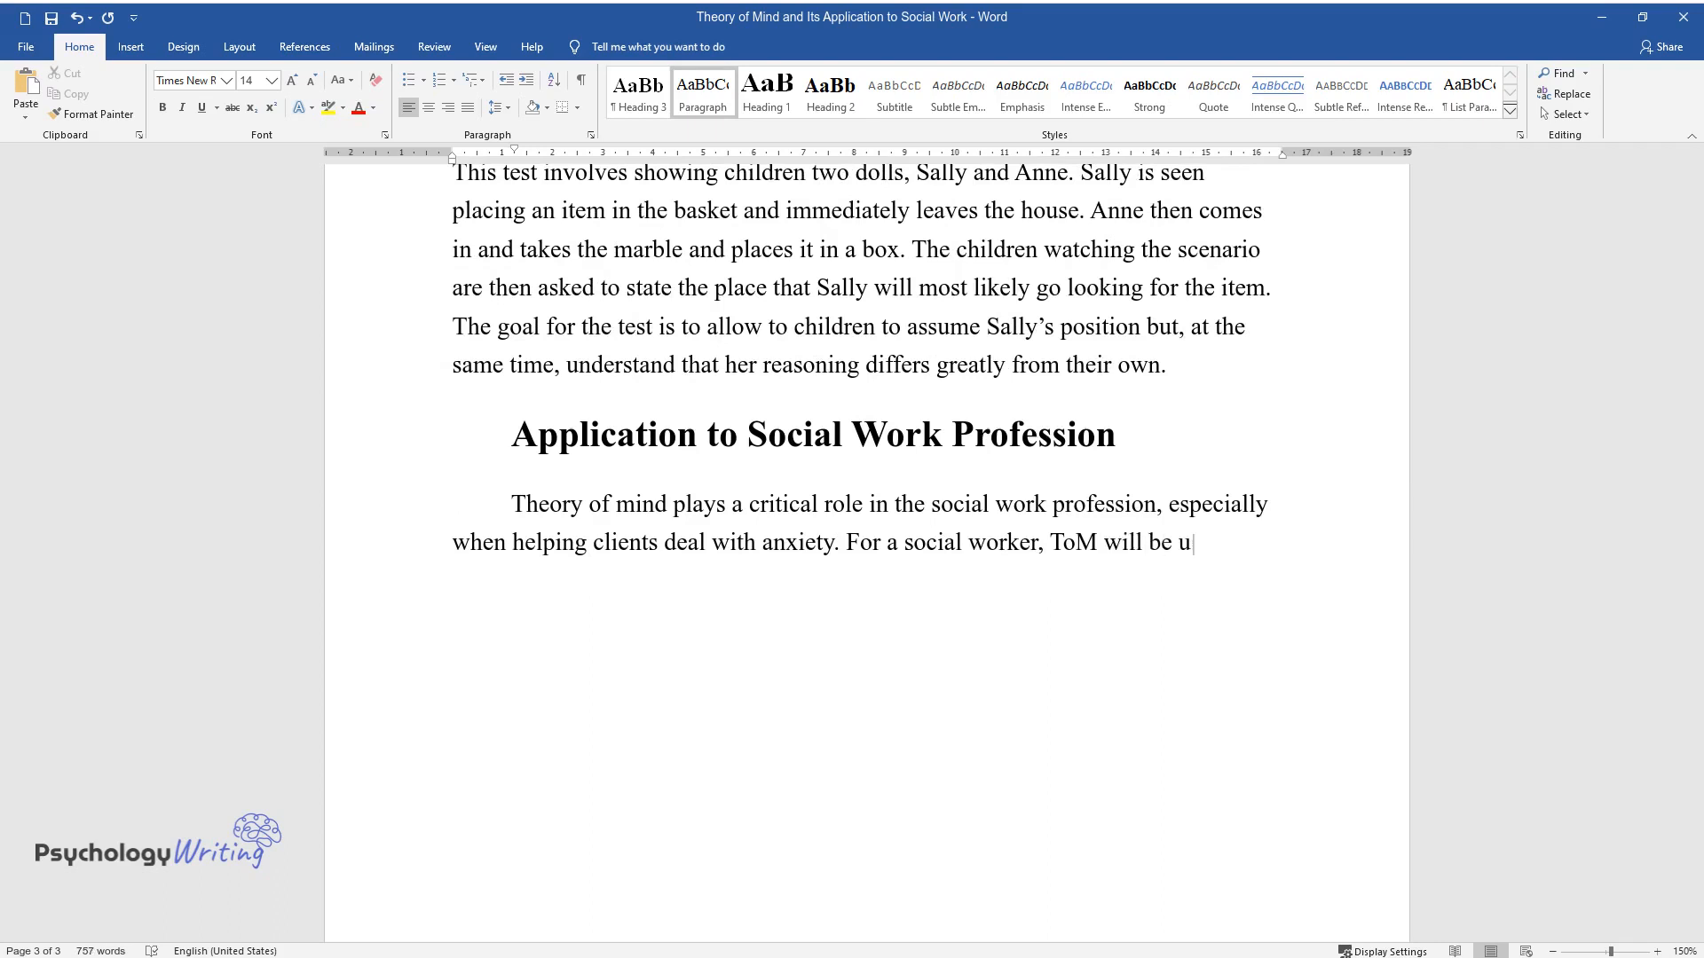
type("sed together with several mindful")
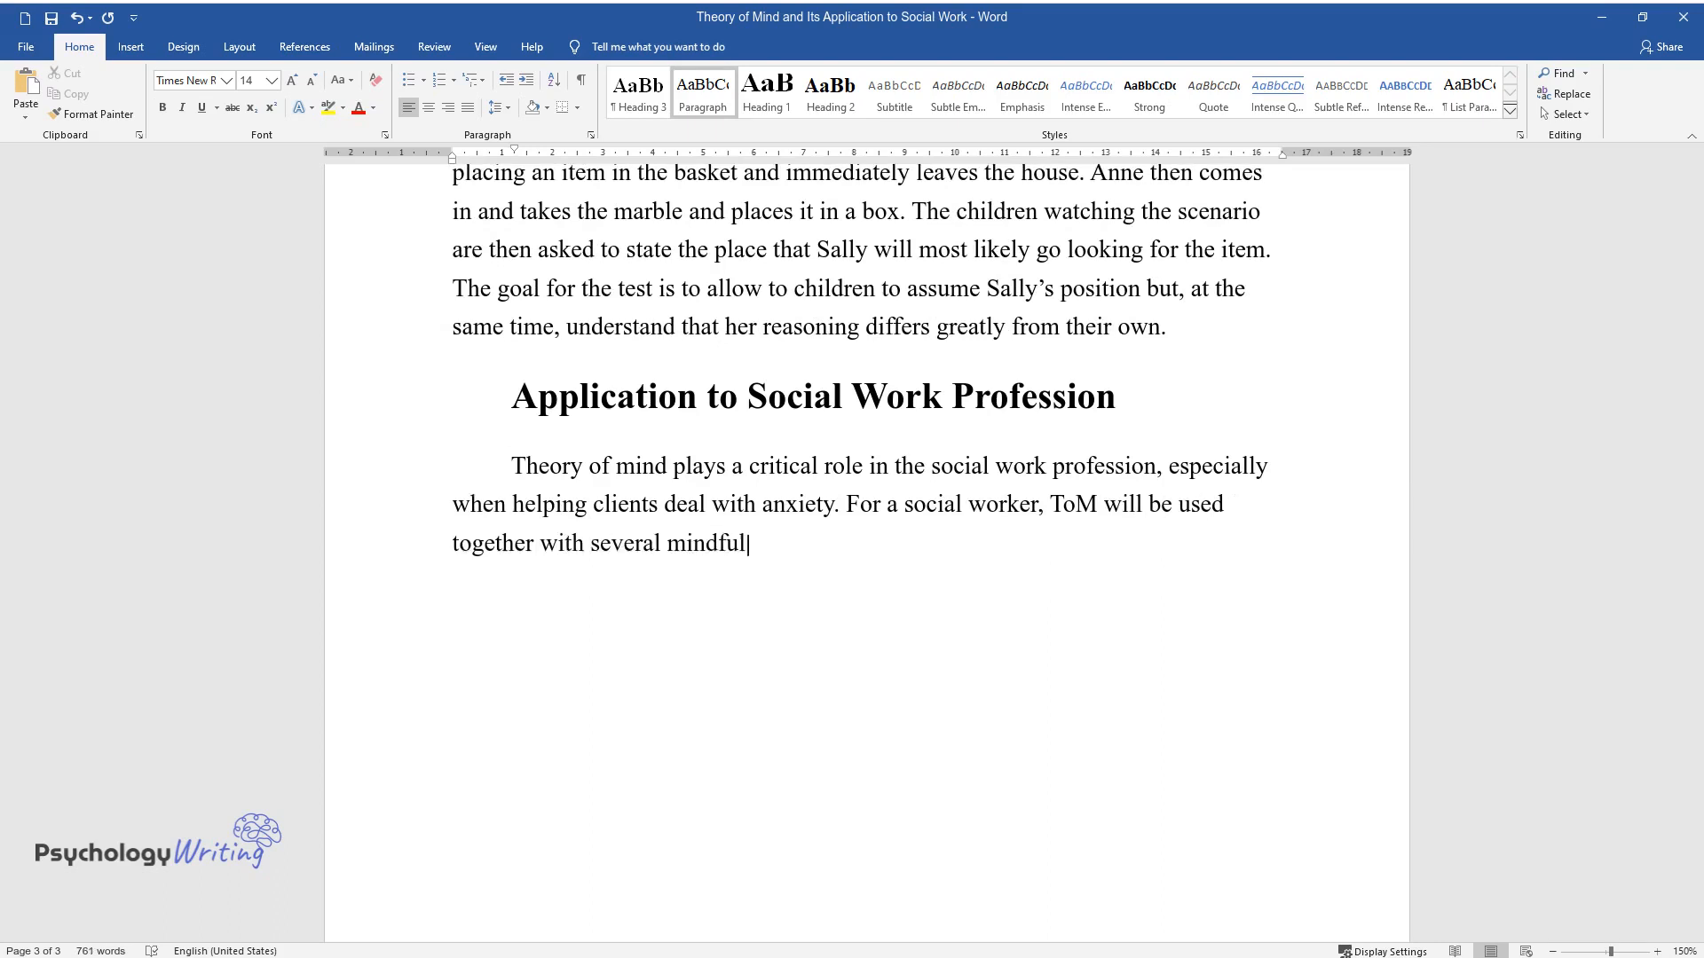
type("ness-based approaches to teach clients about anxiety,")
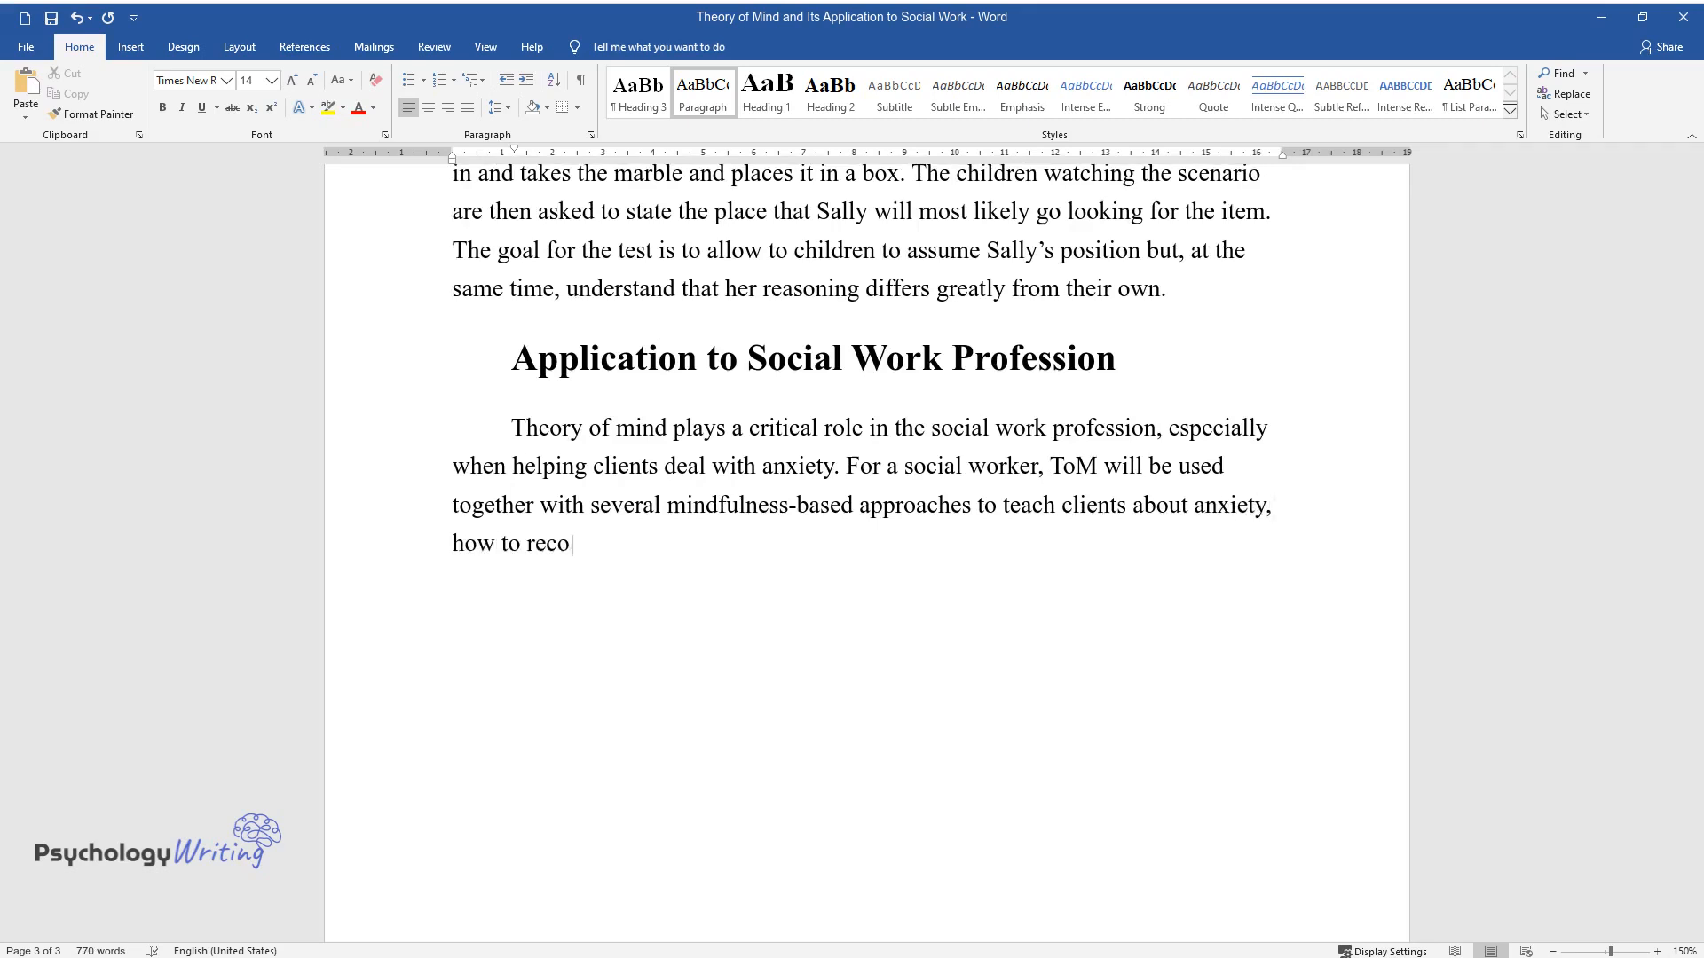
type("gnize it and move towards reducin")
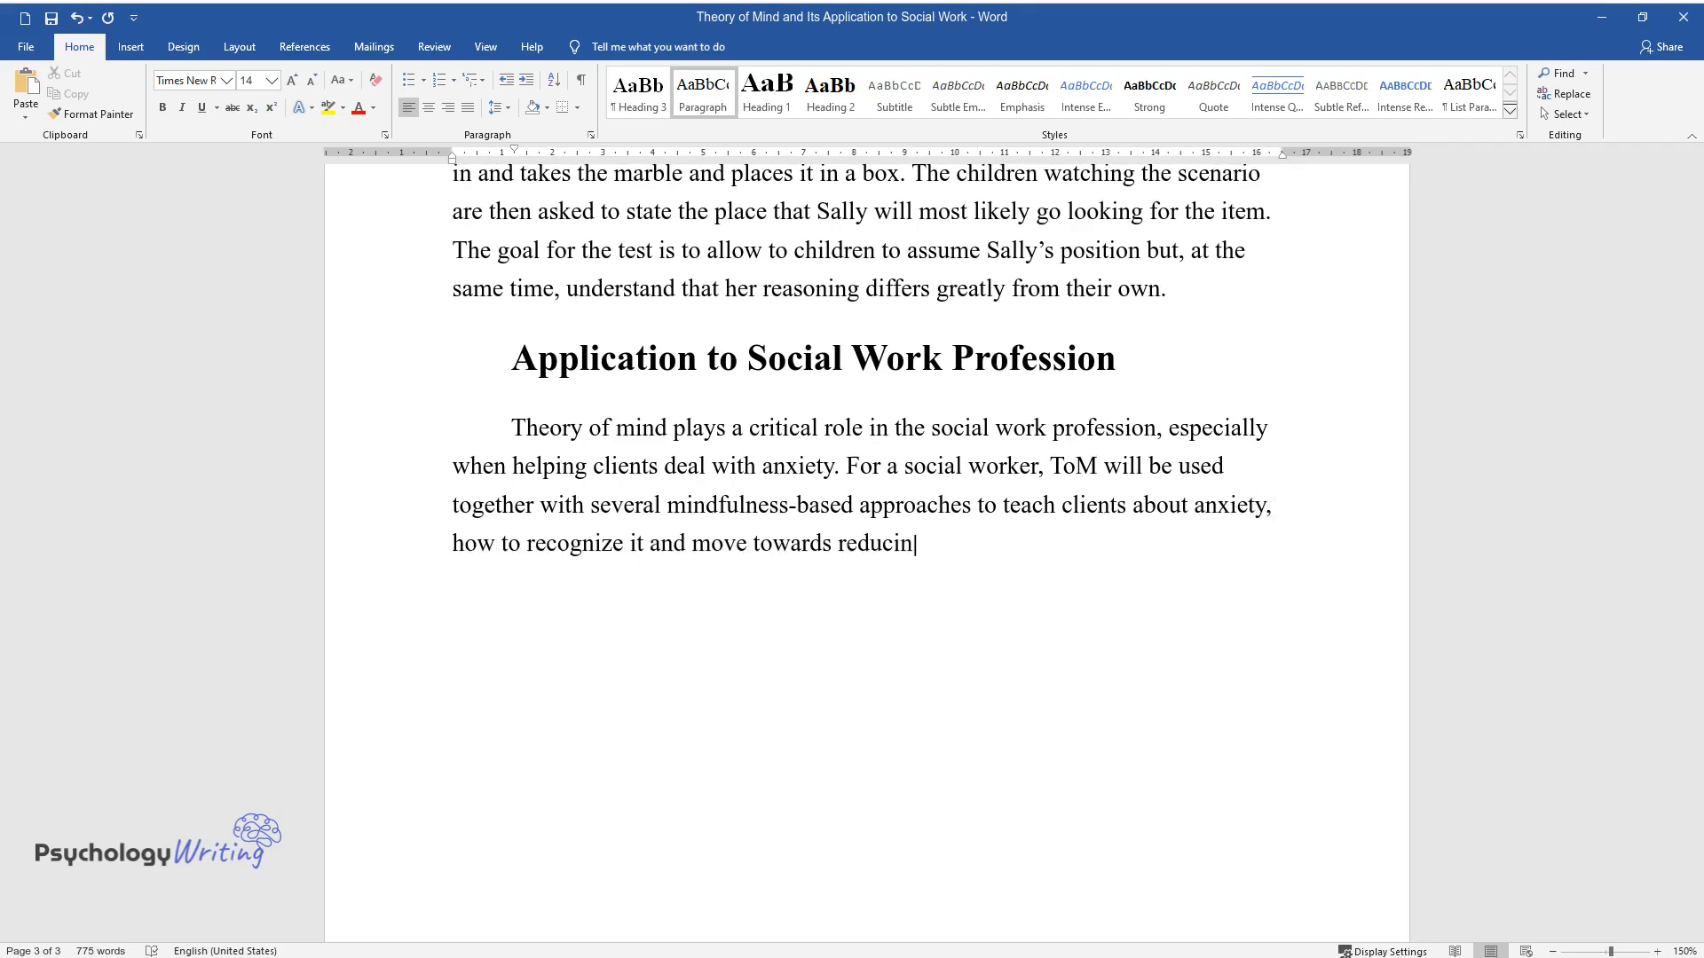
type("g it. Mindfulness-based approache")
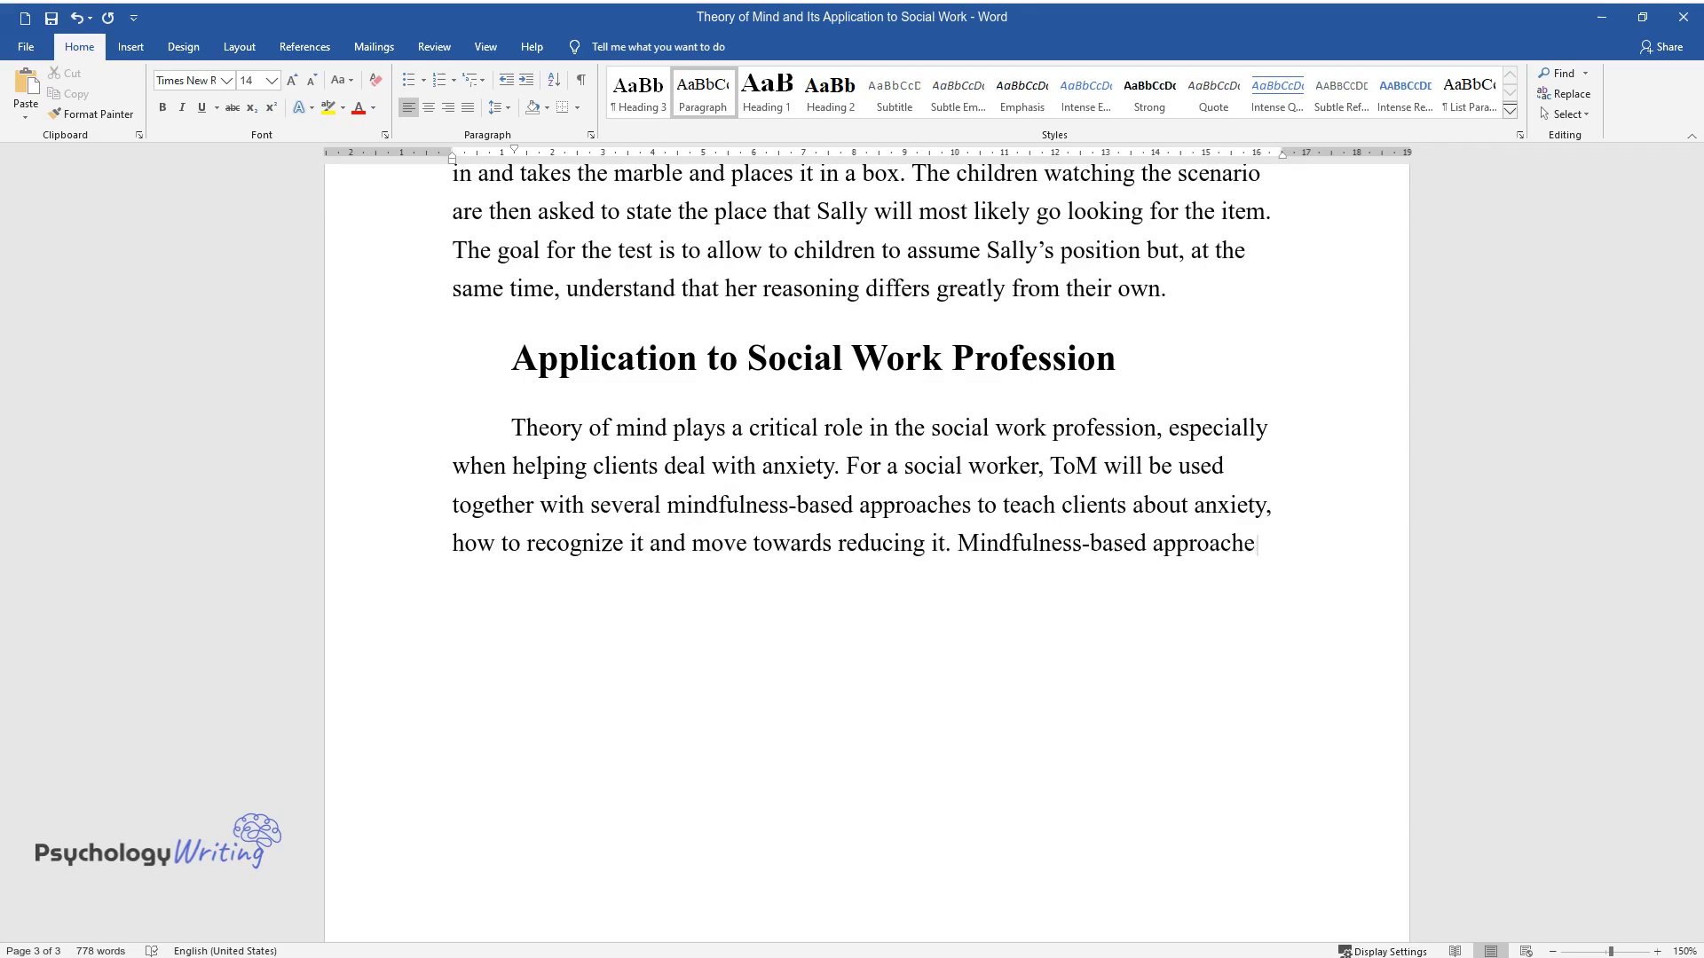
type("s ensure clients develop the nece")
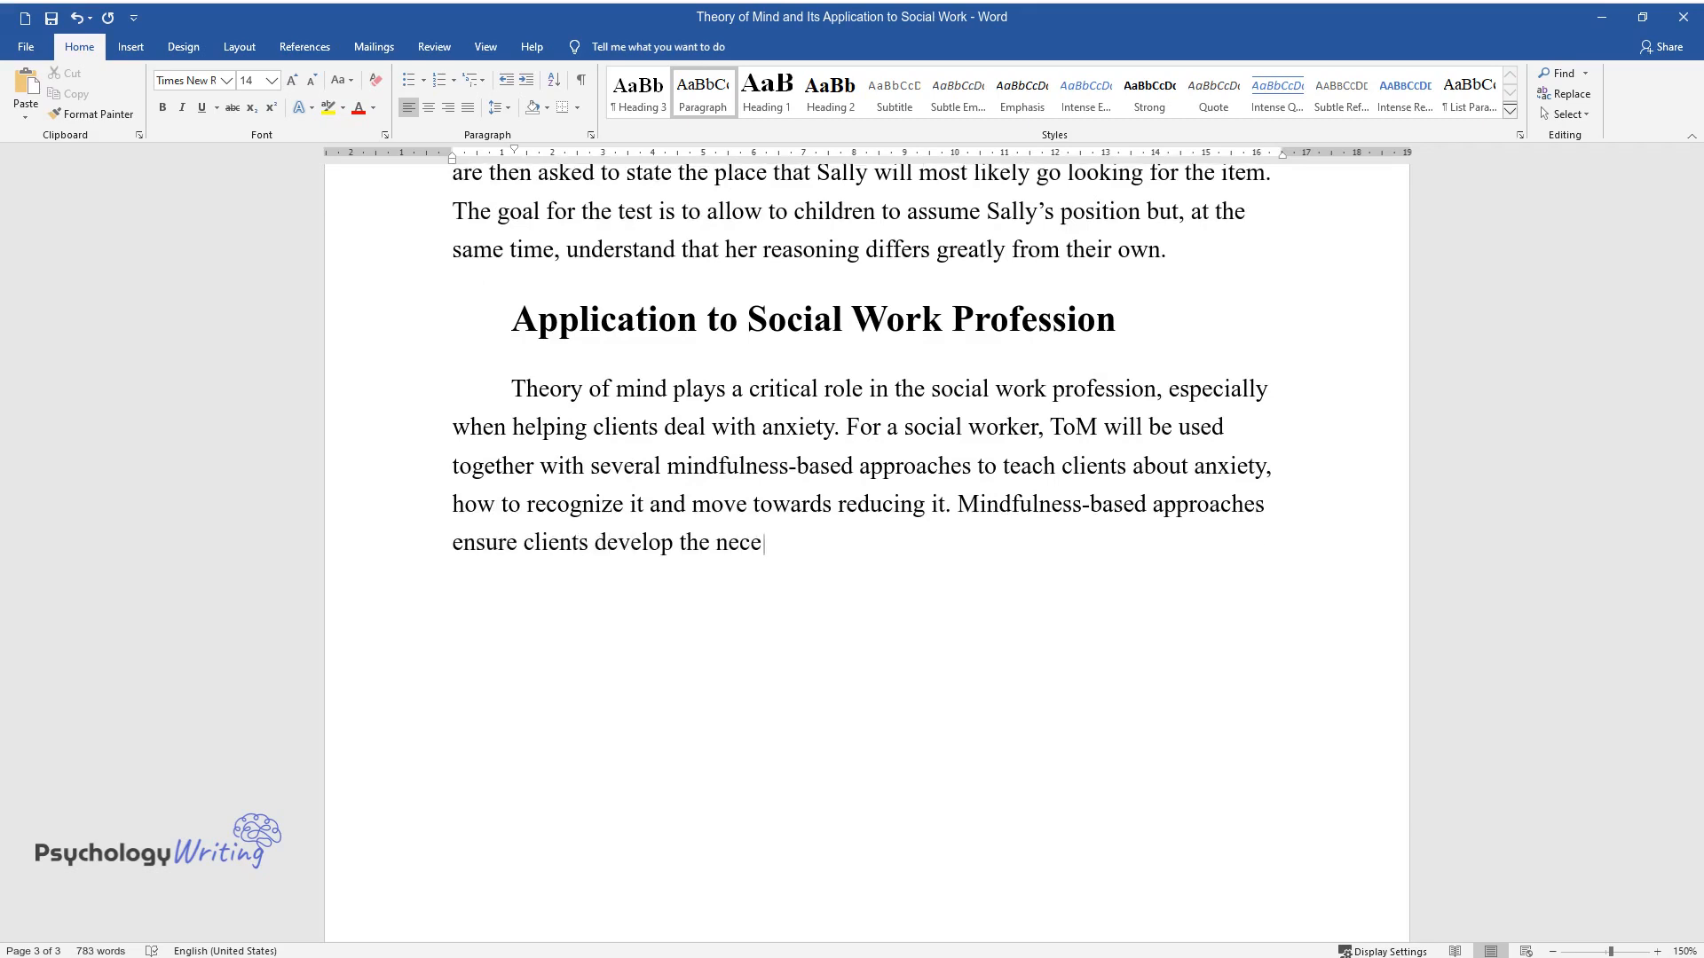
type("ssary skills to focus their atte")
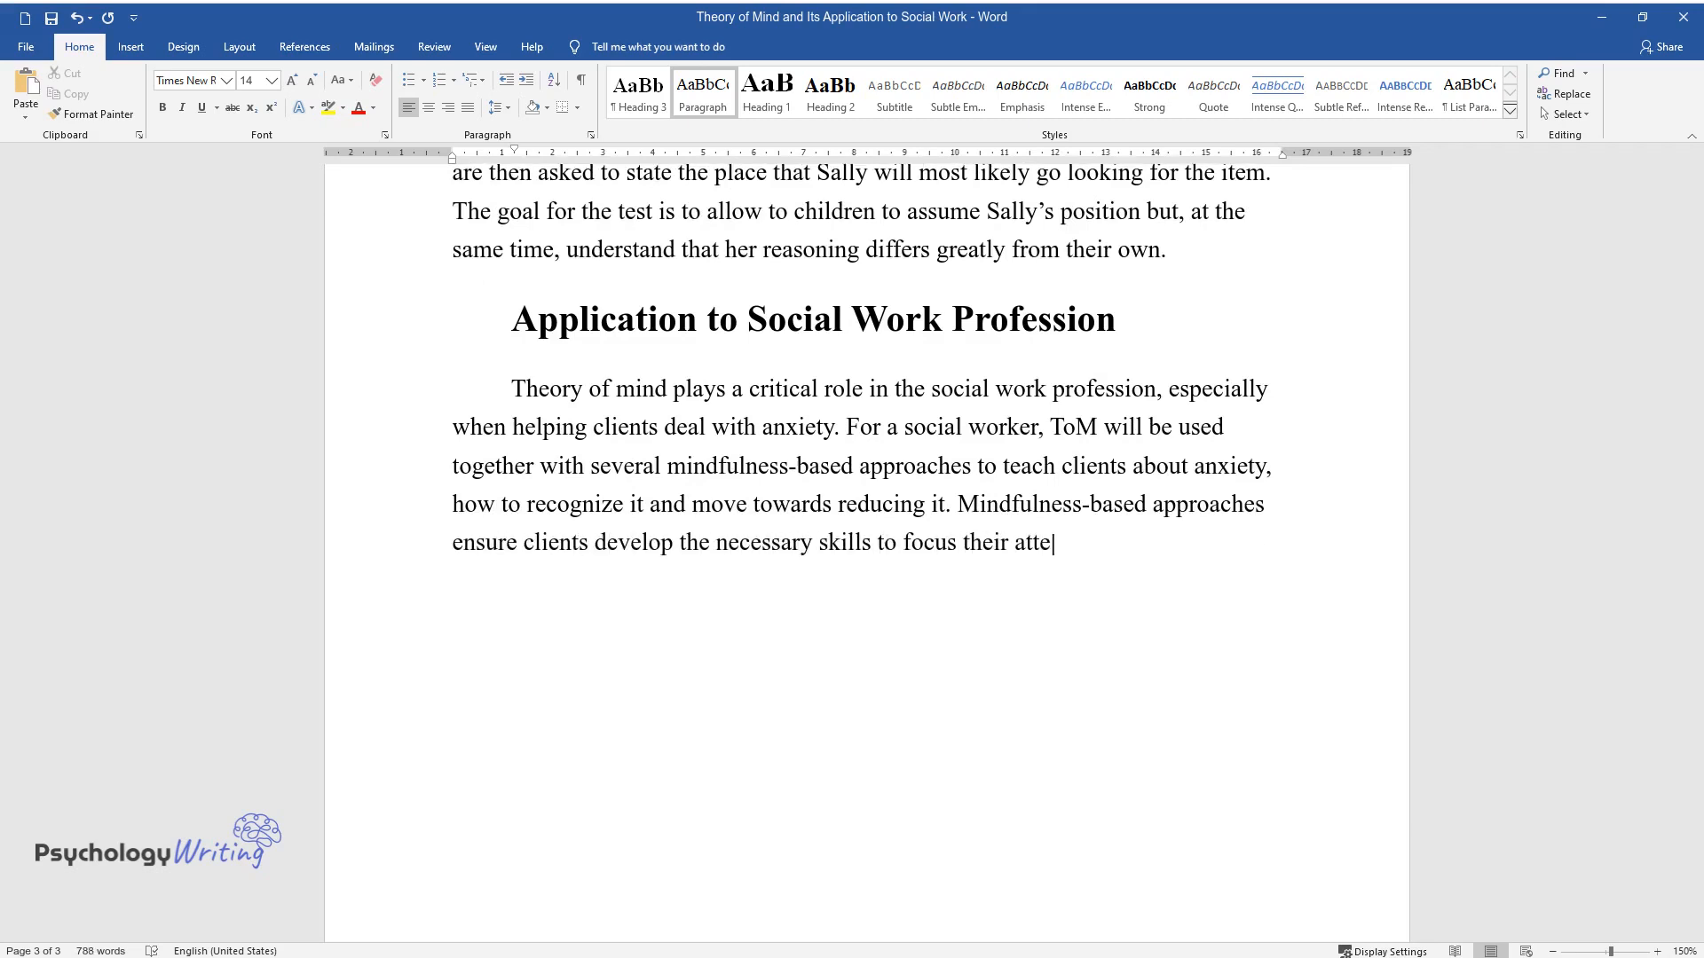
type("ntion on the problem at hand by e")
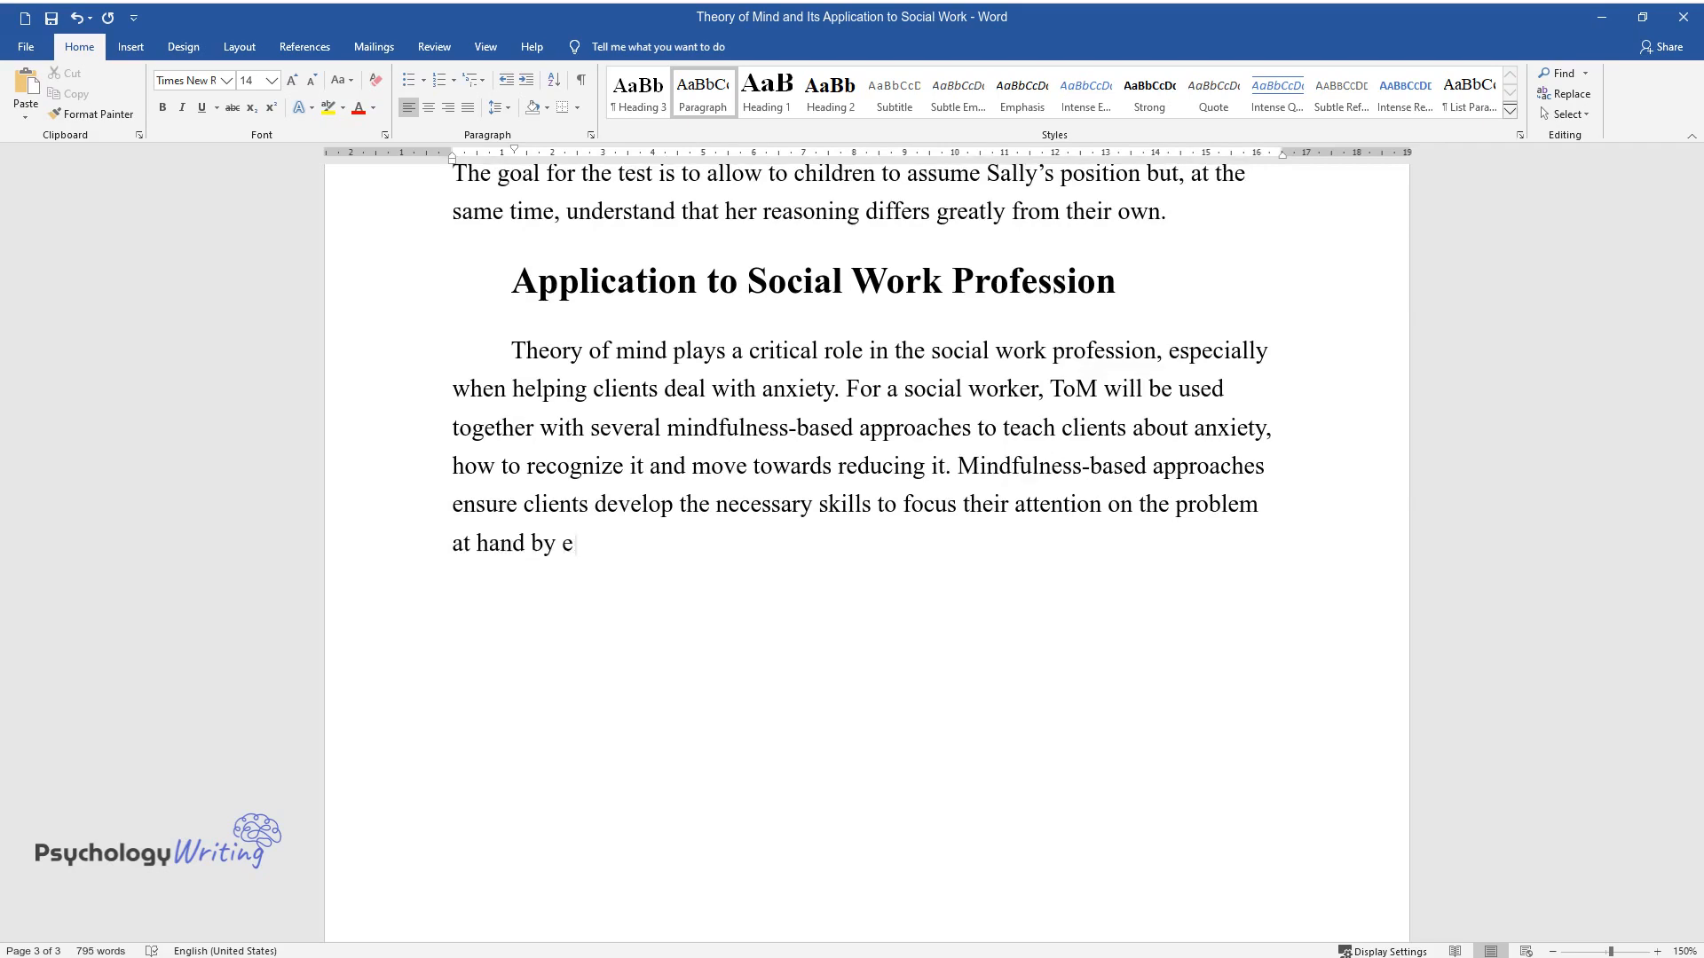
type("liminating negative thoughts and")
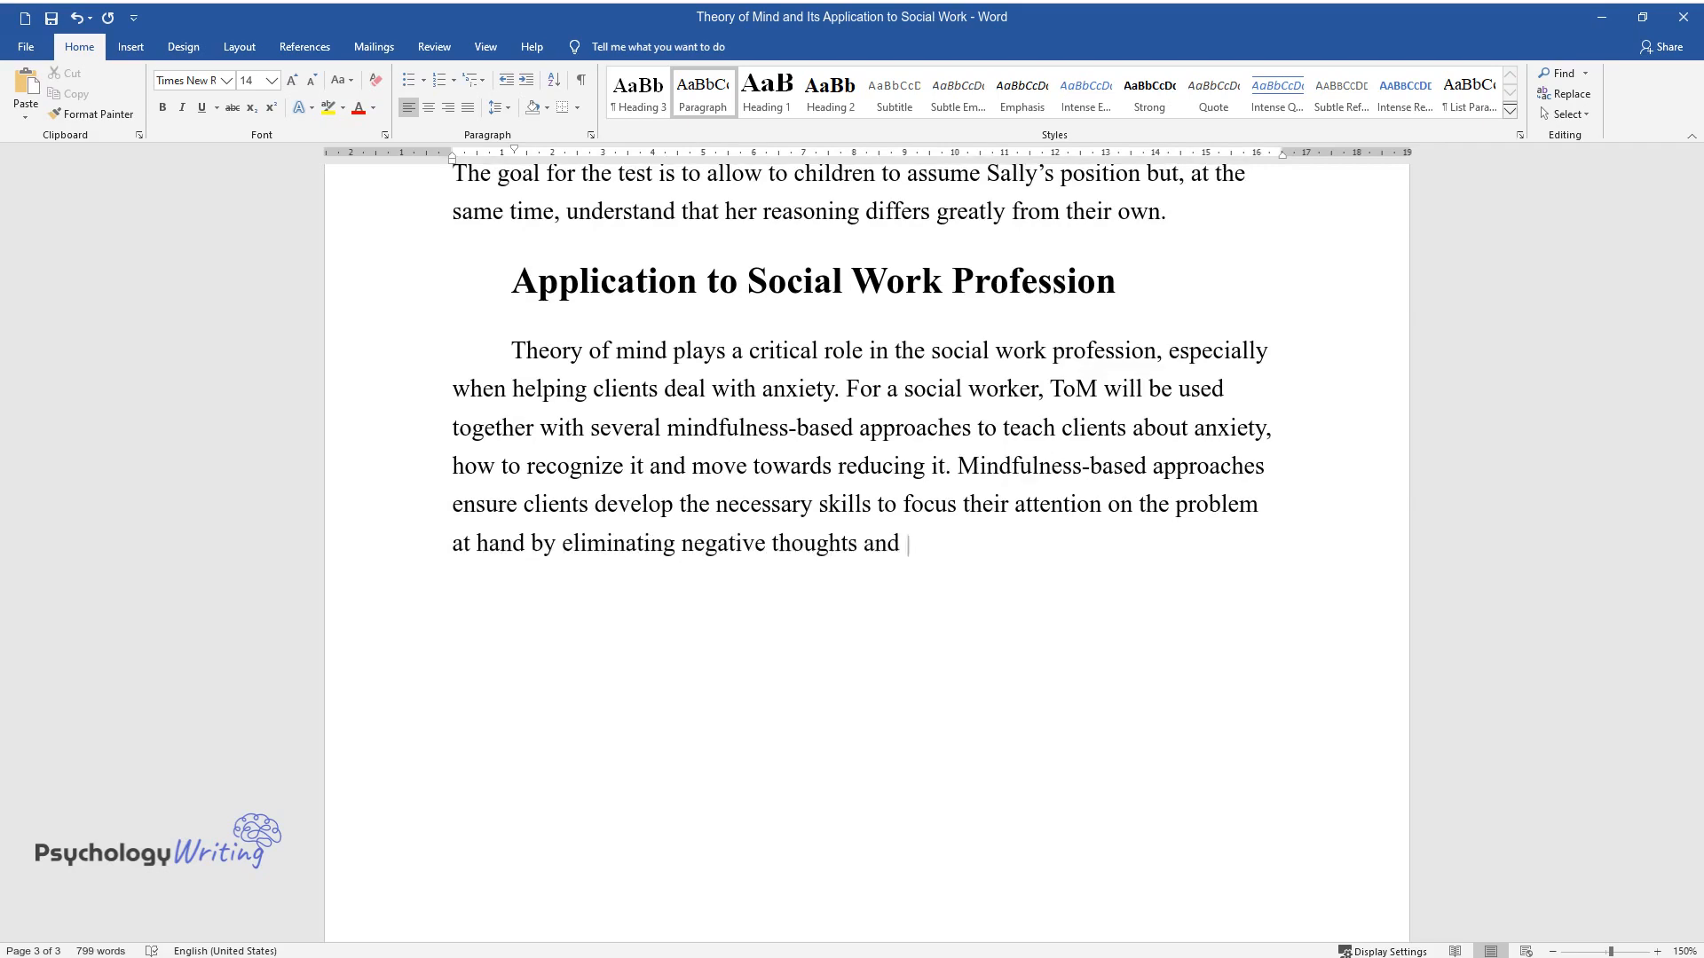
Continue that social workers use ToM's view of attention to help clients focus selectively on specific issues.
type("feelings. However, to achieve thi")
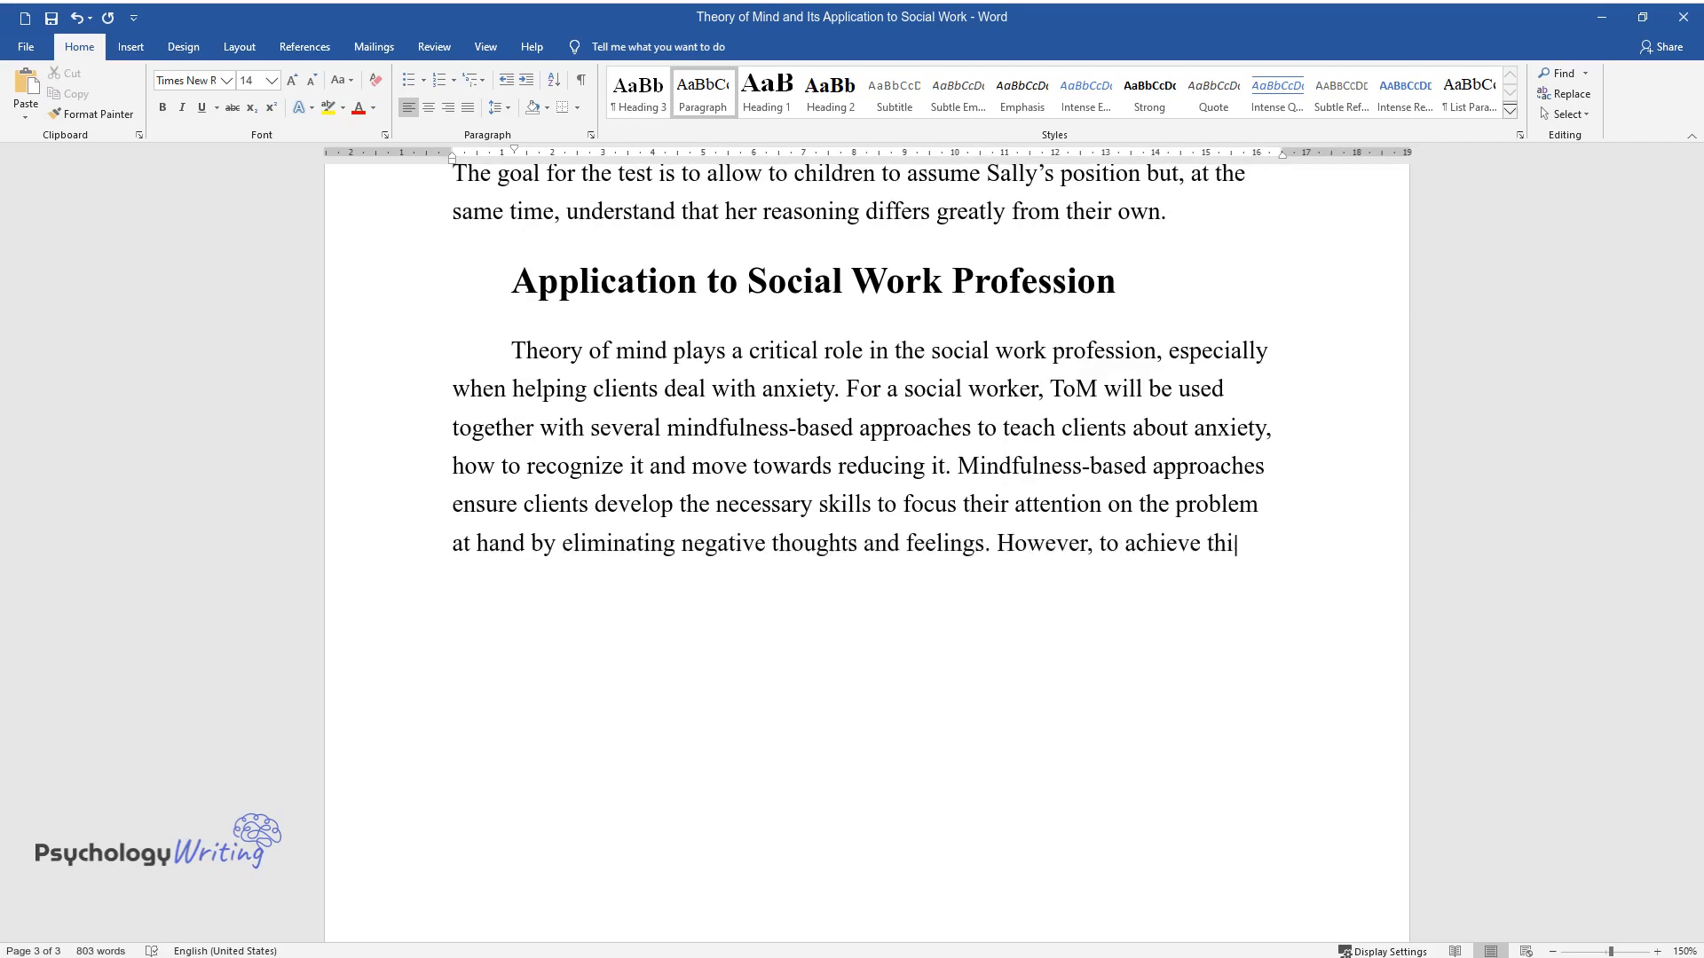
type("s, social workers tend to use the")
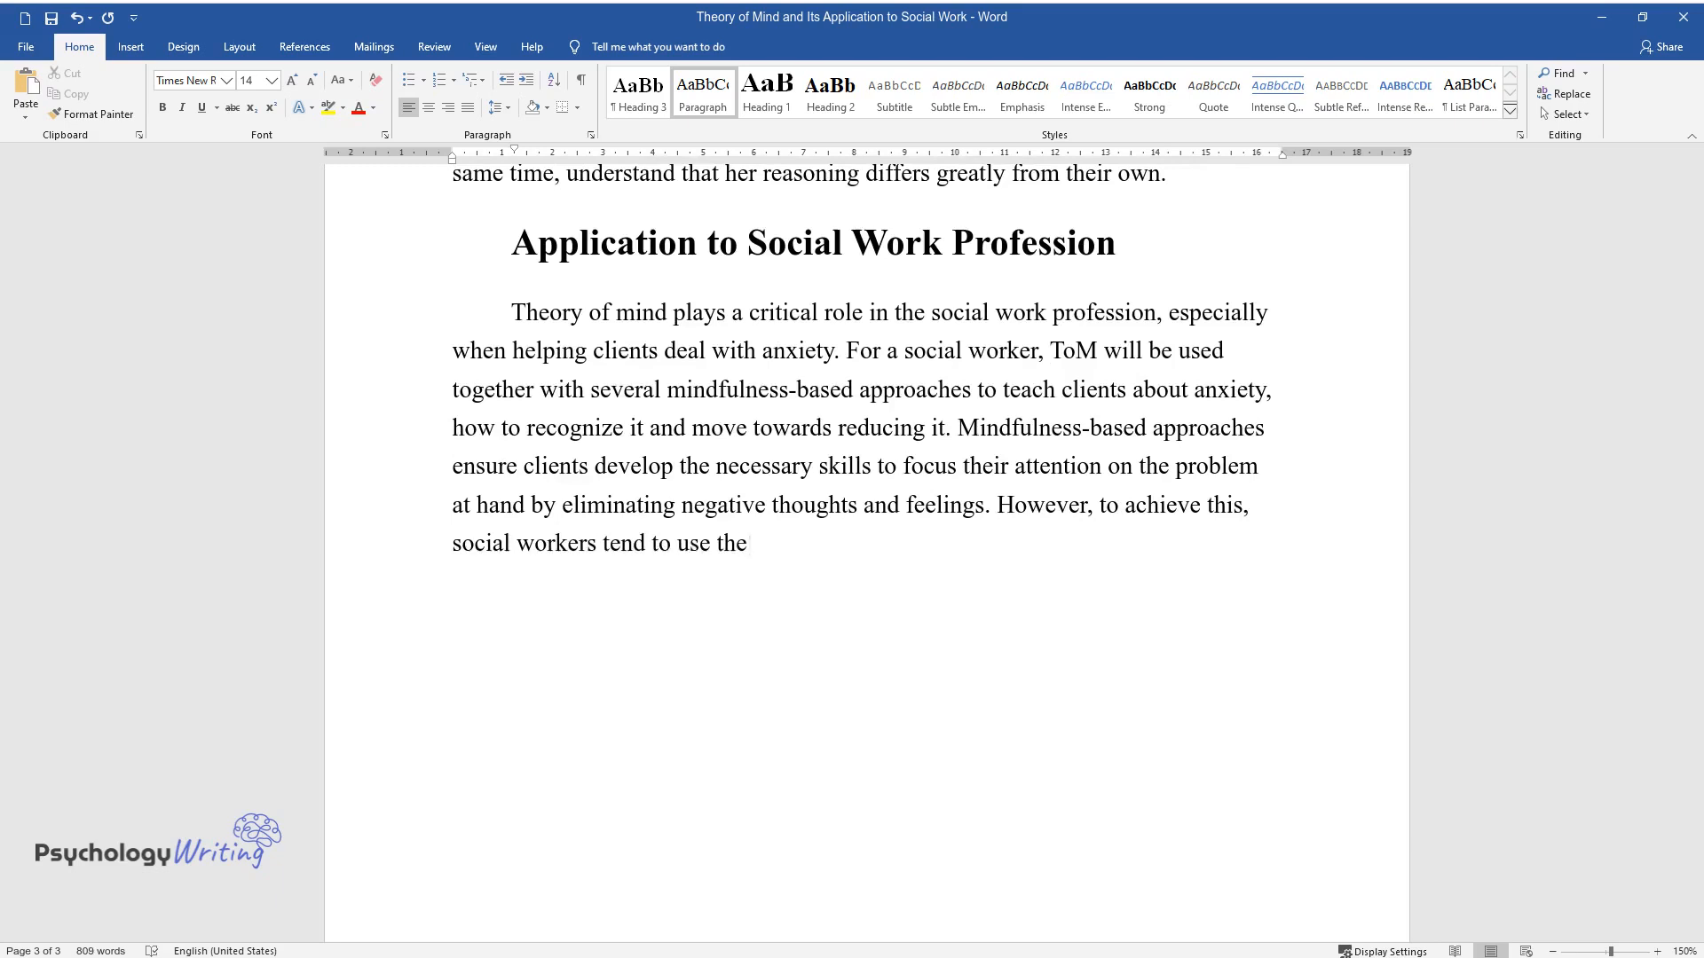
type("their knowledge and understanding o")
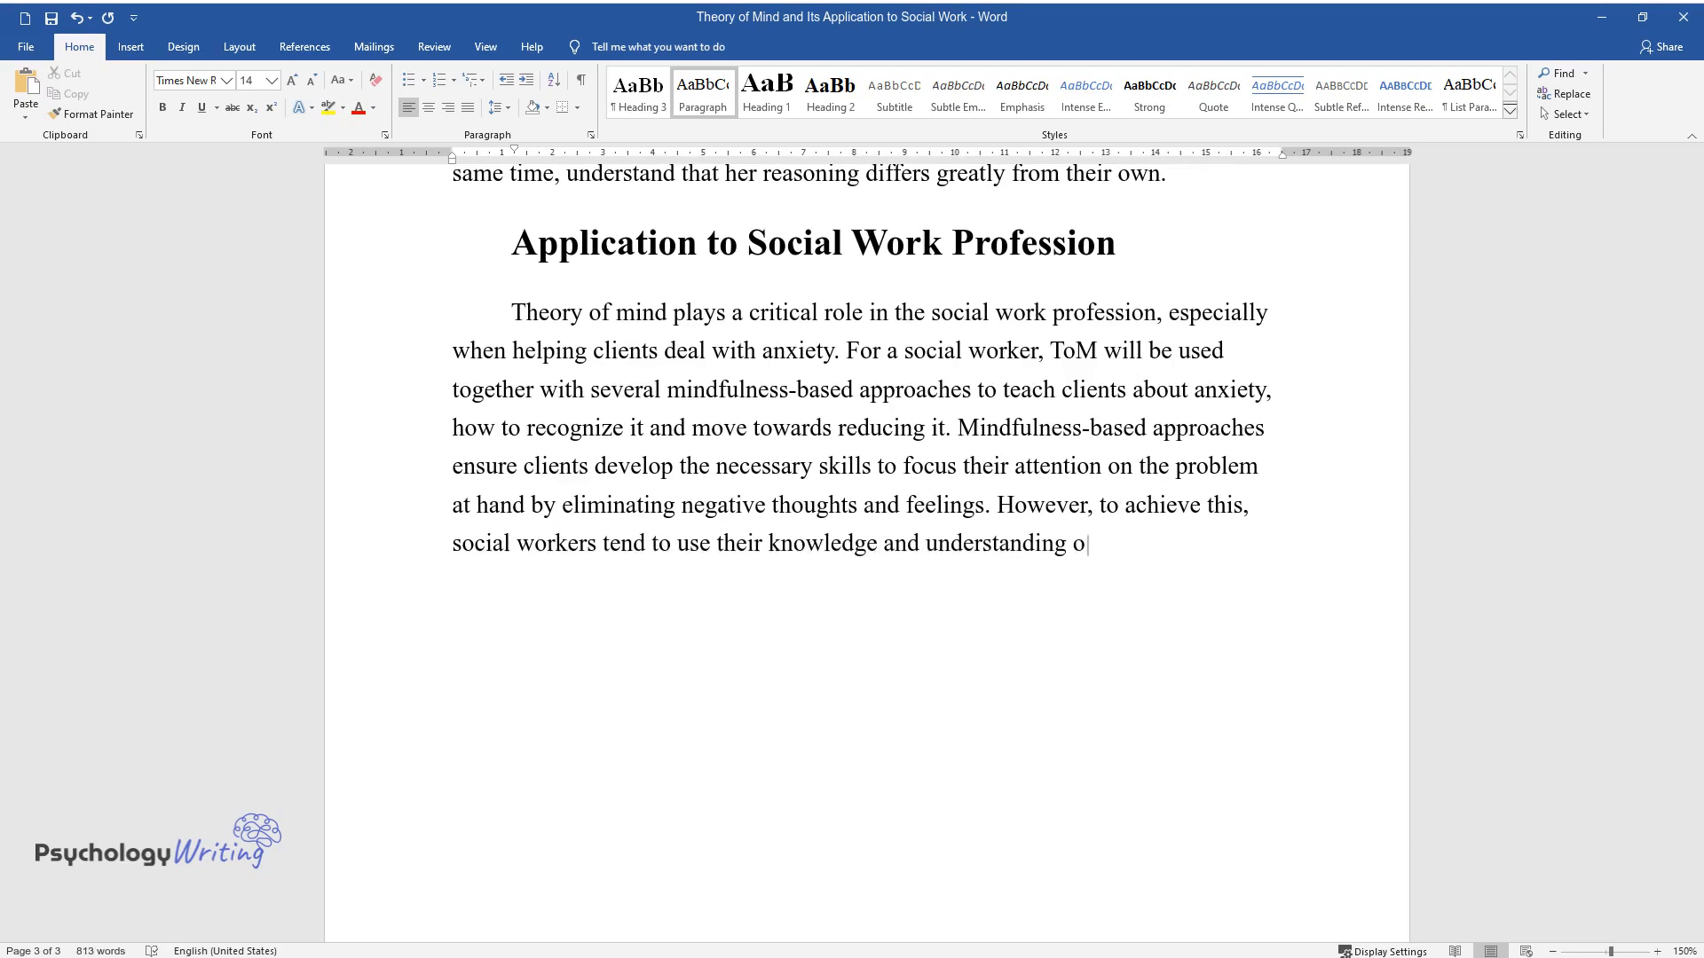
type("f attention from ToM's point of v")
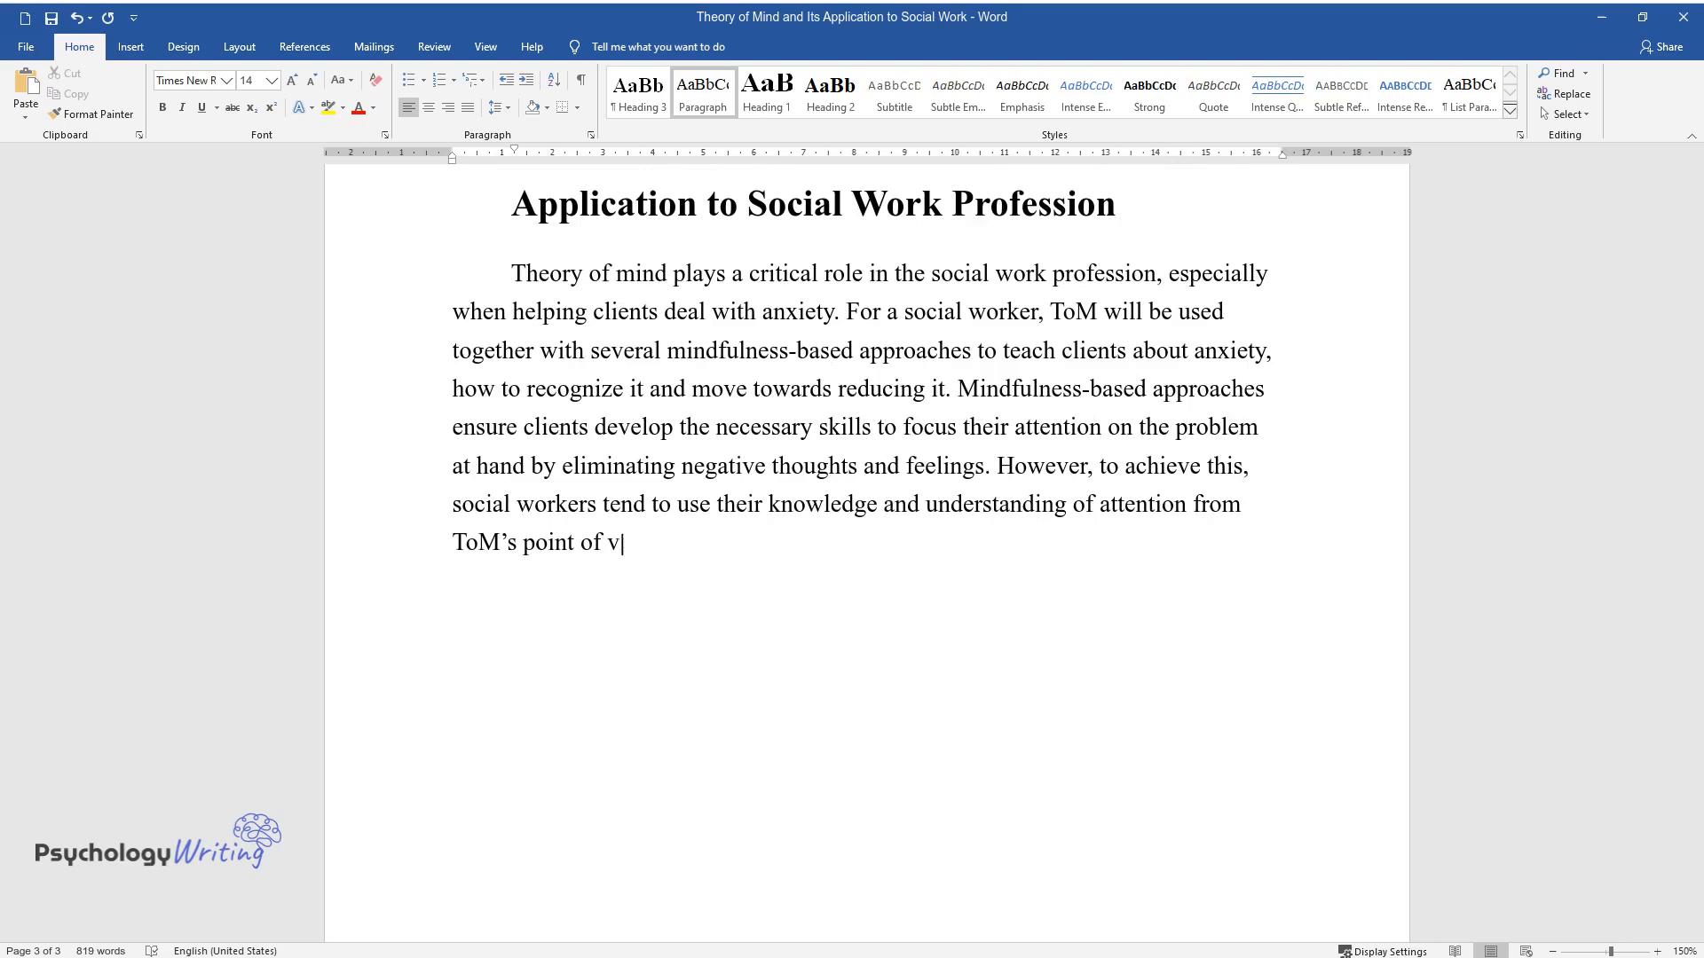
type("iew. By using this theory, one wi")
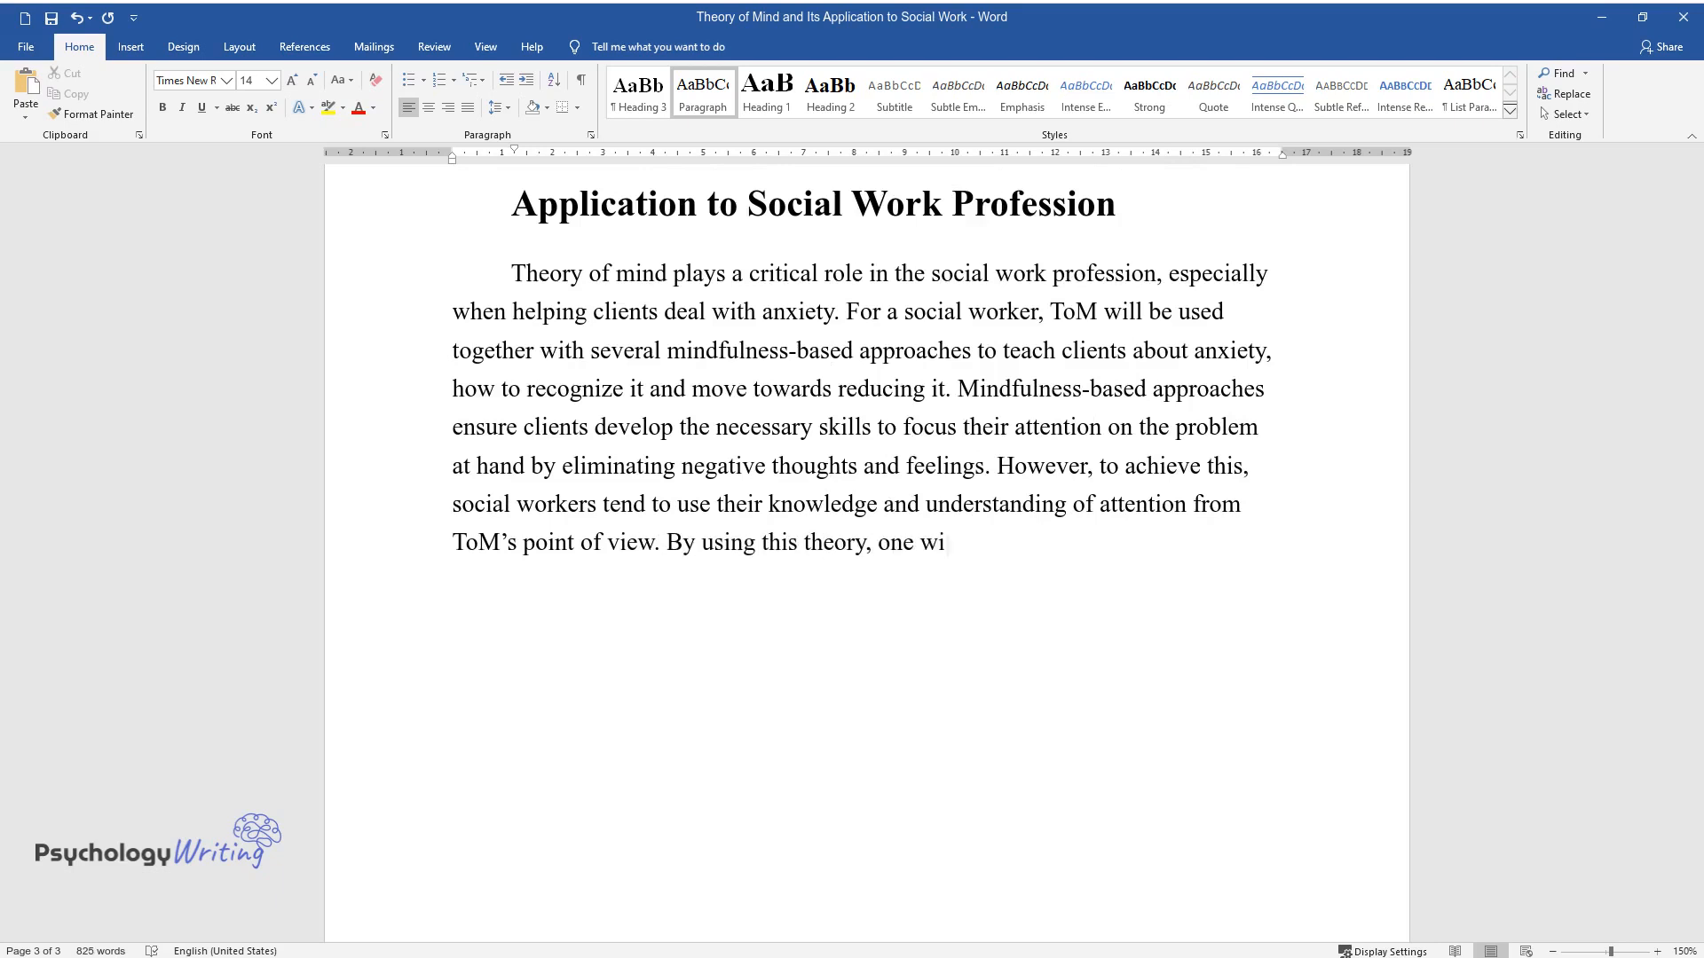
type("ll be able to encourage clients t")
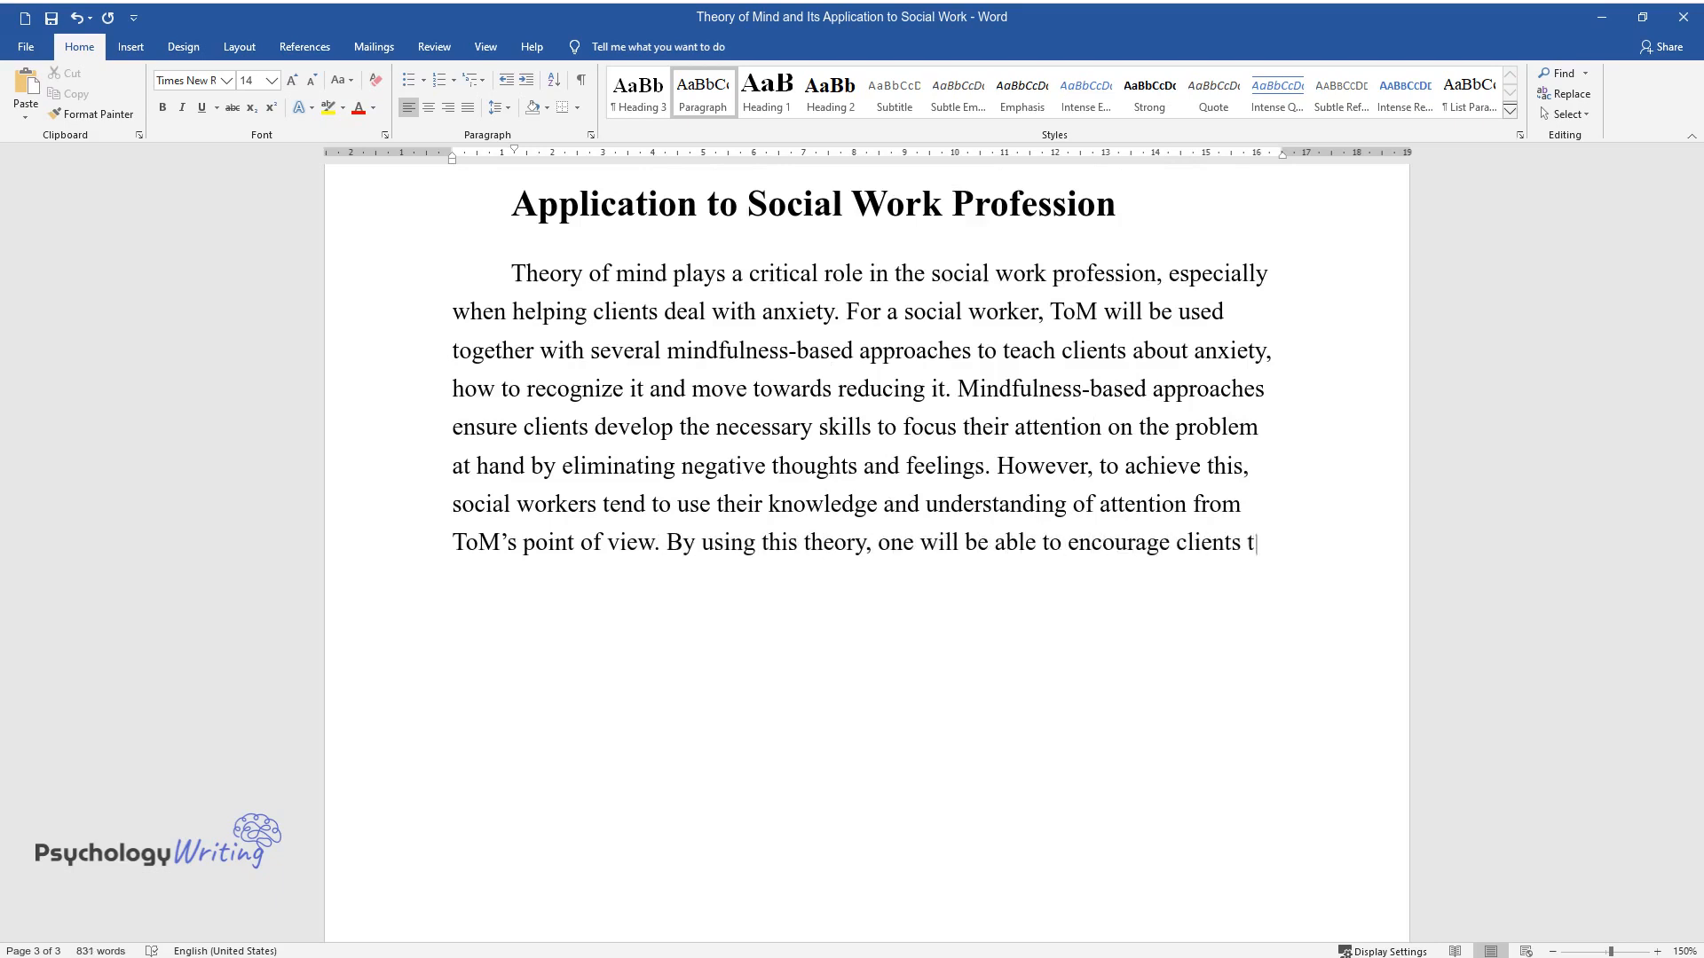
type("o selectively focus their attenti")
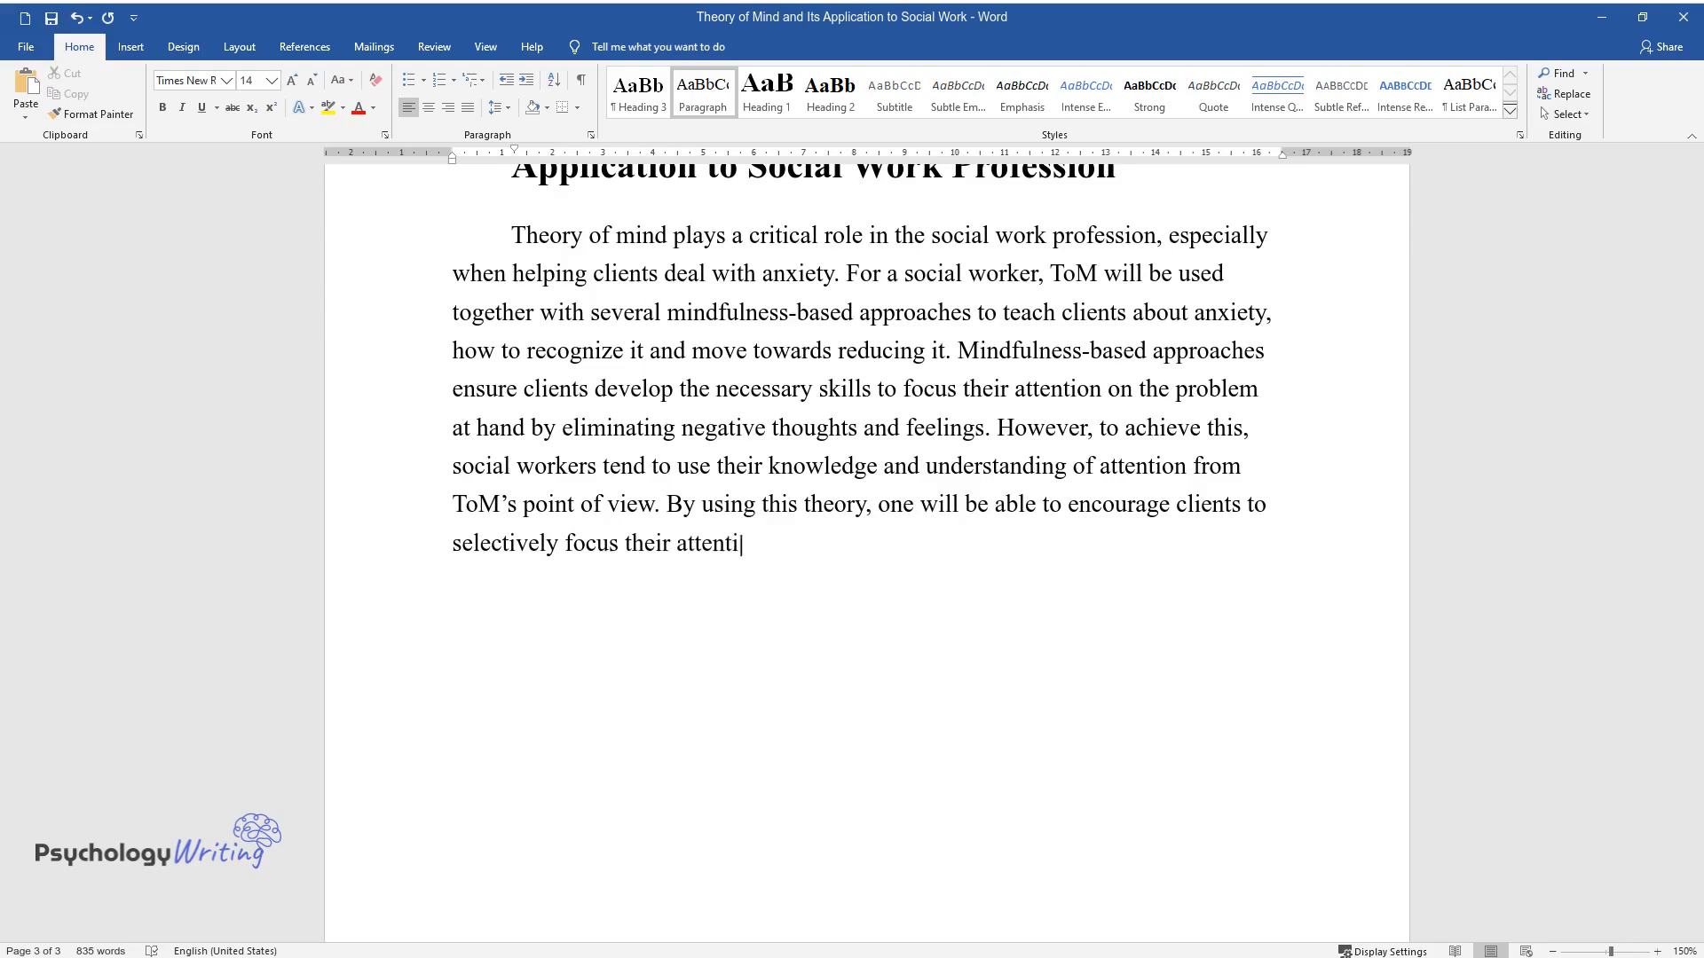
type("on on a specific issue. Overall, the aim of combining")
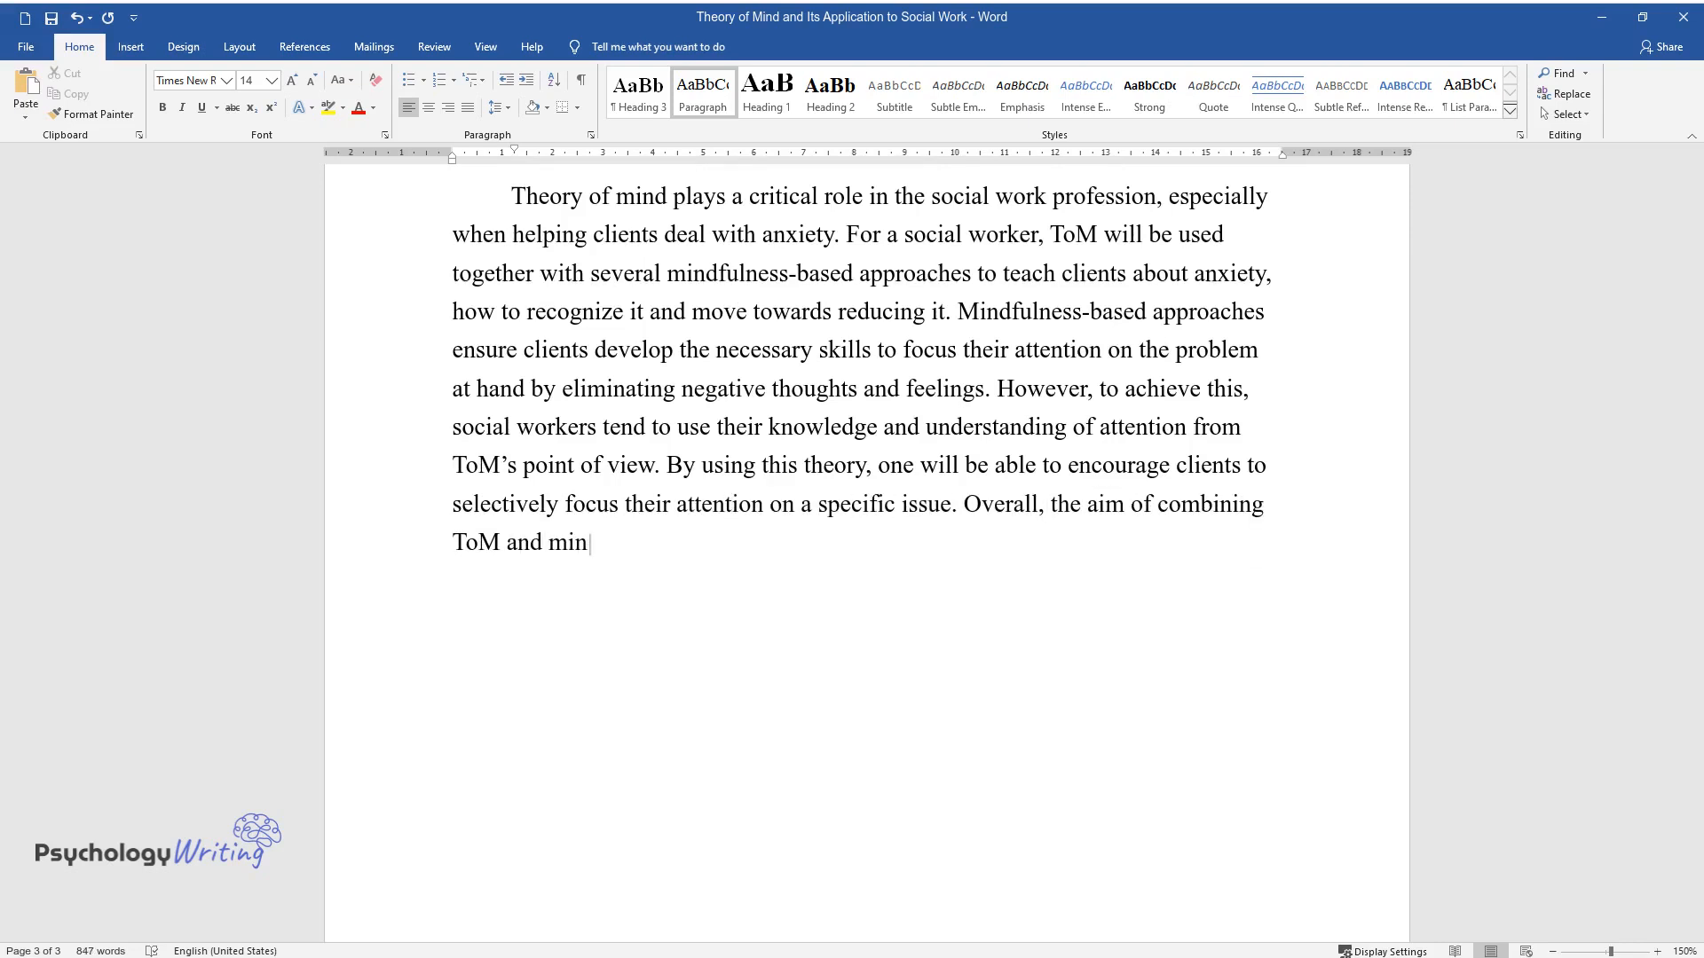
type("dfulness-based approaches is to help patients reduce bias, focus t")
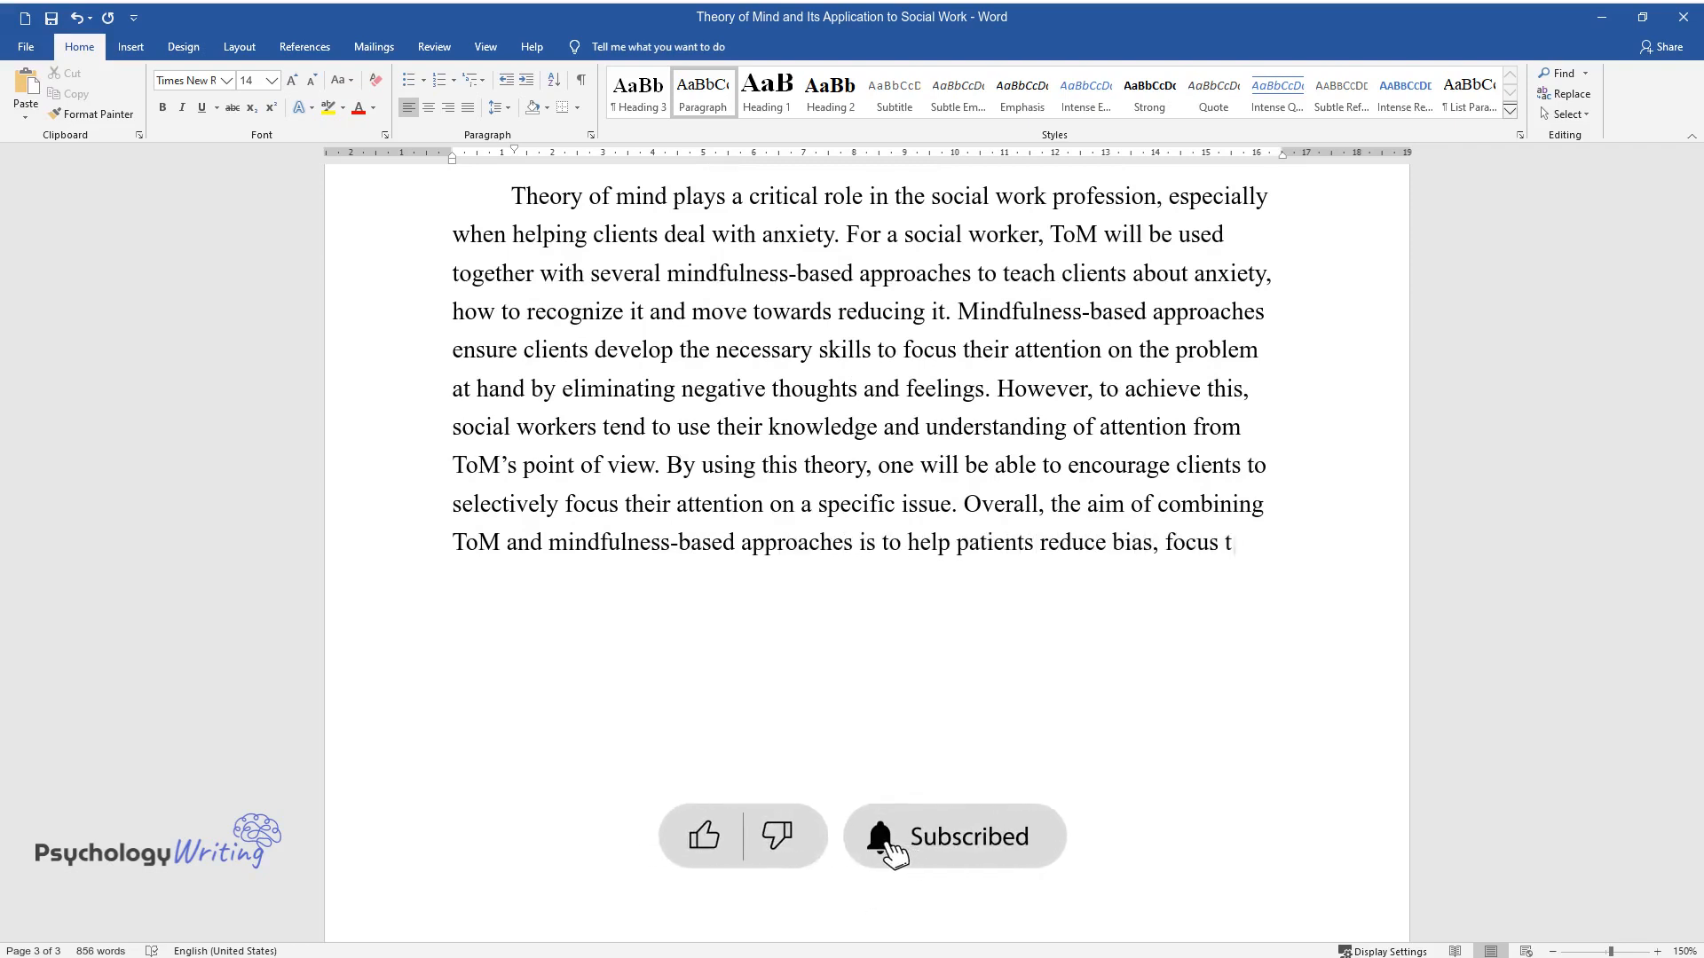
Add that combining ToM and mindfulness helps clients direct their attention and remain non-judgmental.
type("heir attention, and remain non-j")
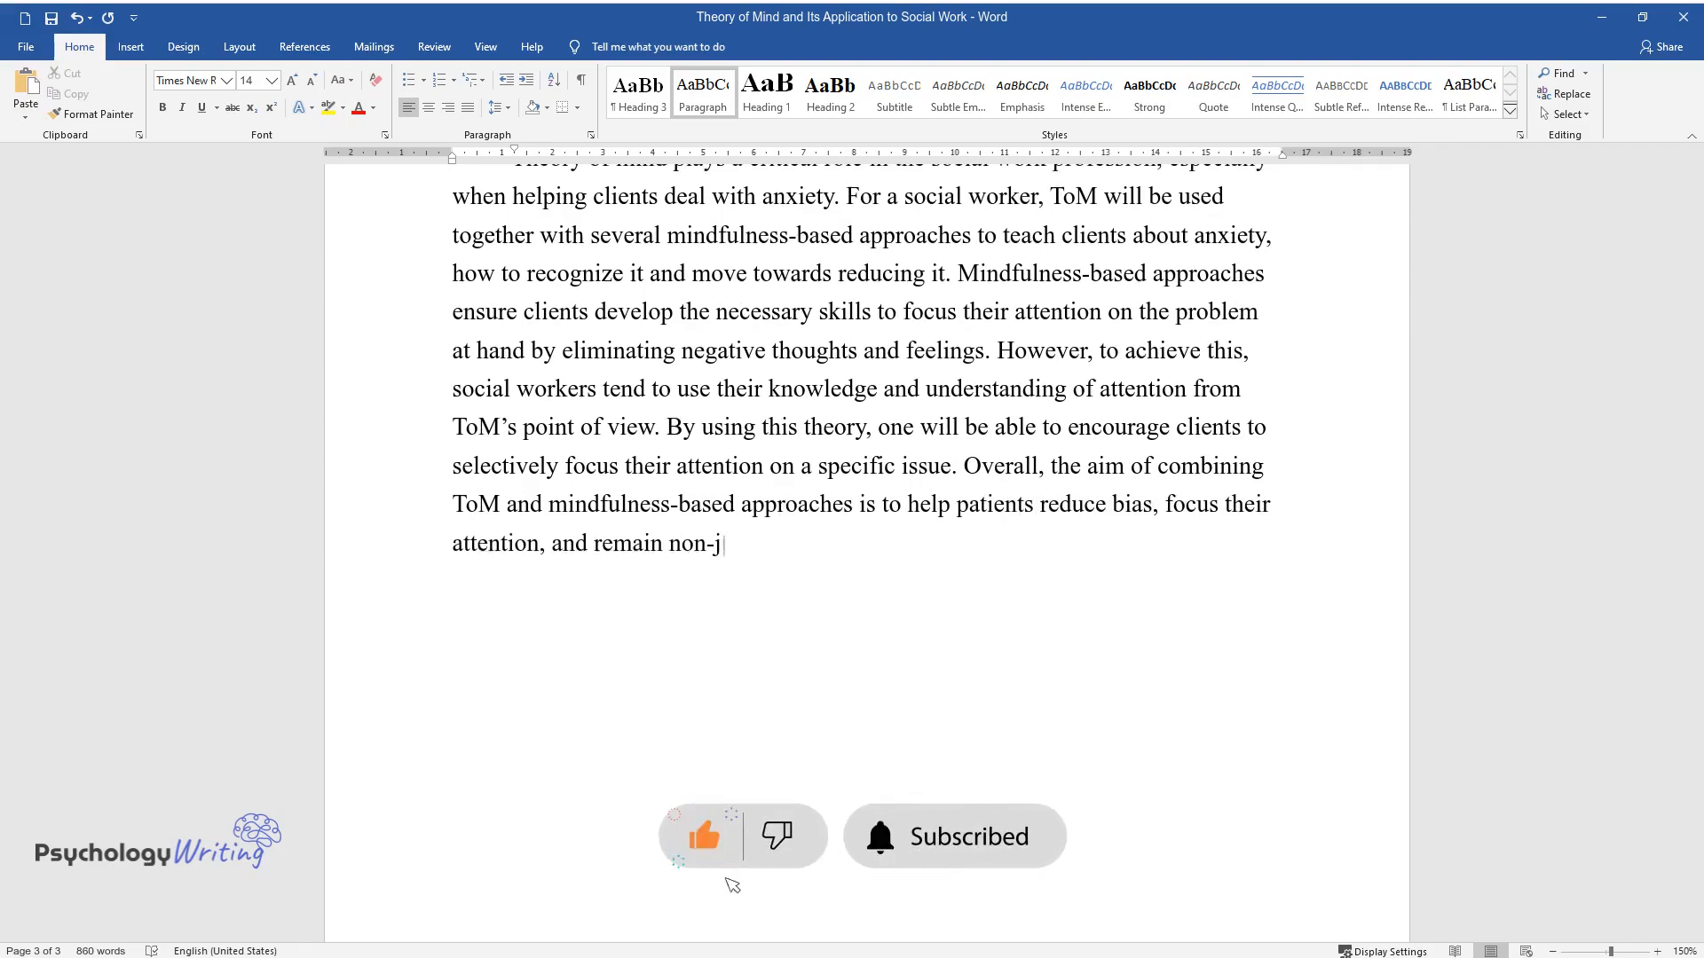
type("udgmental in an attempt to reduce")
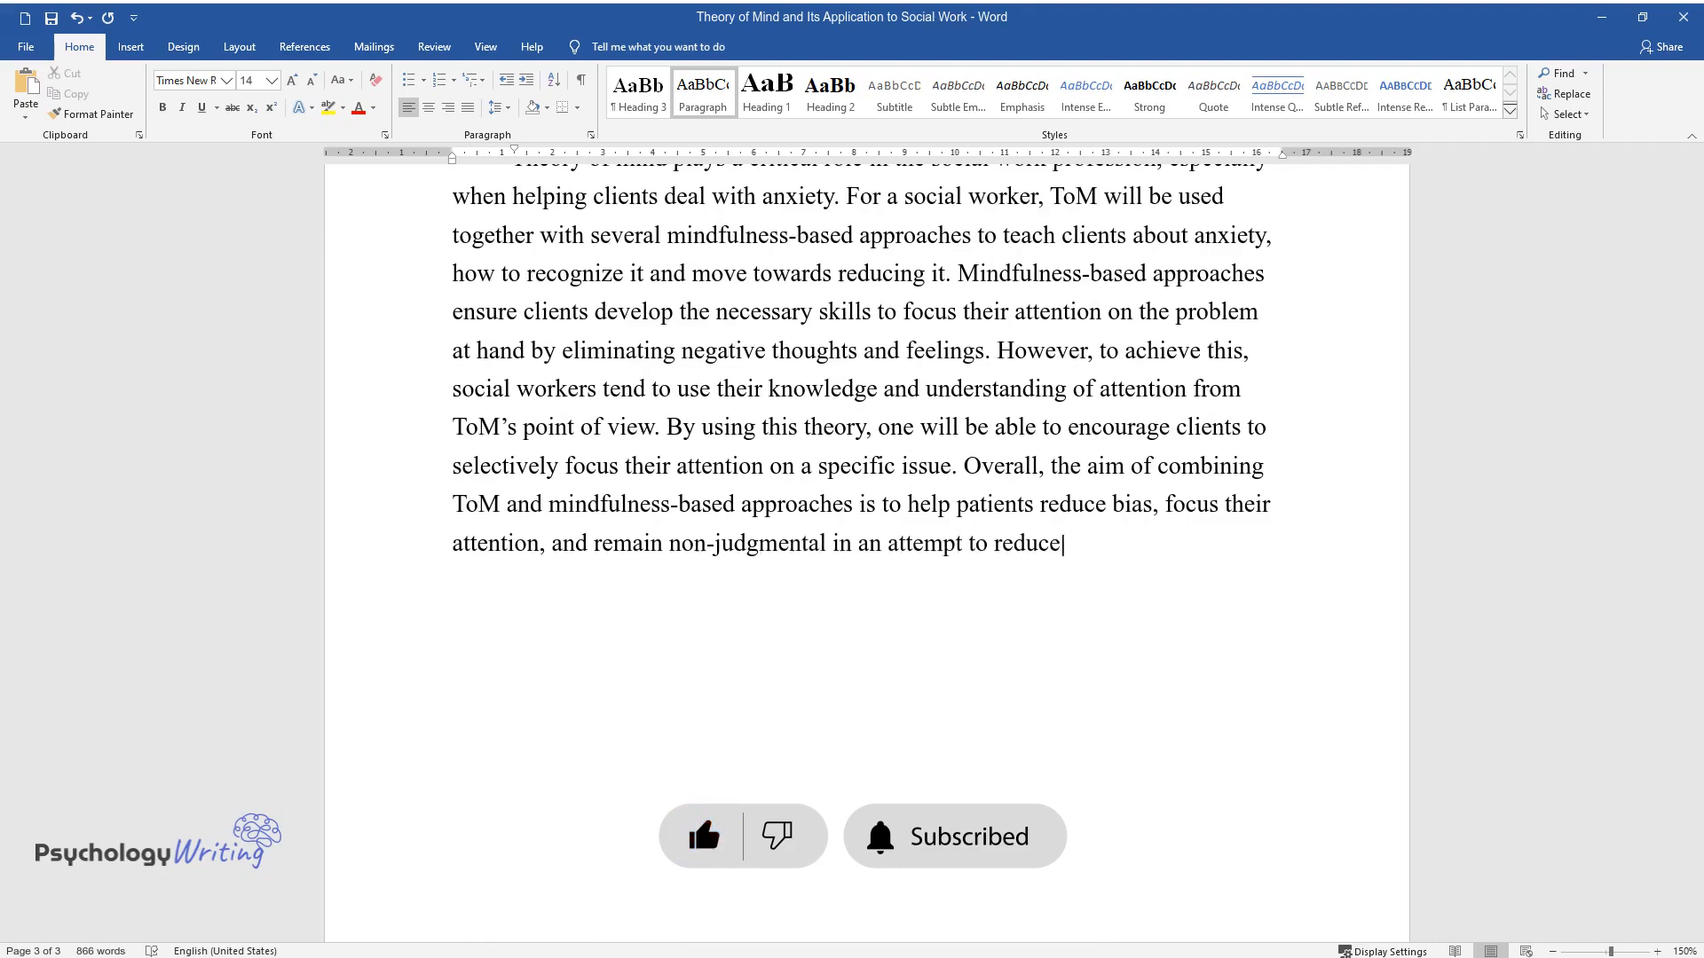